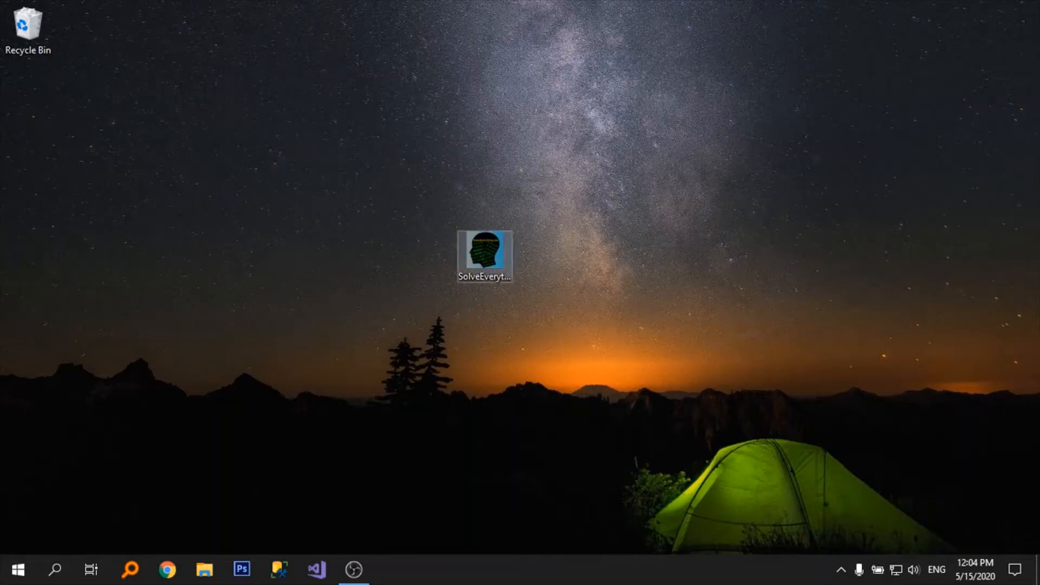
Open the SolveEverything project from the desktop context menu.
right_click(484, 254)
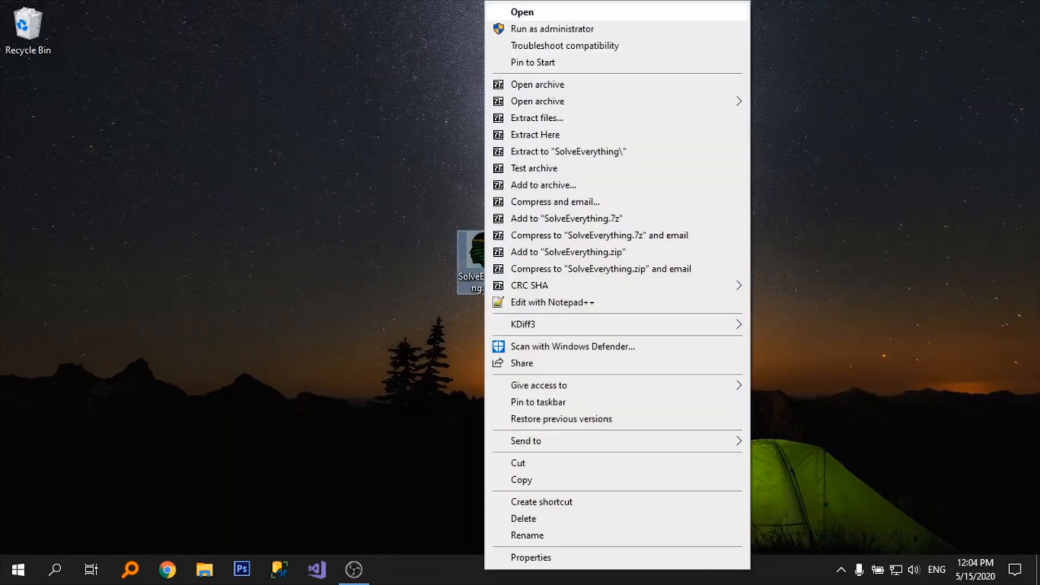
left_click(521, 11)
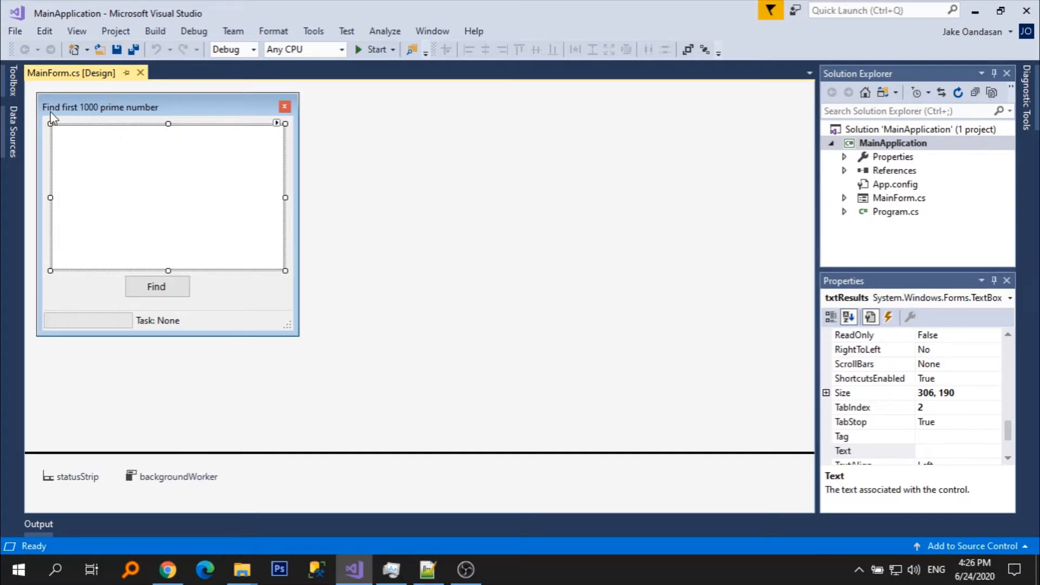
mouse_move(118, 119)
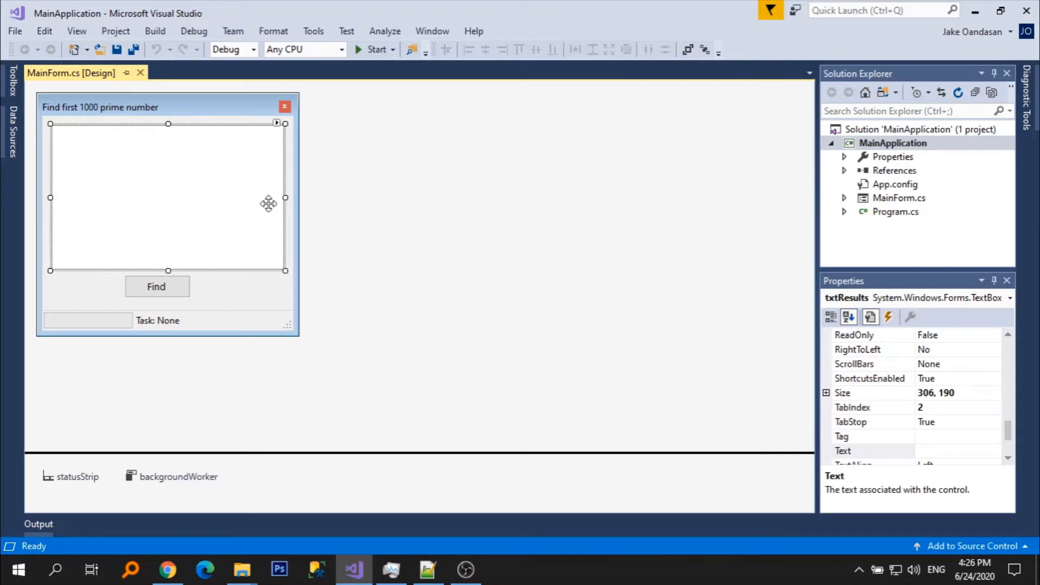
left_click(87, 320)
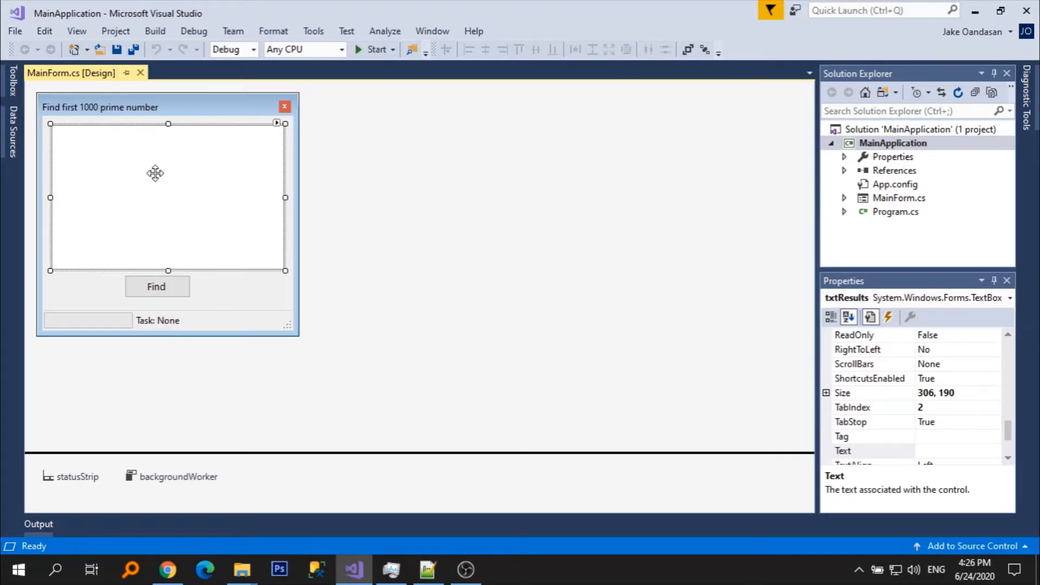
mouse_move(225, 208)
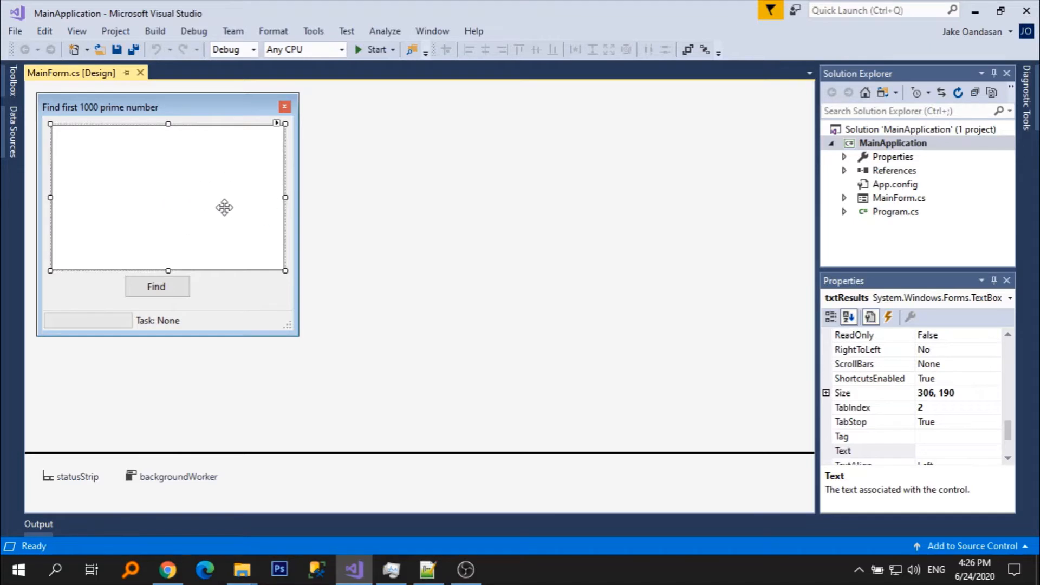
mouse_move(369, 49)
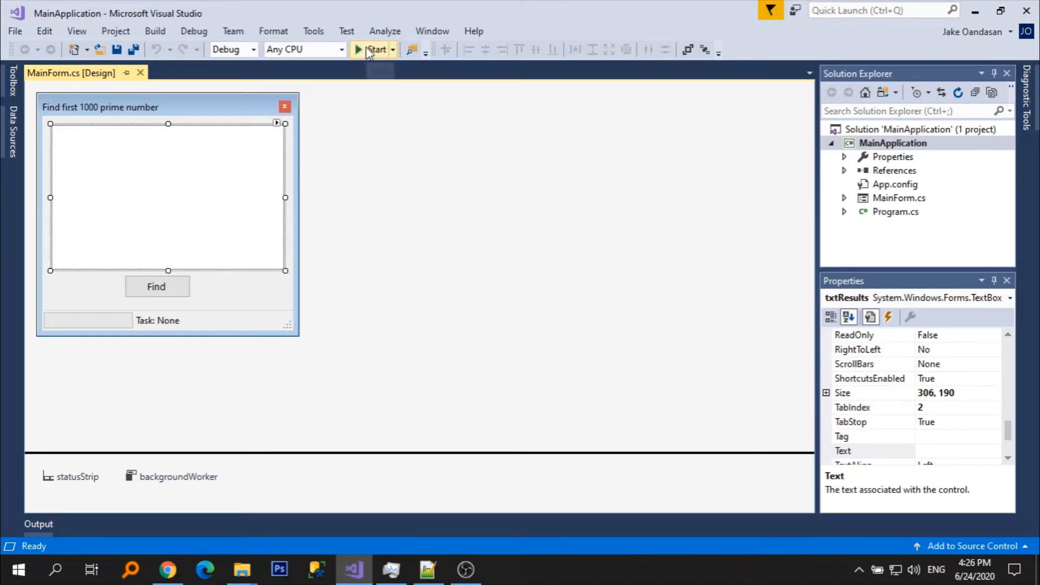
left_click(375, 49)
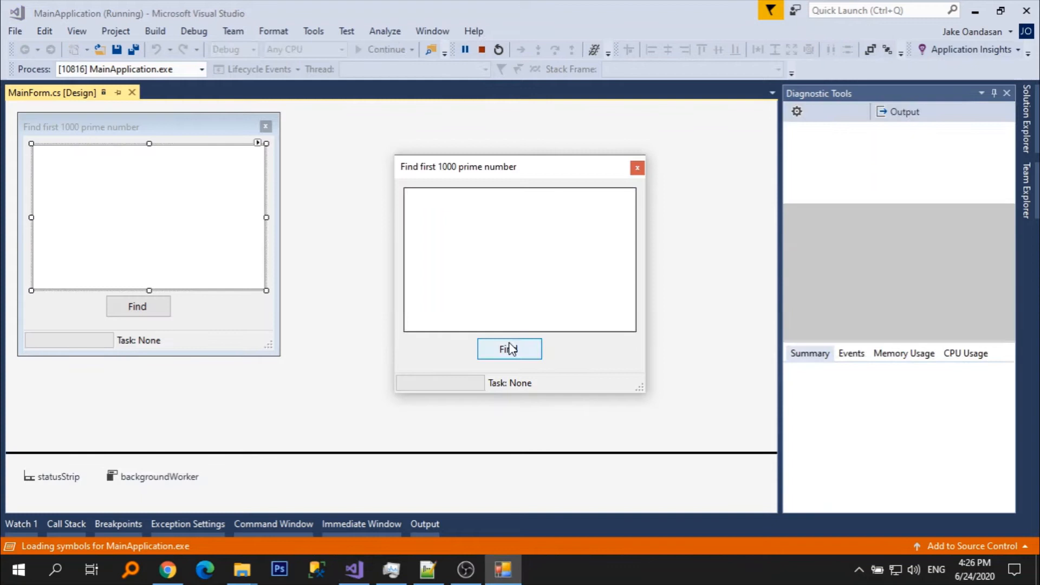
left_click(509, 349)
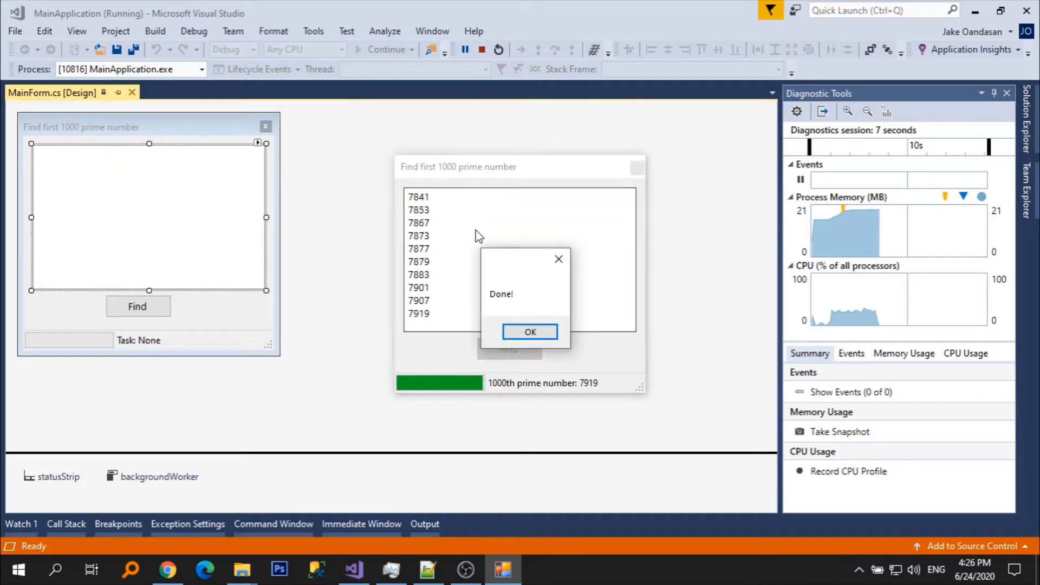
left_click(530, 331)
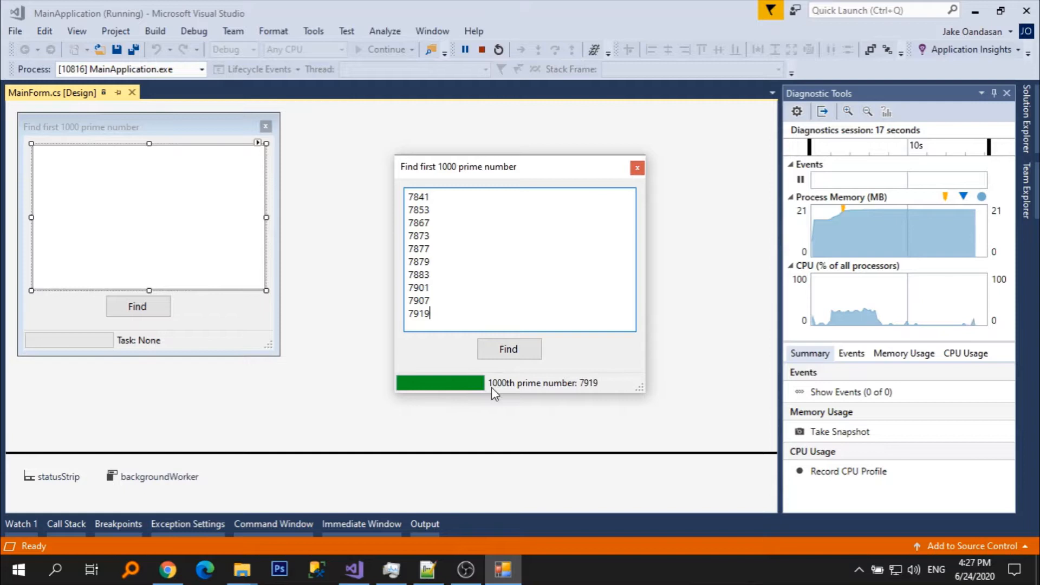
mouse_move(622, 572)
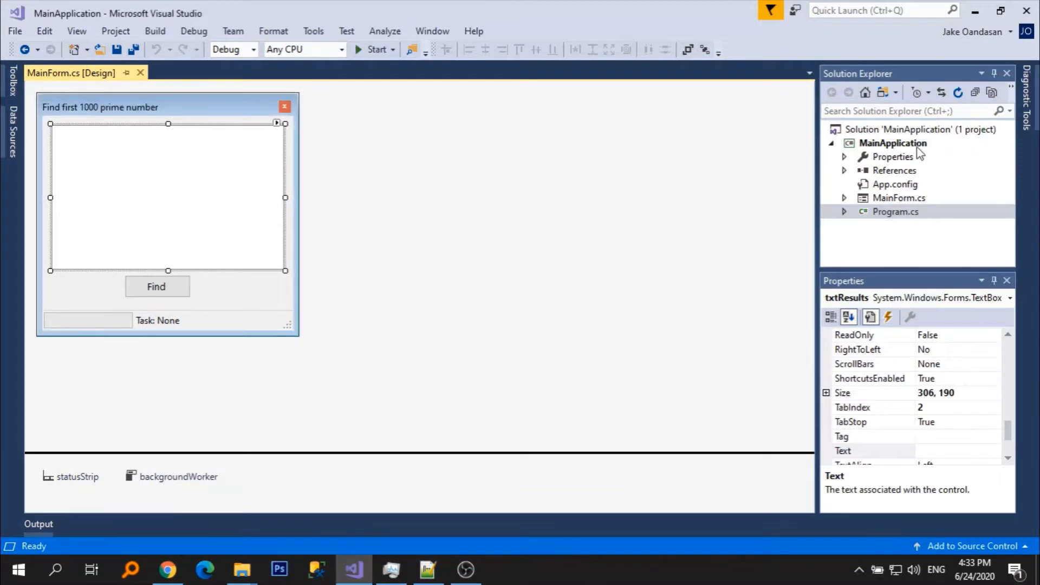
Add a new class named CustomProgressBar to the MainApplication project.
right_click(893, 142)
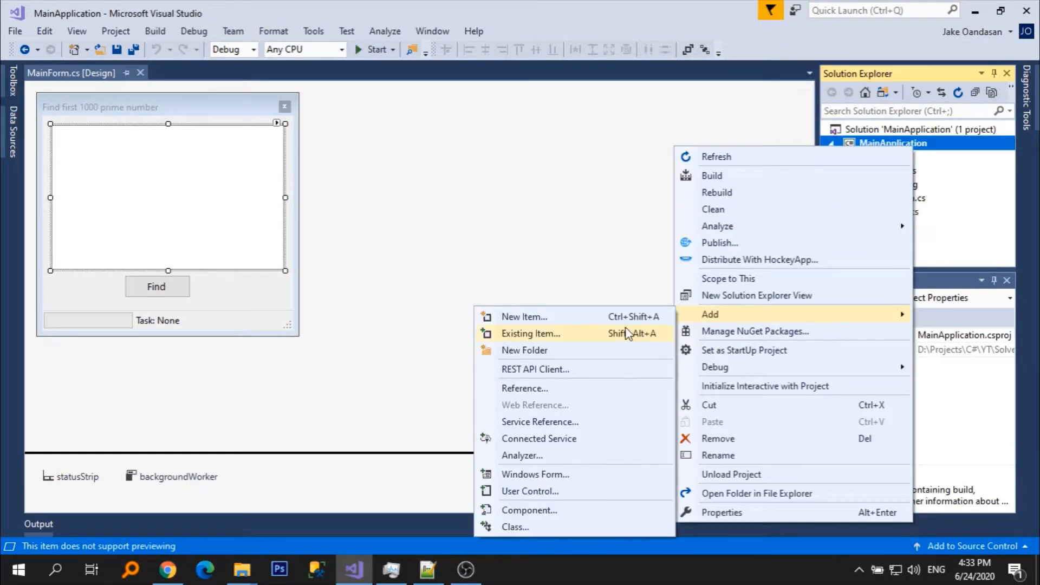
mouse_move(515, 526)
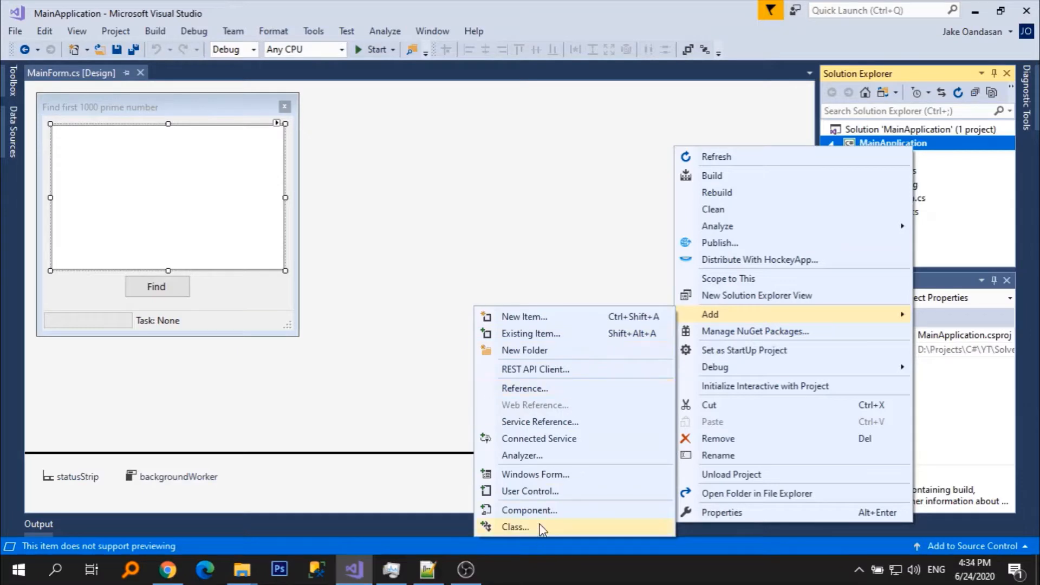
left_click(515, 527)
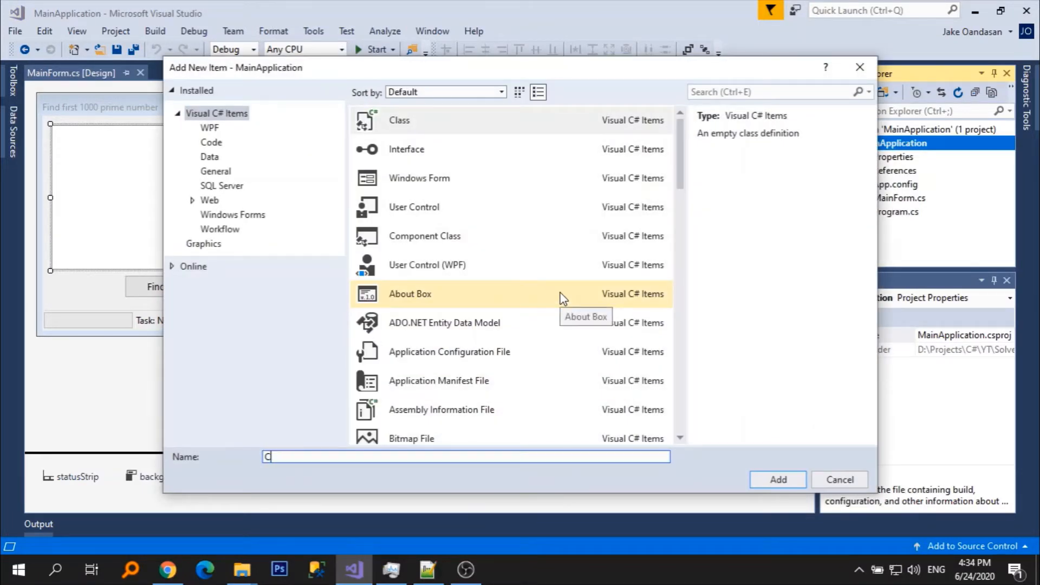
type("ustomProgre")
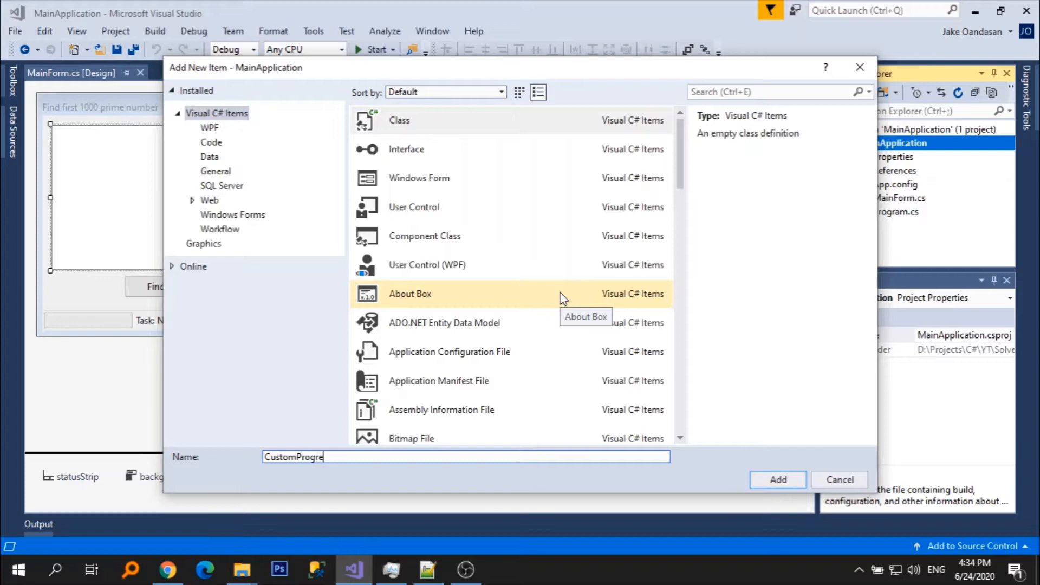
left_click(778, 479)
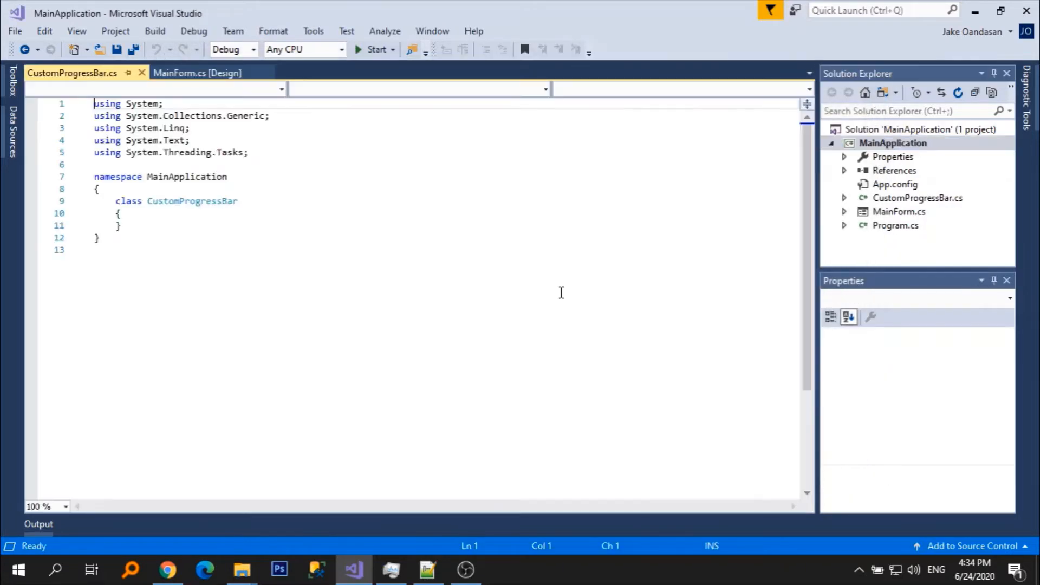
Add a new Windows Form named TestForm to the MainApplication project.
right_click(893, 143)
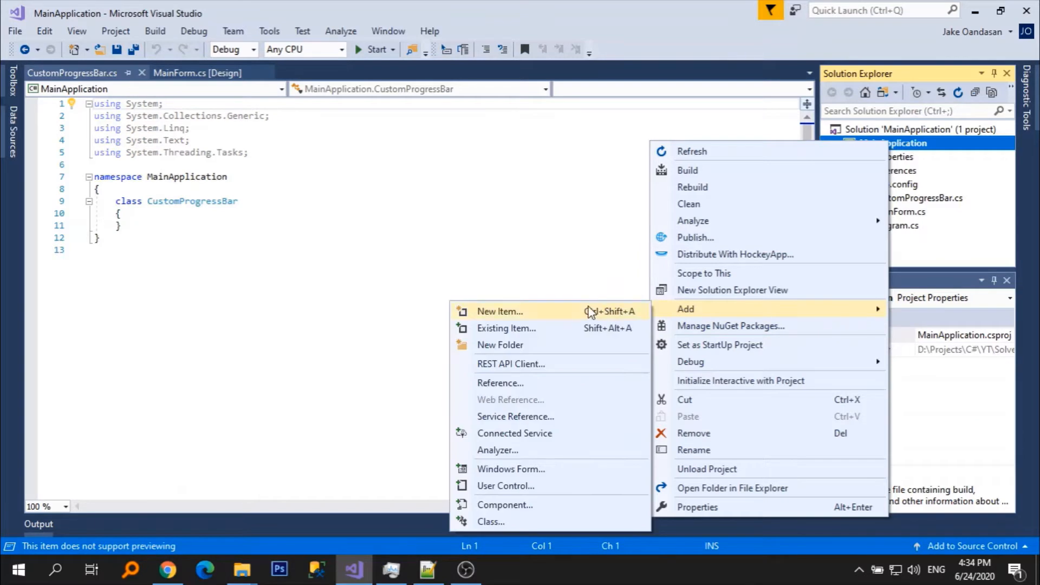
left_click(511, 469)
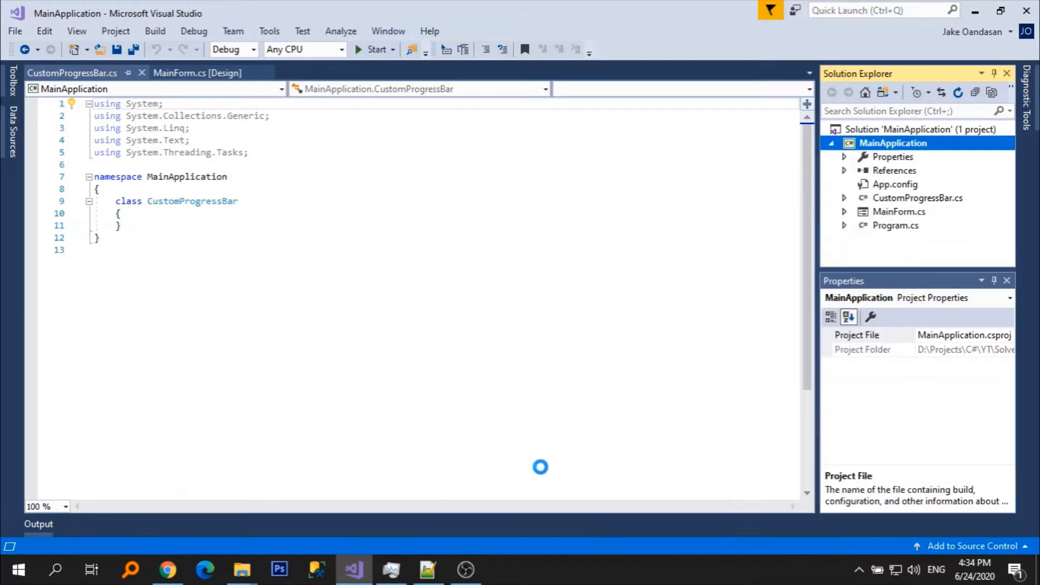
type("TestFo")
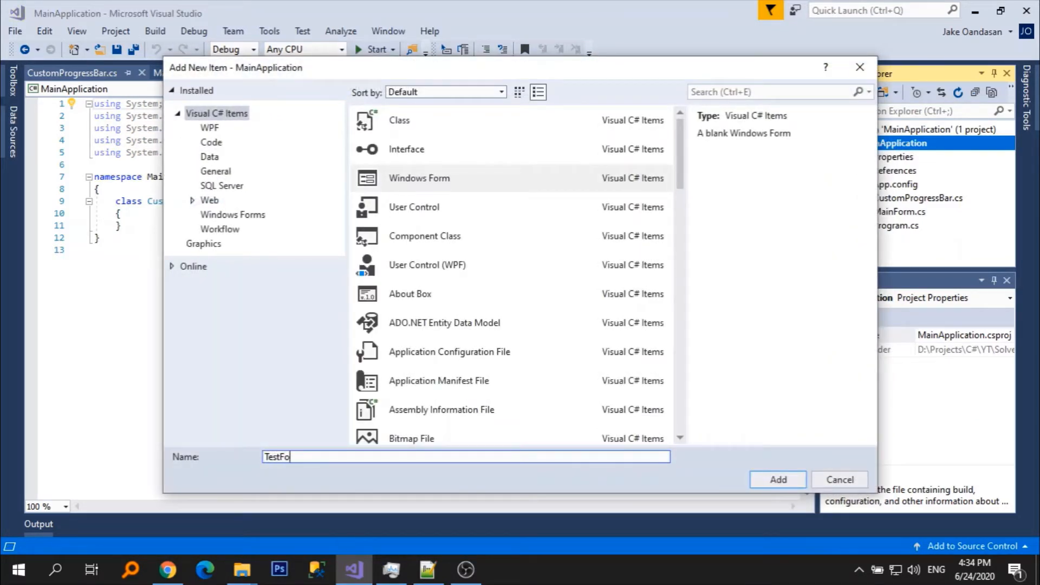
left_click(778, 479)
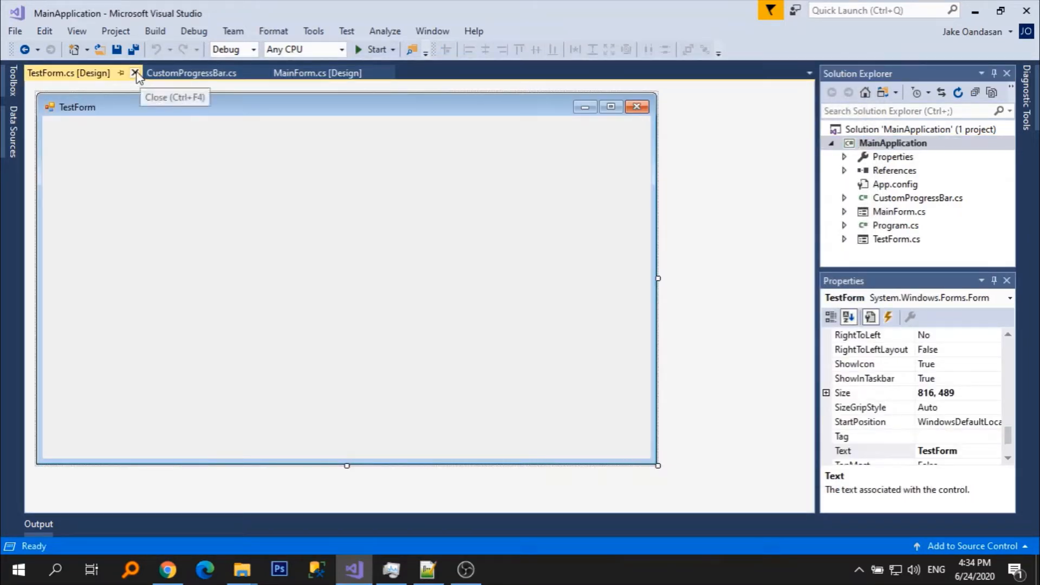
Make CustomProgressBar a public class deriving from UserControl with a public constructor.
left_click(191, 73)
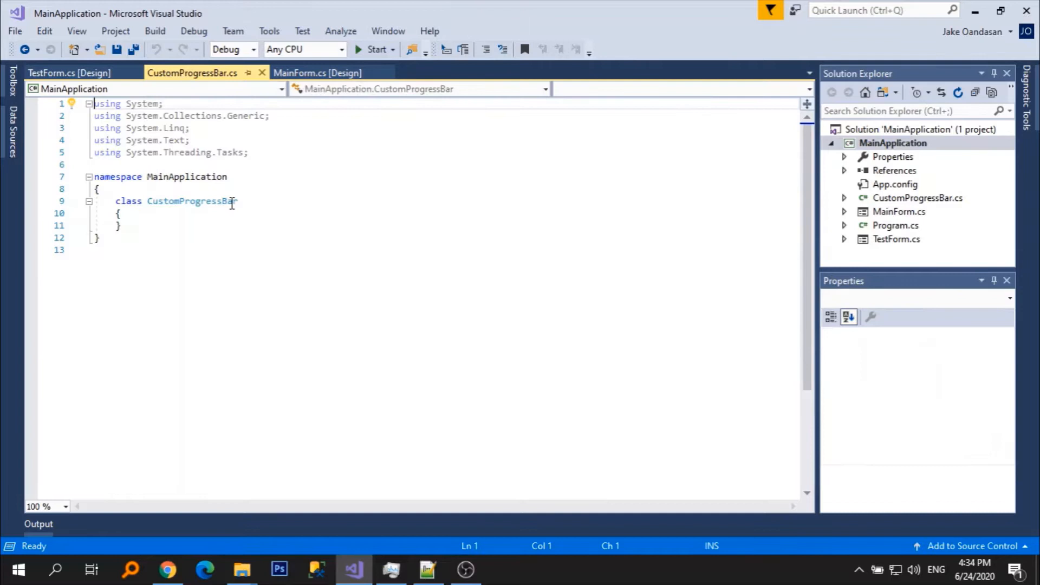
left_click(117, 201)
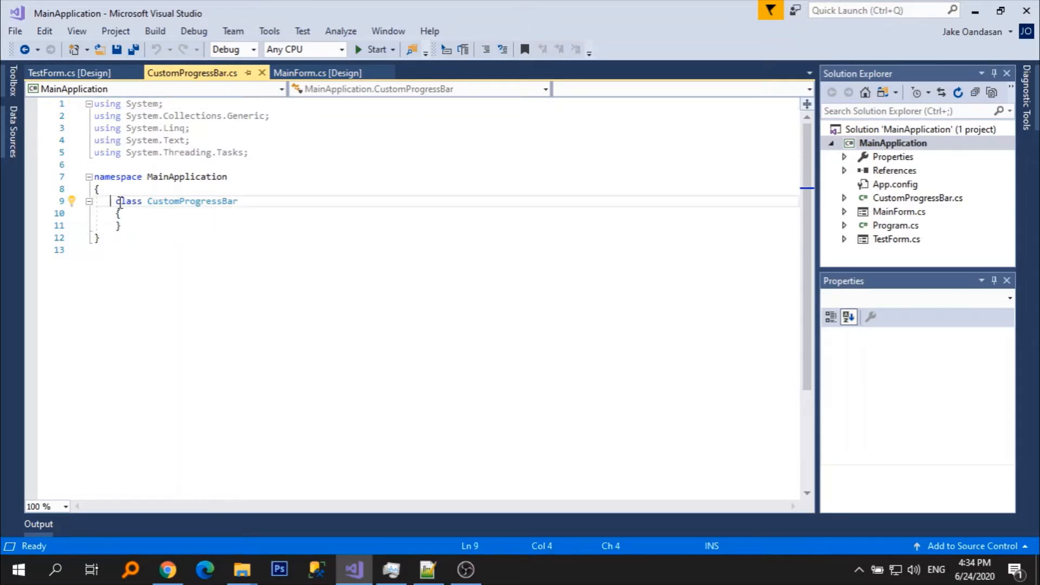
type("public")
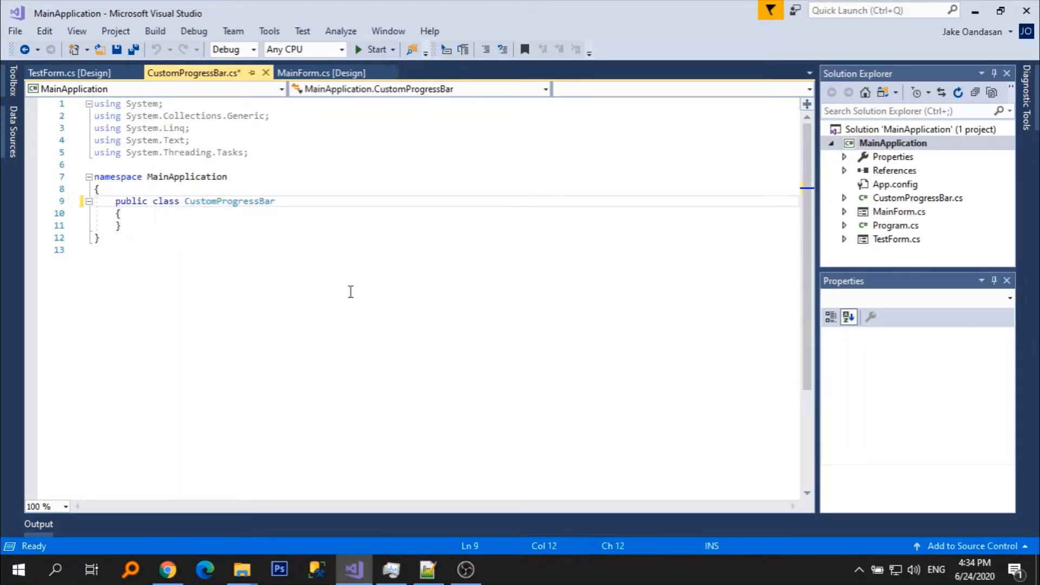
type(": UserControl")
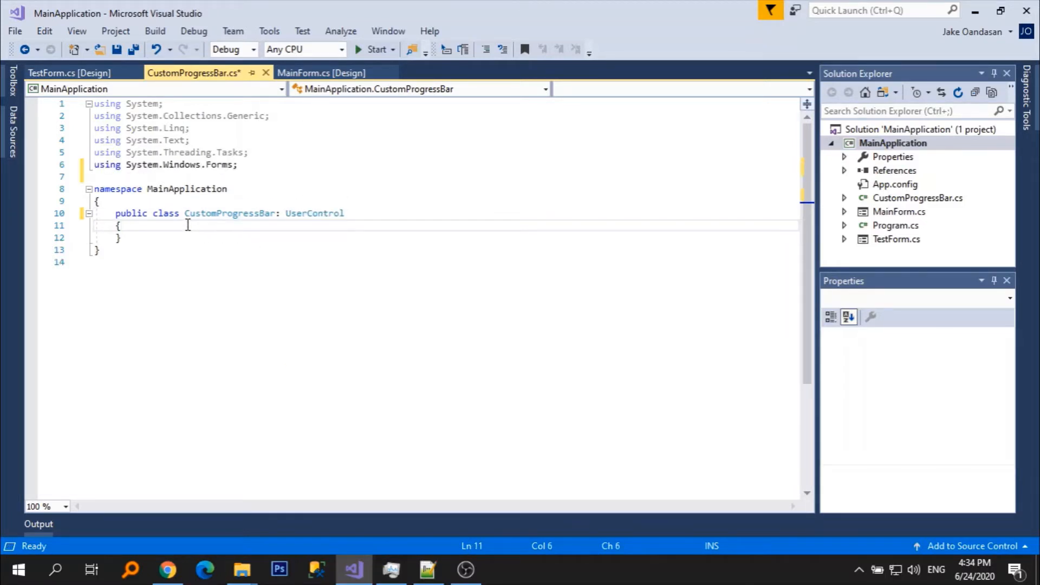
type("public")
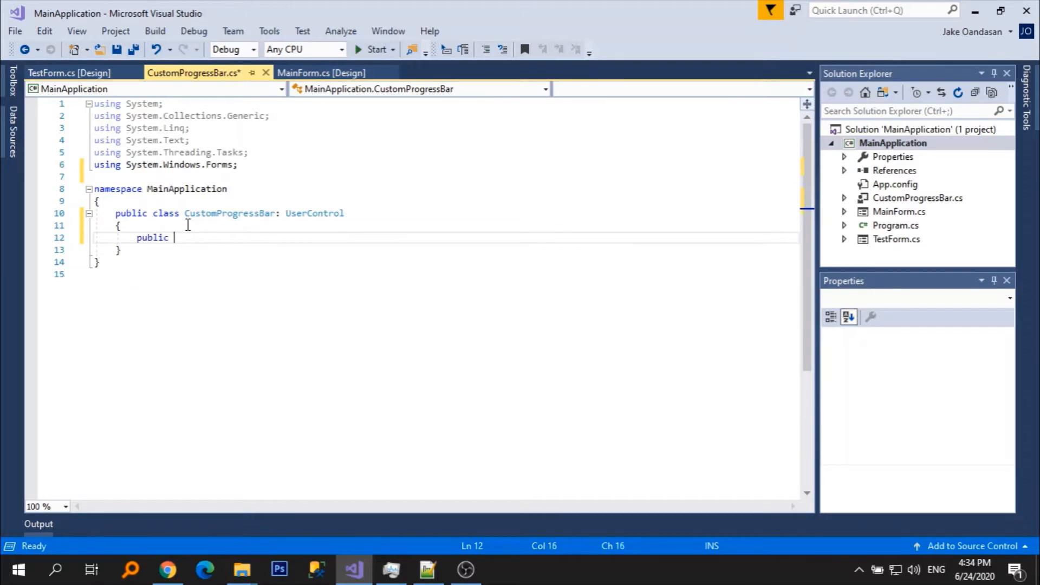
type("CustomProgressBar()")
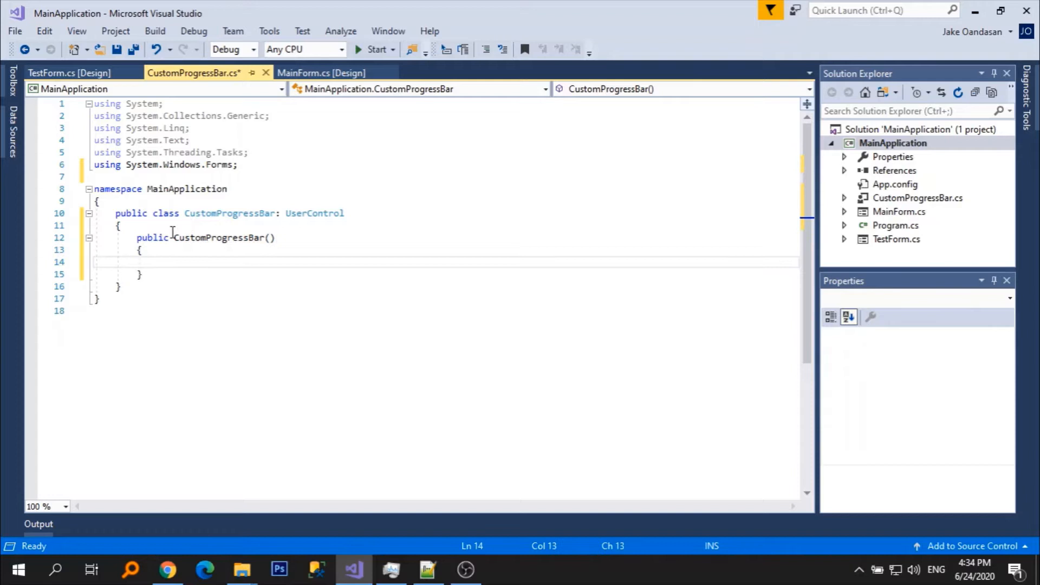
Set Size and MinimumSize to 200×200 in the constructor, add using System.Drawing, and save.
type("Size = new")
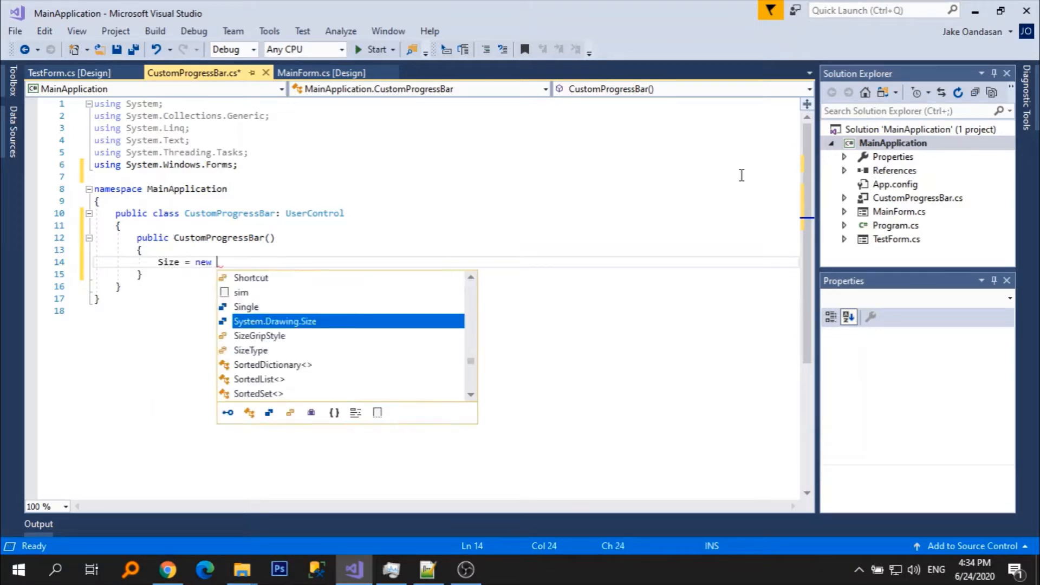
type("Size")
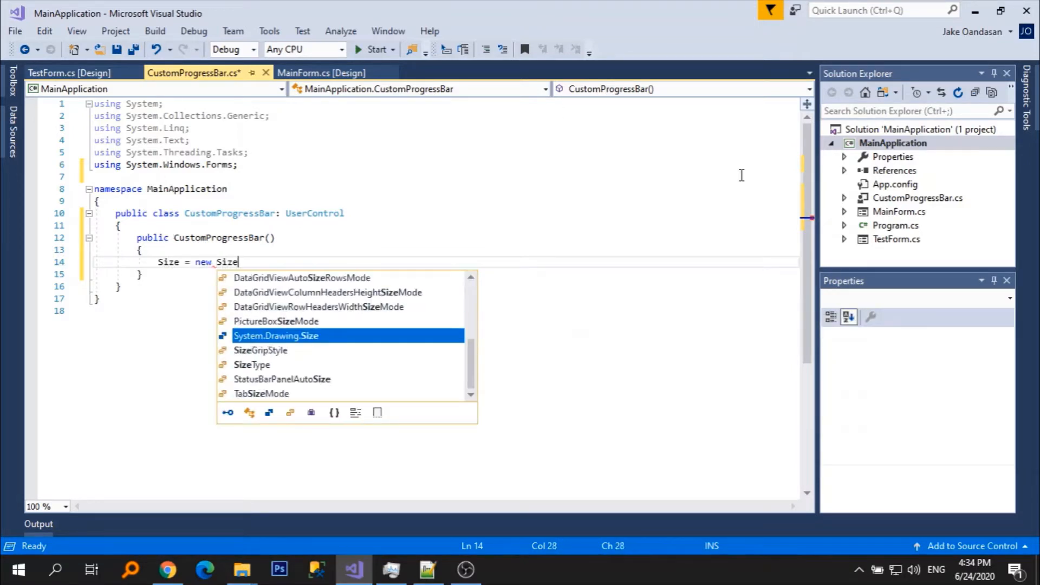
type("System.Drawing.Size(200, 200);")
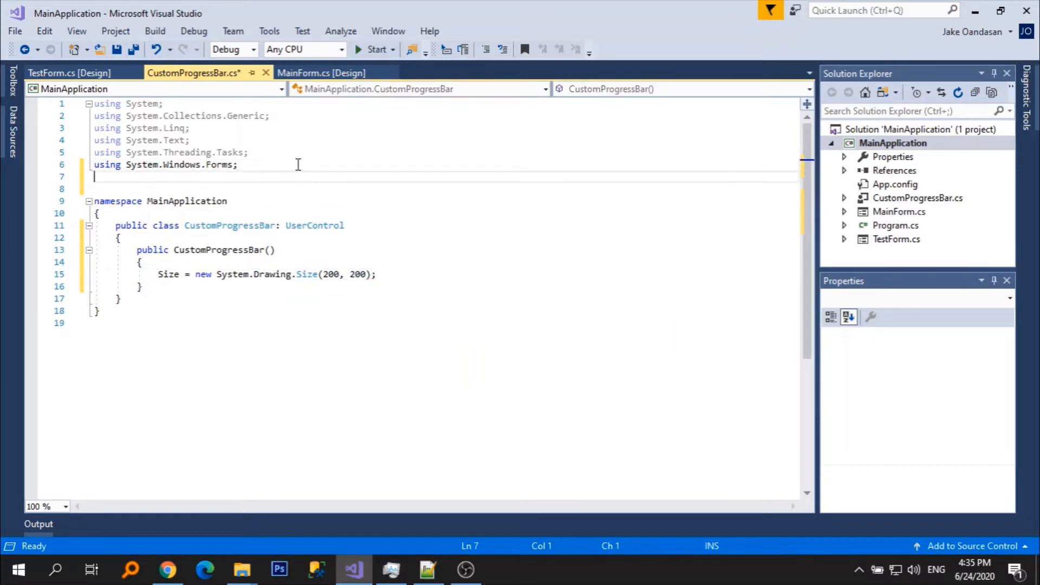
type("using System.Drawing;")
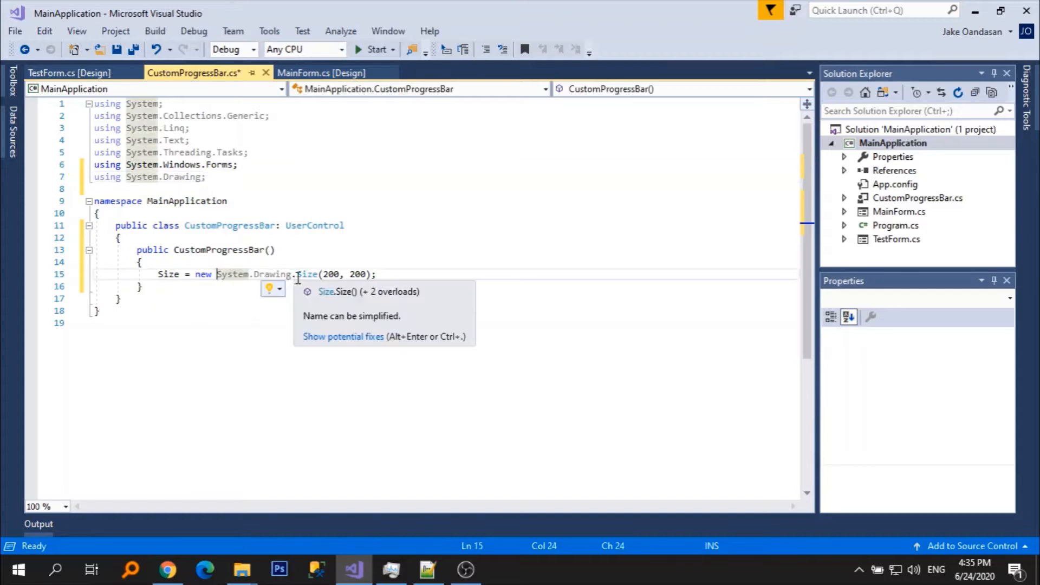
type("MinimumSize = new S")
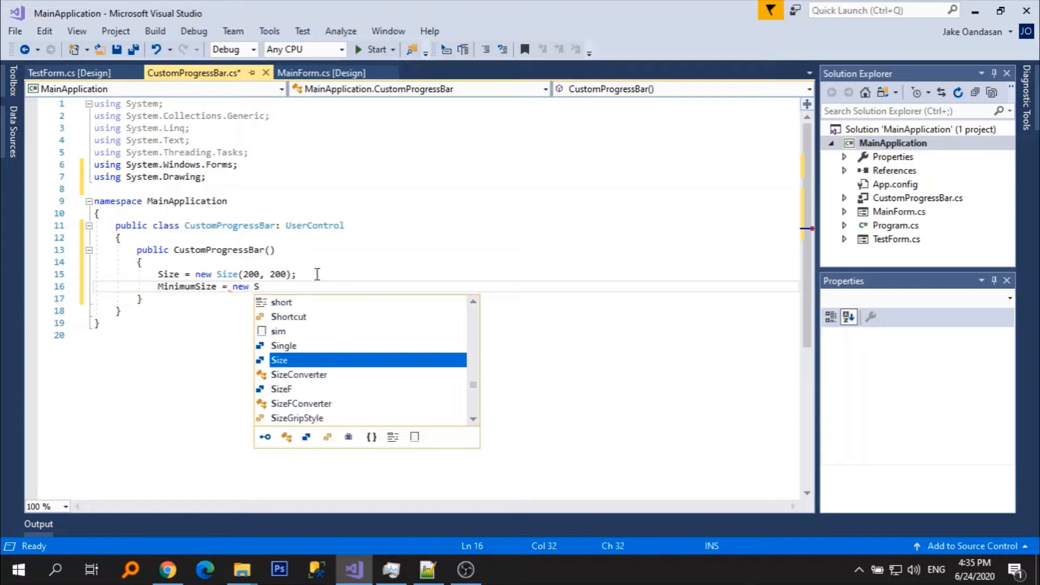
type("ize(200, 200)")
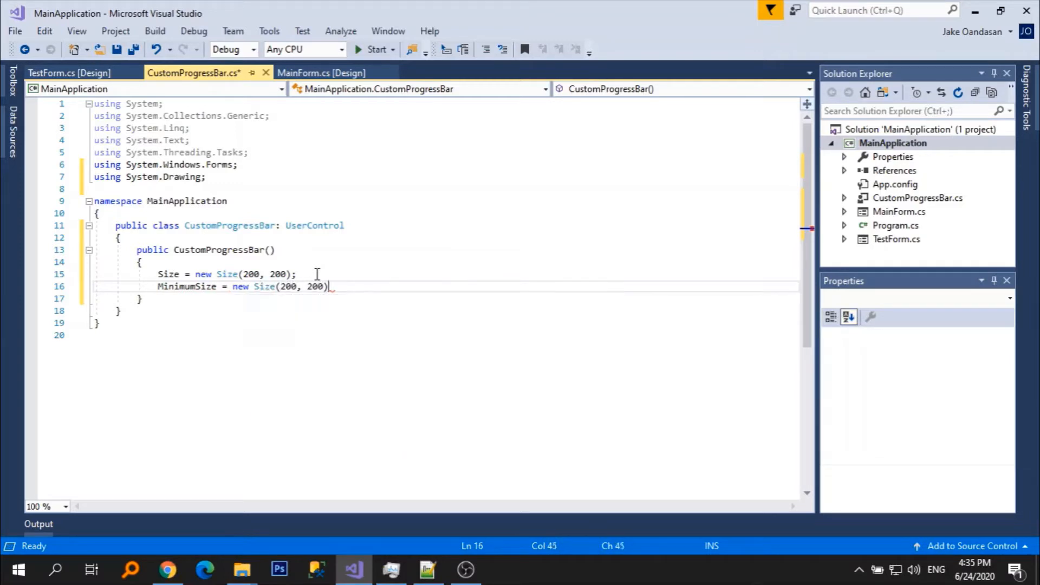
type(";")
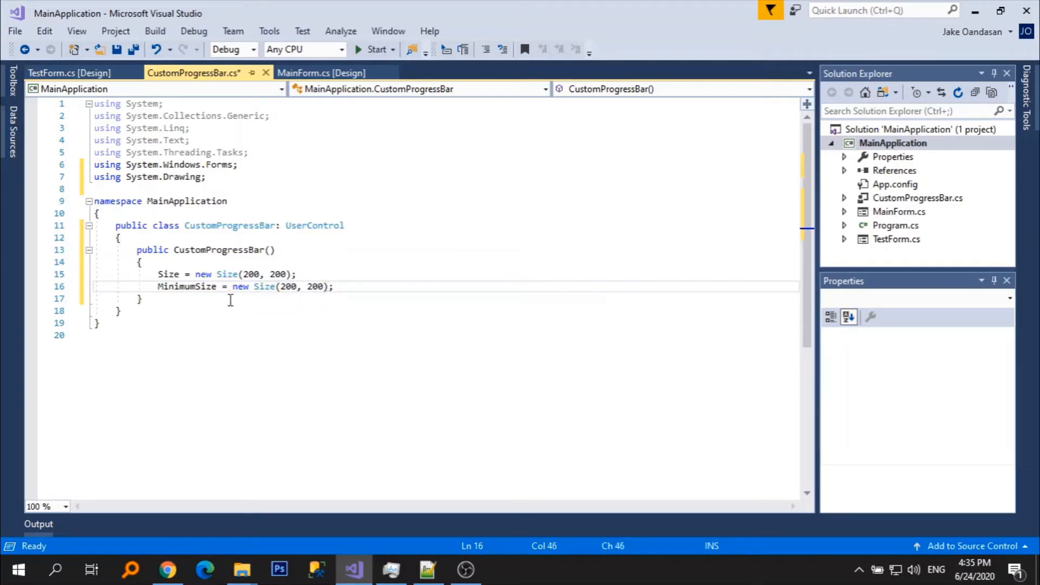
key("ctrl+s")
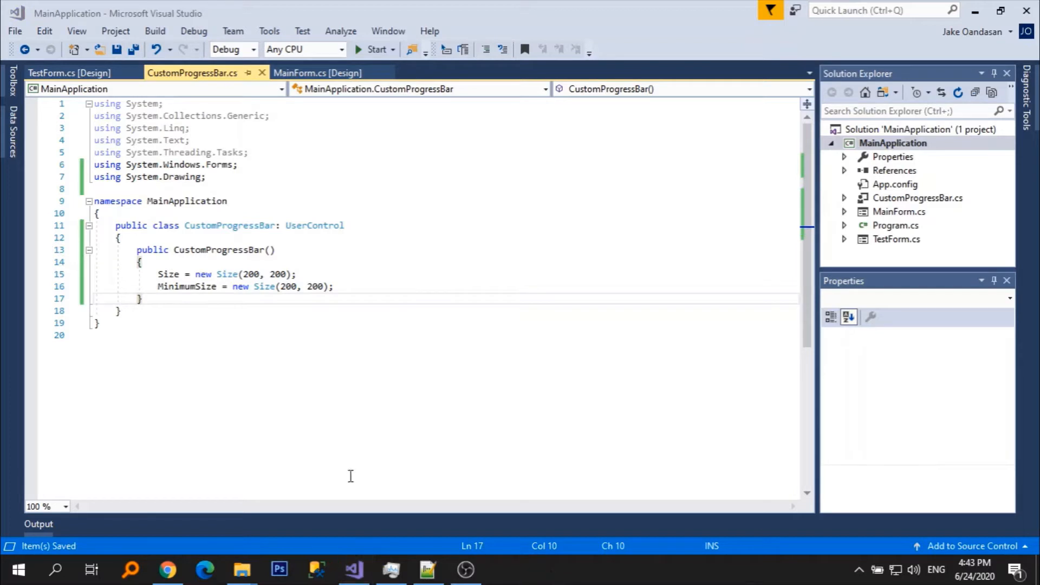
Override OnPaint with nested using blocks for a Gainsboro SolidBrush and a 20-wide Pen.
type("protected override void OnPaint(PaintEventArgs e")
type("//draw base circle")
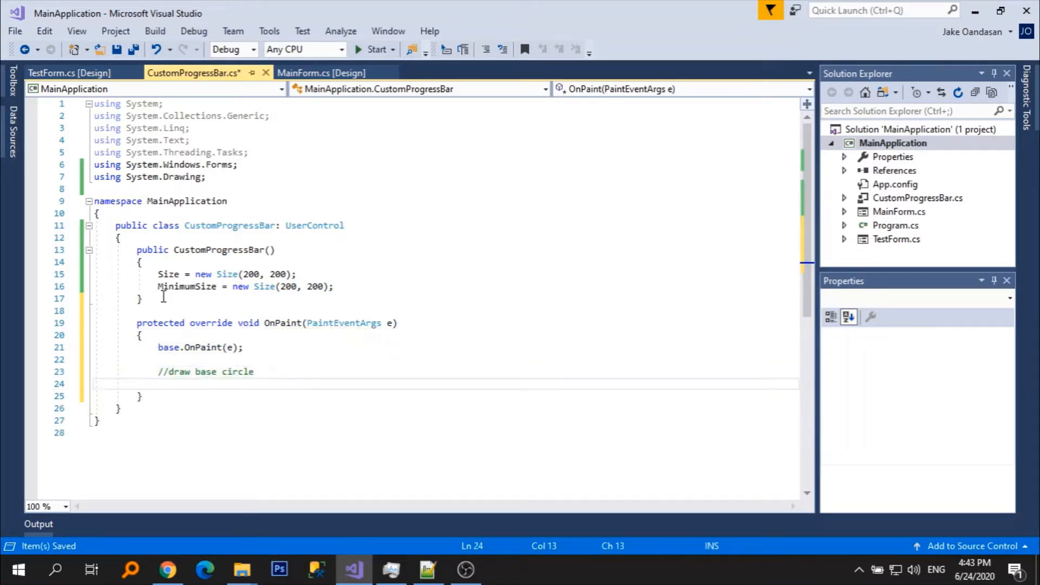
type("using")
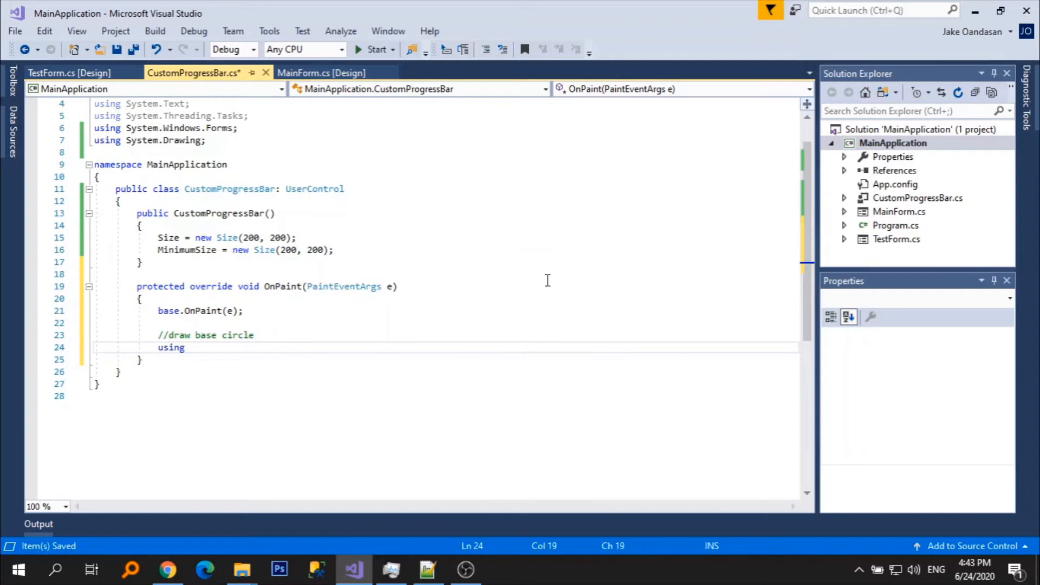
type("(SolidBrush brush = new SolidBrush")
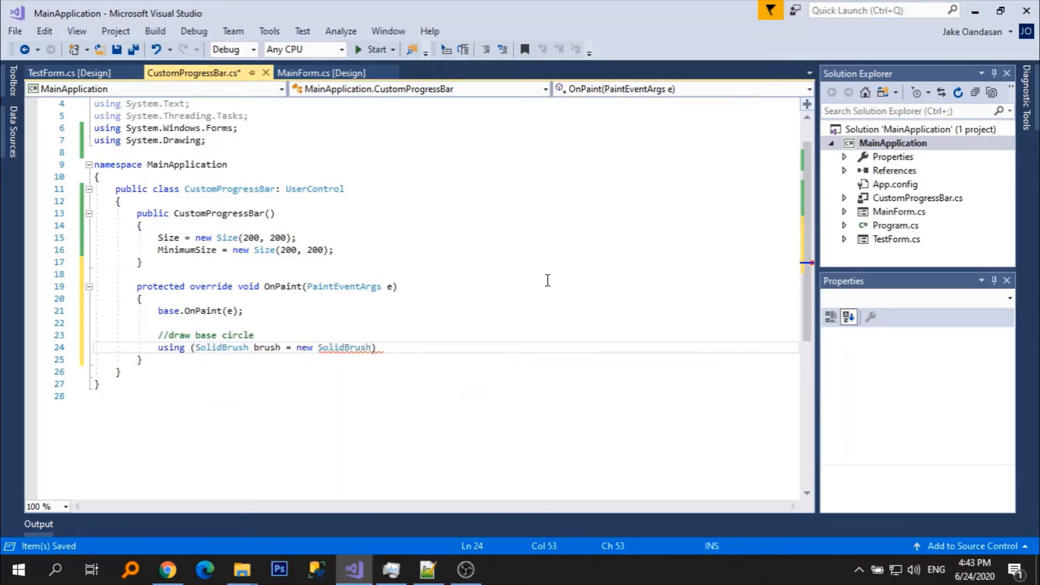
type("Color.C")
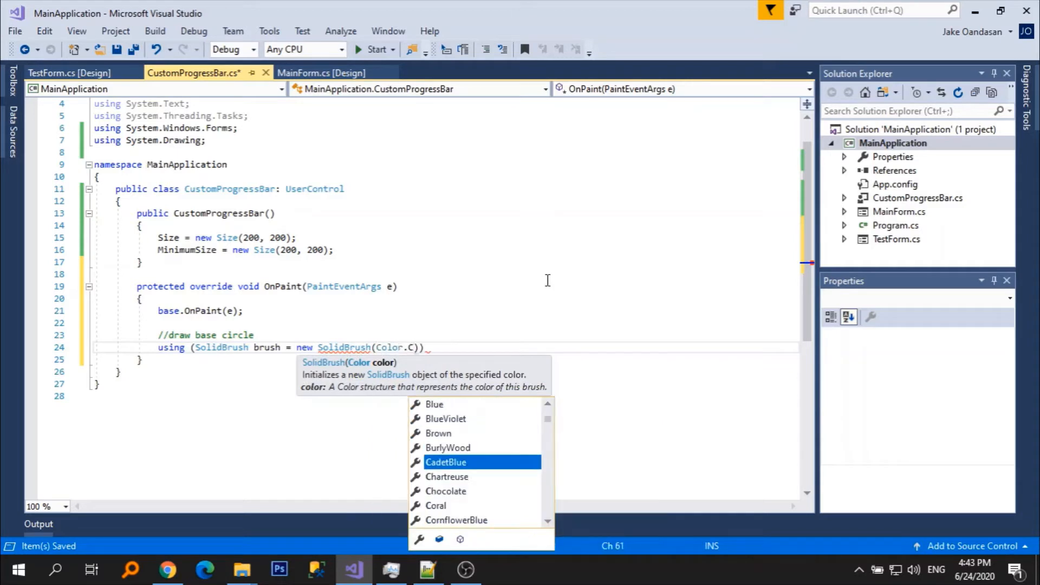
type("Gainsboro")
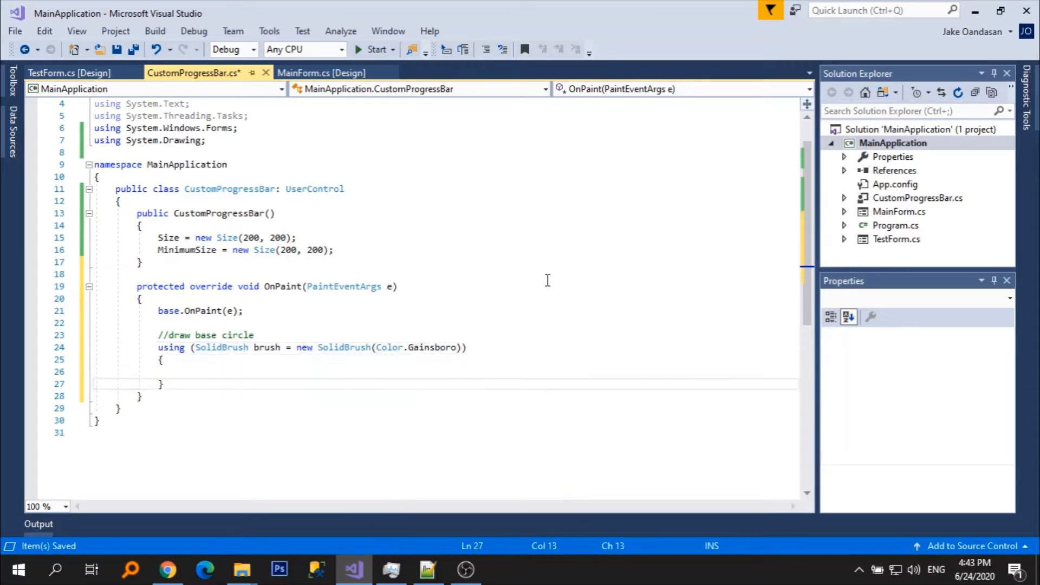
type("using (")
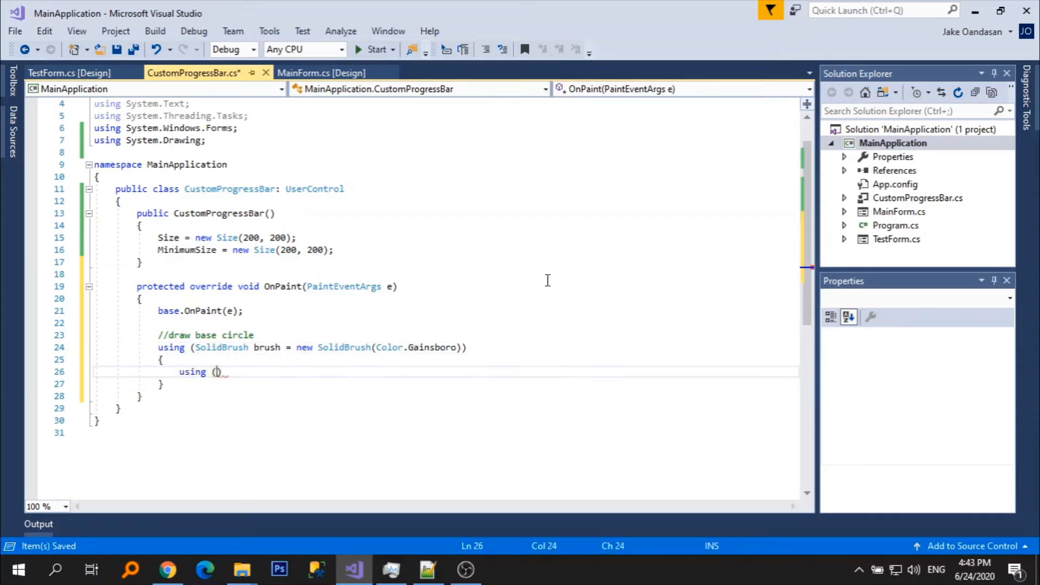
type("Pen pen = new Pen")
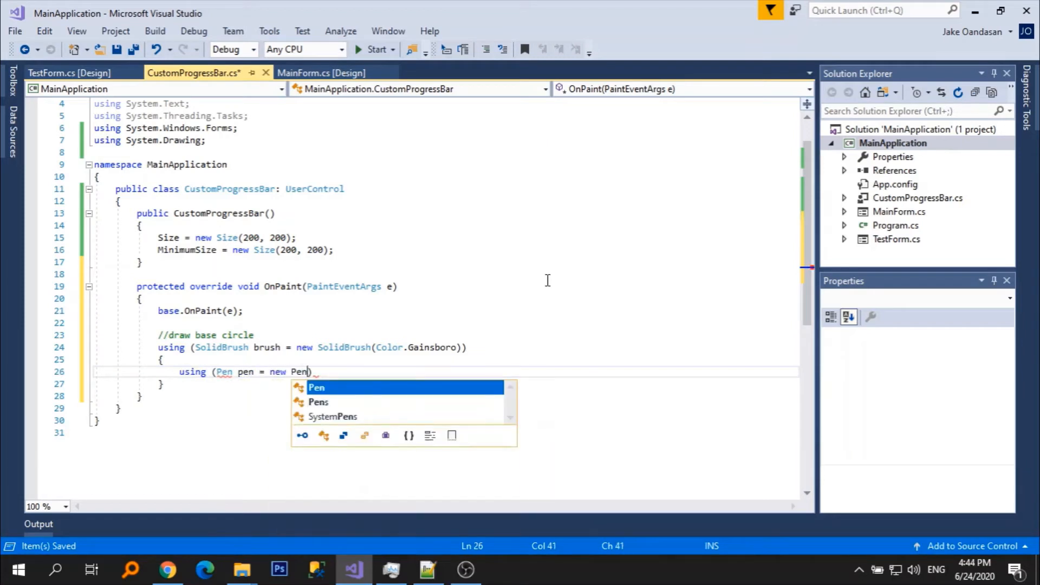
type("(brush, 20")
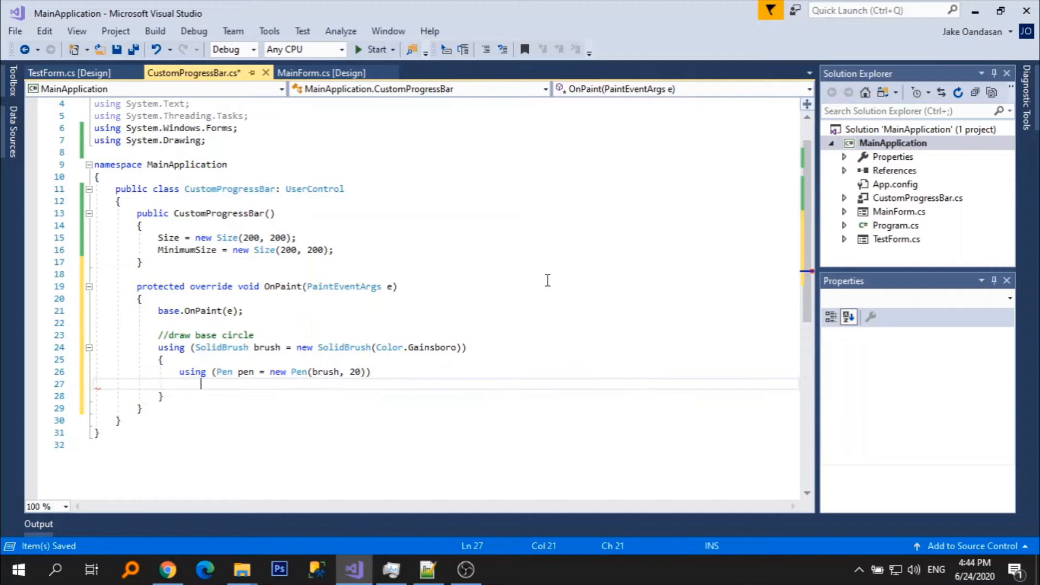
Draw the full base circle with e.Graphics.DrawArc over Width and Height, 0 to 360, and add a test comment.
type("e")
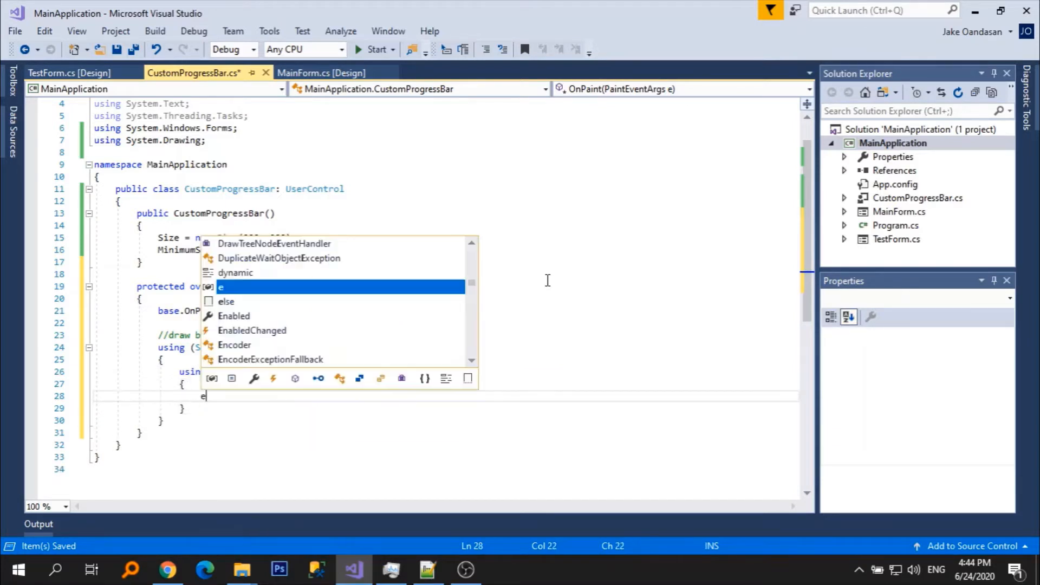
type(".Graphics.DrawArc(pen, 10, 10, Width,")
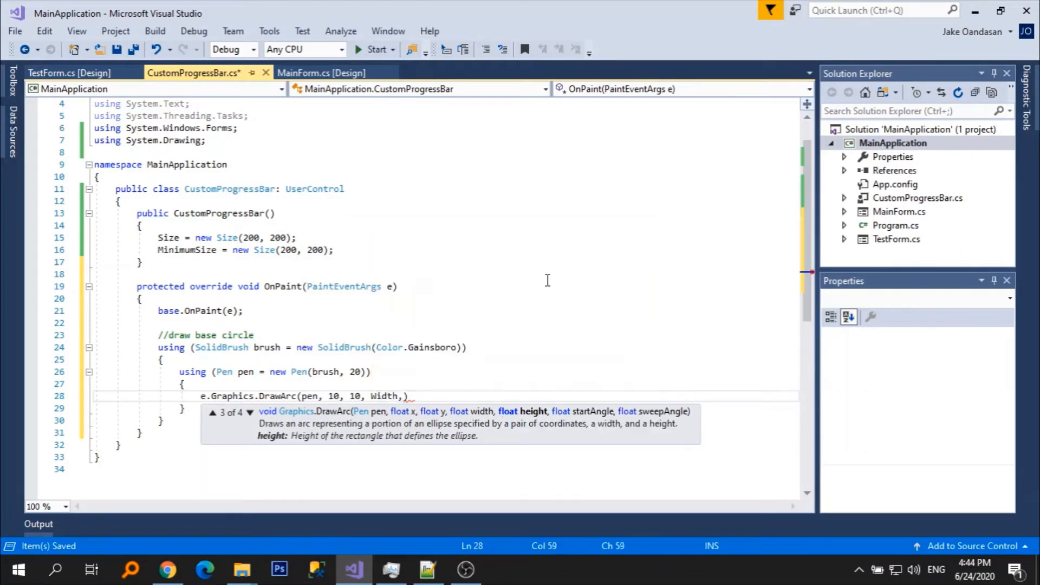
type("Height, 0, 360")
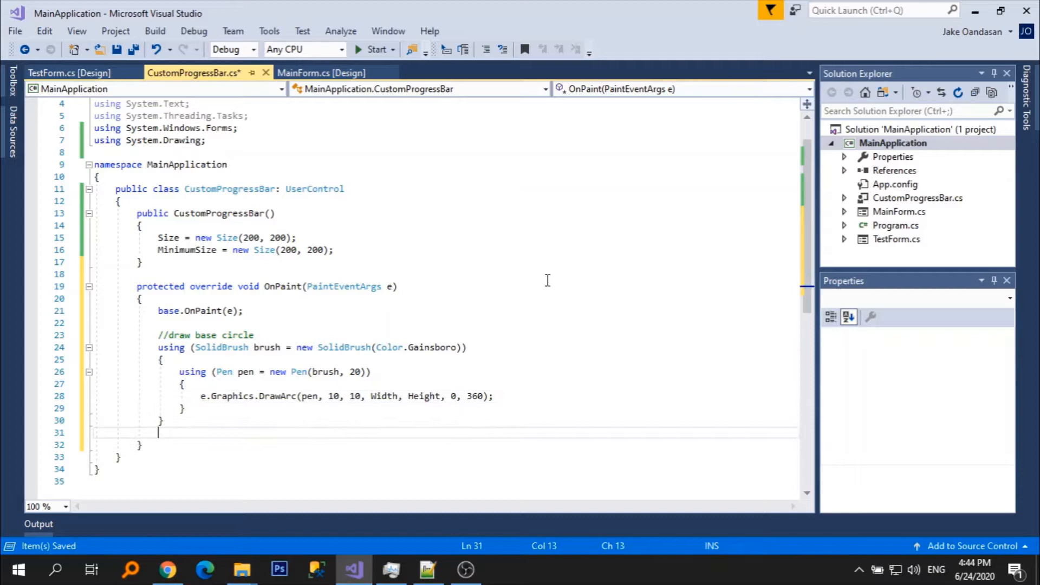
type("//lets")
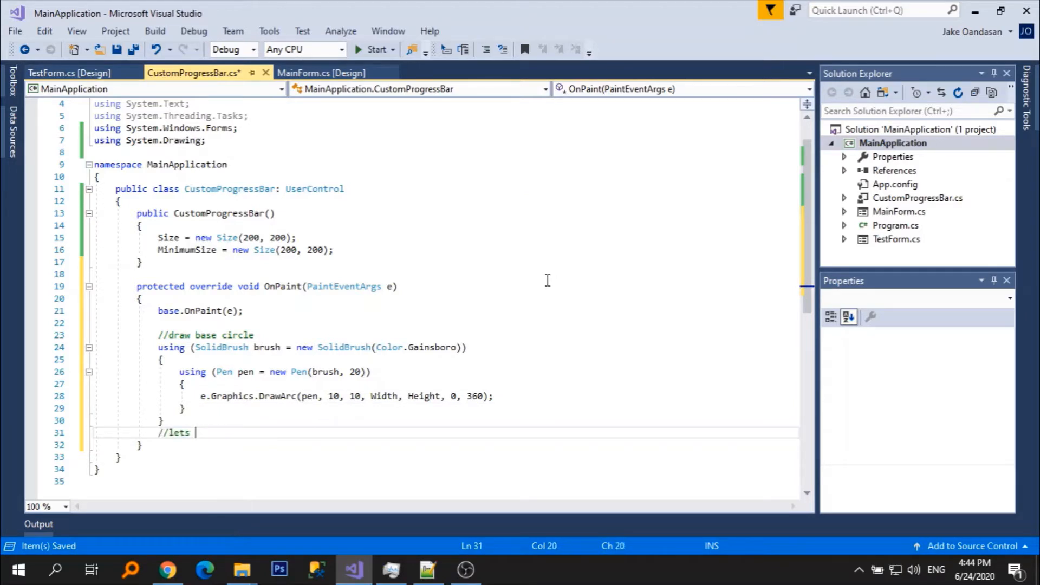
type("test")
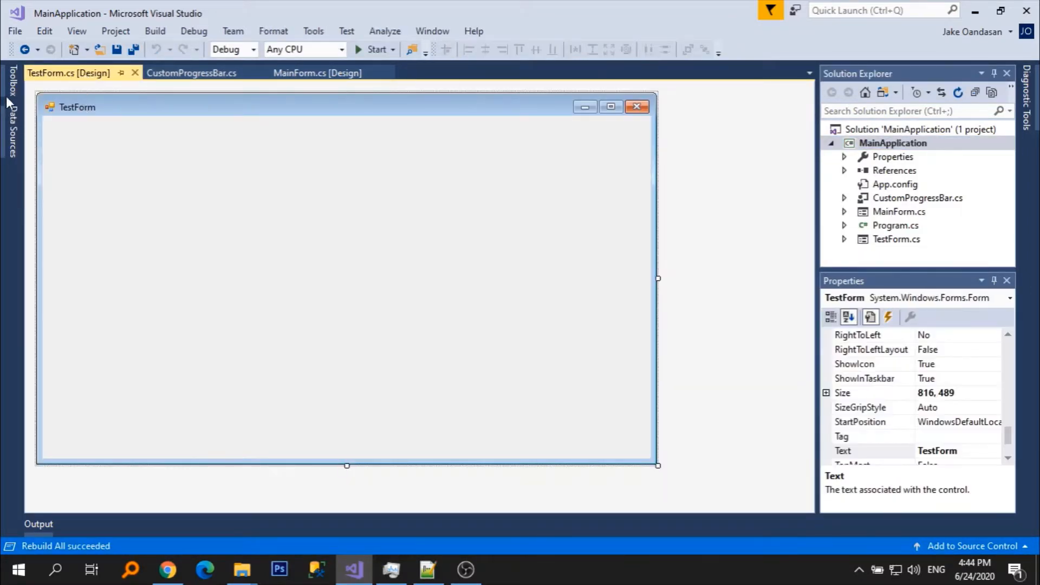
Locate CustomProgressBar in the Toolbox, drop it onto TestForm, and return to its code.
left_click(12, 86)
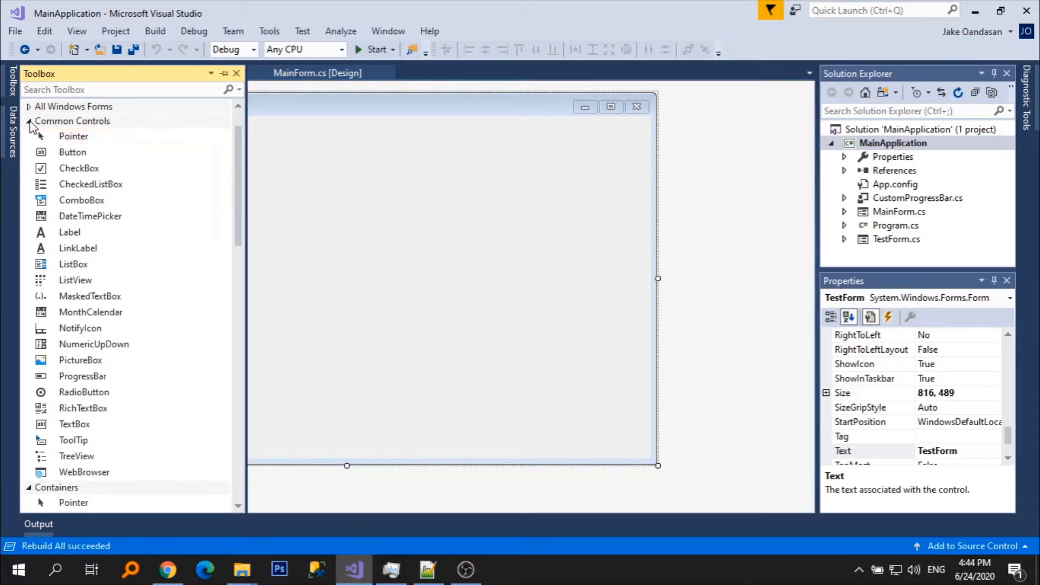
left_click(29, 121)
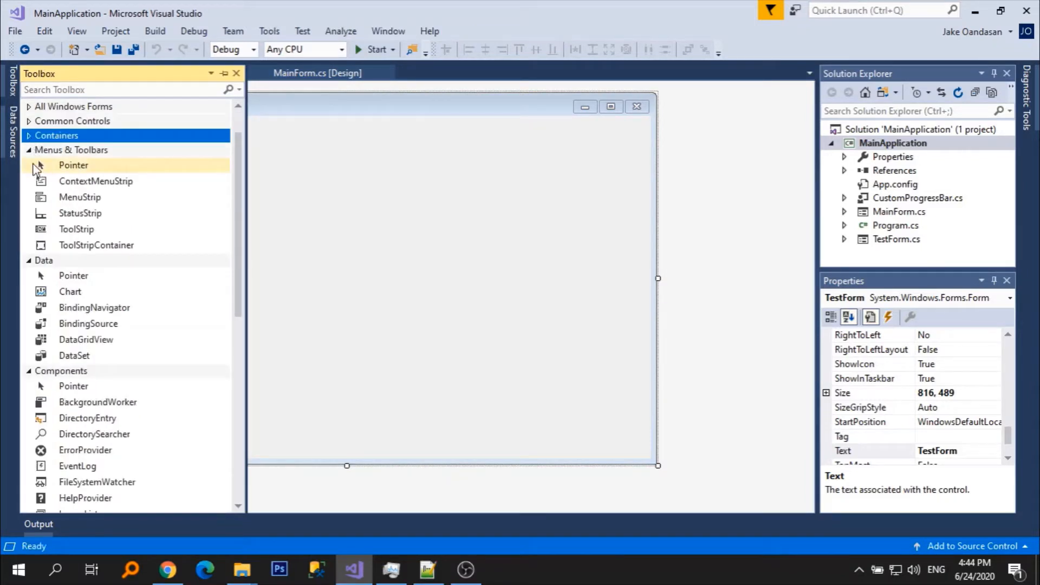
left_click(30, 150)
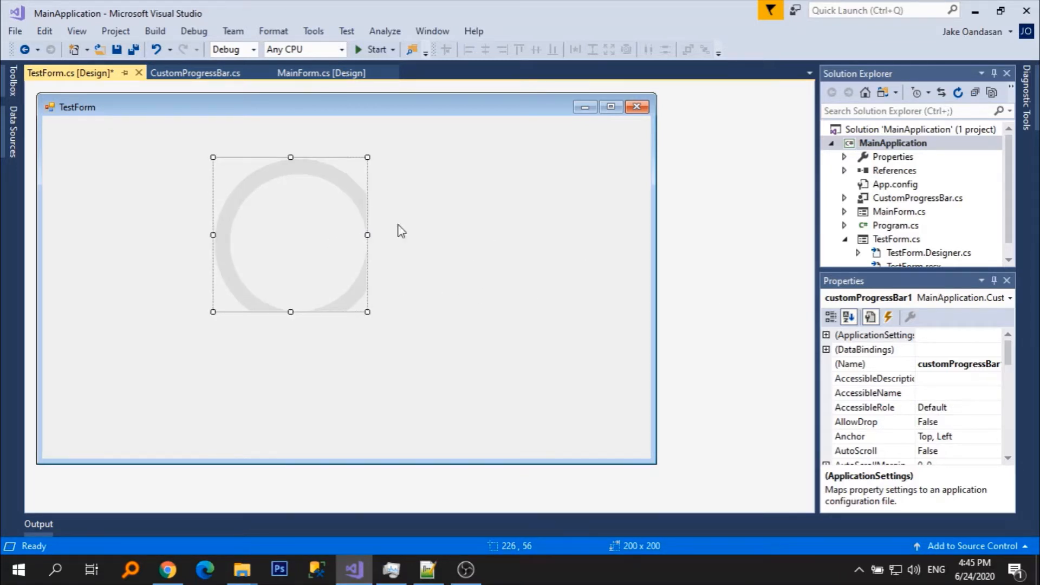
left_click(195, 73)
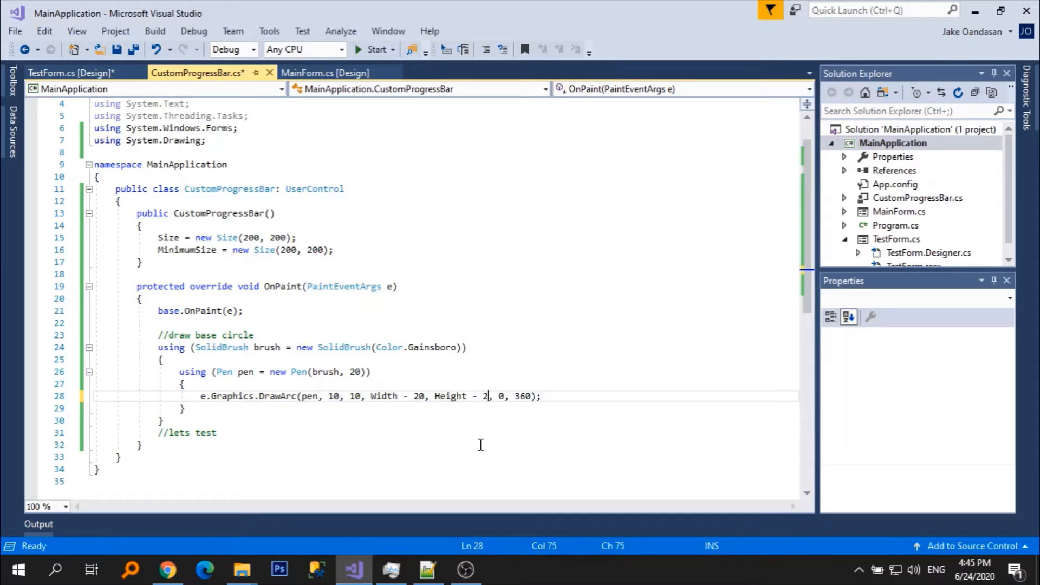
Rebuild with DrawArc using Width - 23 and Height - 23 and verify the ring fits on TestForm.
left_click(892, 142)
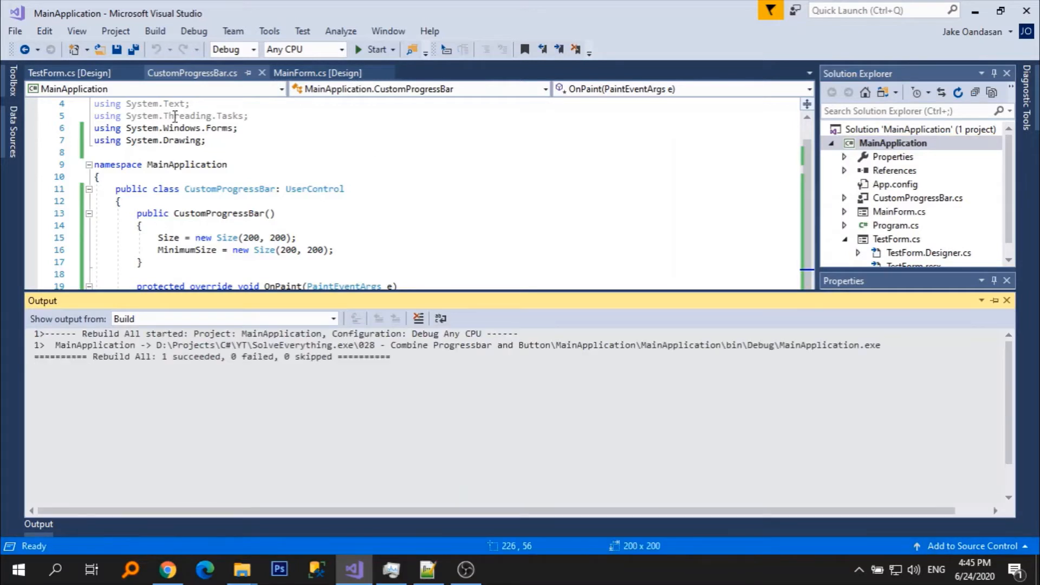
left_click(68, 73)
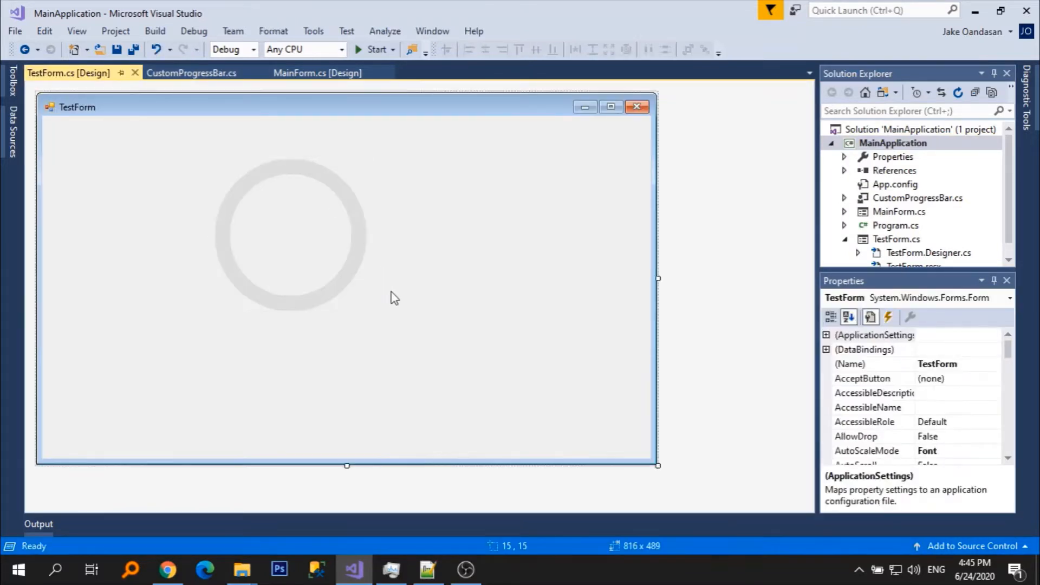
left_click(289, 235)
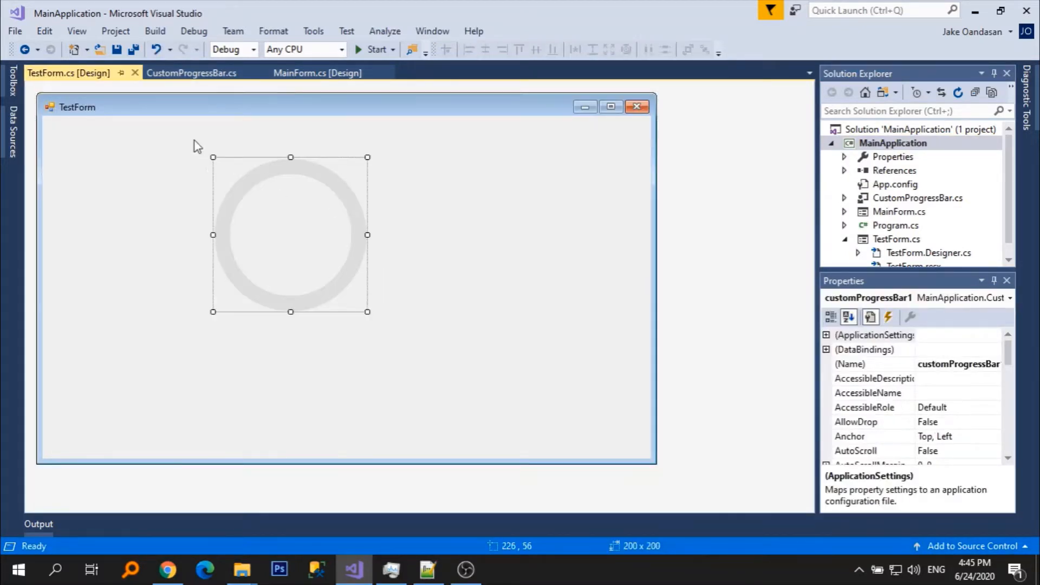
left_click(192, 73)
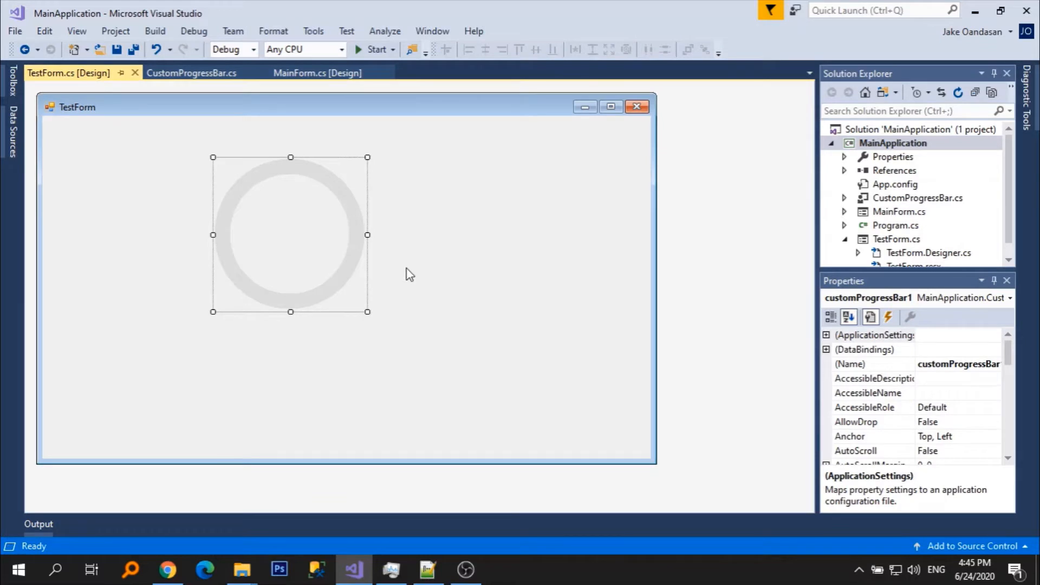
mouse_move(392, 279)
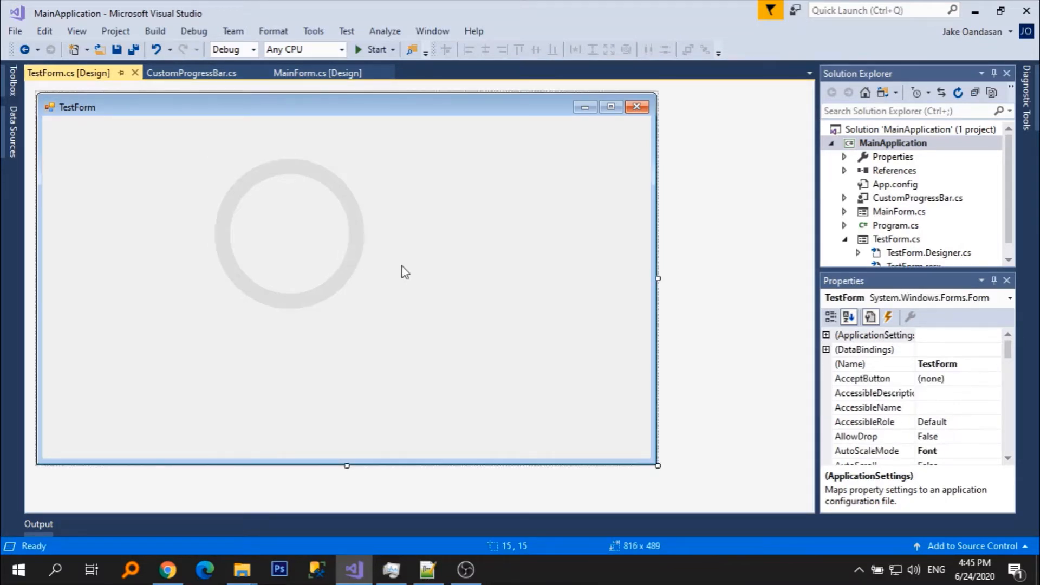
left_click(192, 74)
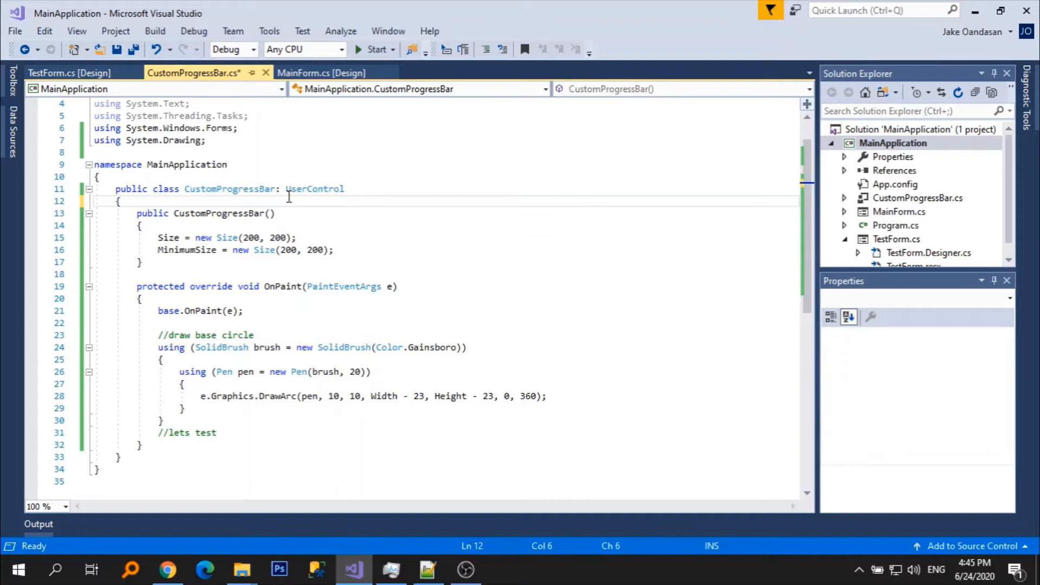
Add a private int SizeOffset = 23 field and use it in DrawArc's width and height.
key("enter")
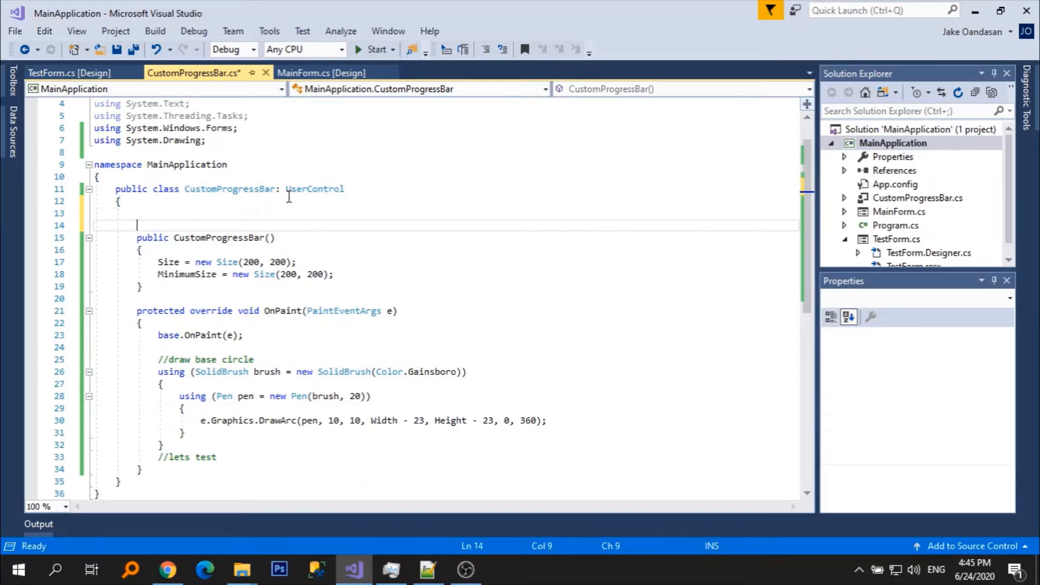
type("private int")
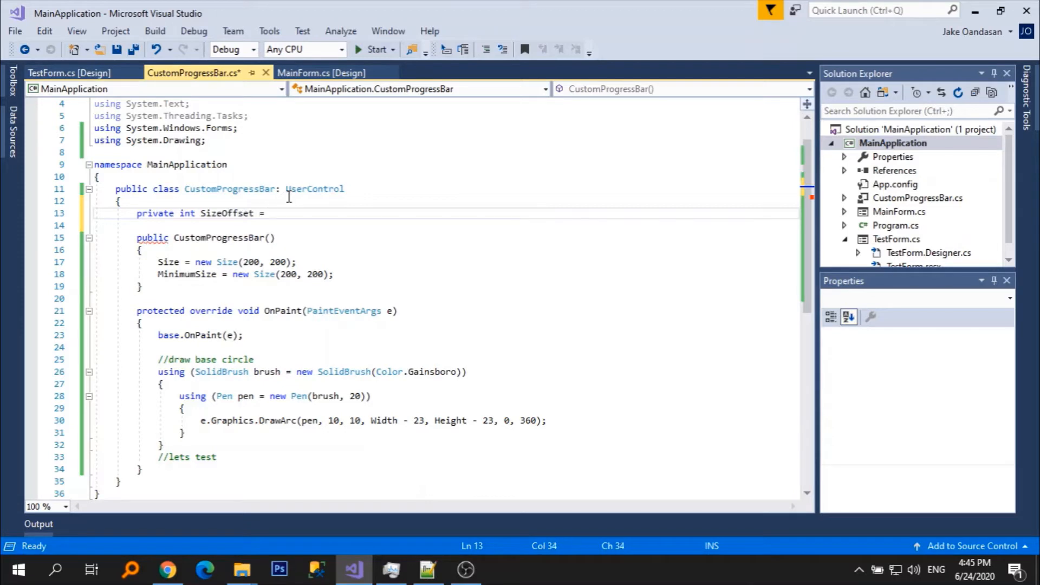
type("Si")
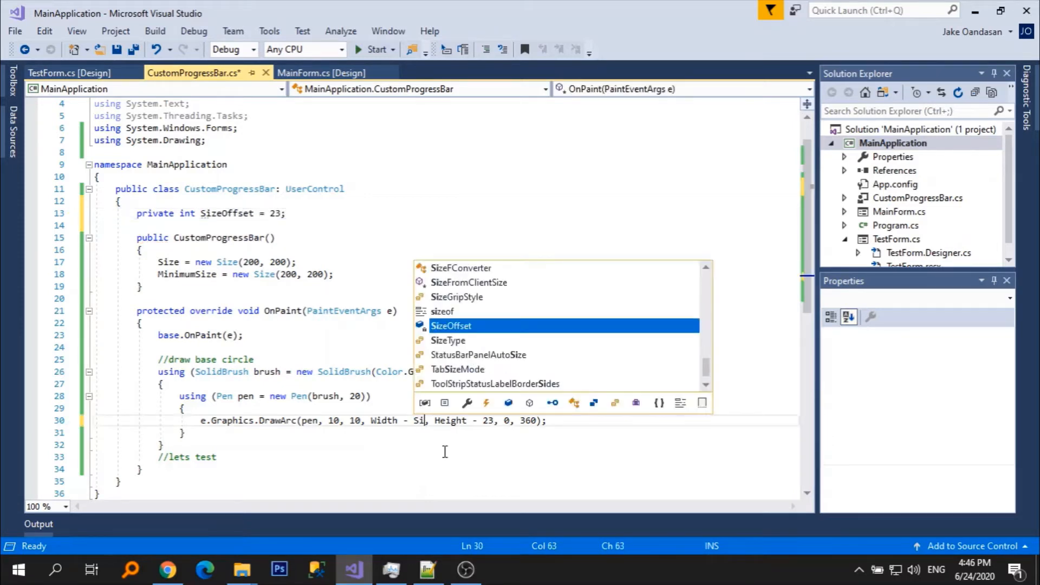
key("Tab")
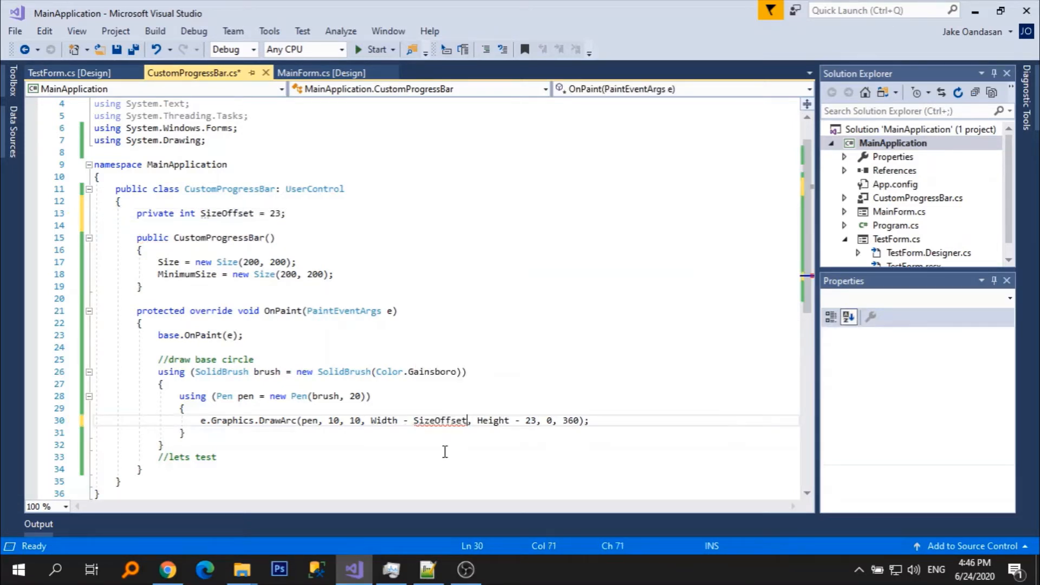
type("SizeOffset")
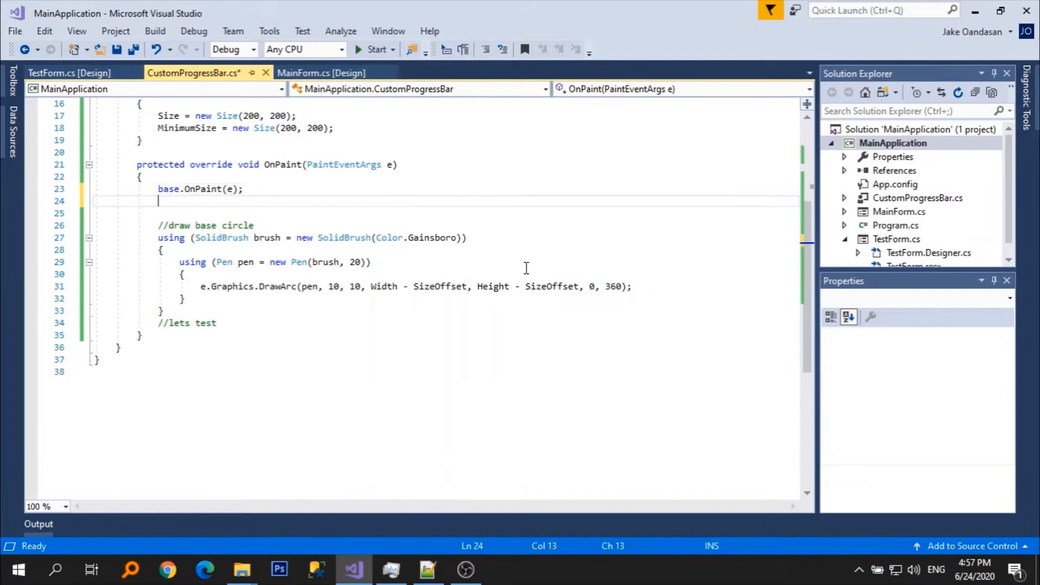
Add an embossed-effect comment and a using block with a 1-pixel ActiveBorder pen.
type("//embossed ef")
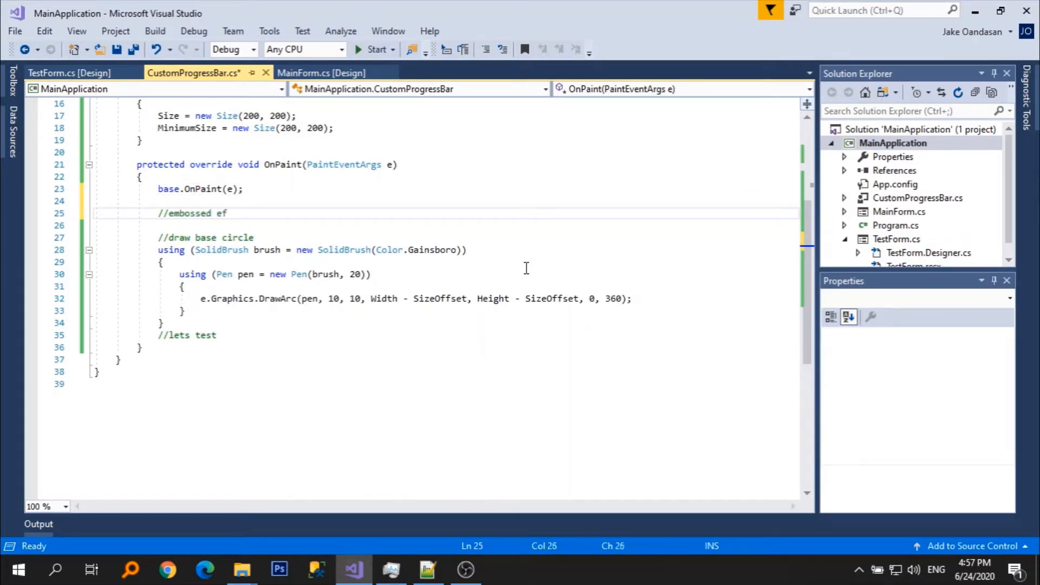
type("fect, dark color")
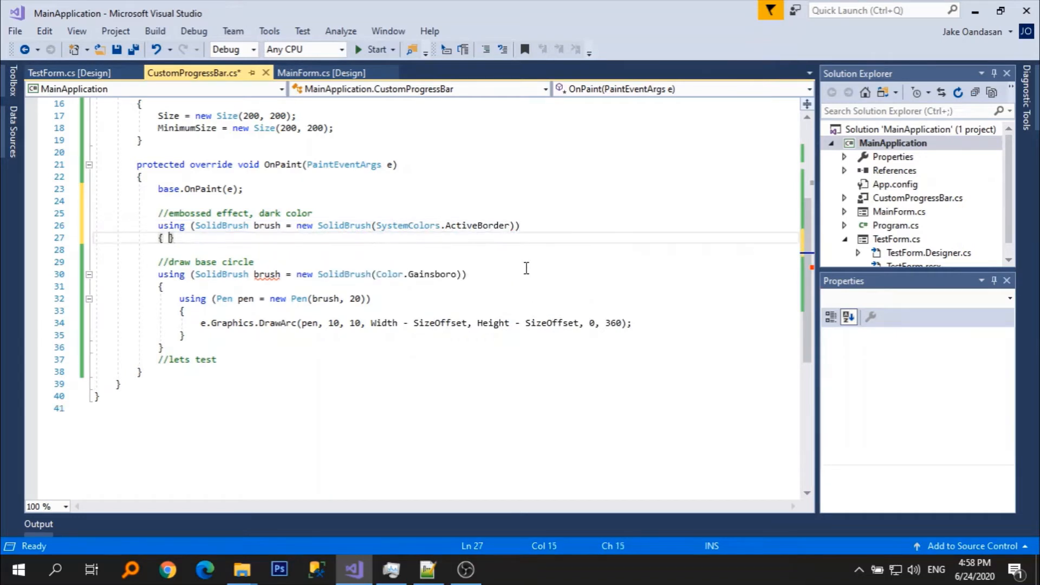
type("using *")
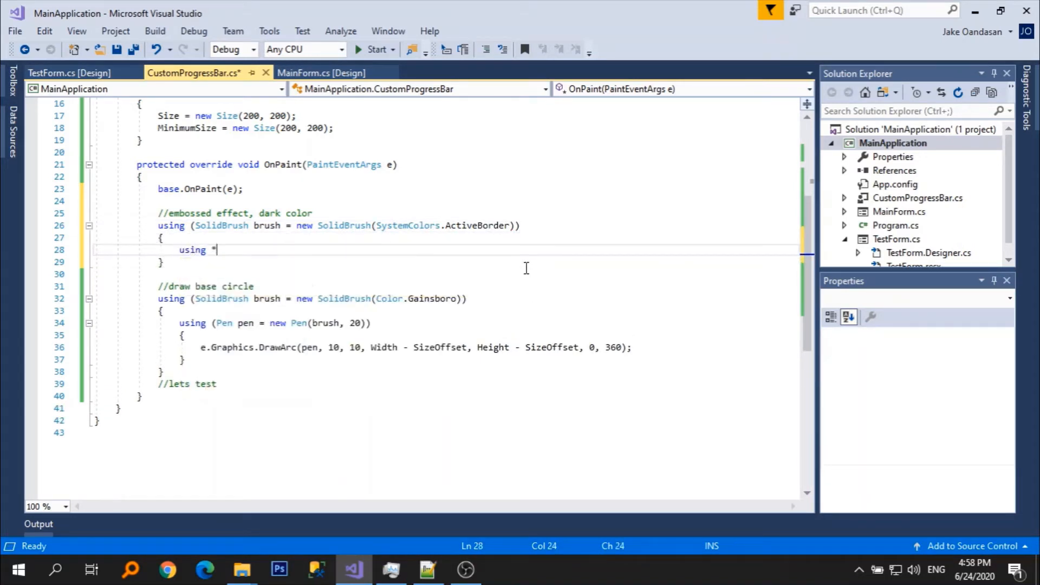
type("(Pen pen = new )")
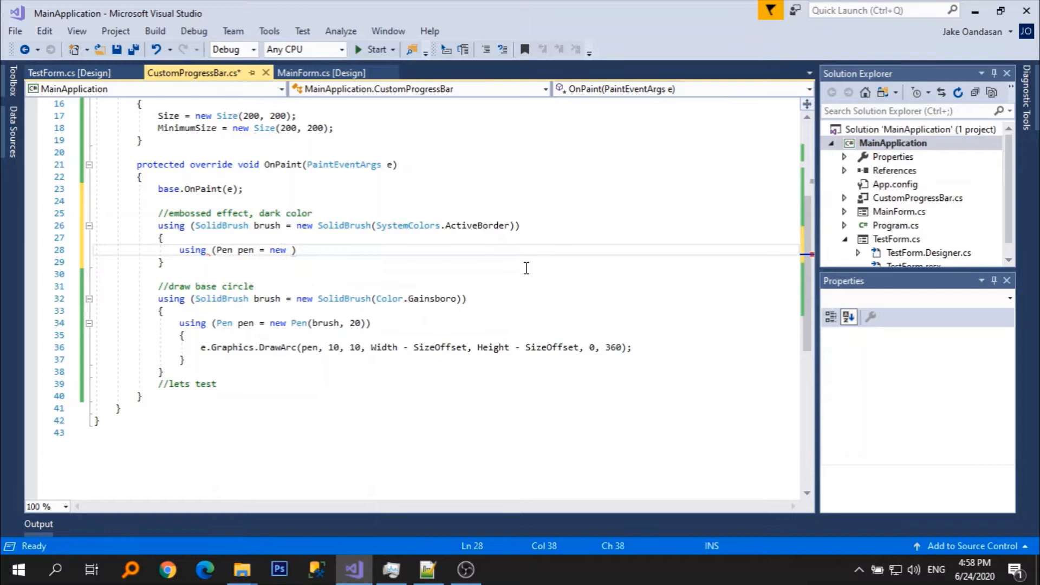
type("Pen(brush,")
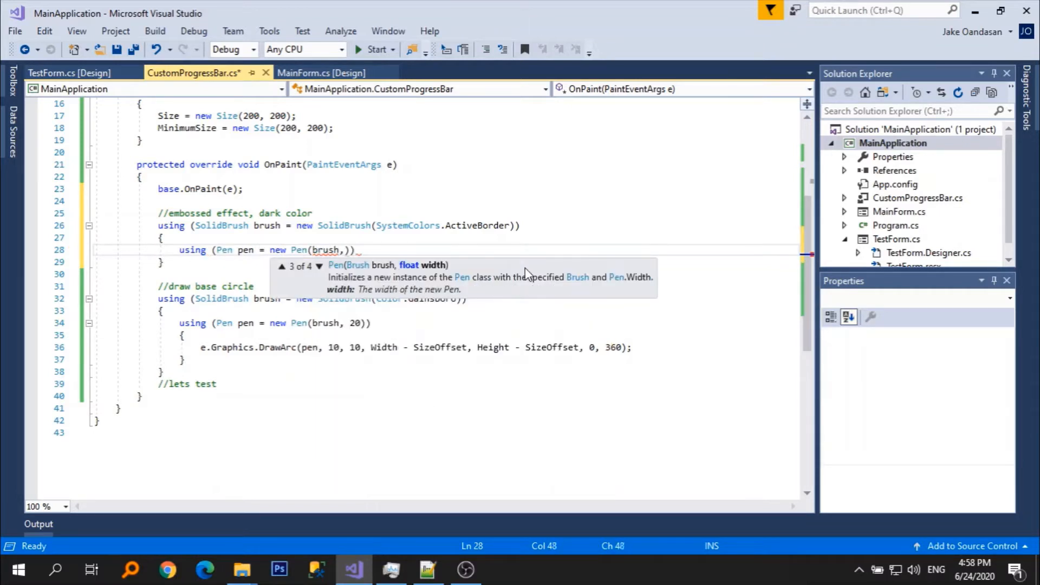
type("1")
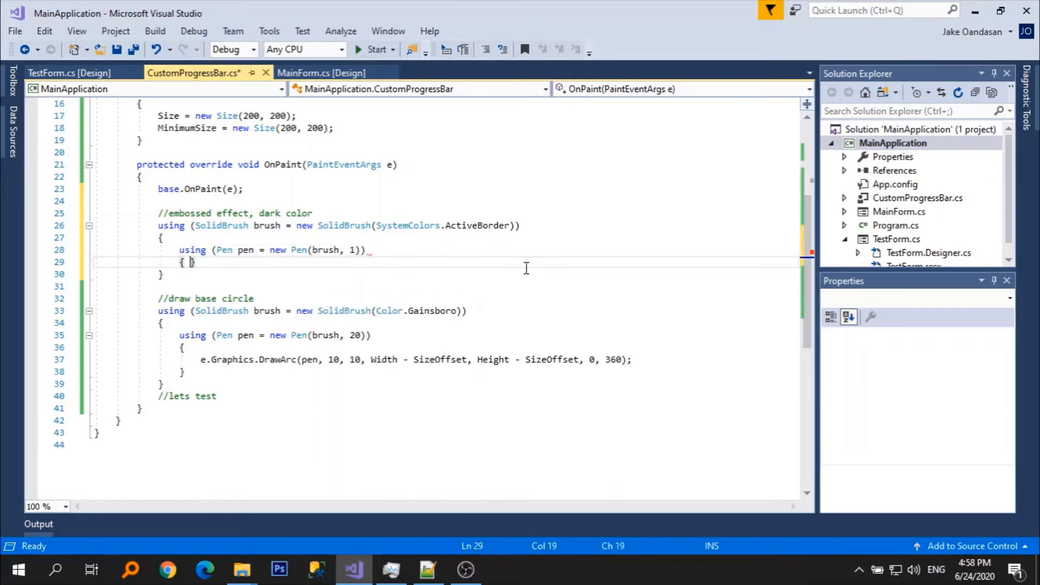
Draw the dark arc at 2.5f sized by SizeOffset, 0 to 360, then a White arc at 17.5f.
type("e.Graphics.DrawArc(pen,")
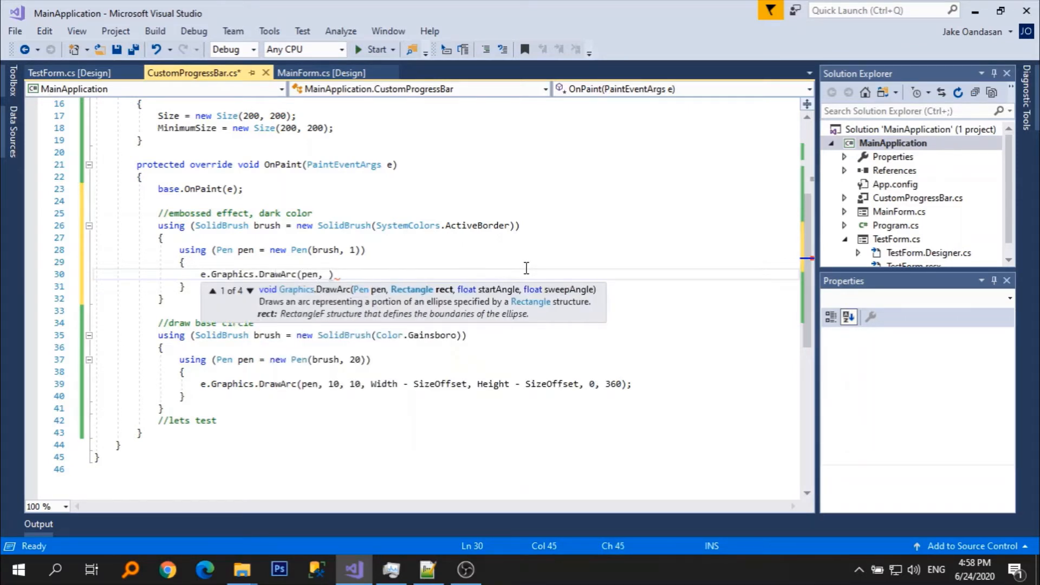
type("2.5f, 2.5")
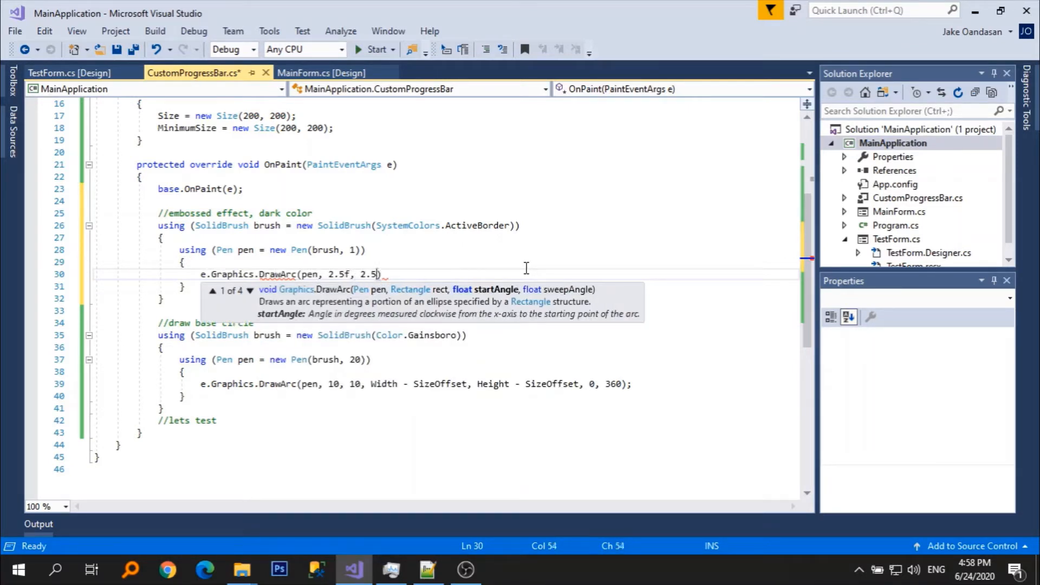
type("f, Width -")
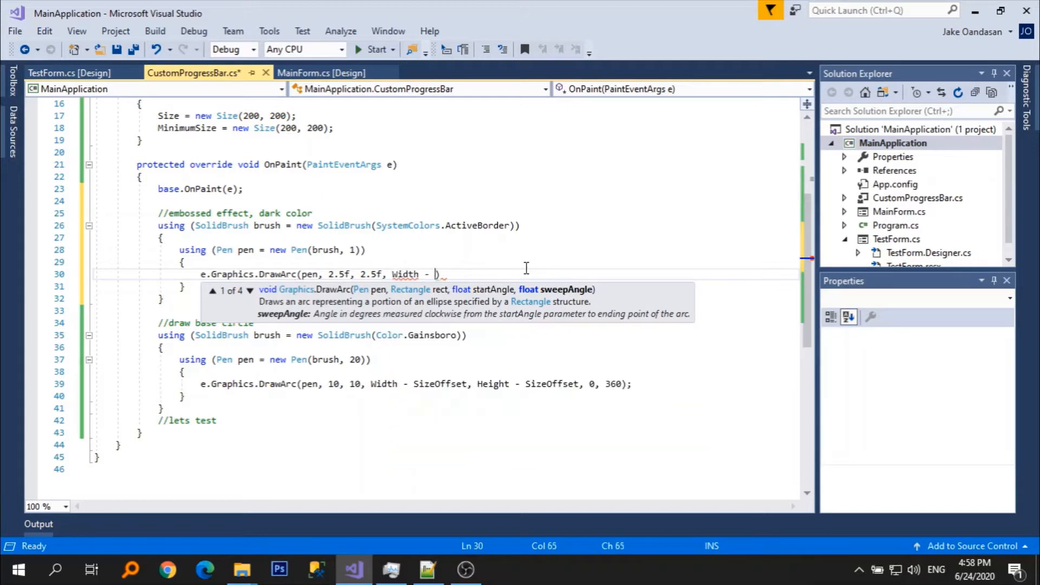
type("SizeOffset, Height - SizeOffset")
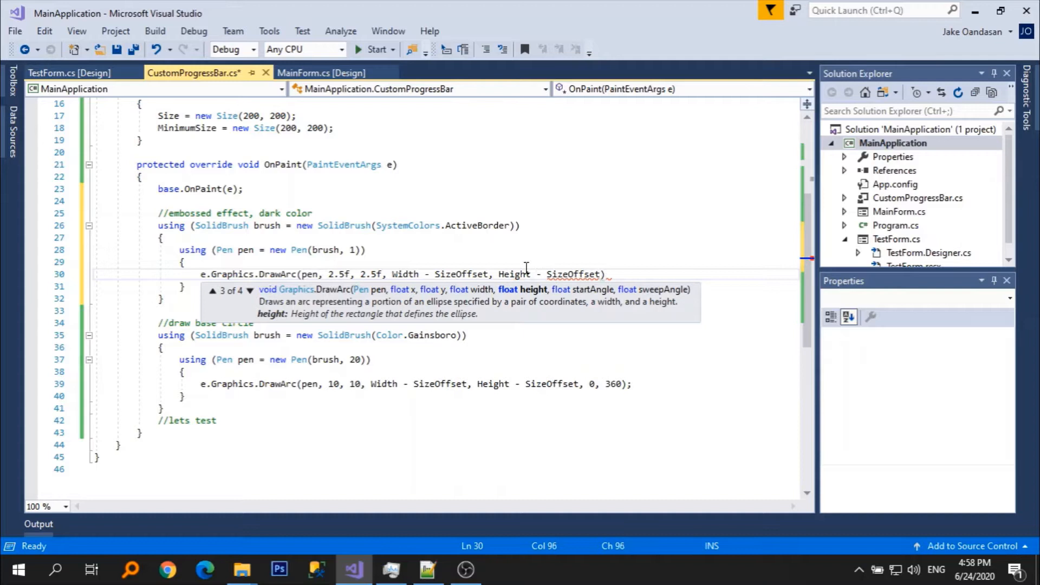
type(", 0, 360")
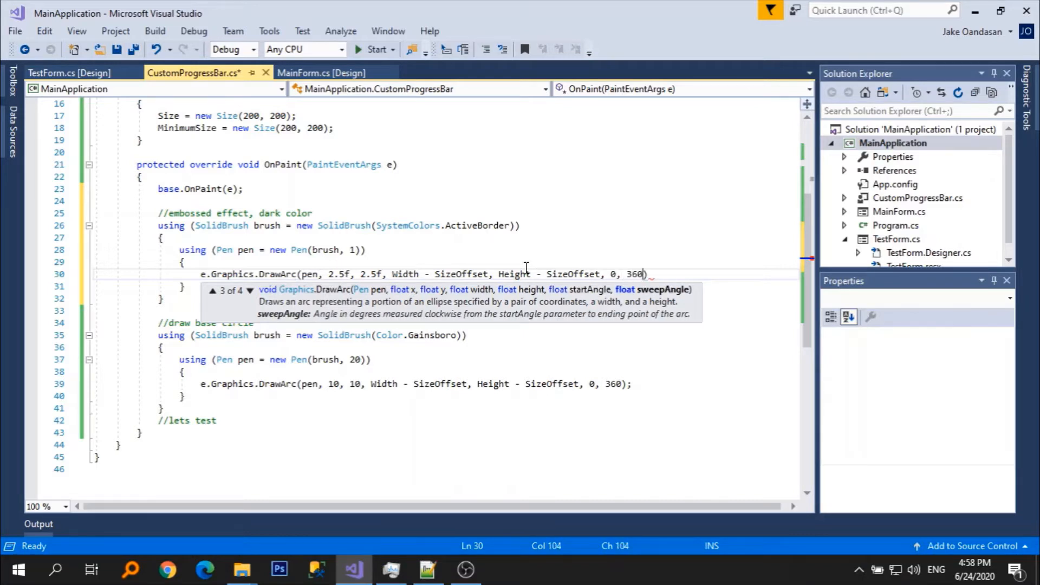
type(");")
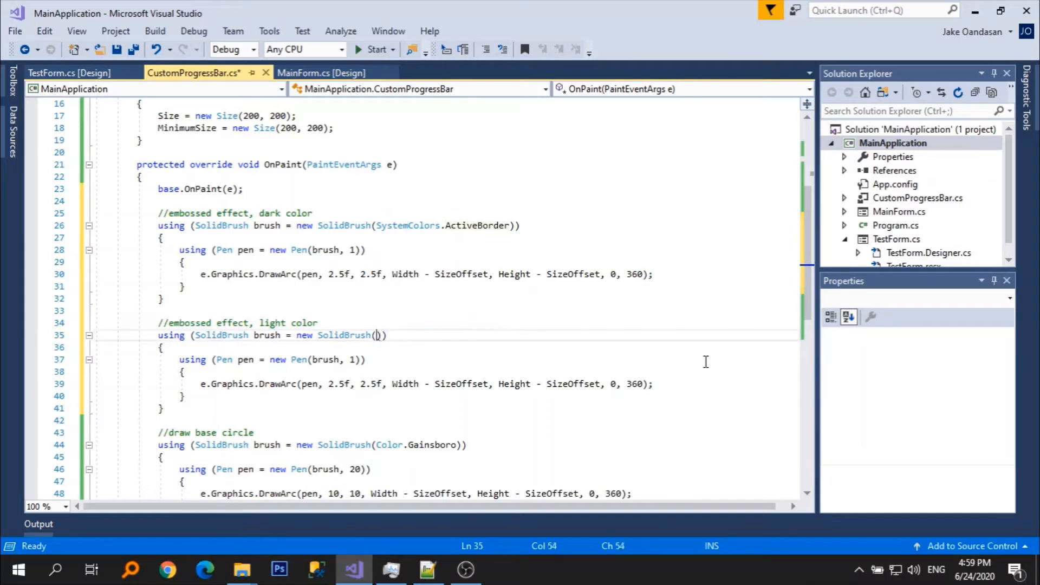
type("Color.Wheat")
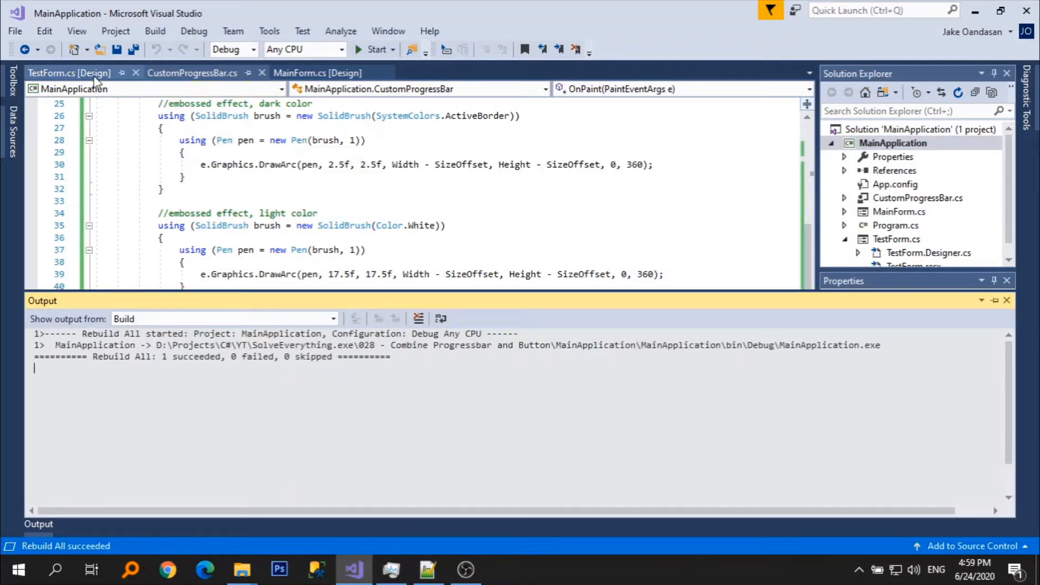
View the embossed ring on TestForm's designer and return to the CustomProgressBar code.
left_click(68, 72)
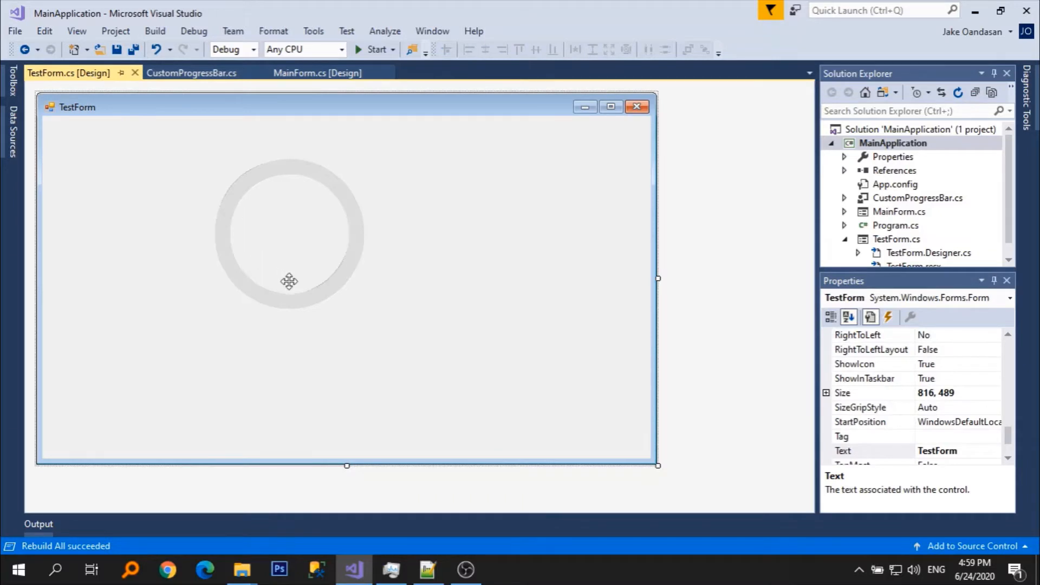
mouse_move(347, 177)
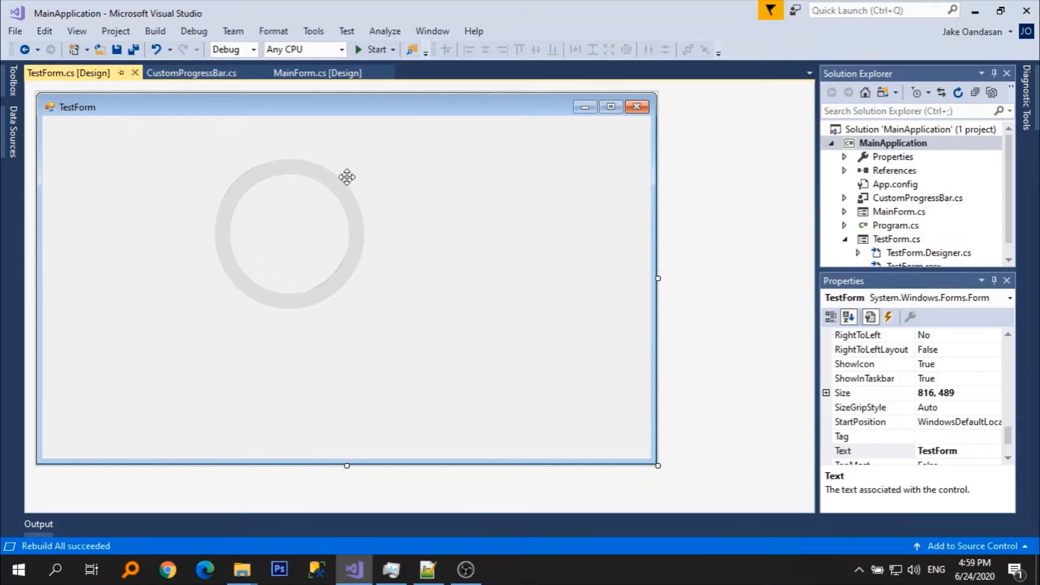
mouse_move(225, 96)
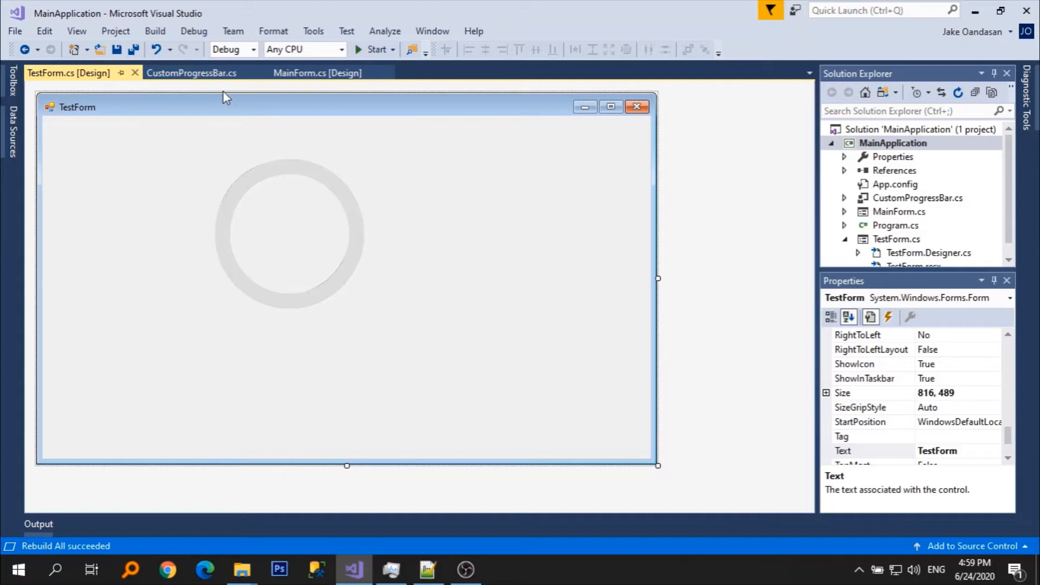
left_click(290, 234)
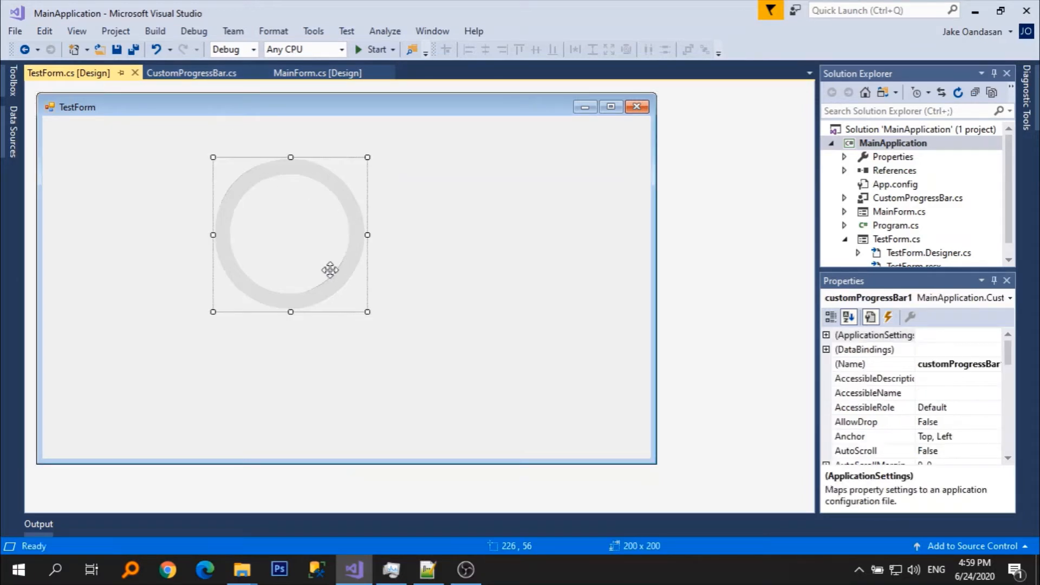
left_click(192, 72)
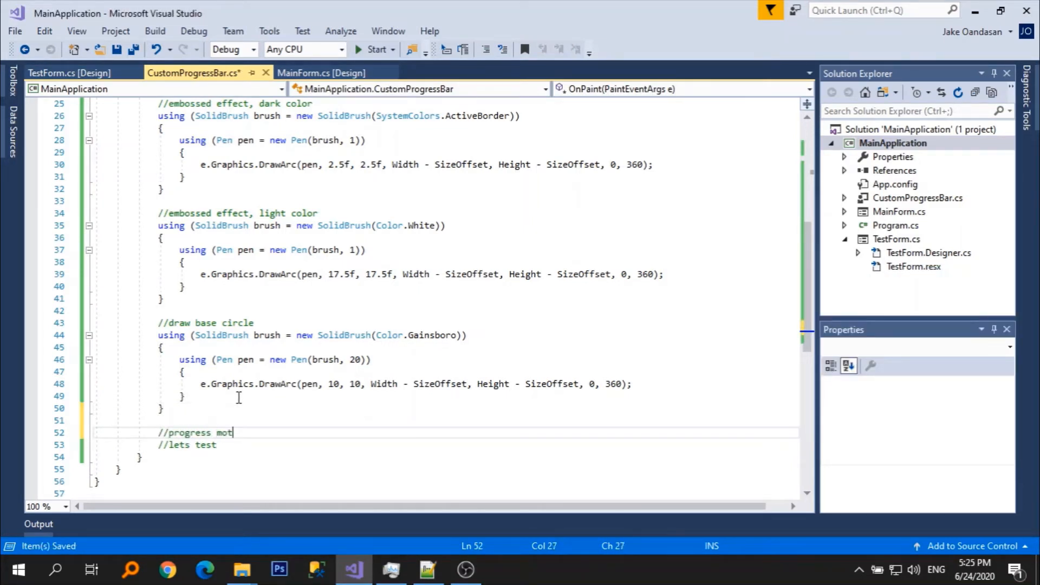
Begin a //progress motion using block creating a new LinearGradientBrush.
type("using (LinearGradientBrush brush =")
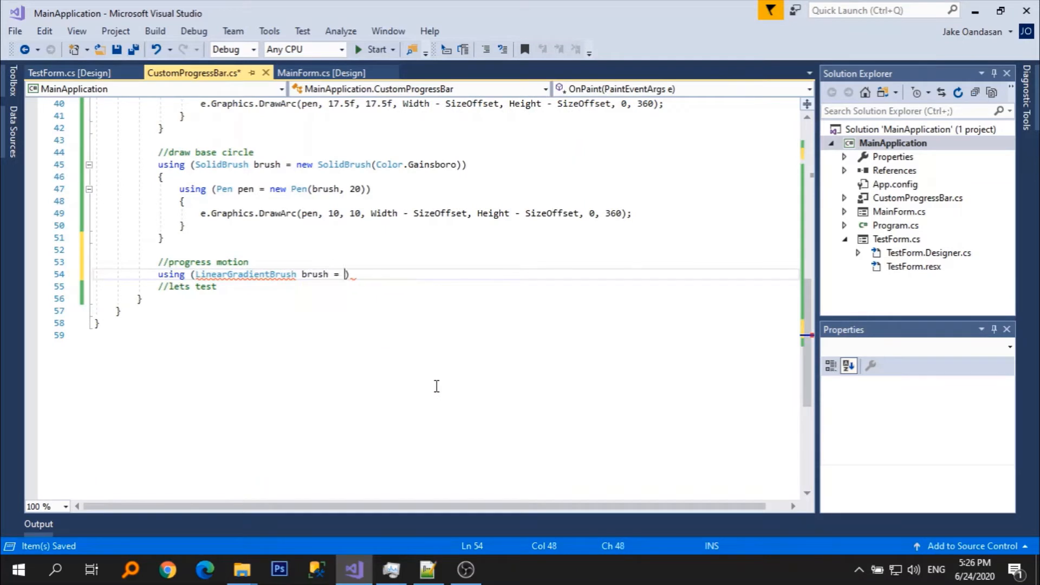
type("new LinearGradientBrush(this.")
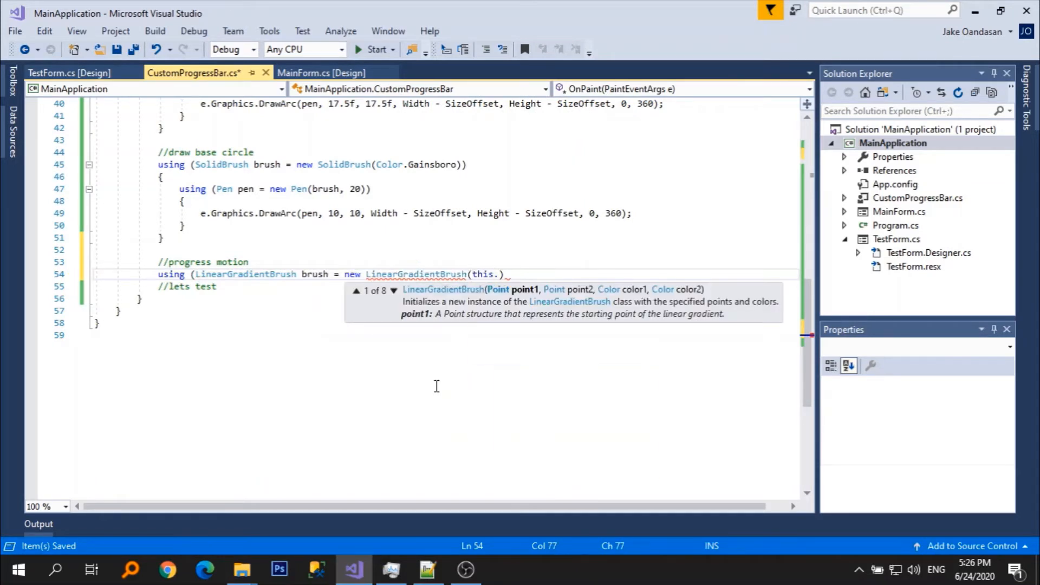
type("AutoScrollOffset)")
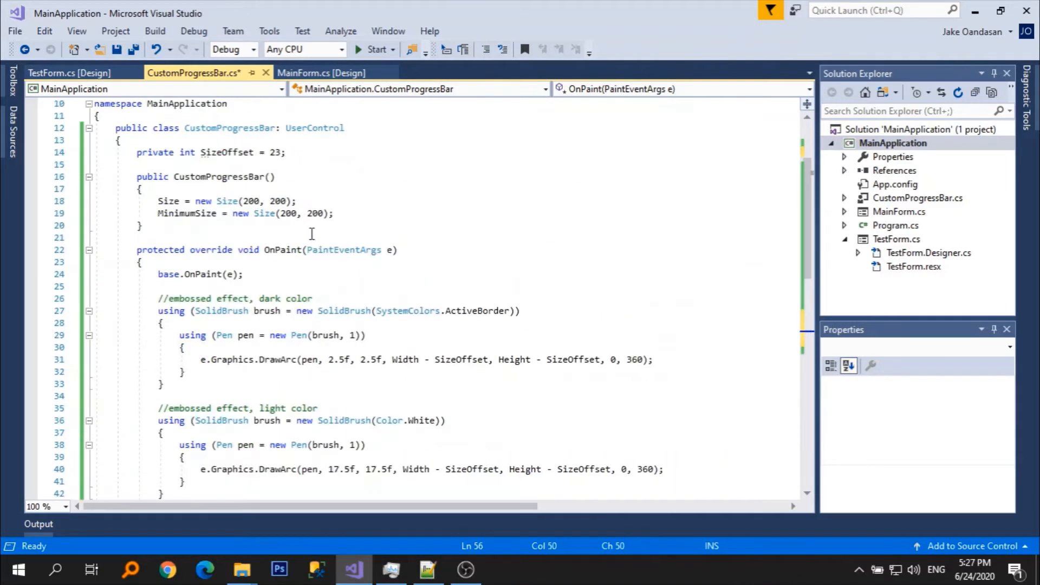
Add a private int CircleBrushWidth = 20 field and use it for the gradient pen's width.
type("private in")
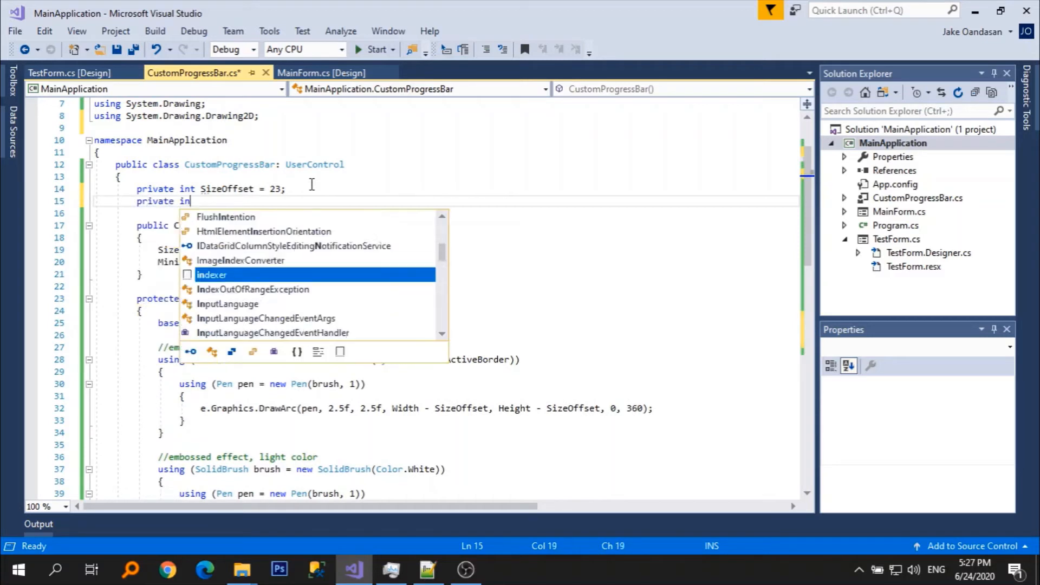
type("CircleBrus")
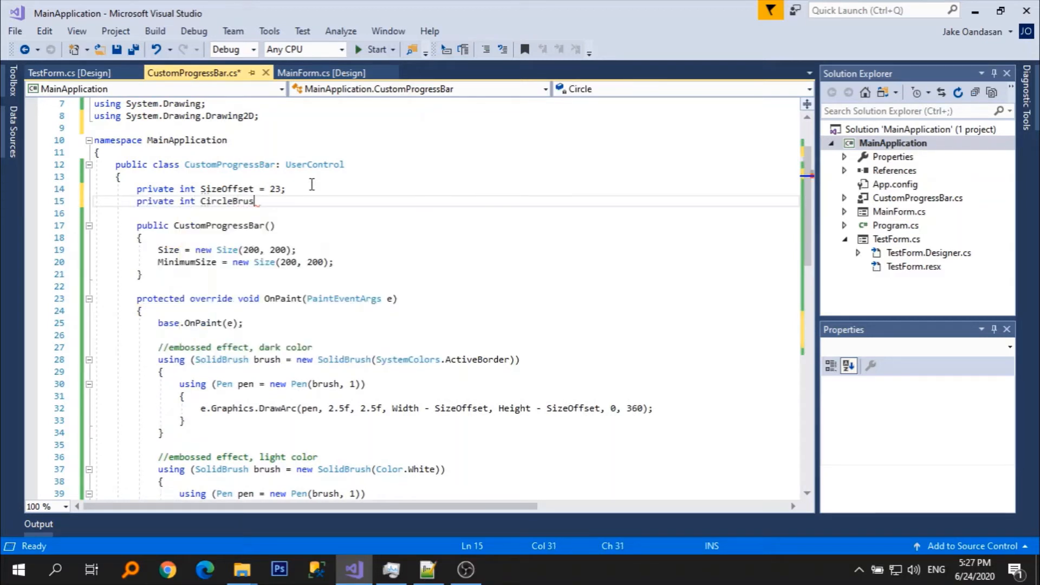
type("Width = 20;")
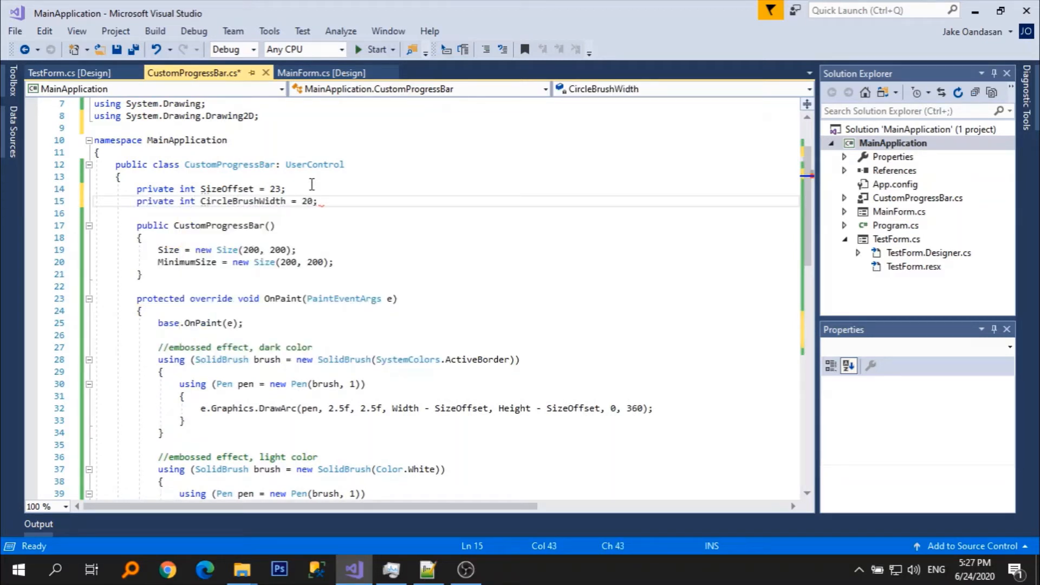
scroll("down", 3)
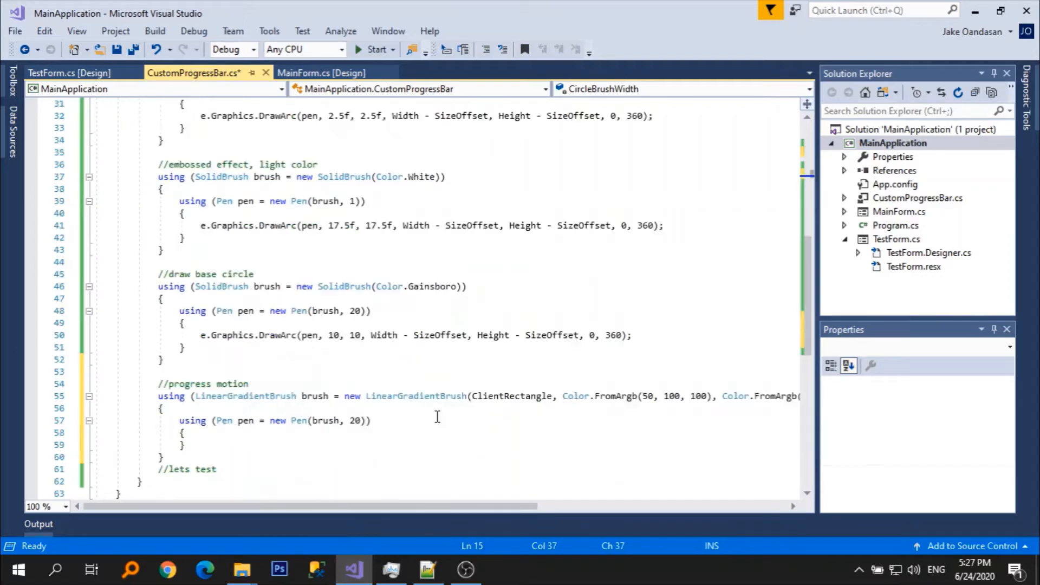
type("CircleBrushWidth")
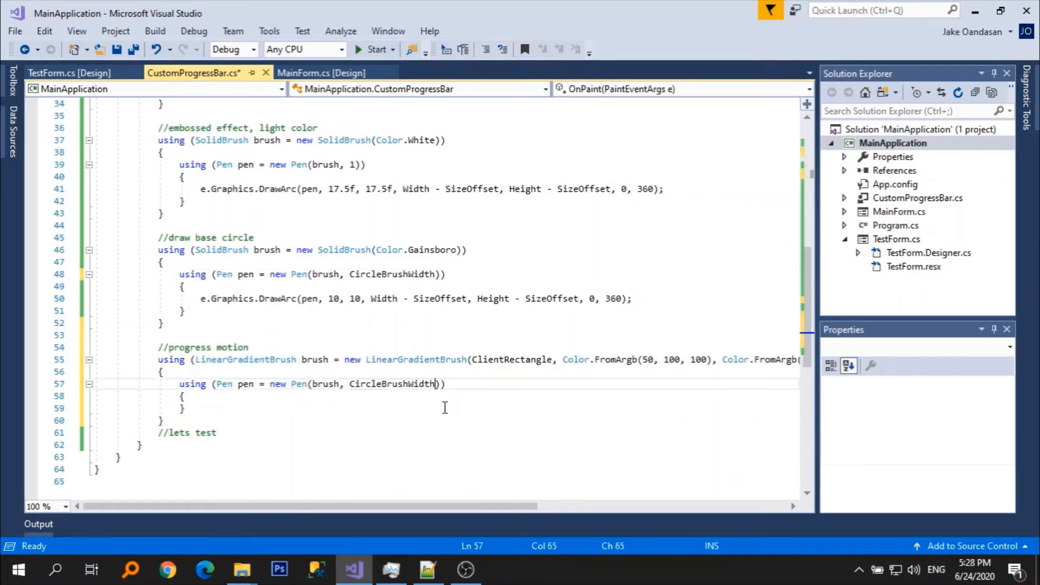
Draw the gradient arc at 10,10, Width - SizeOffset by Height - SizeOffset, from 90° with sweep 360.0/100.0.
type("e.G")
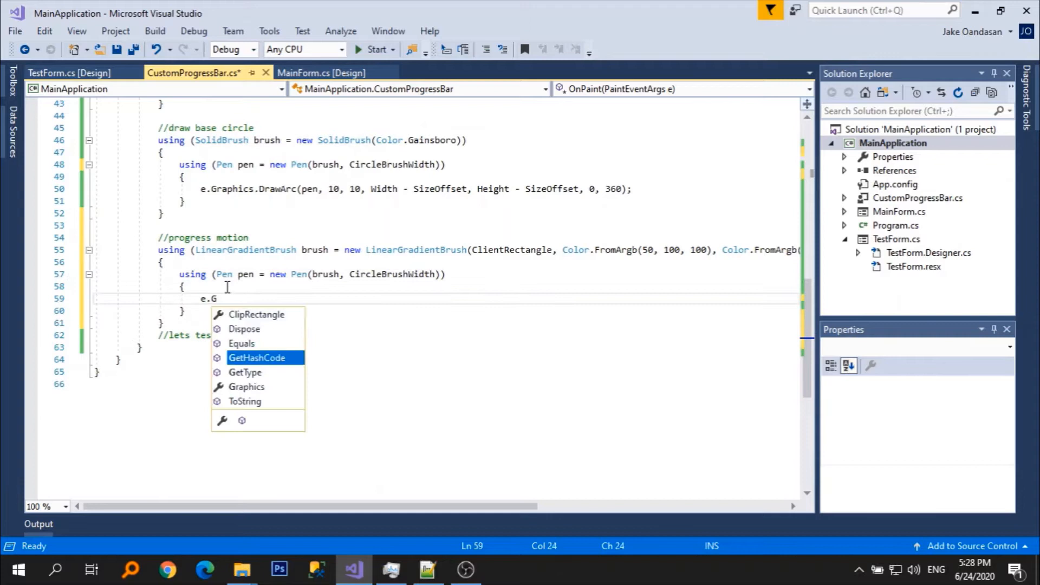
type("raphics.Dr")
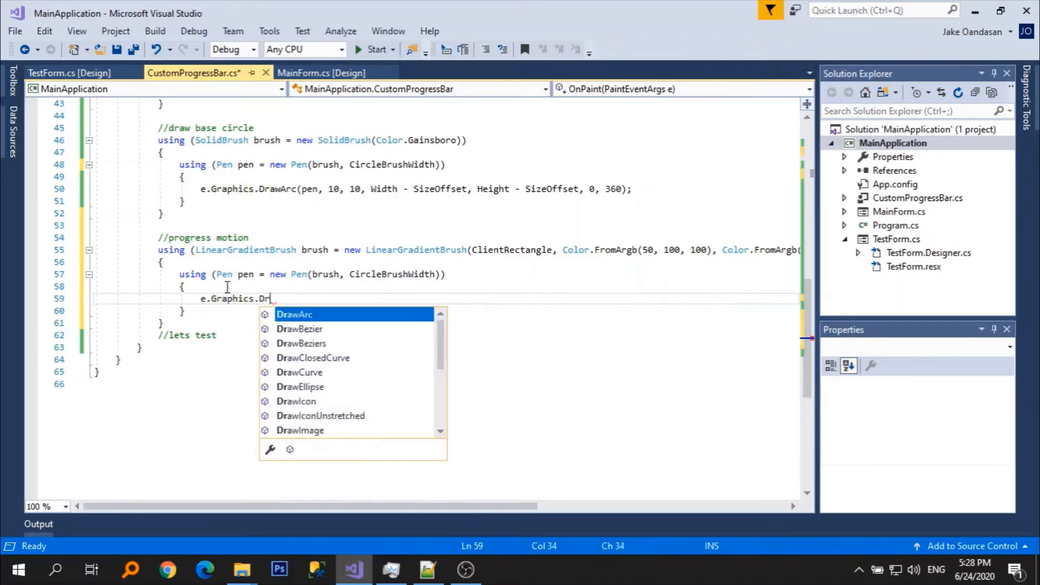
type("A")
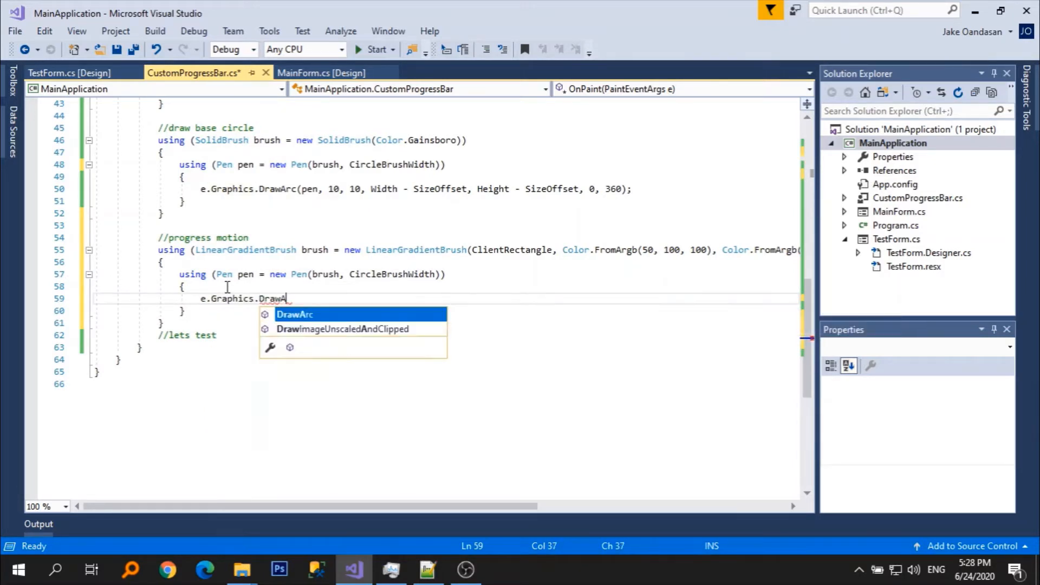
type("rc(pen,")
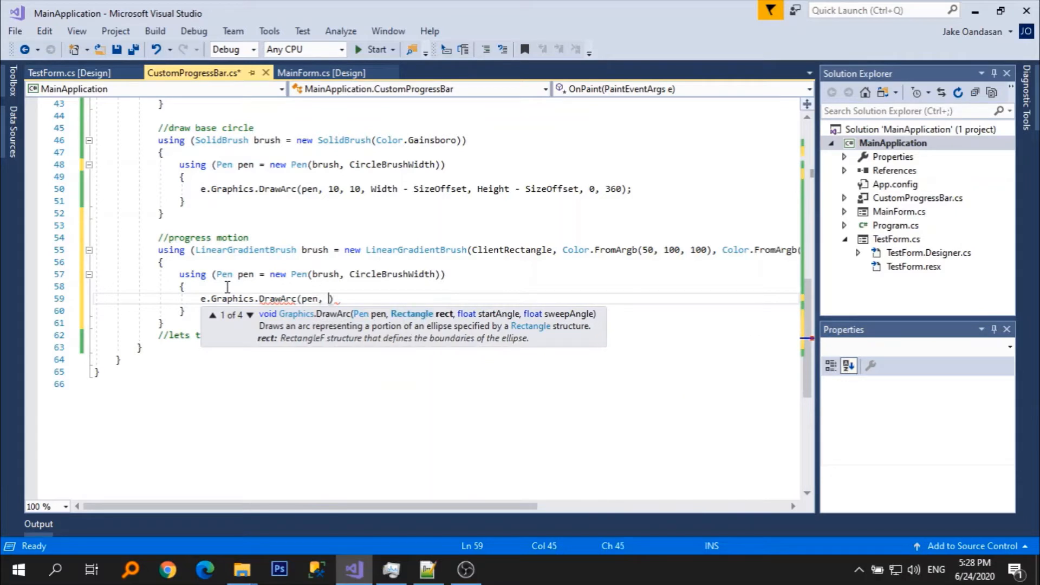
type("10, 10, Wi")
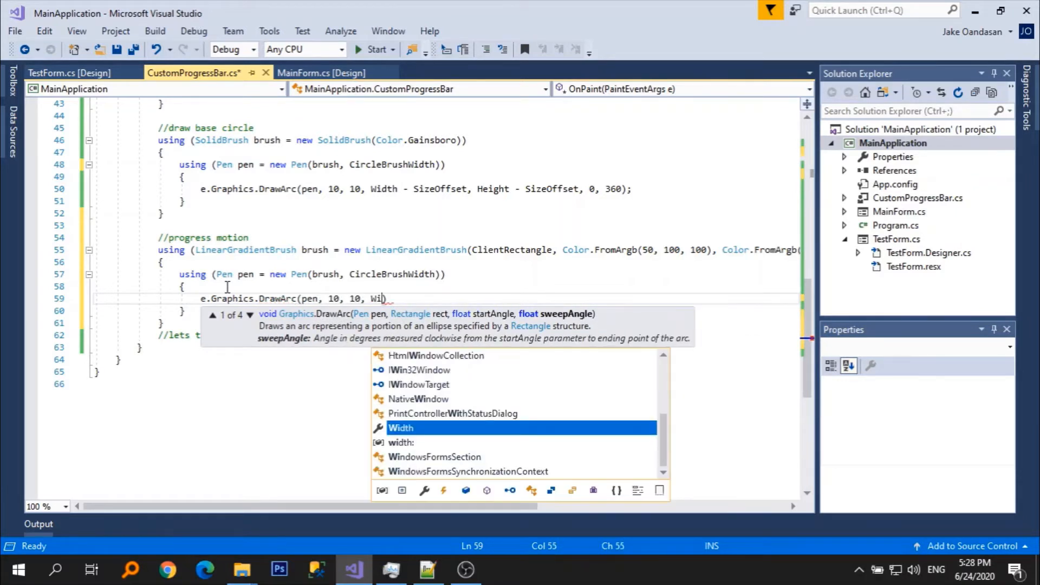
type("dth - SizeOffset, Height - SizeOffset, 90")
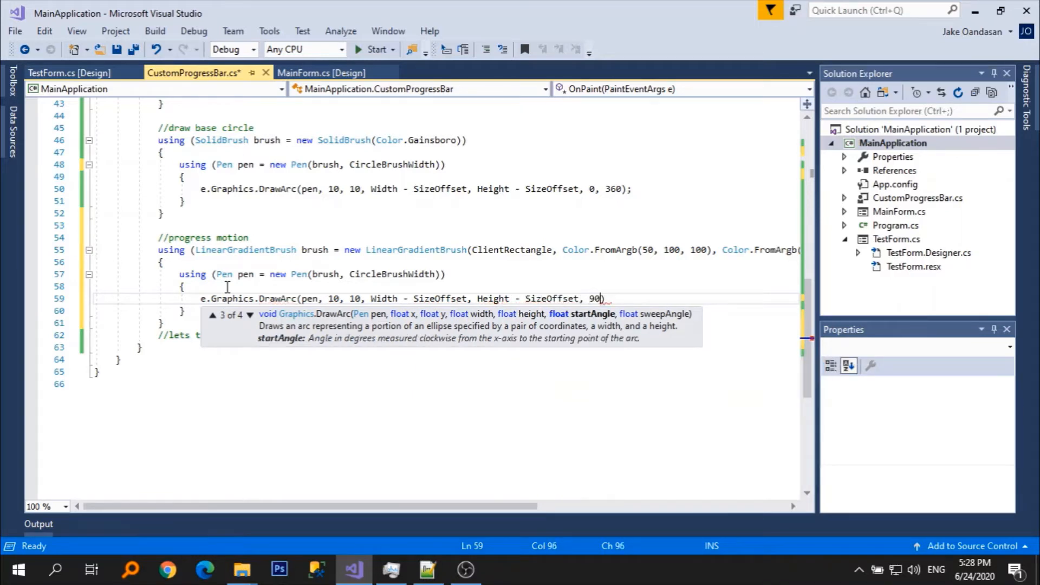
type(", (")
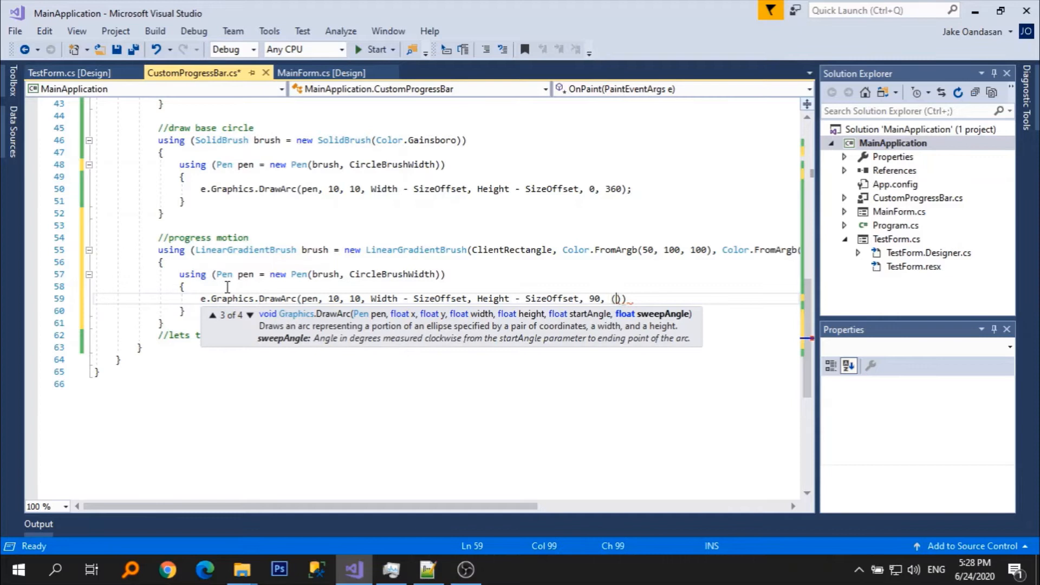
type("360")
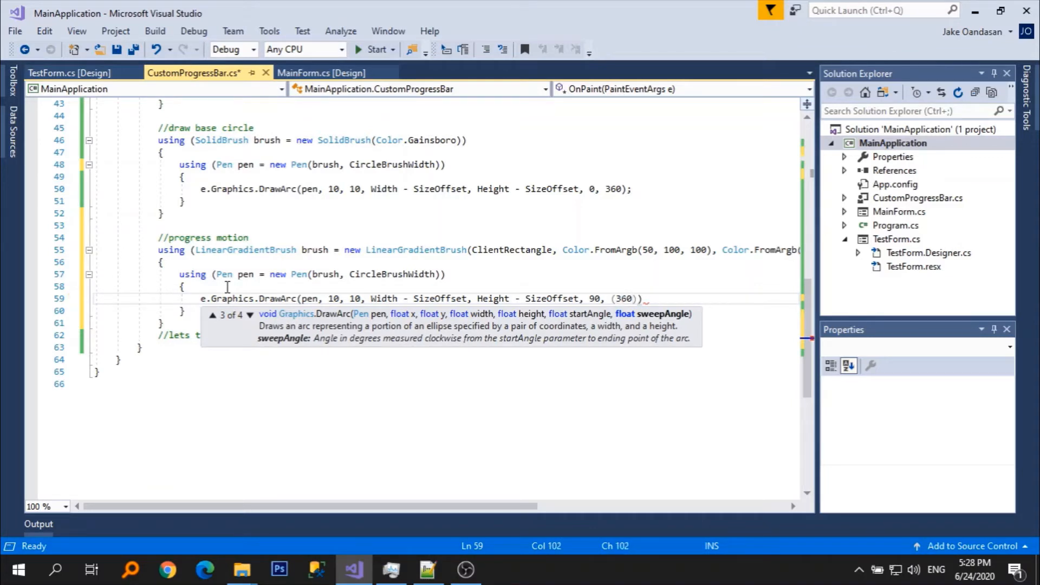
type(".0 /")
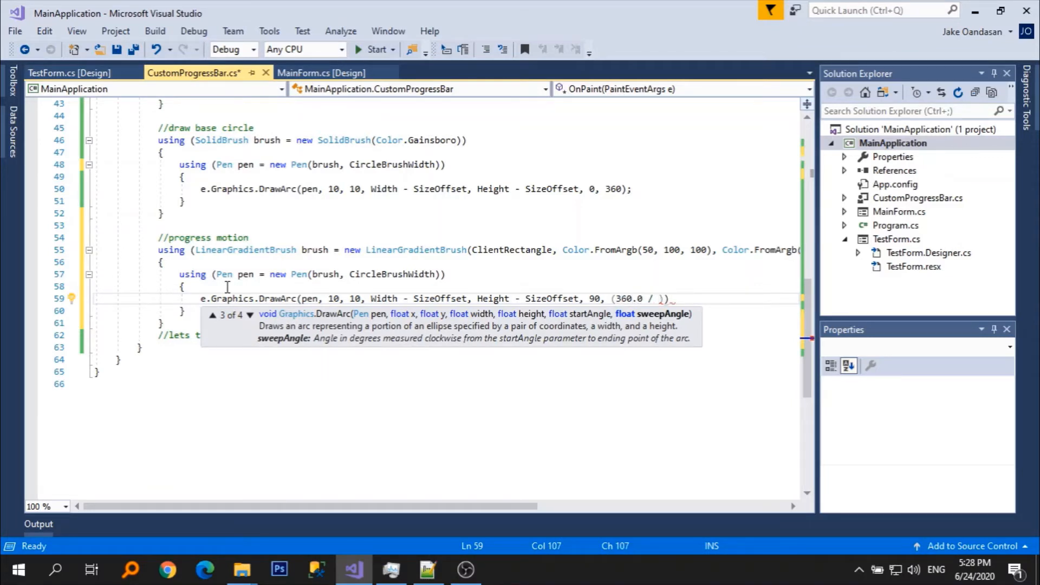
type("100.0")
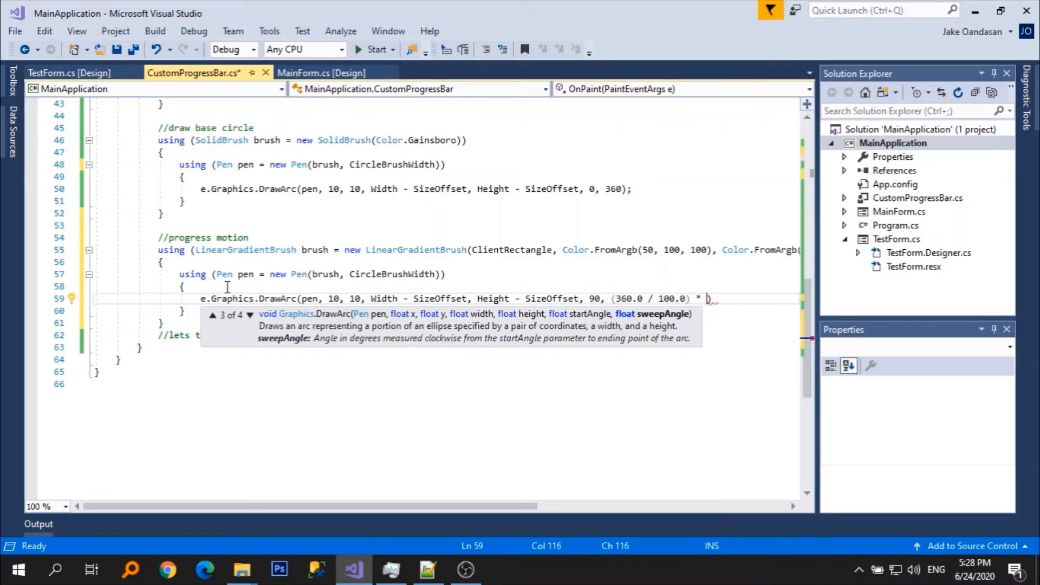
type(");")
type("private int")
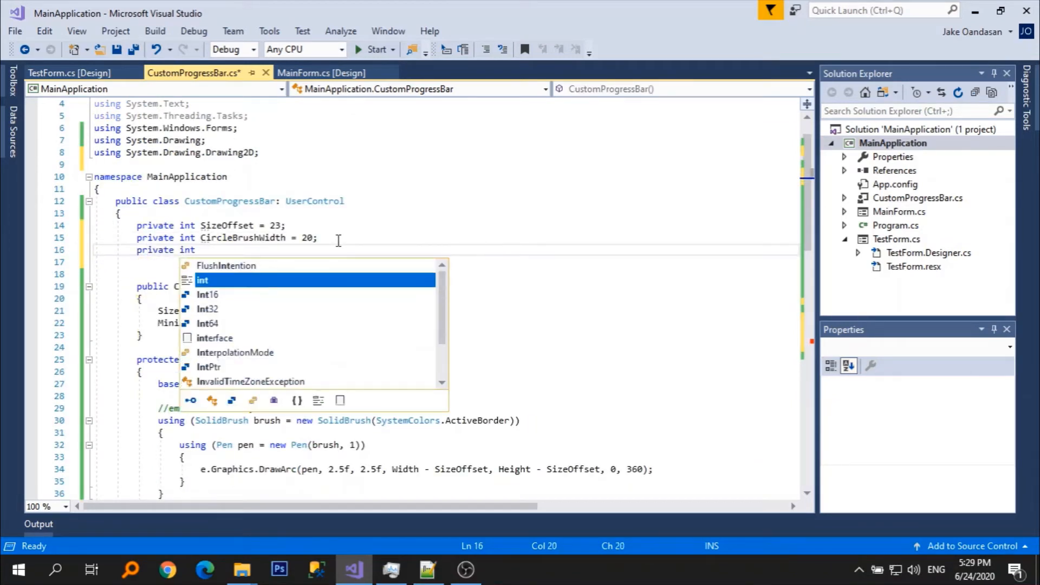
Add Max = 100 and a Value property defaulting to 75, making the sweep (int)(360.0/(double)Max) * Value.
type("Max = 100;")
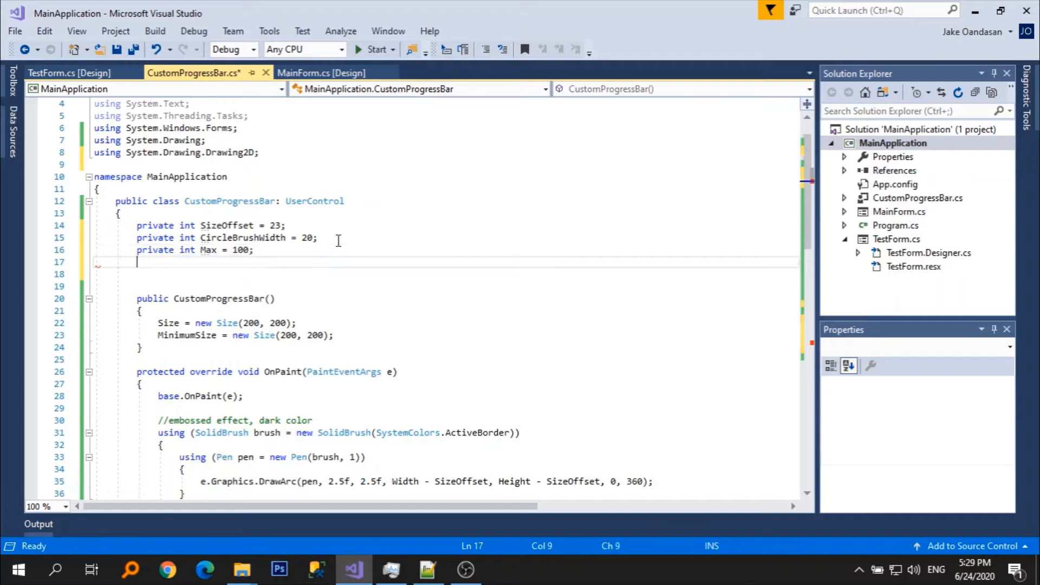
type("public int Va")
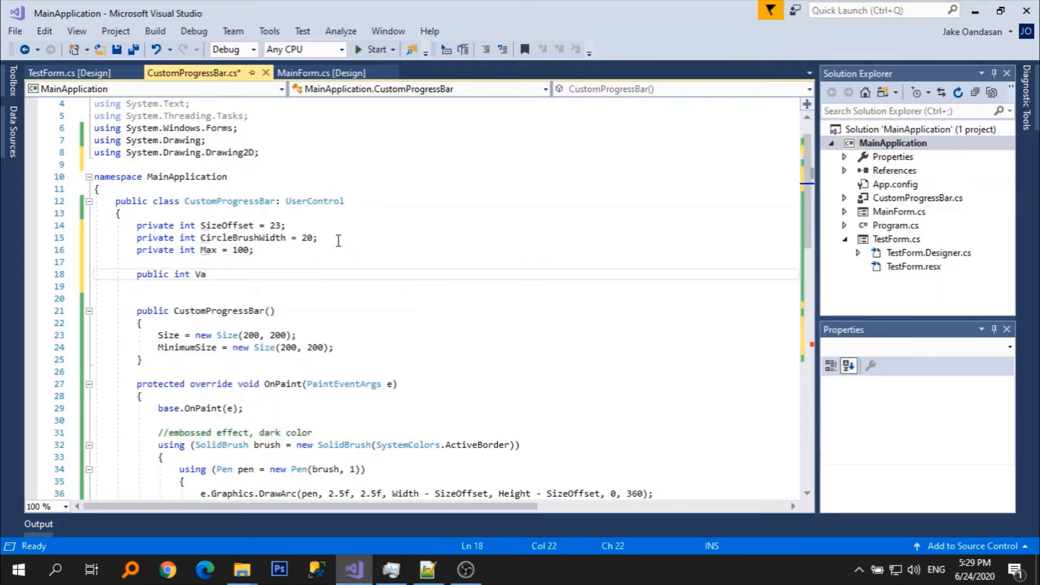
type("lue =")
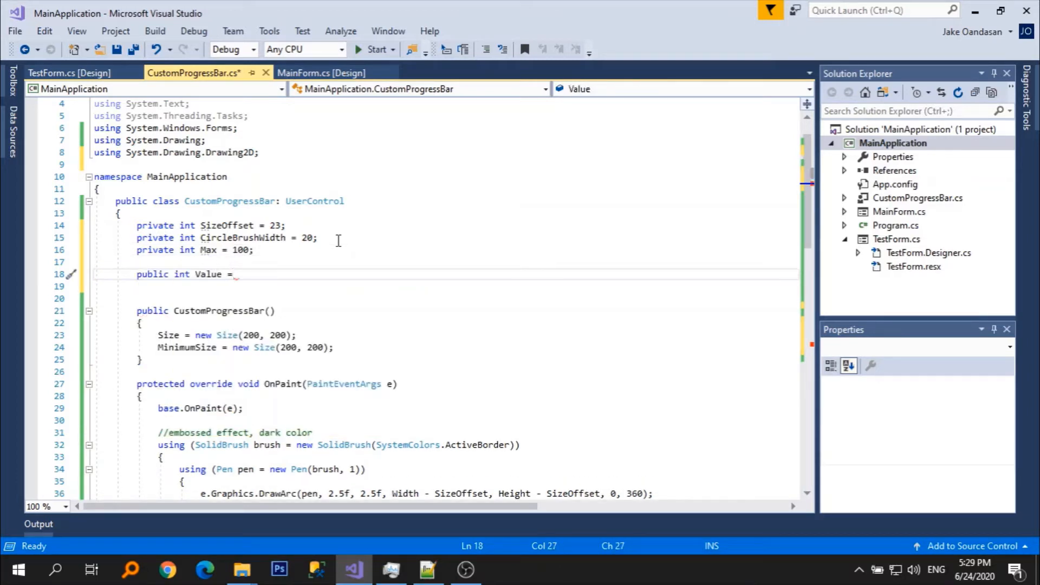
type("{ }")
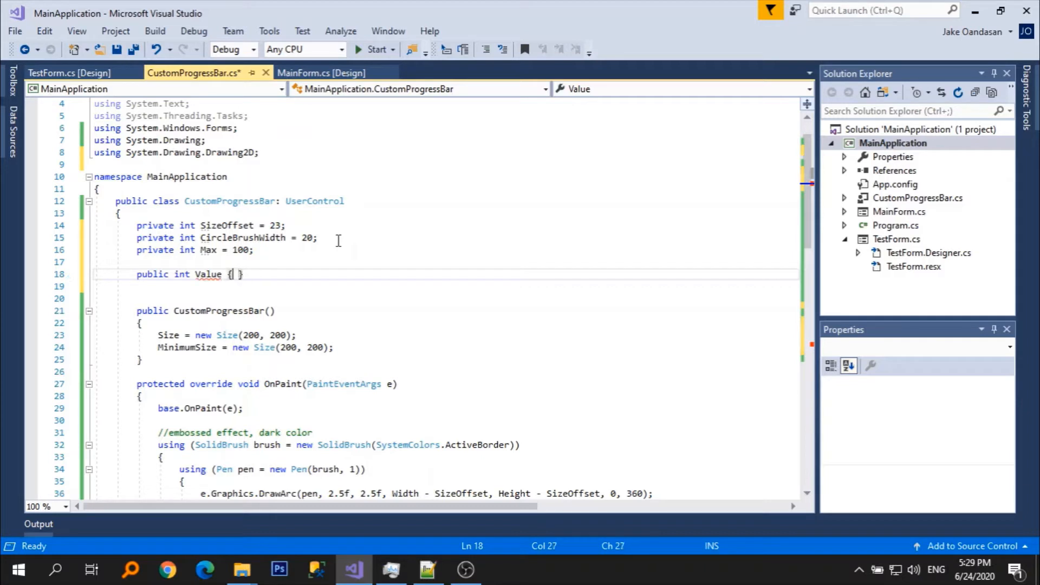
type("get; set;")
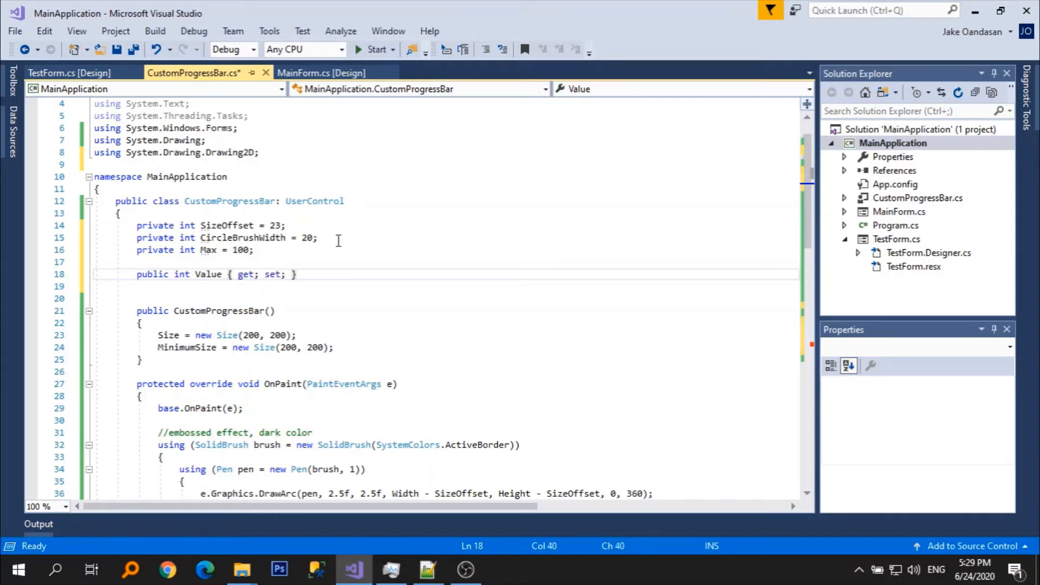
type("= 75")
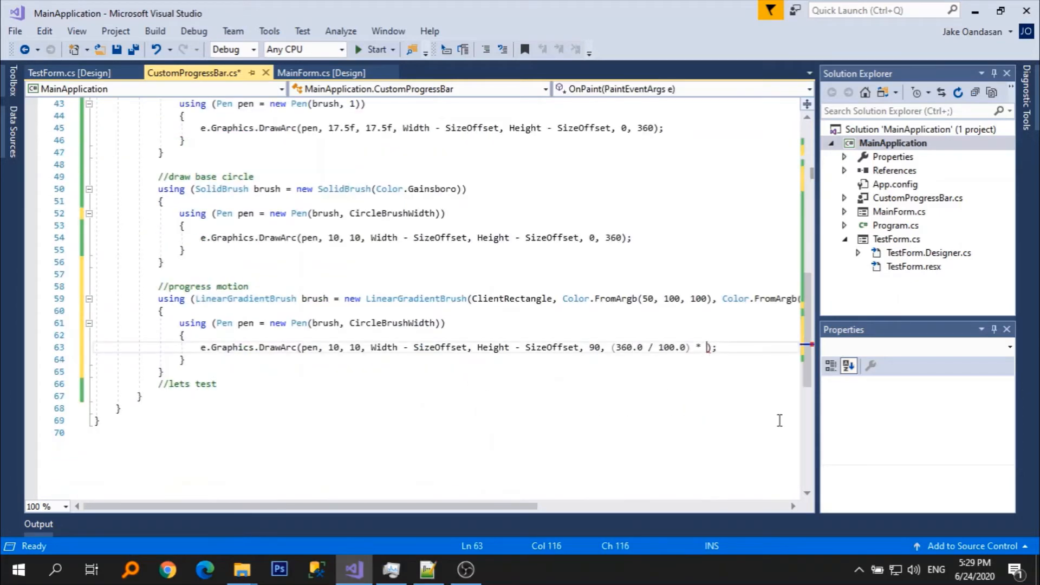
type("Value")
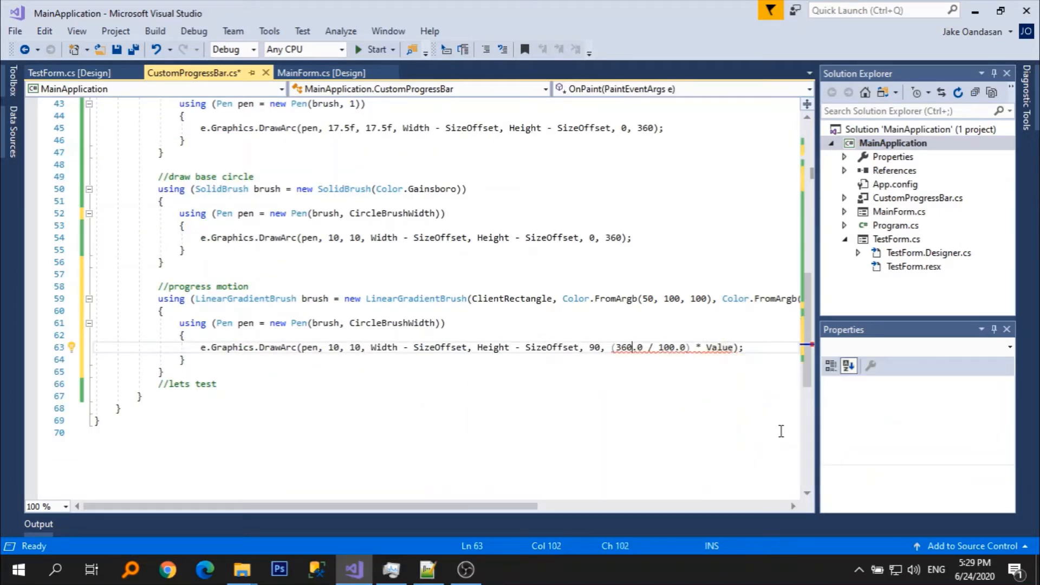
type("(int)")
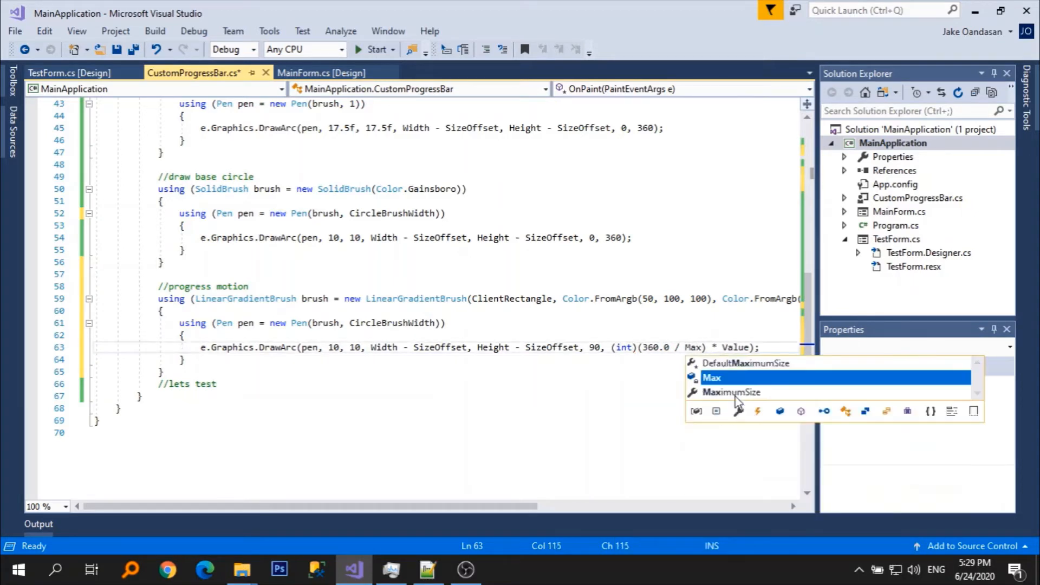
type("(double)")
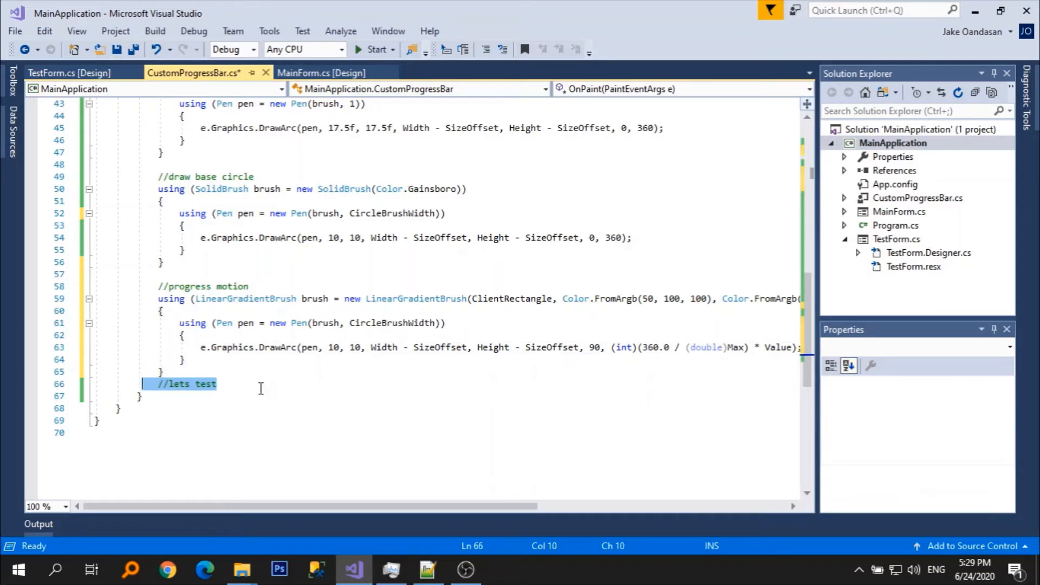
right_click(893, 142)
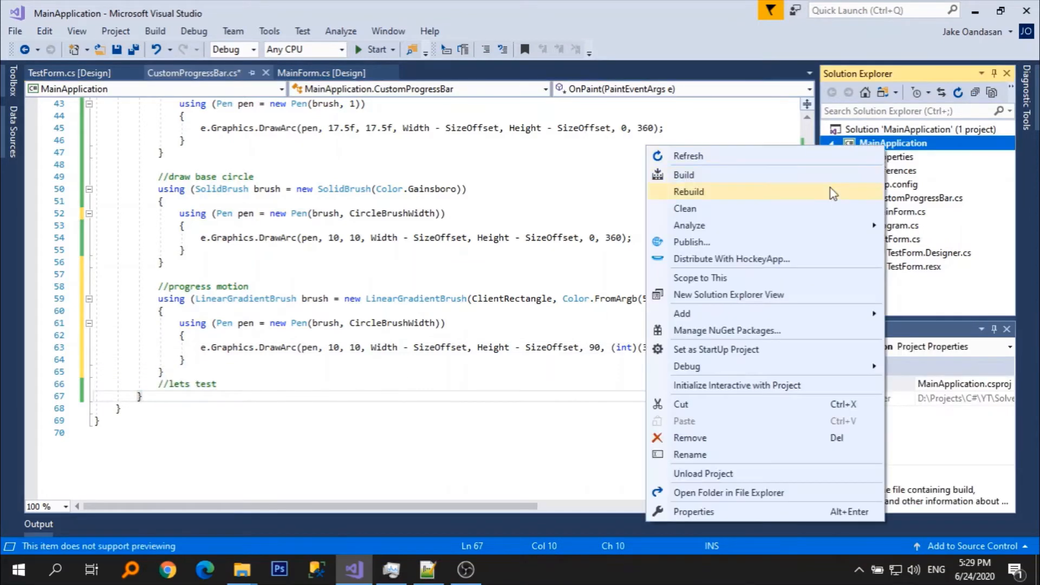
Rebuild MainApplication, check the green arc on TestForm's designer, and return to CustomProgressBar.cs.
left_click(688, 192)
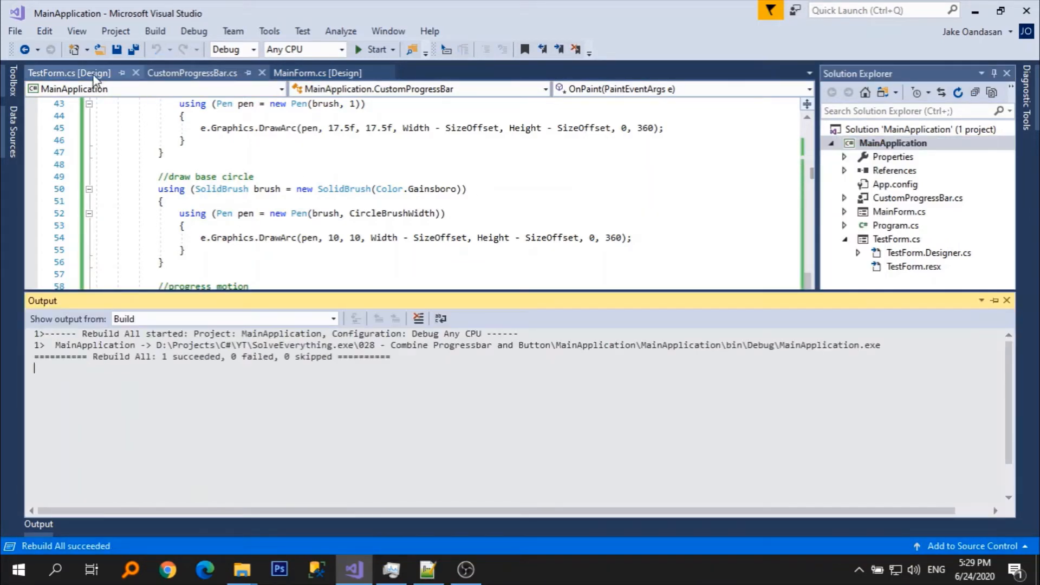
left_click(68, 73)
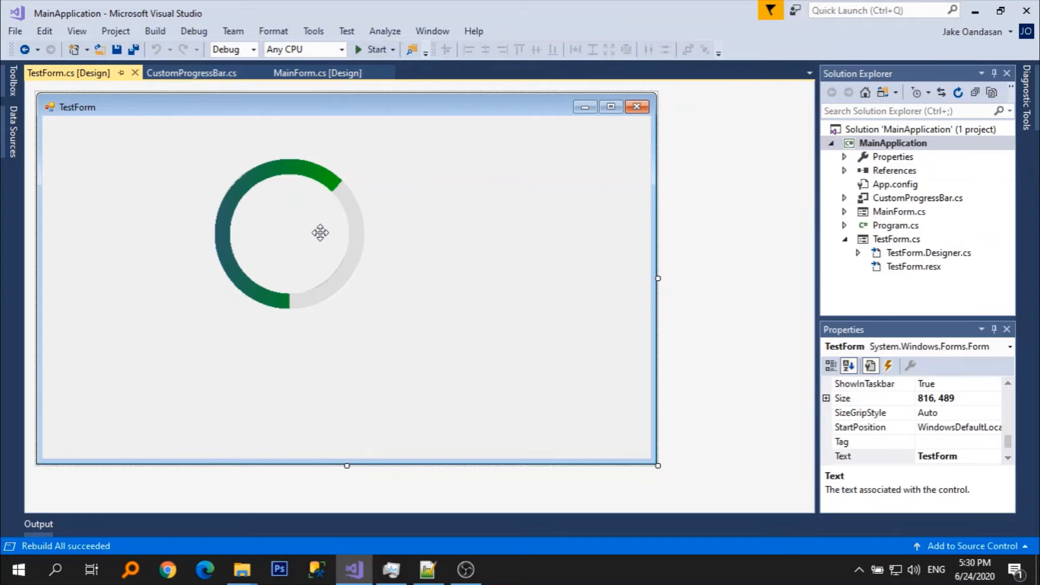
mouse_move(192, 72)
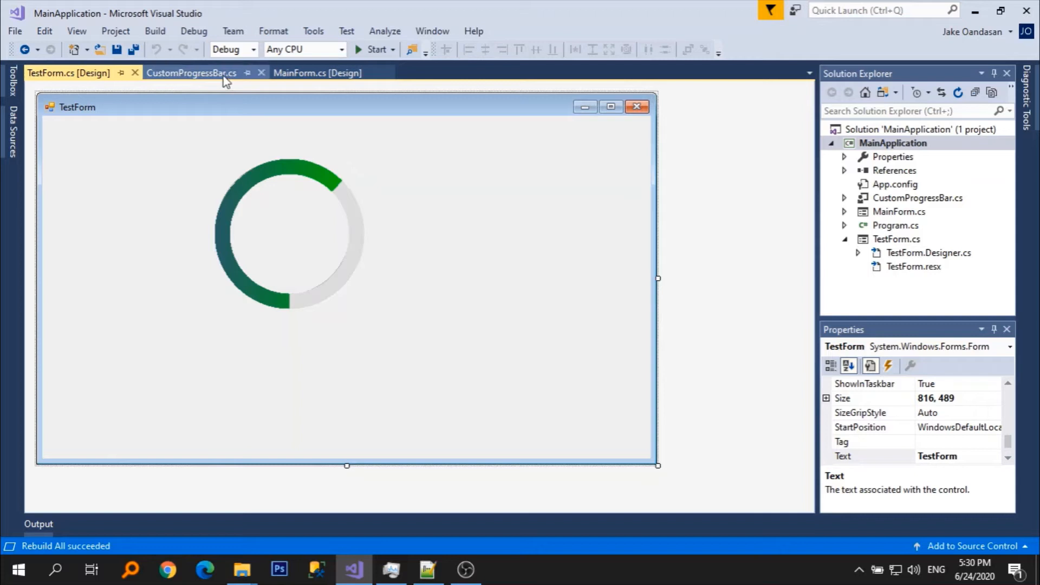
left_click(191, 73)
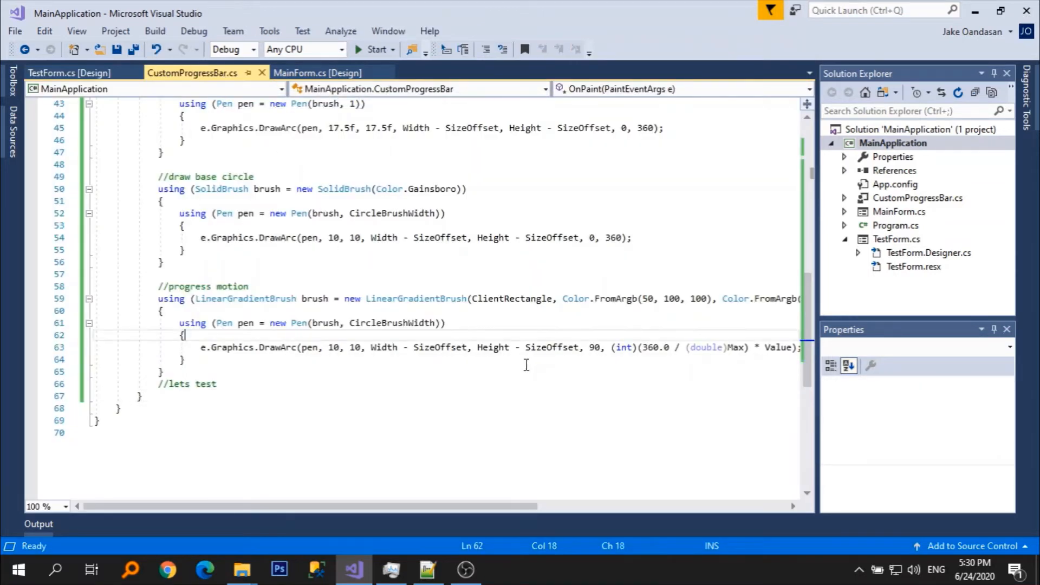
Set the pen's StartCap and EndCap to LineCap.Round and confirm the rounded arc on TestForm.
type("pen.StartCap =")
type("pen.EndCap =")
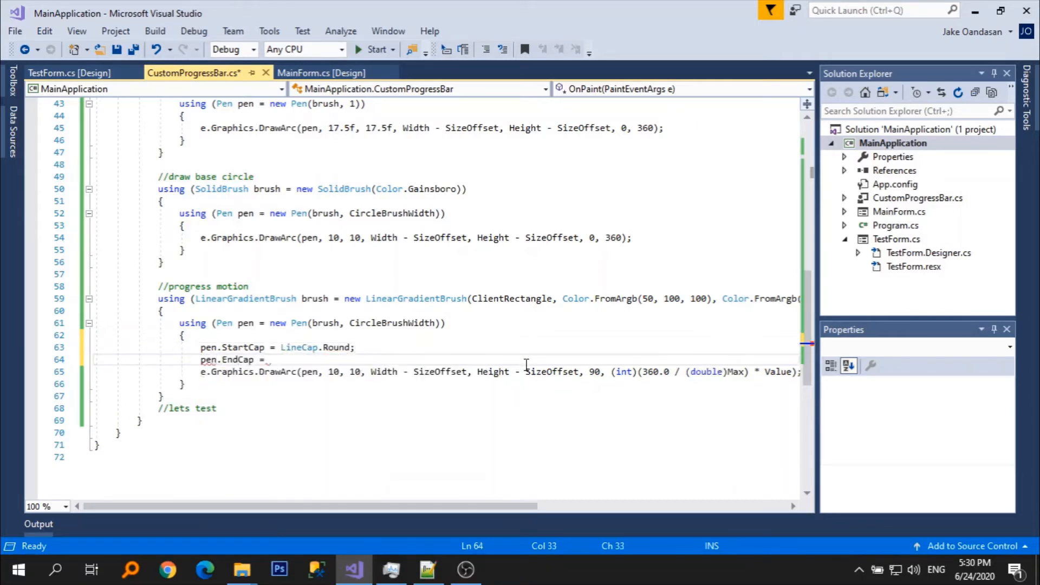
type("LineCap.Round")
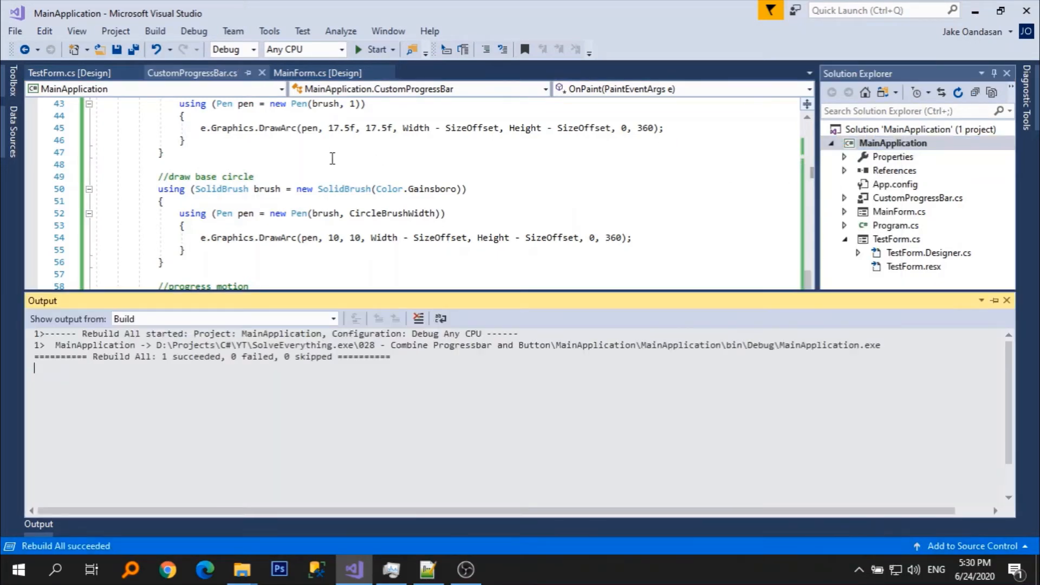
left_click(69, 72)
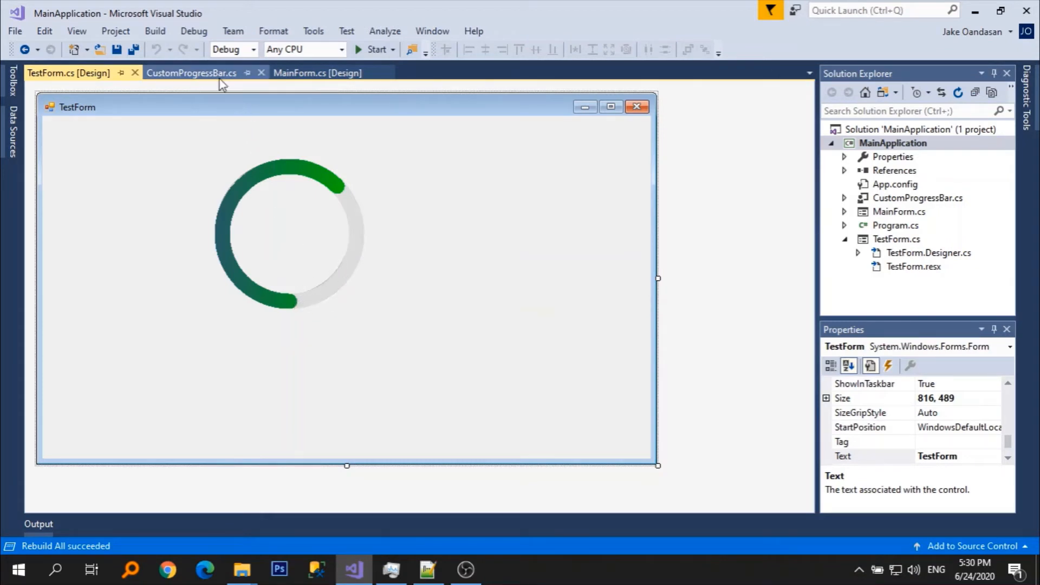
left_click(192, 73)
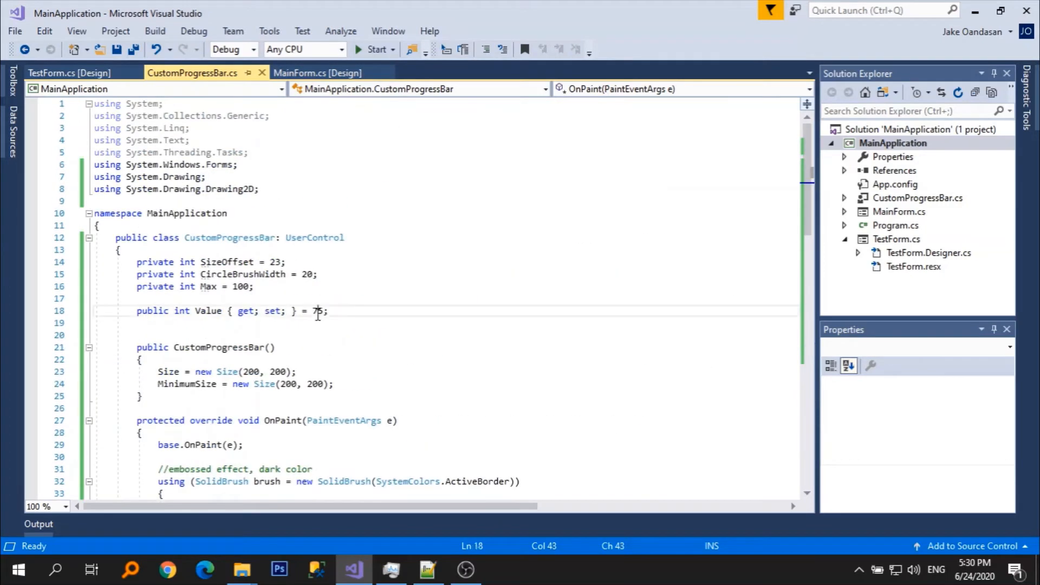
Change Value's default to 100, rebuild MainApplication and view TestForm in the designer.
type("100")
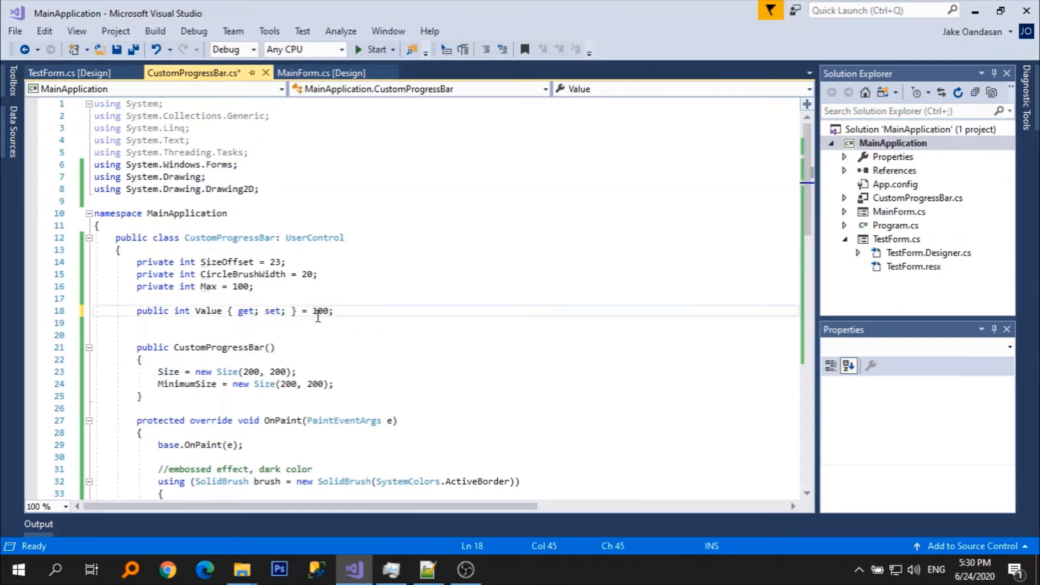
right_click(893, 143)
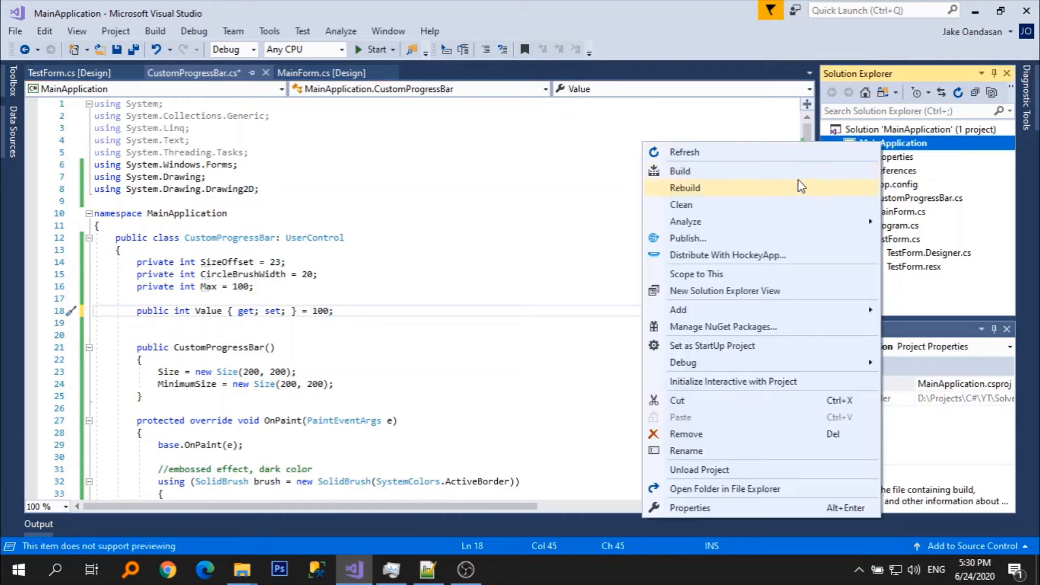
left_click(686, 187)
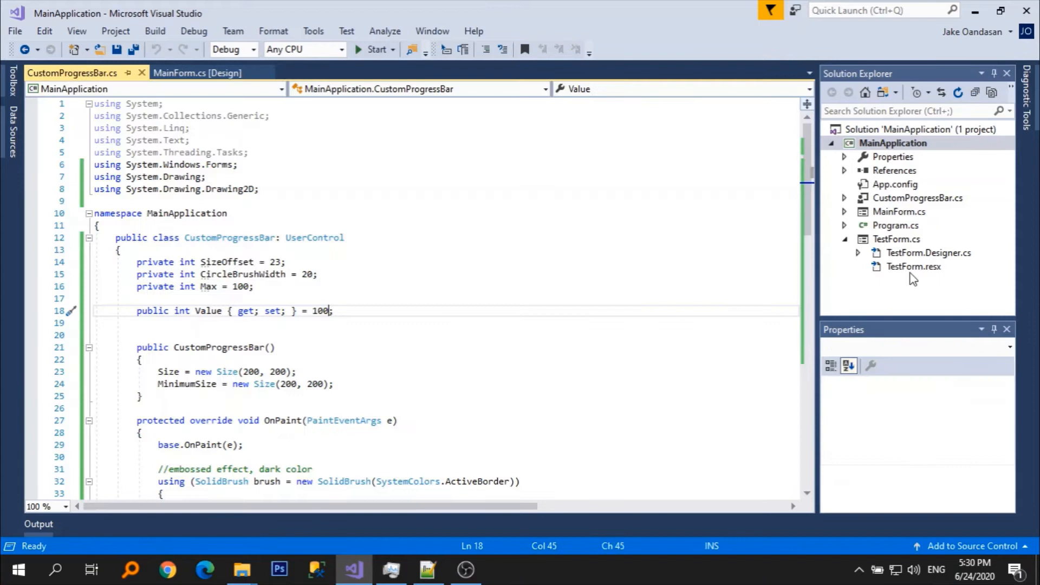
left_click(896, 239)
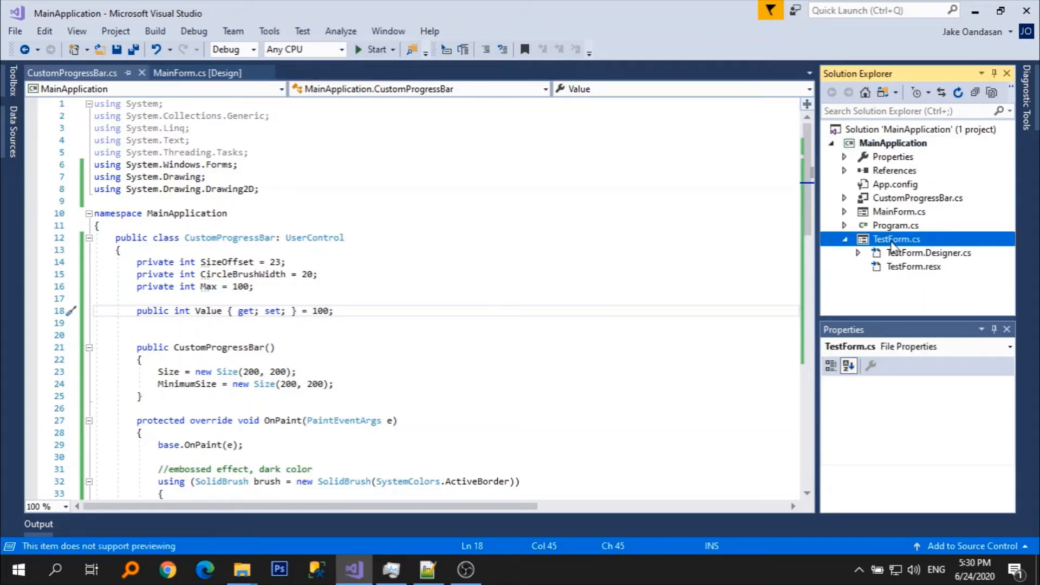
double_click(896, 238)
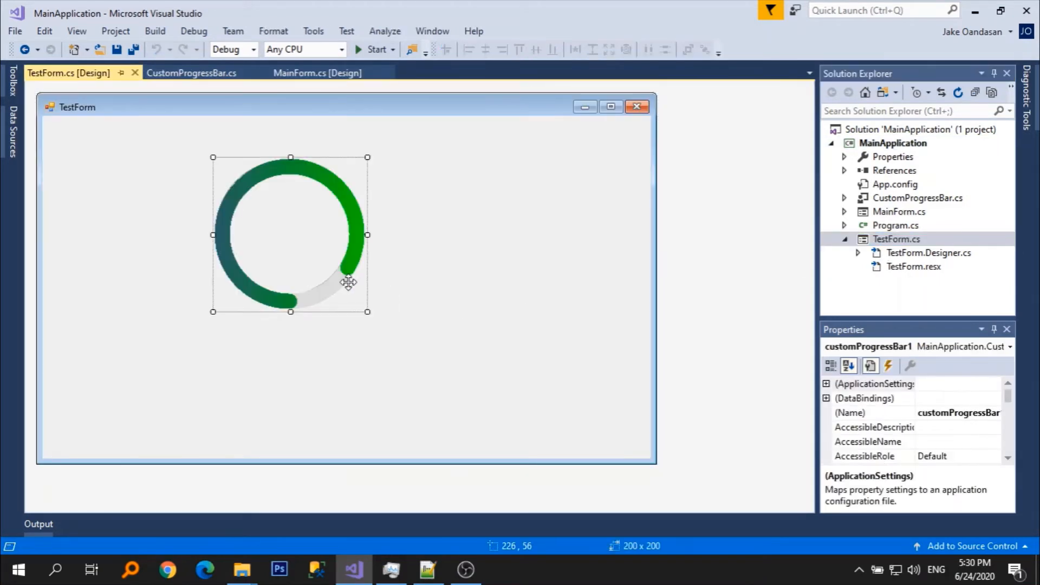
left_click(191, 72)
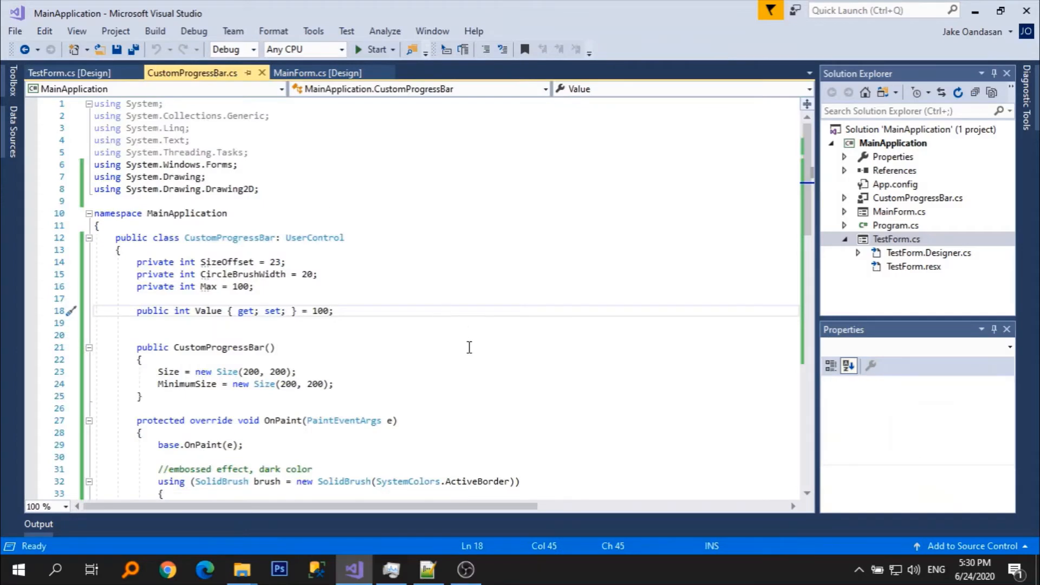
Wrap the DrawArc sweep expression in Math.Round so the ring closes fully at 100.
scroll("down", 3)
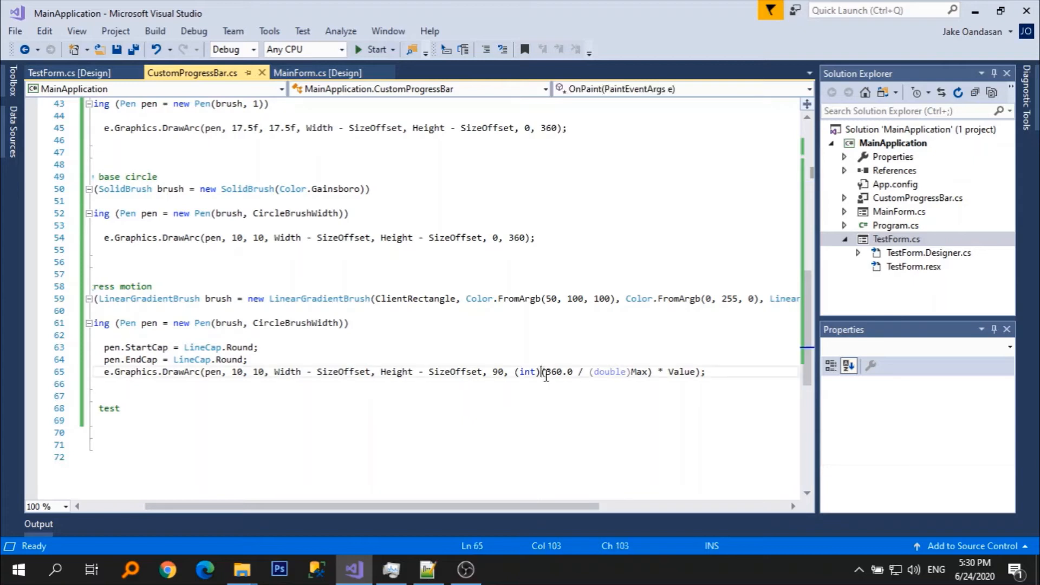
type("Math.Round(")
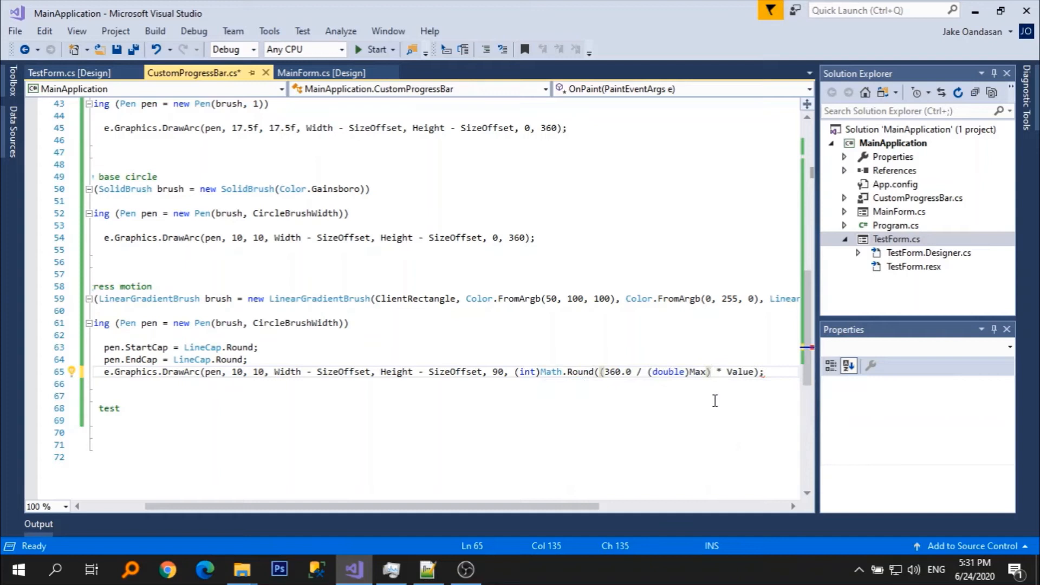
type(")")
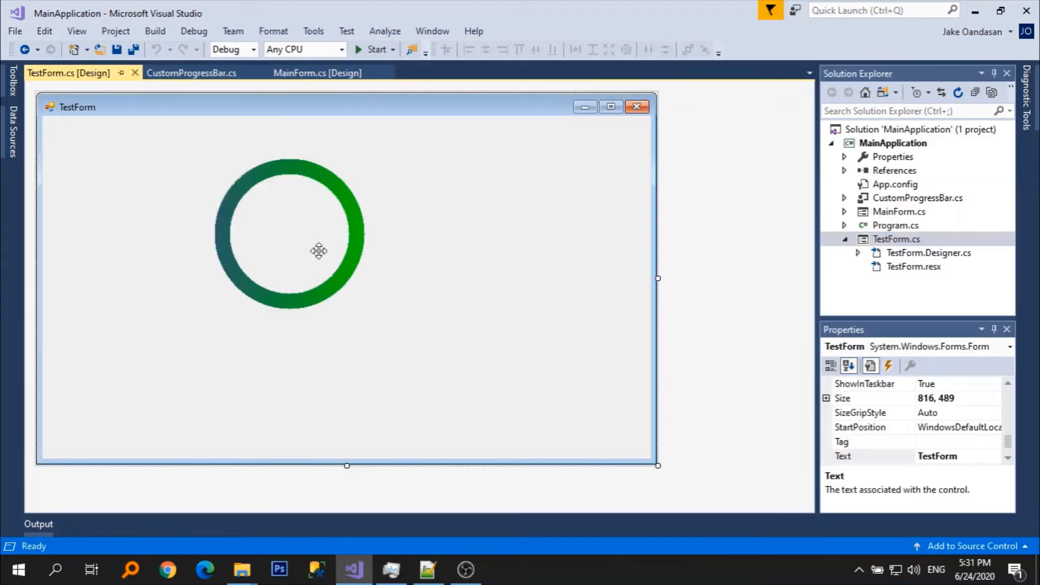
mouse_move(191, 72)
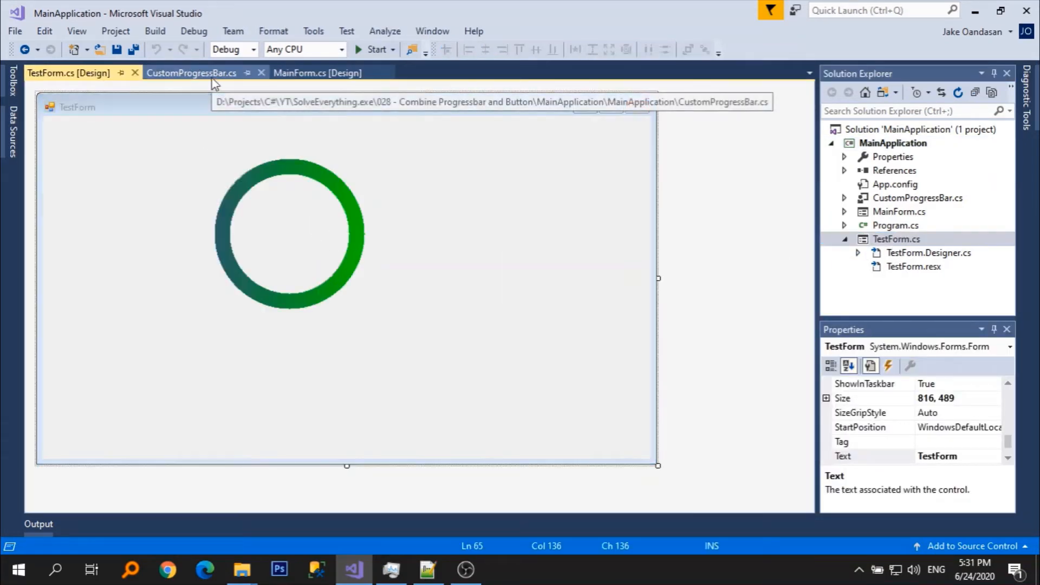
left_click(192, 73)
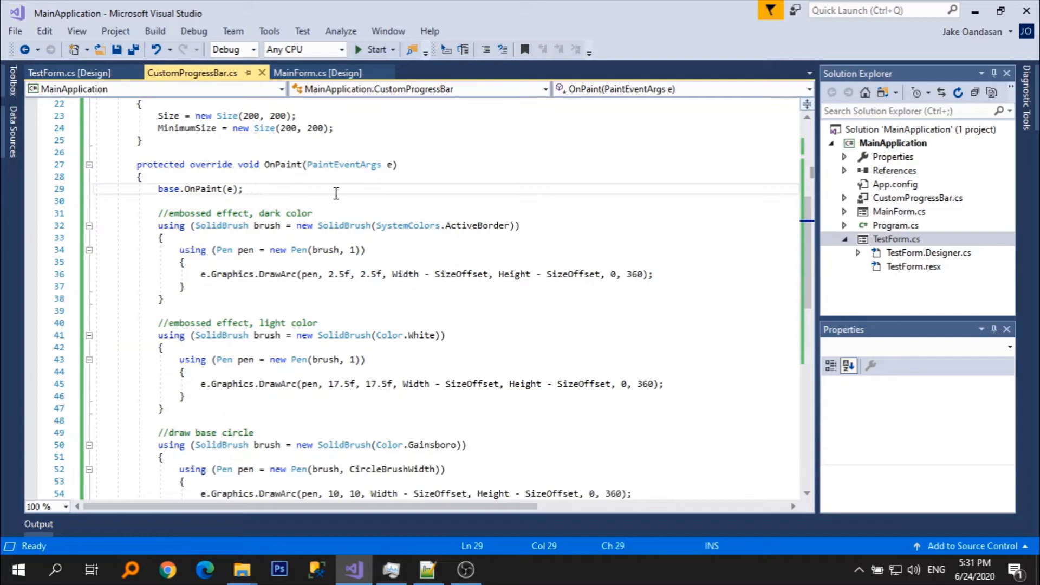
Set e.Graphics.SmoothingMode = SmoothingMode.AntiAlias in OnPaint and check the smoother ring on TestForm.
type("//remove pixelation")
type("e.")
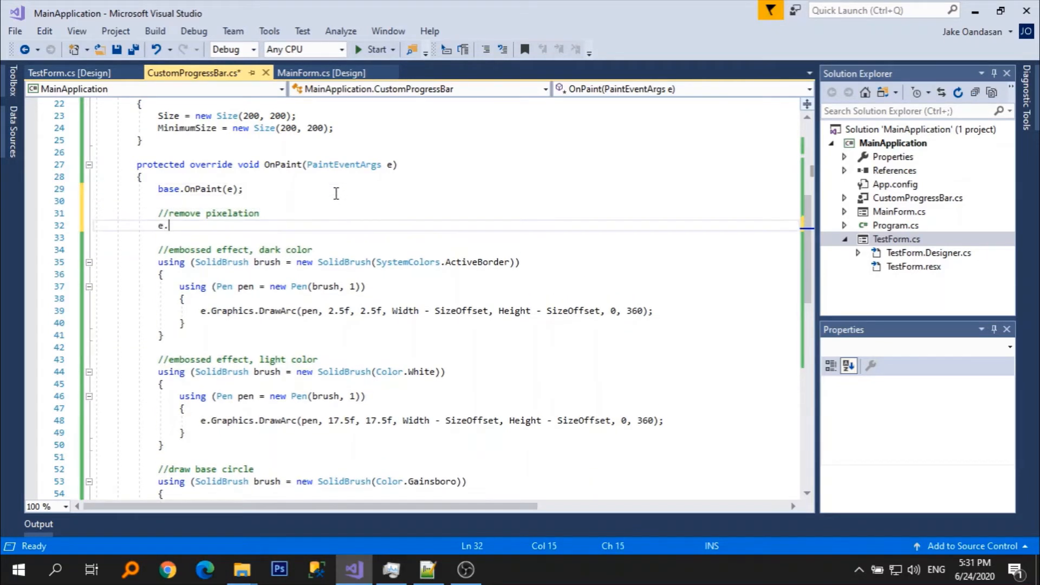
type("Graphics.SmoothingMode =")
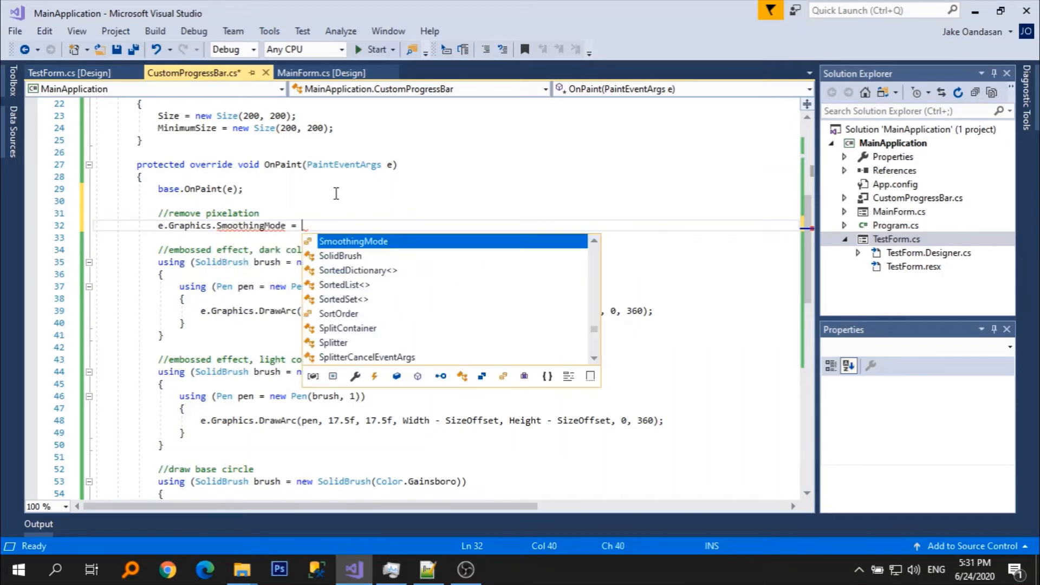
type("SmoothingMode.AntiAlias;")
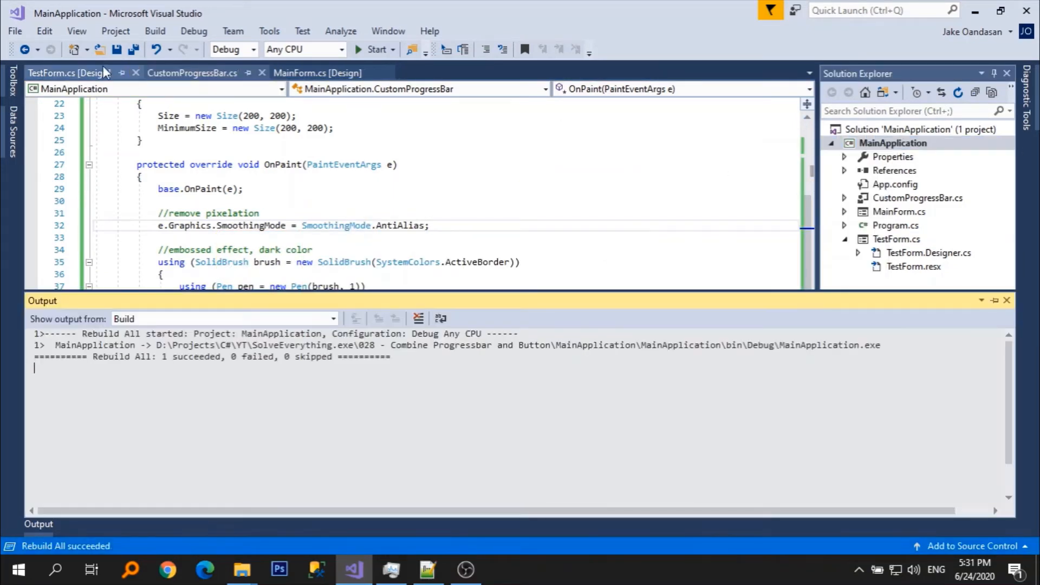
left_click(111, 72)
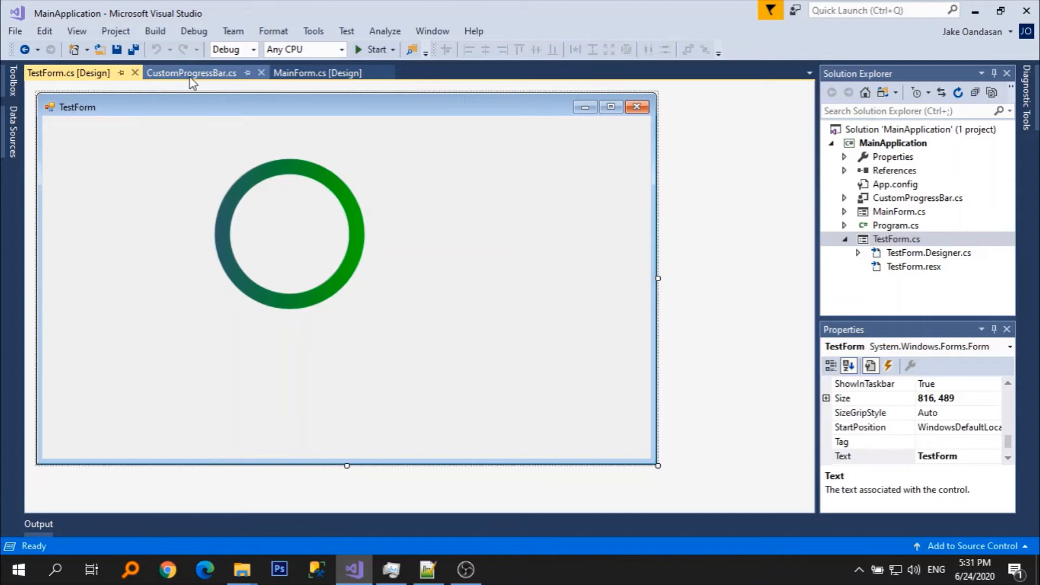
left_click(192, 74)
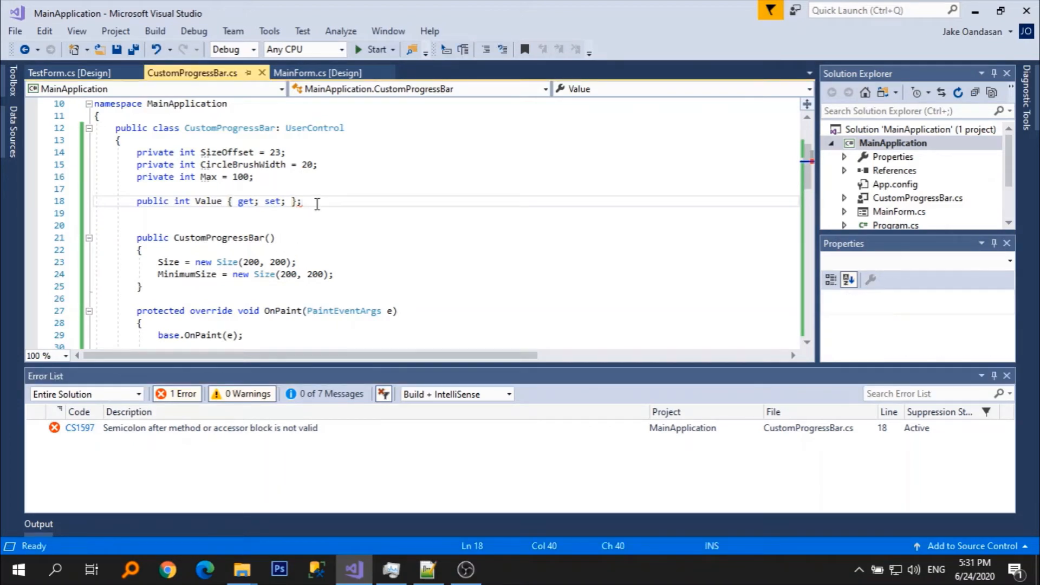
Build MainApplication cleanly after the semicolon fix and close the Error List, TestForm showing the empty grey ring.
right_click(894, 142)
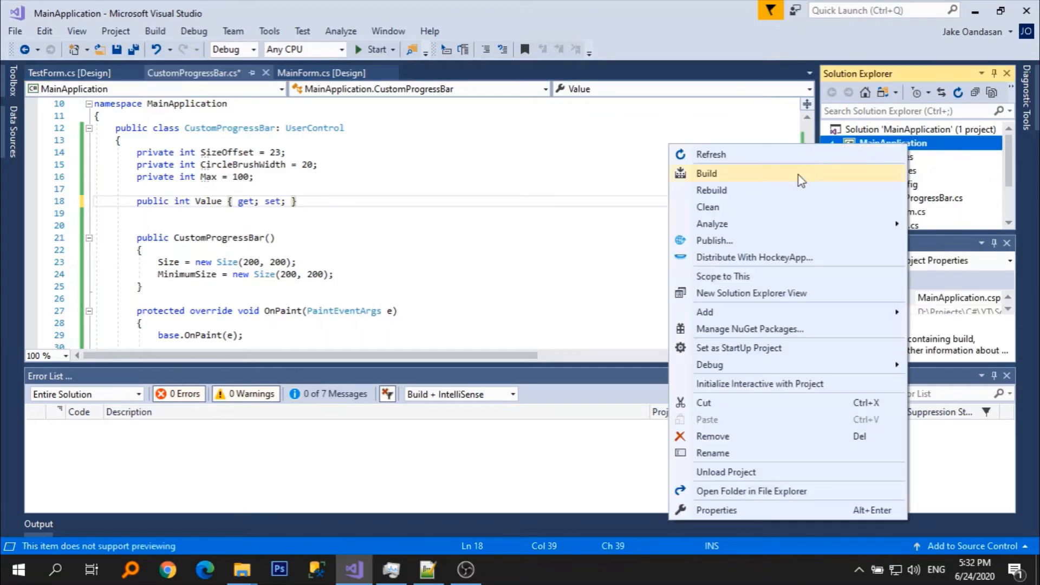
left_click(711, 190)
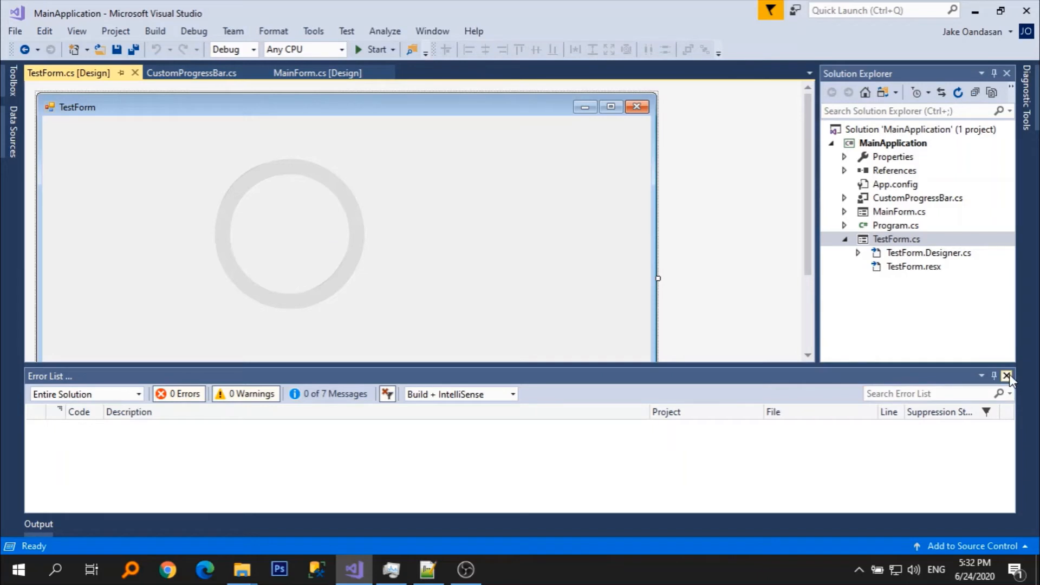
left_click(192, 73)
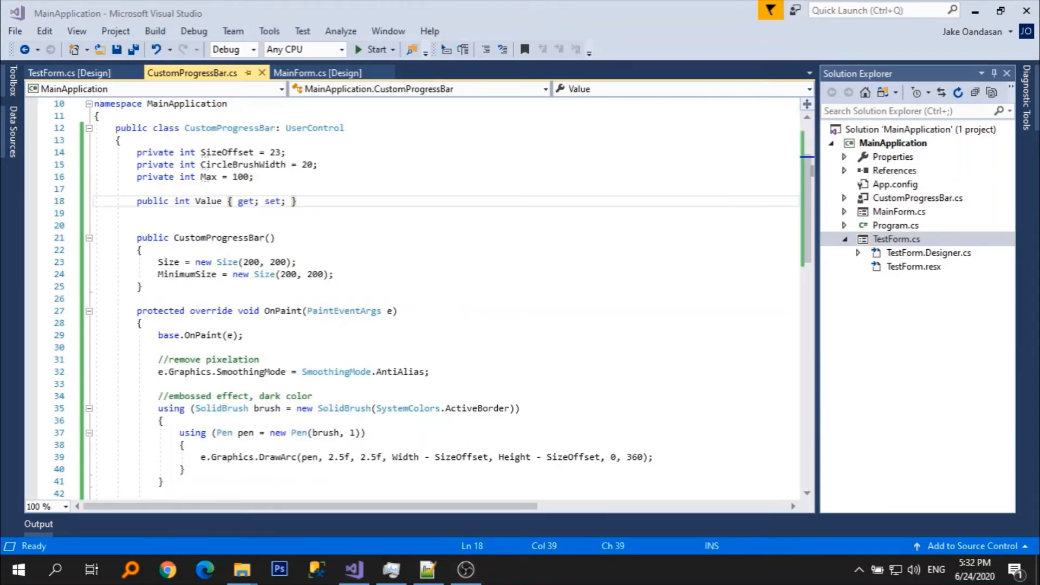
scroll("down", 3)
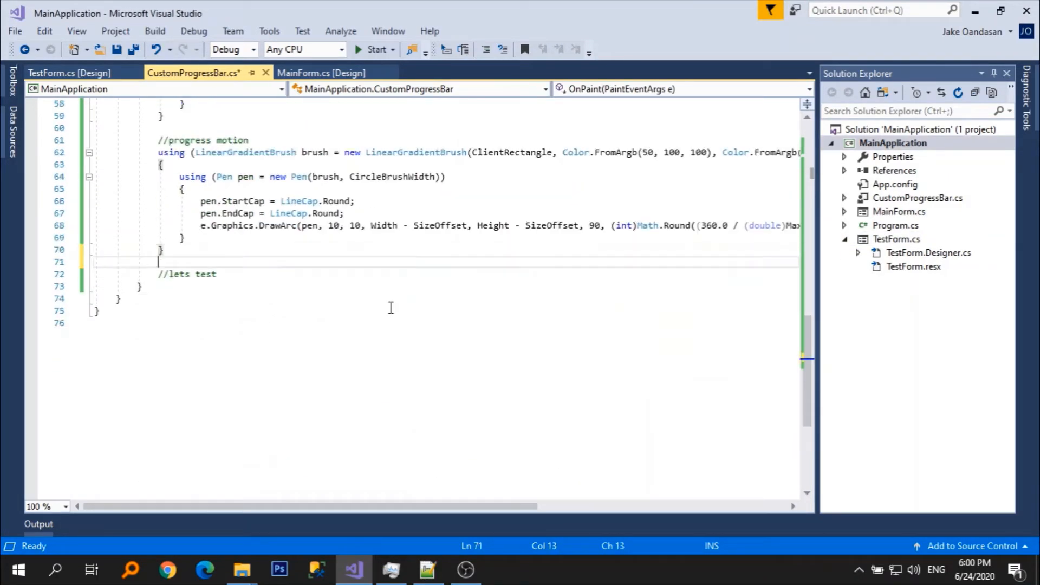
Under //progress value, draw Value.ToString() in Trebuchet MS with a SolidBrush of Color.FromArgb(83, 83, 83).
type("//progress value")
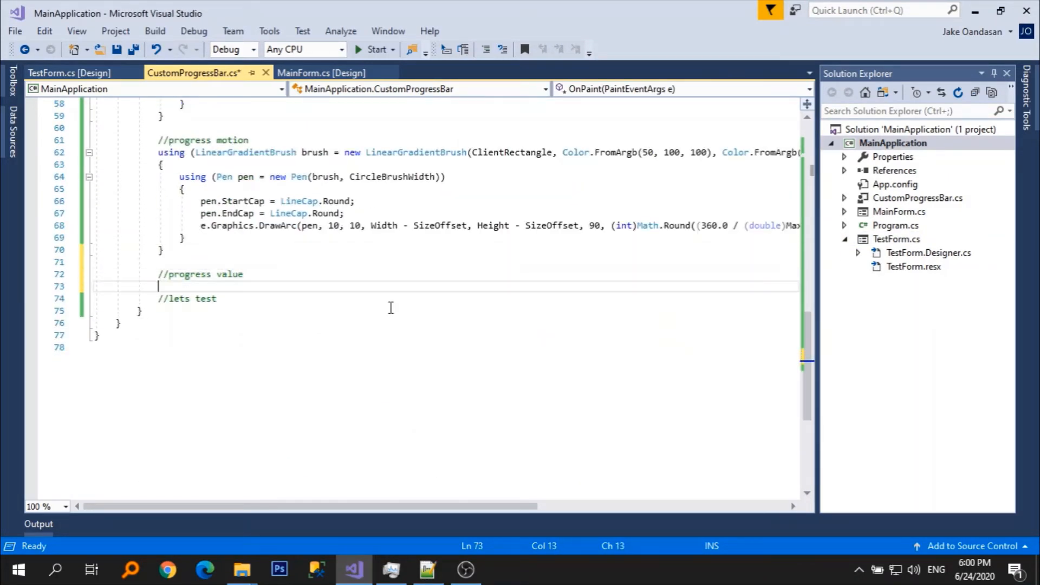
type("using (S)")
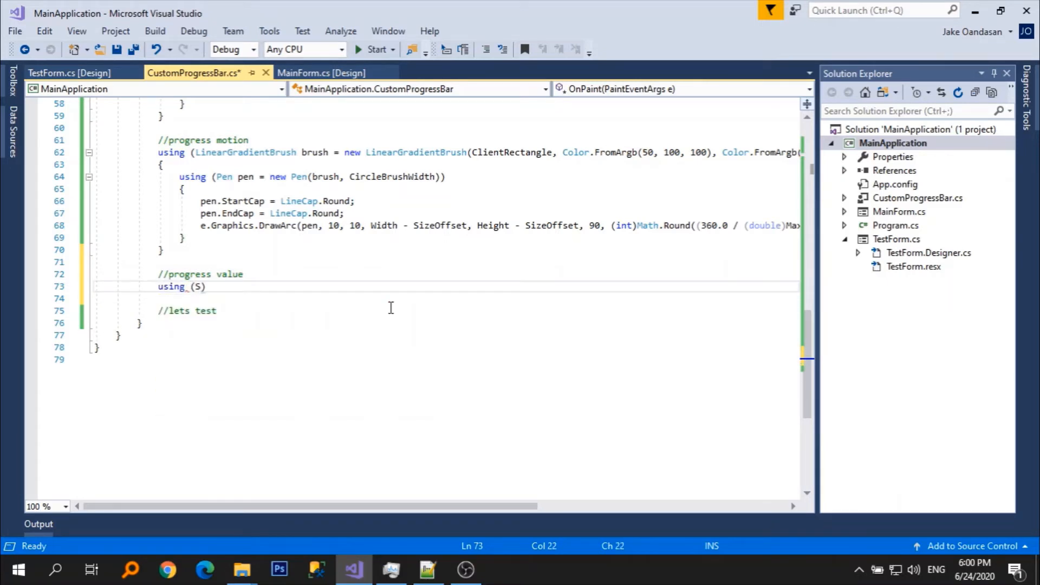
type("olidBrush brush =")
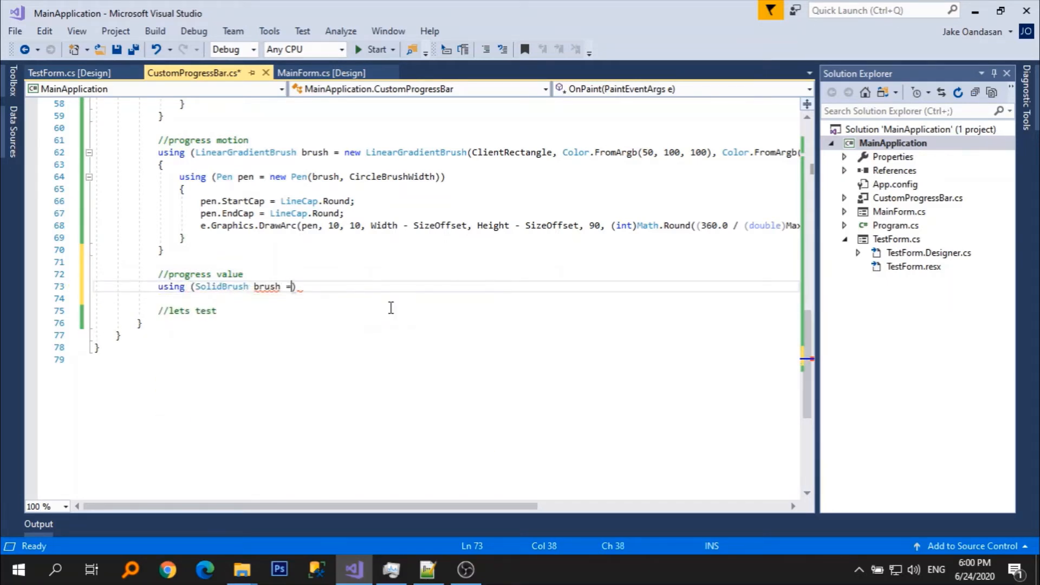
type("new SolidBrush(Color")
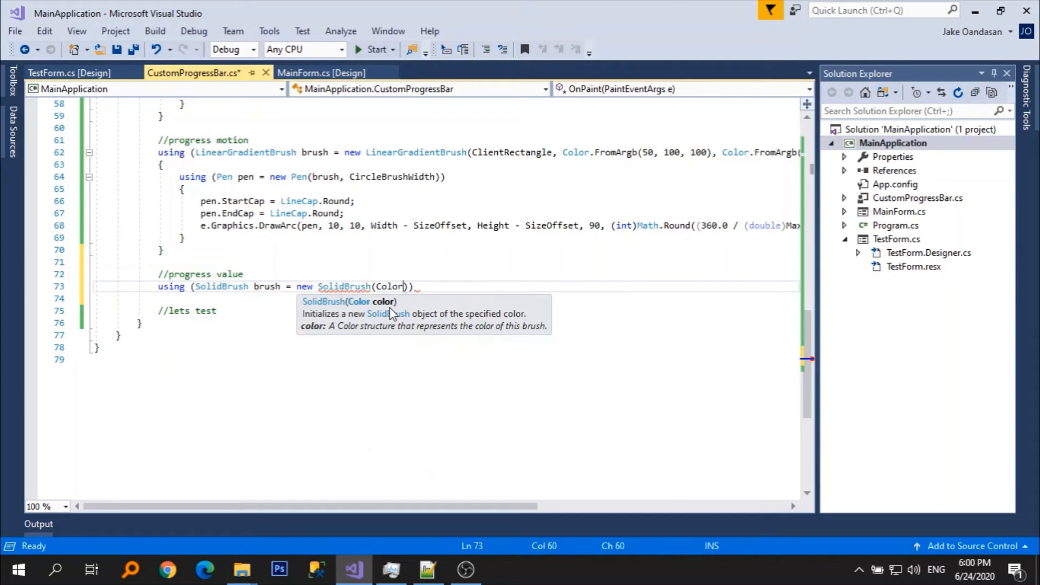
type(".FromArgb(")
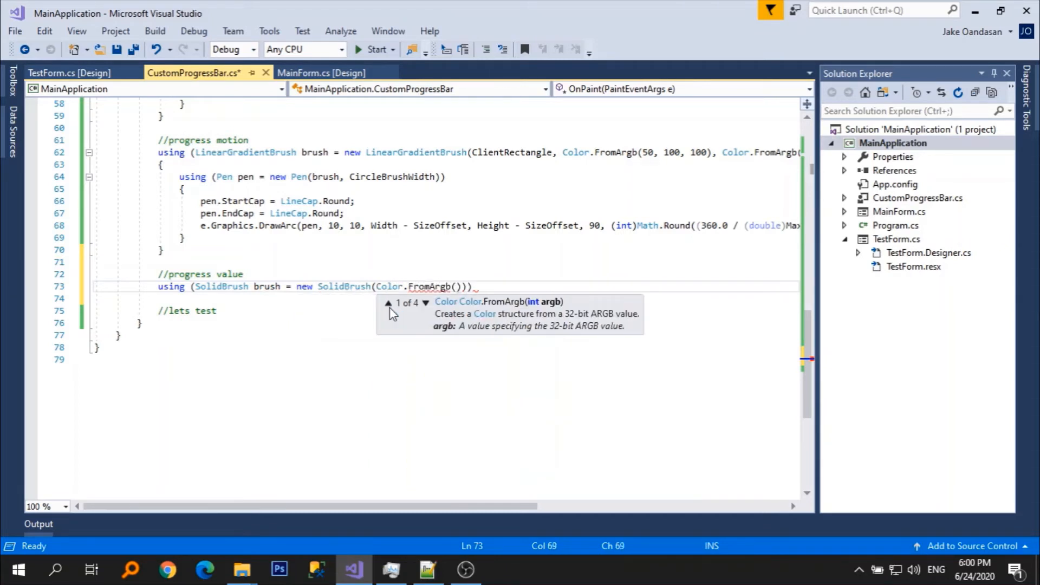
type("83, 83, 83")
type("e.")
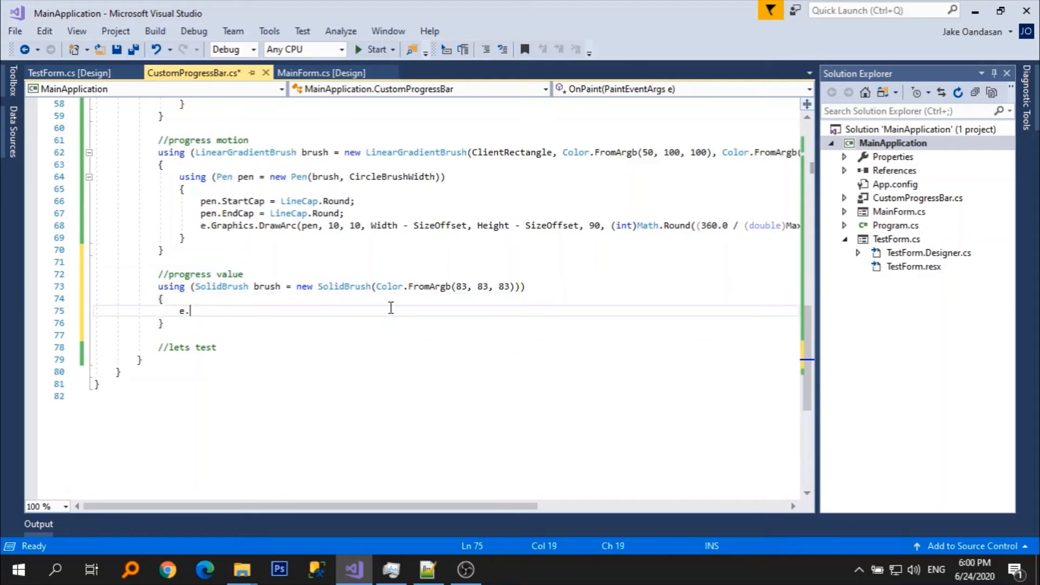
type("Graphics.Draw")
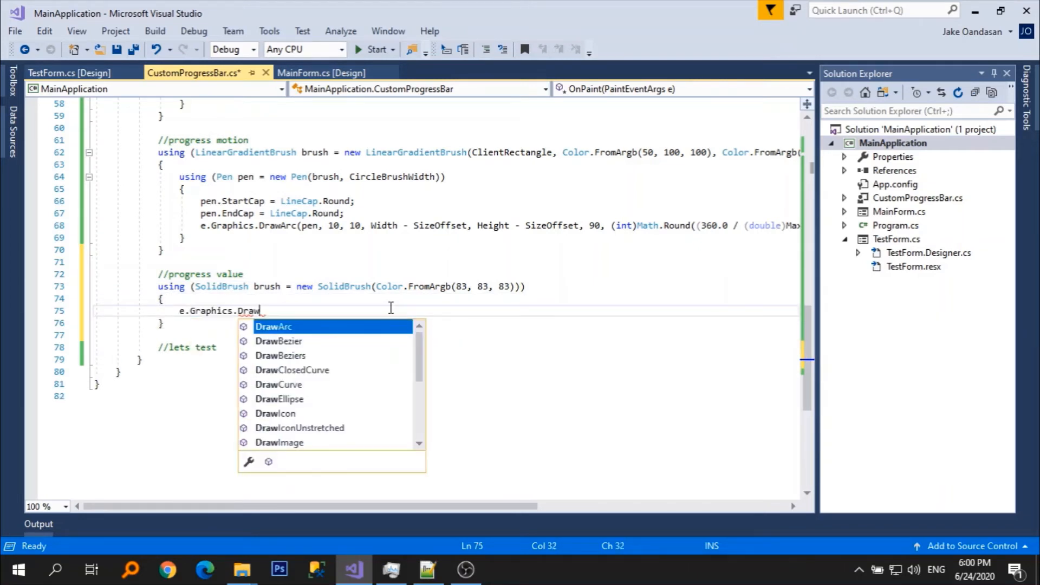
type("String(Value.")
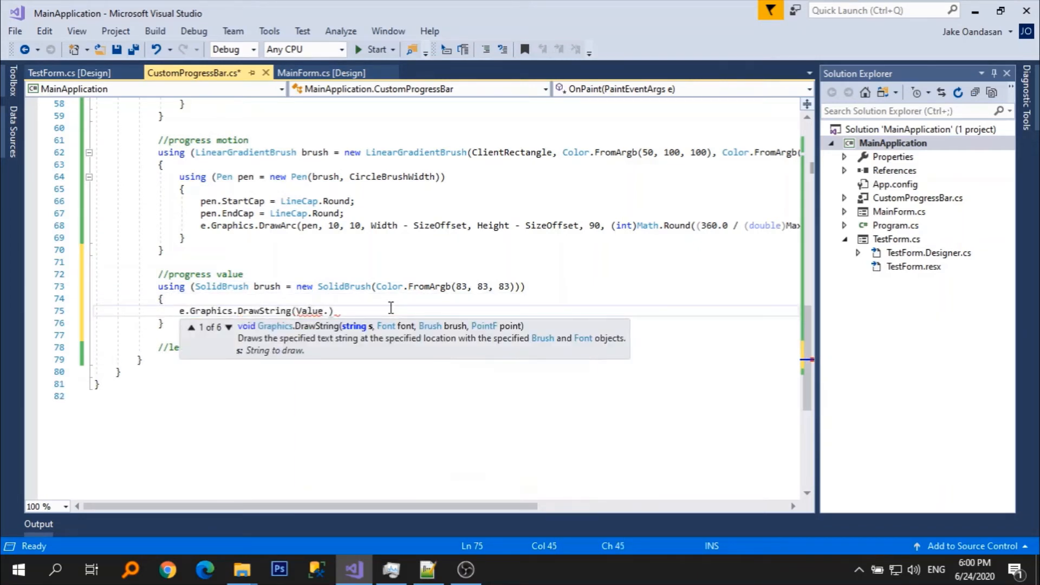
type("ToString(), new Font(\"")
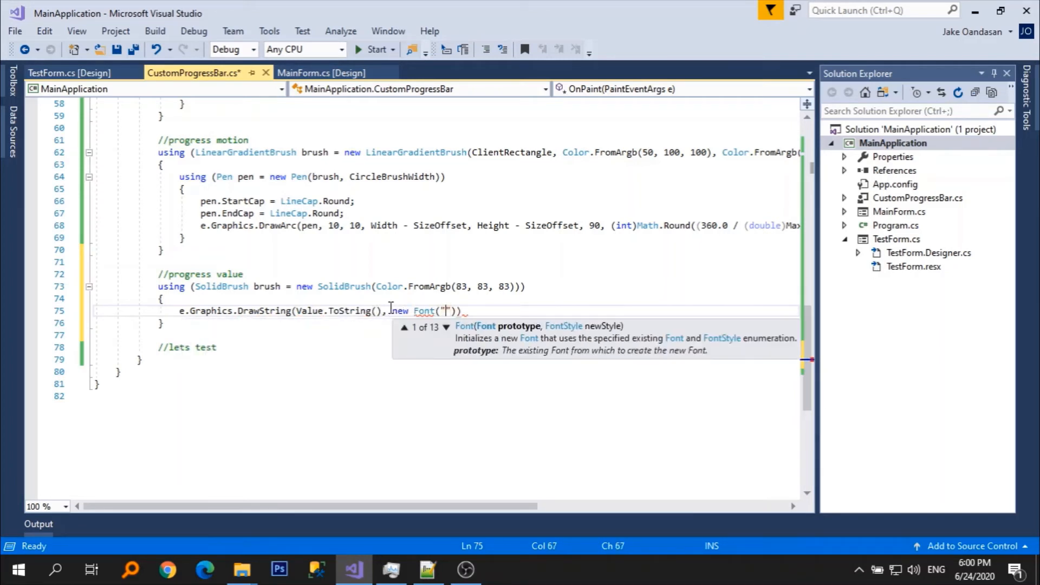
type("Trebuchet MS")
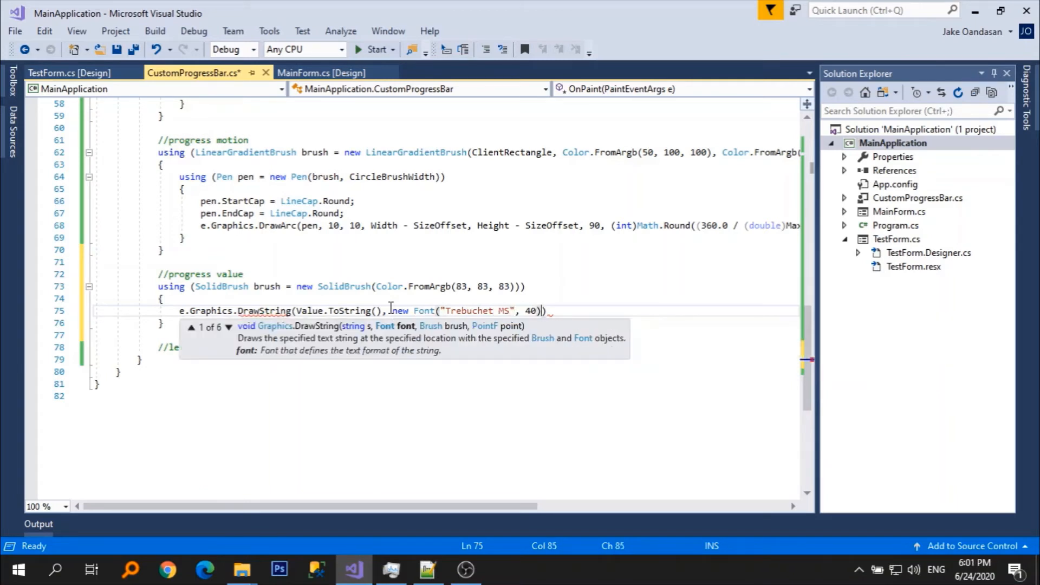
type(", brush,")
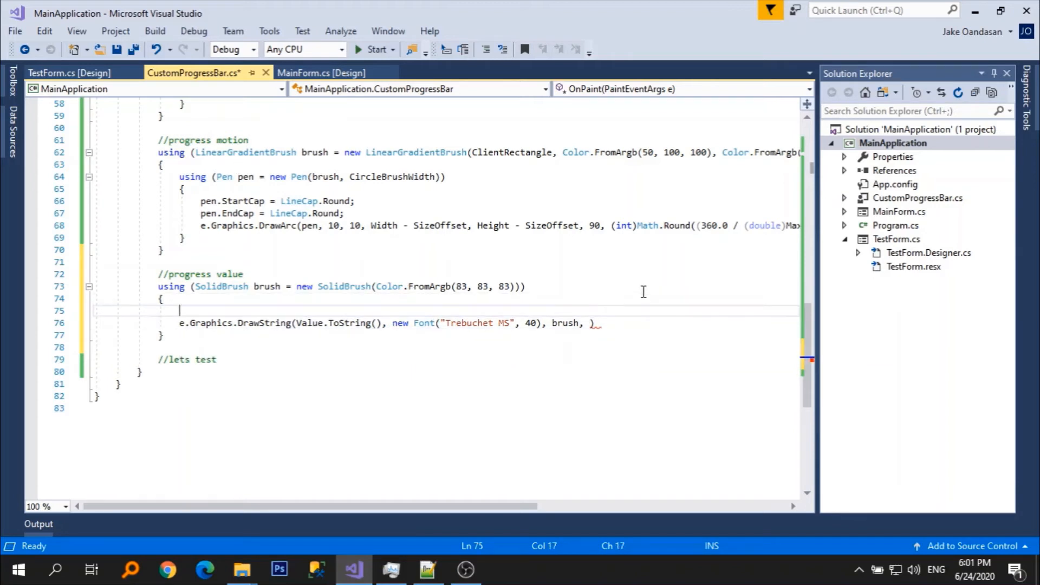
Measure the value text into SizeF textSize with e.Graphics.MeasureString and the font.
type("Size")
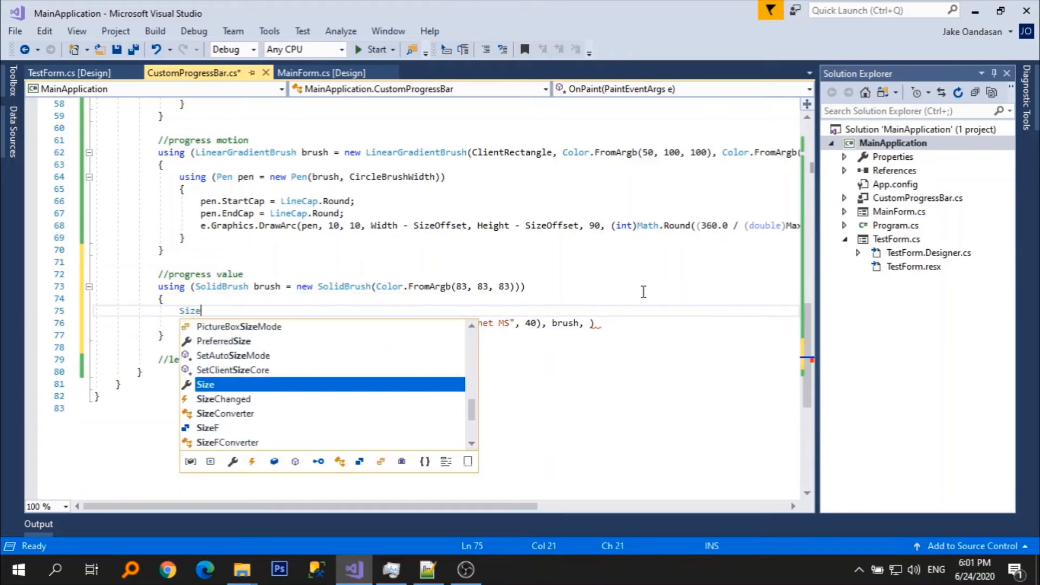
type("F textSi")
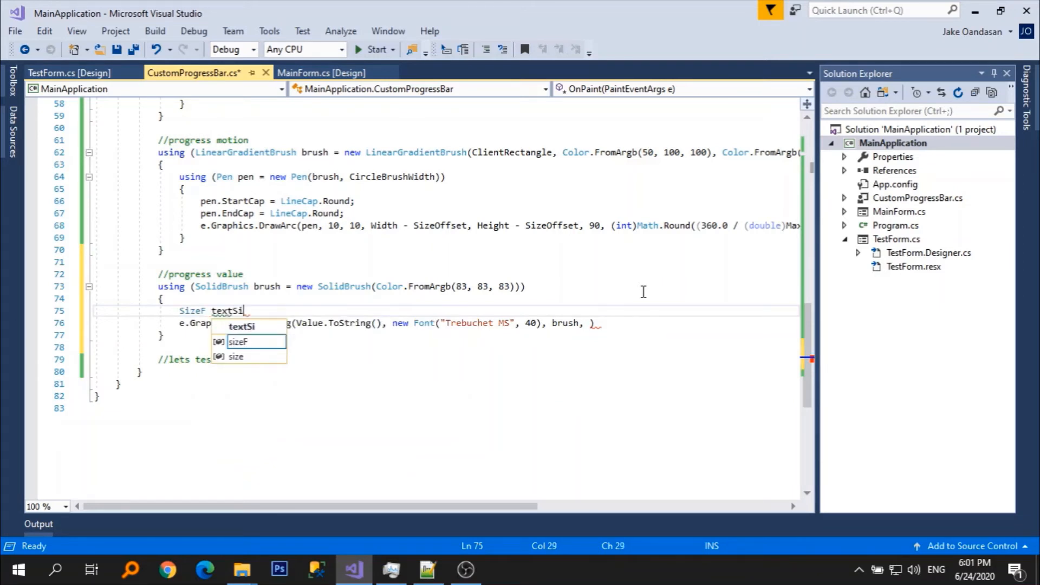
type("ze = new")
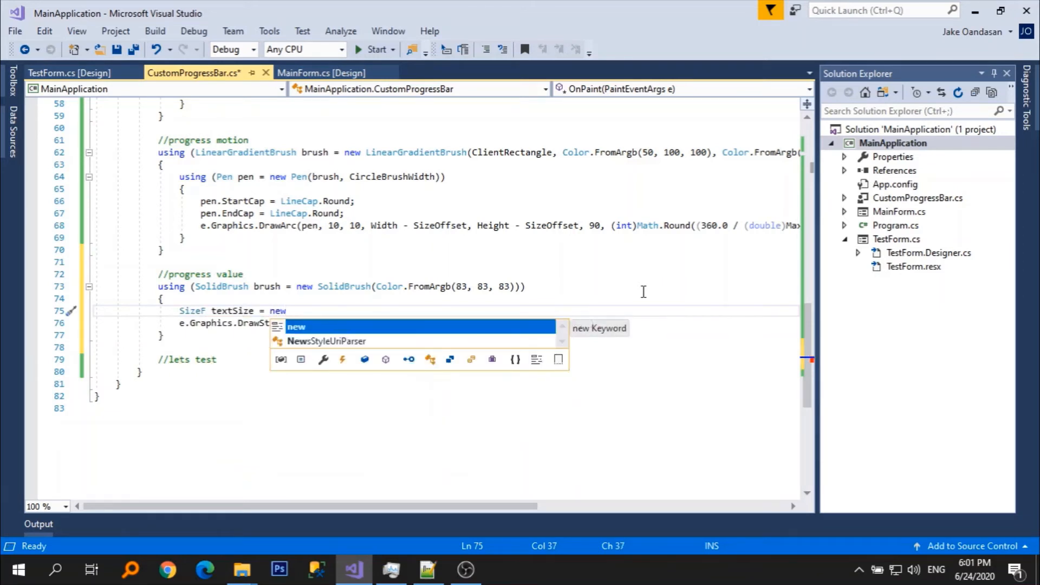
type("e.Graphics.N")
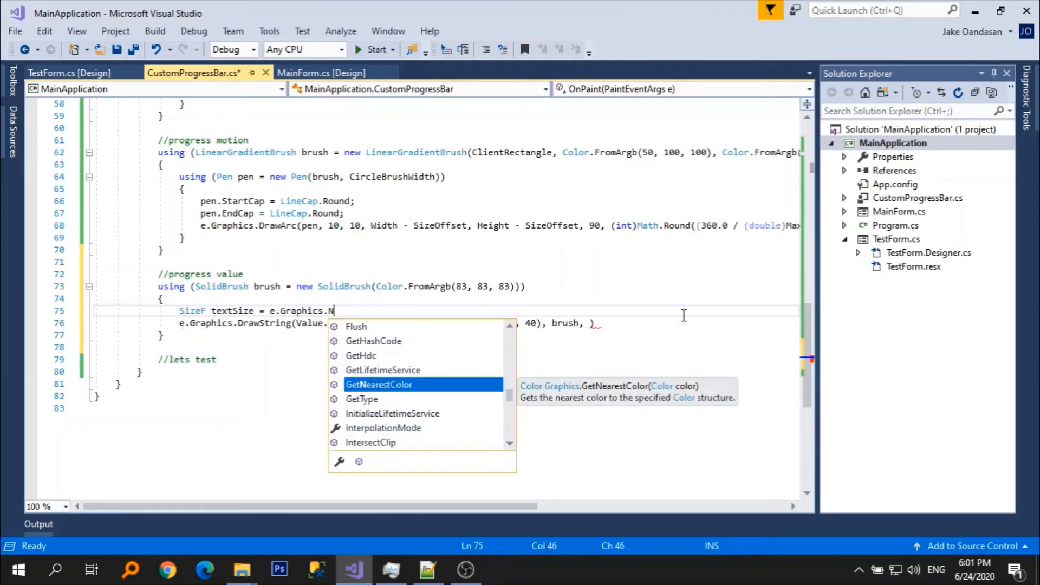
type("MeasureString(Value.ToString(), font);")
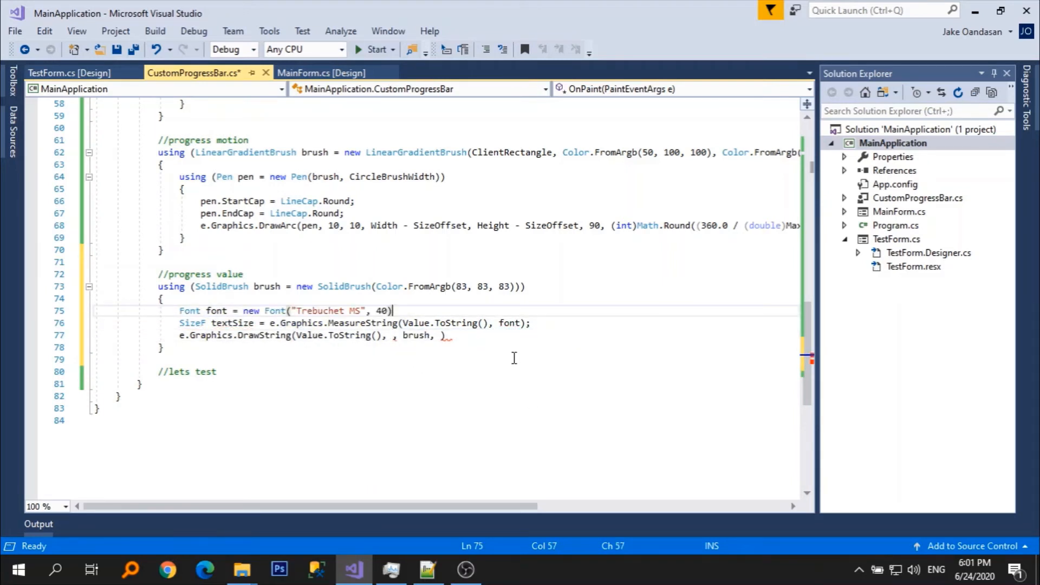
type("font")
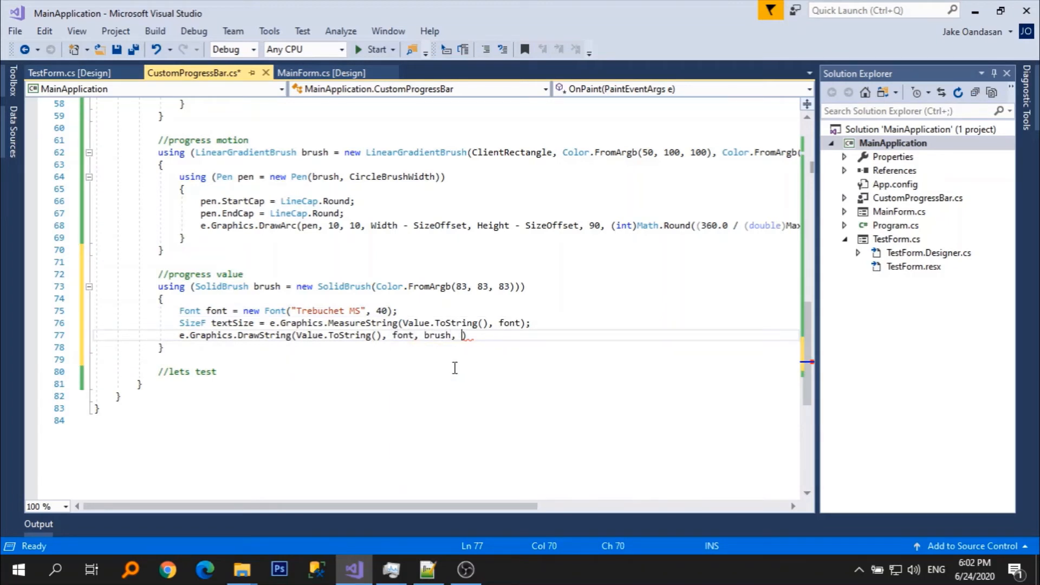
Centre the text at (Width - textSize.Width)/2 and (Height - textSize.Height)/2.
type("Width")
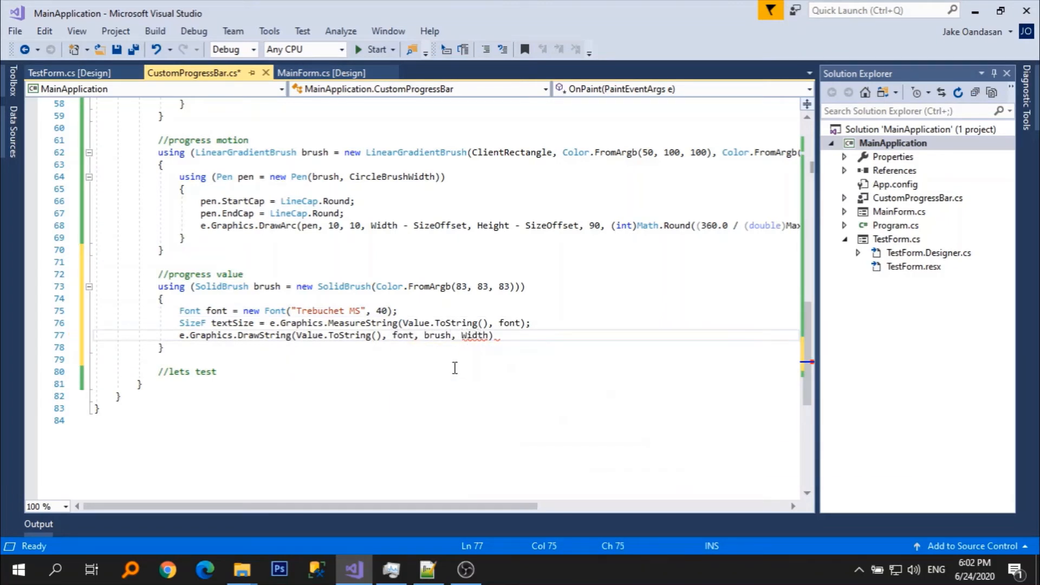
type("-")
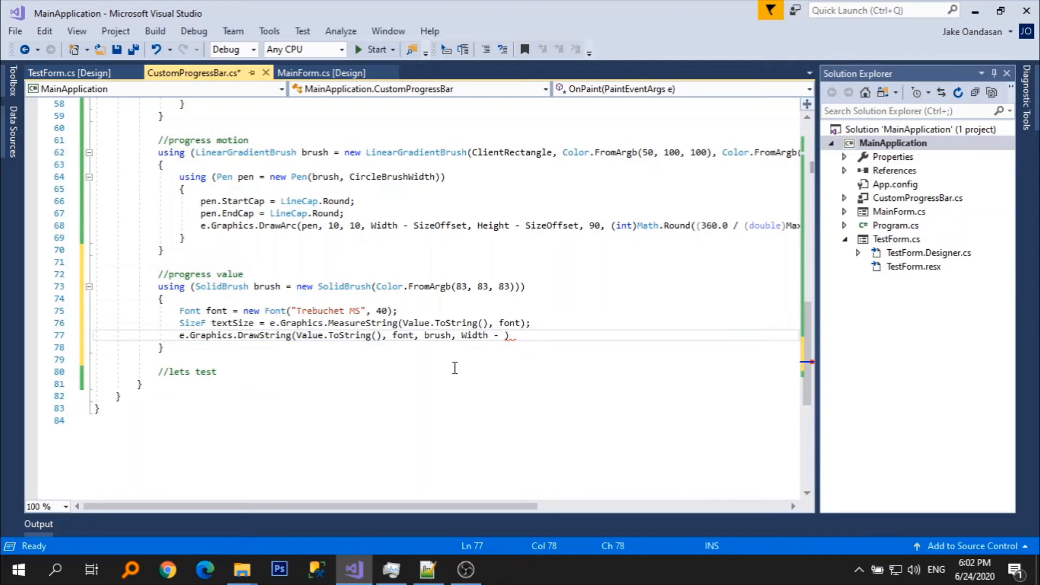
type("textSize.Width")
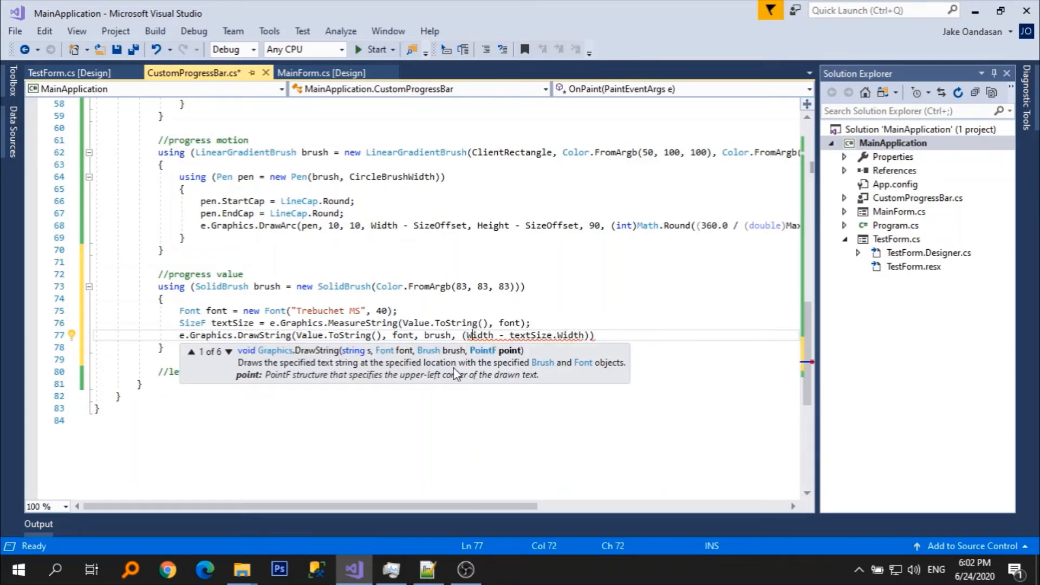
type("/2,")
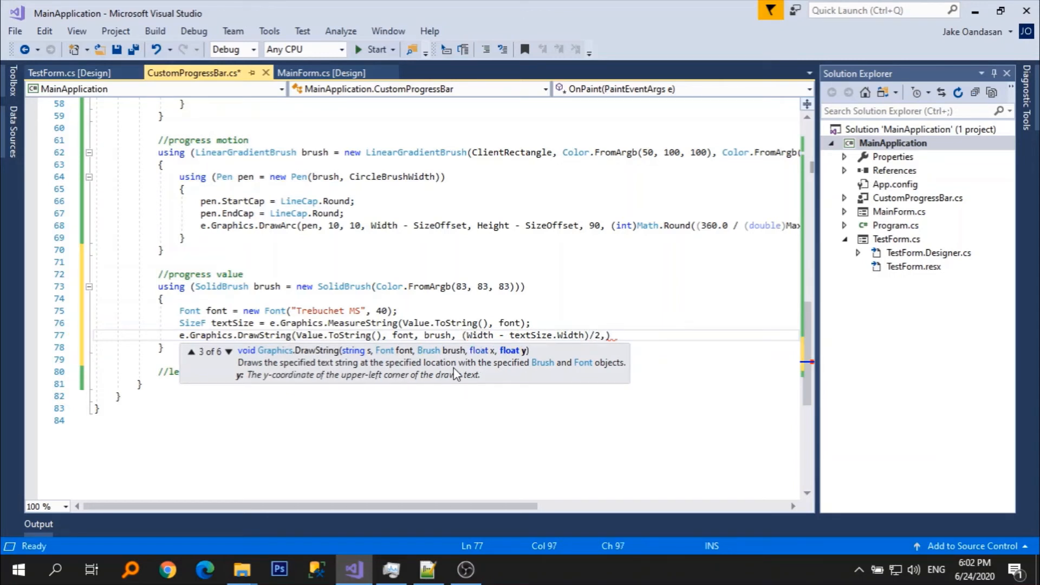
type("()")
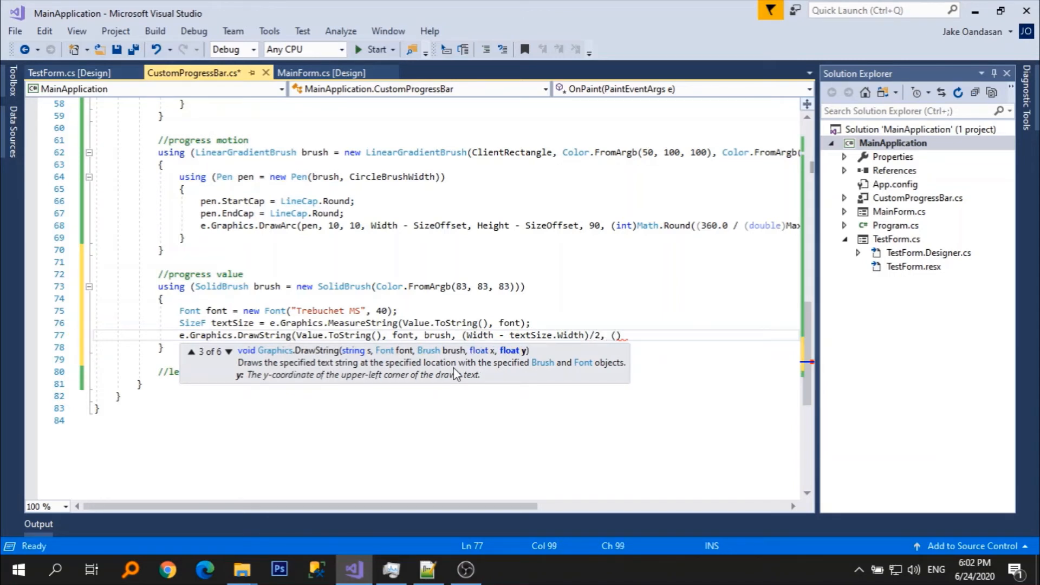
type("(Height -")
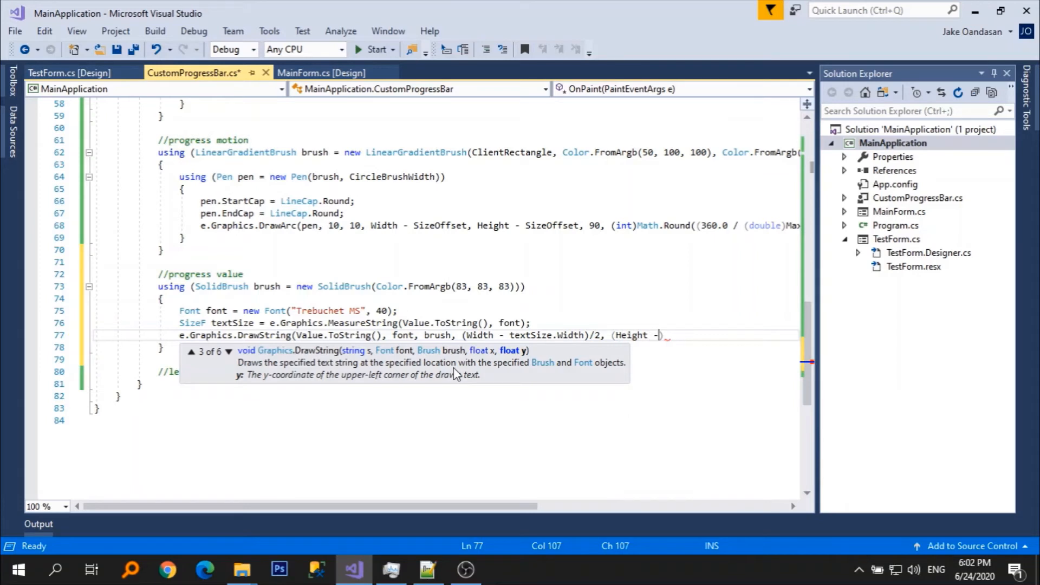
type("textSize.Height")
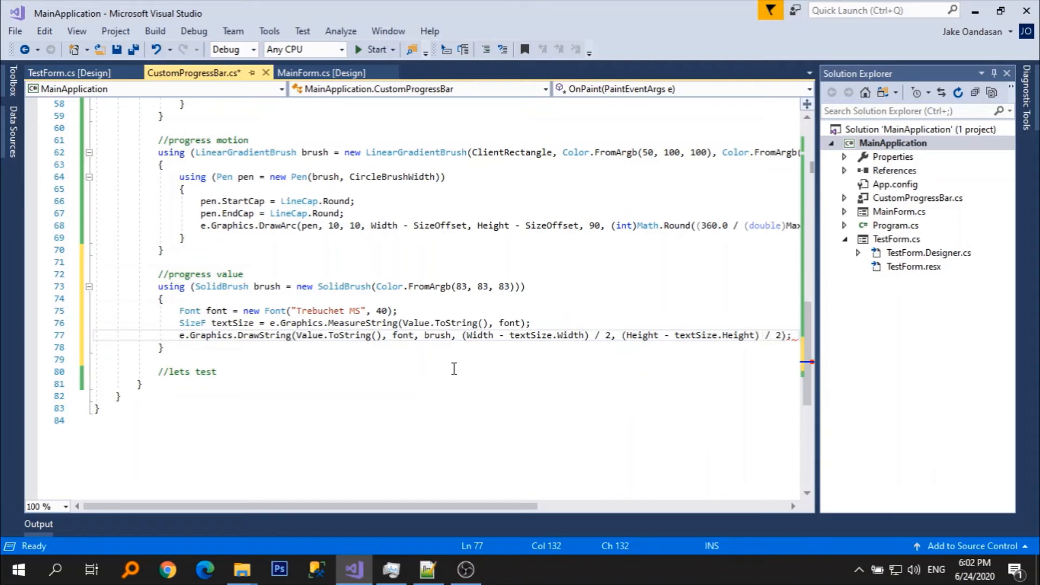
Rebuild the project, give Value a default of 75 and view the labelled ring on TestForm.
left_click(186, 372)
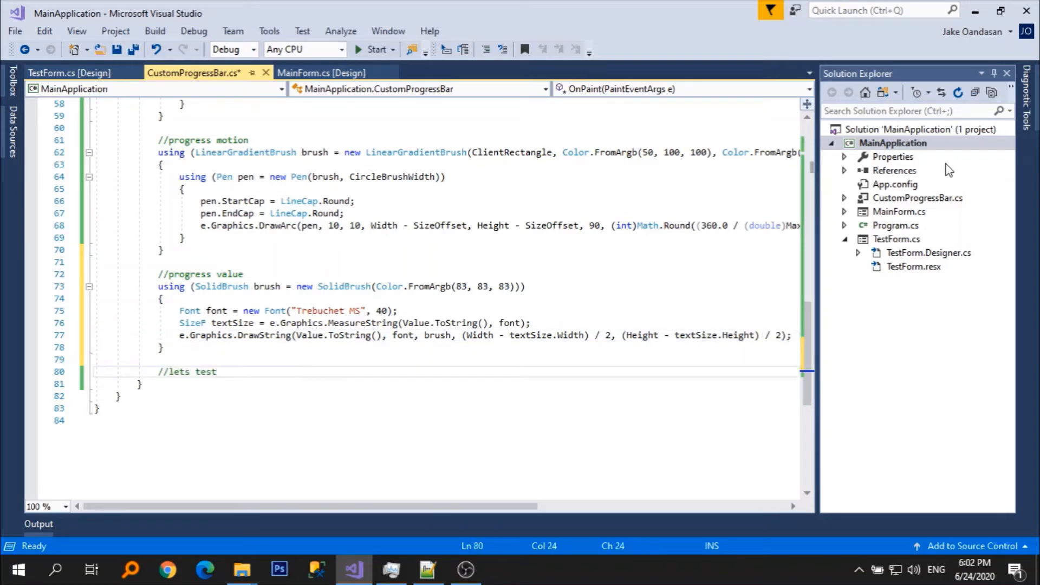
right_click(893, 142)
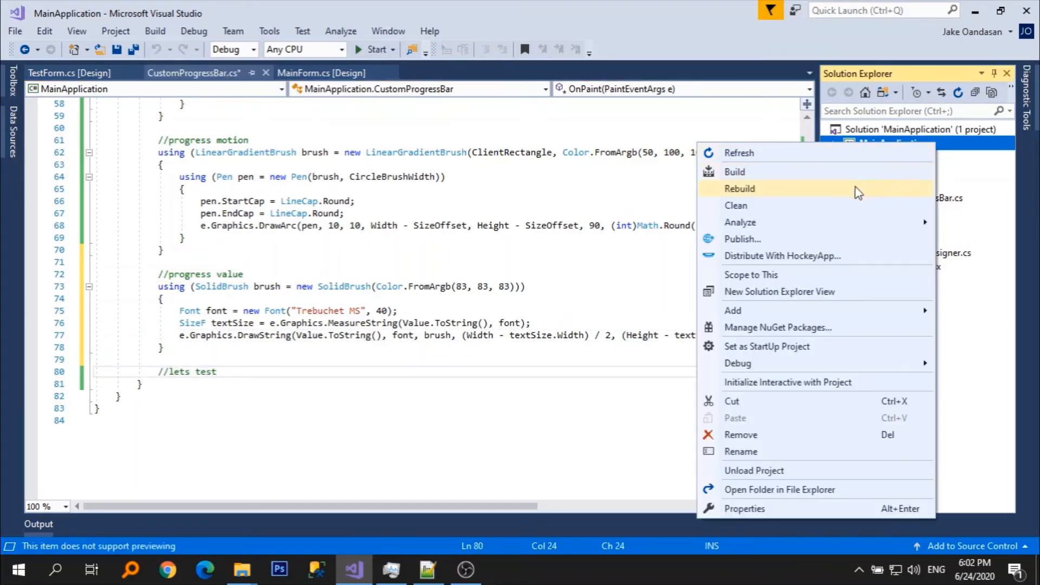
left_click(739, 188)
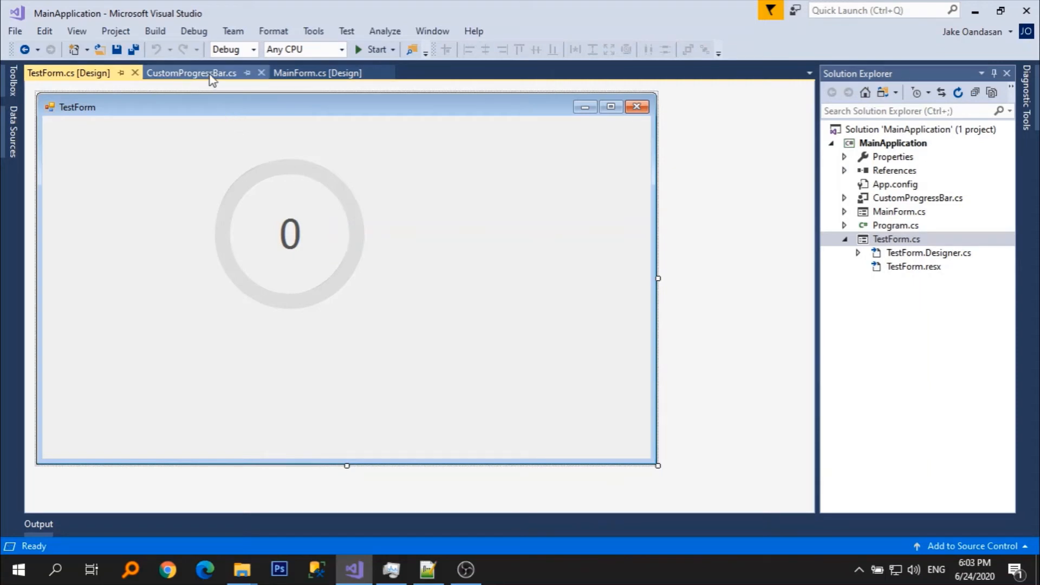
left_click(191, 73)
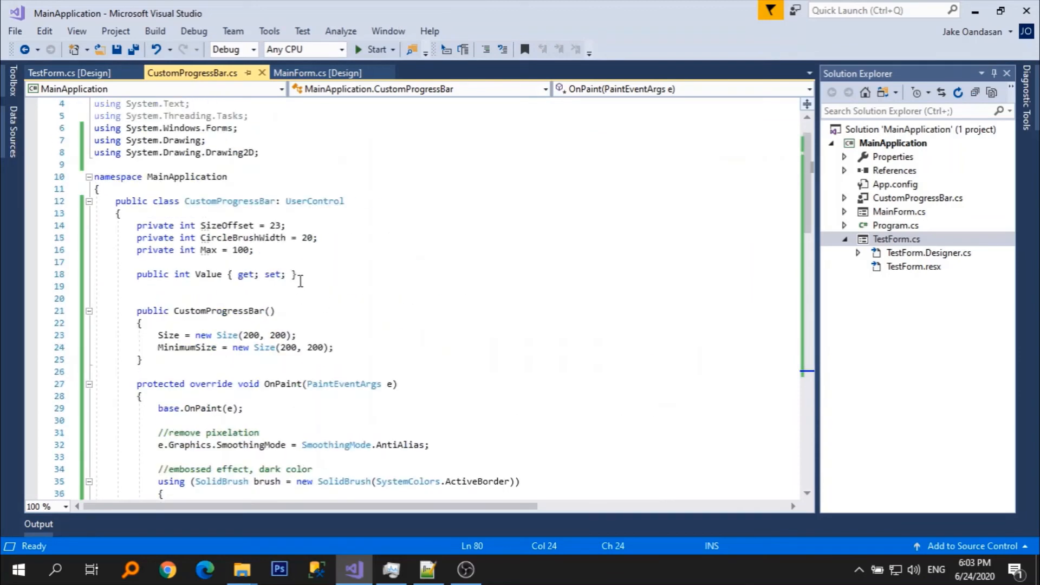
type("= 75;")
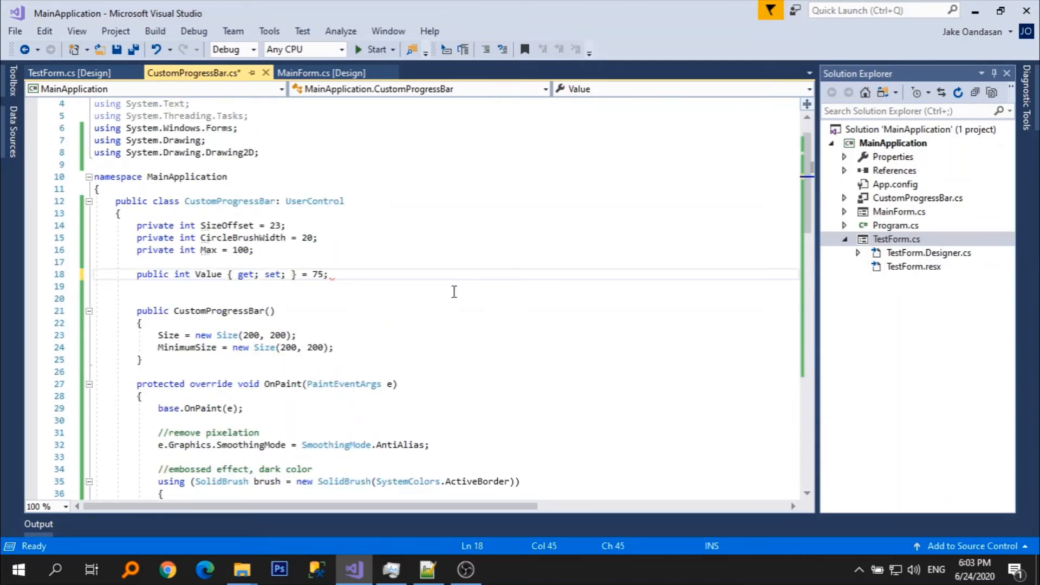
left_click(893, 143)
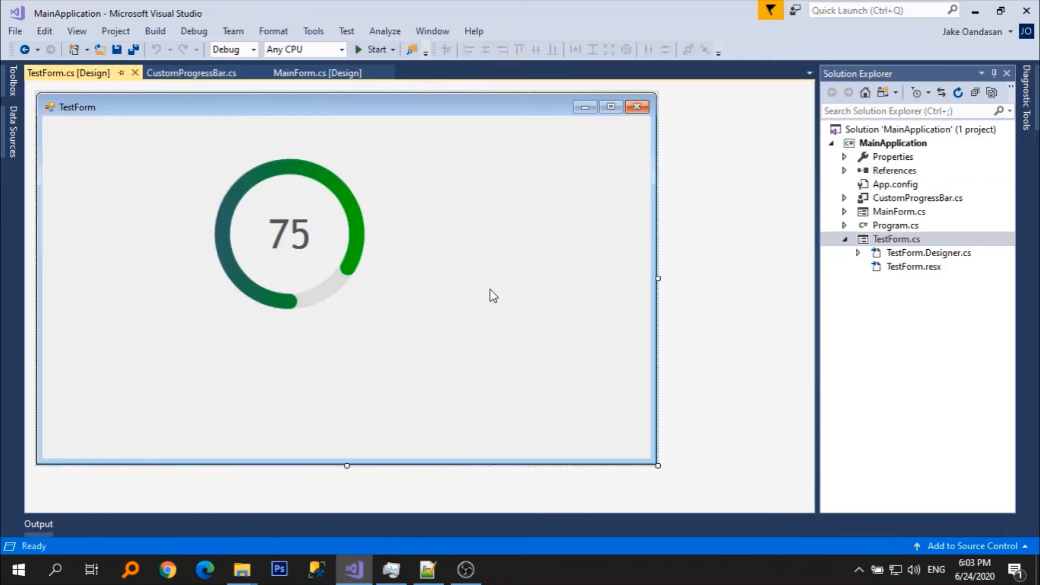
mouse_move(400, 274)
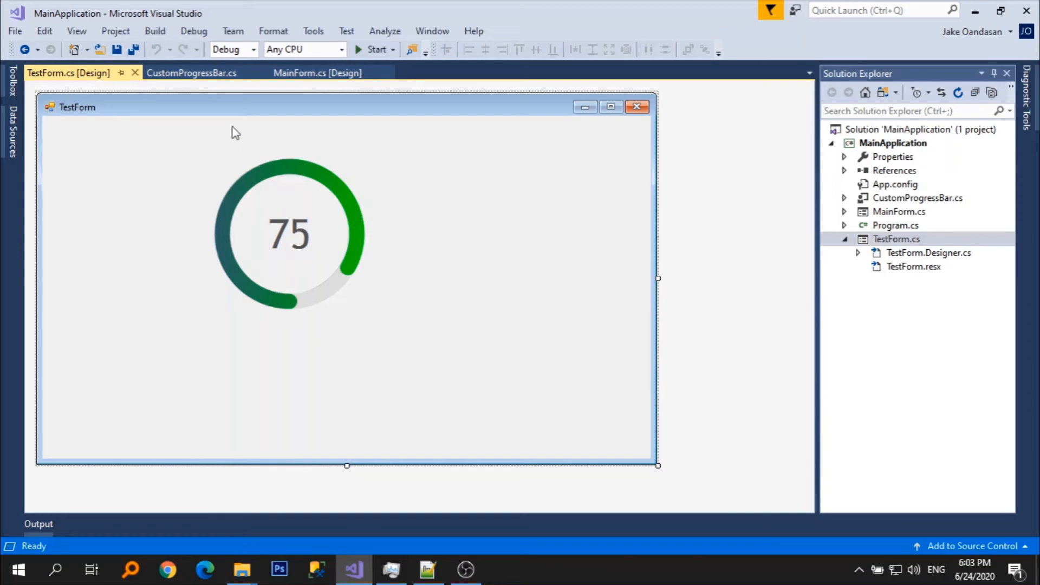
mouse_move(316, 73)
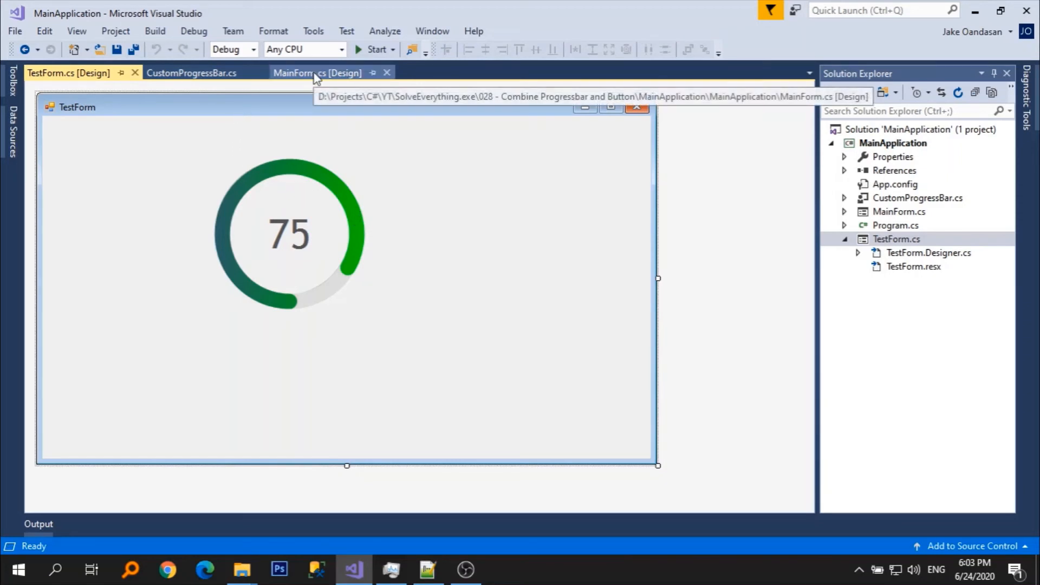
Change Value's default to 100 and build so TestForm shows a full ring labelled 100.
left_click(192, 72)
type("public int Value { get; set; } = 100;")
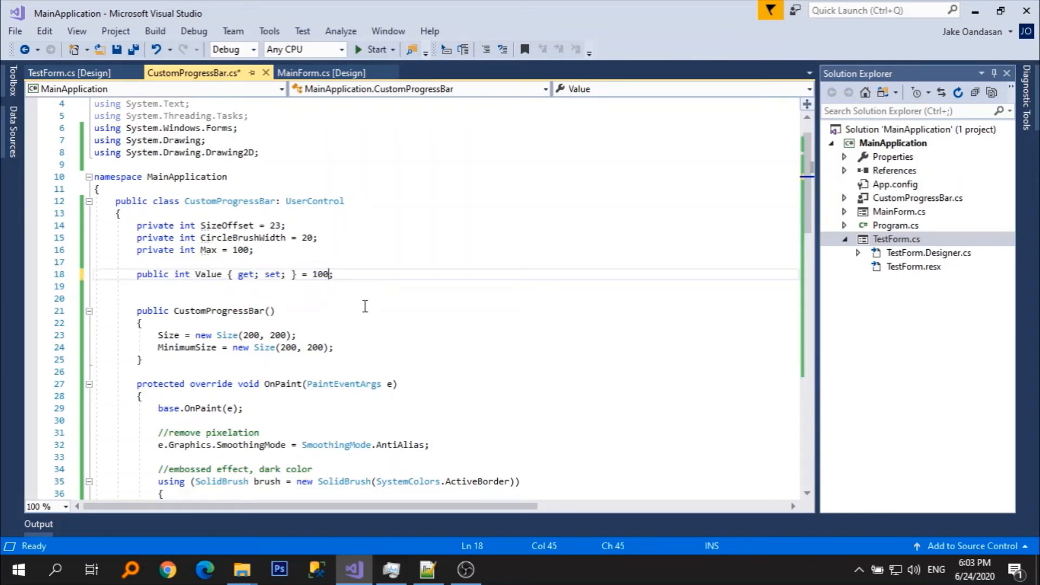
right_click(893, 143)
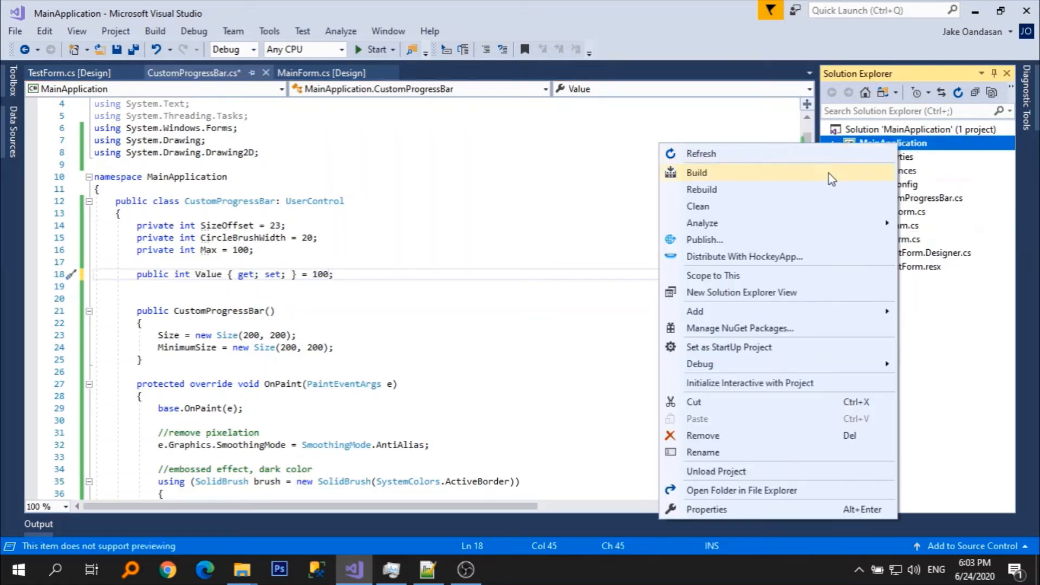
left_click(701, 189)
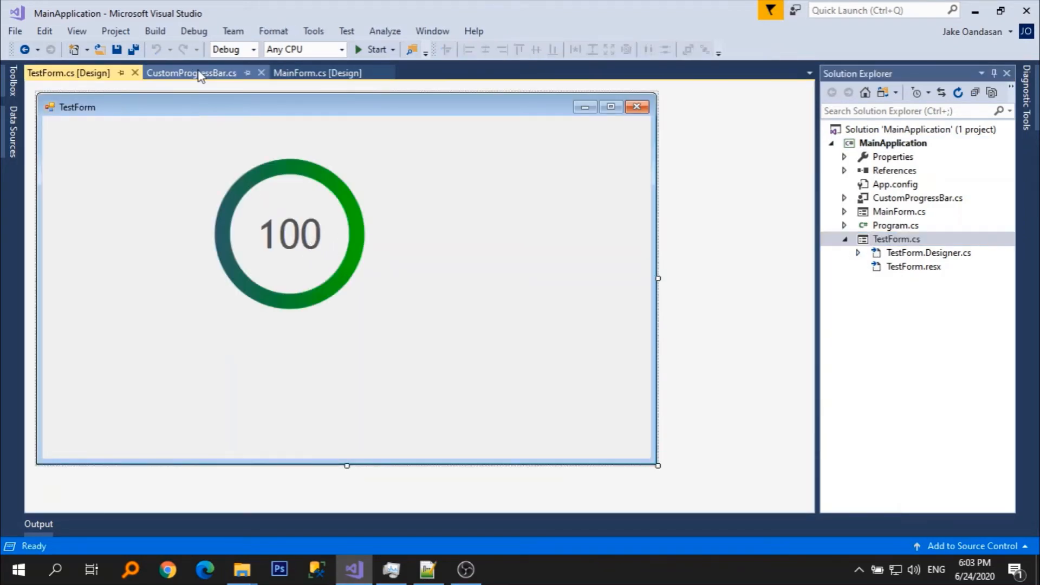
left_click(191, 73)
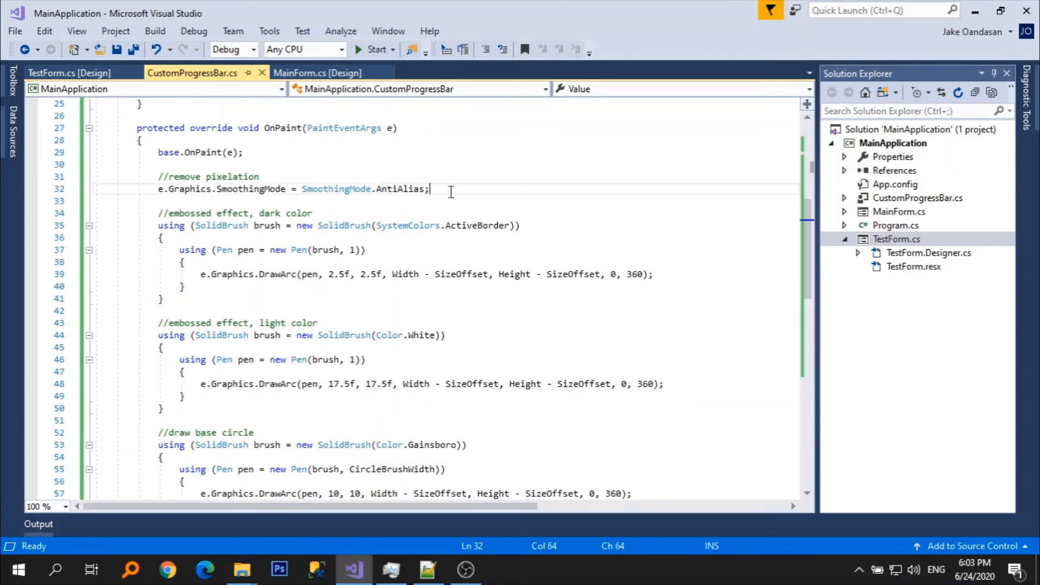
Set e.Graphics.TextRenderingHint to TextRenderingHint.AntiAlias, rebuild, and check the smoothed number on TestForm.
type("e.Graphics.")
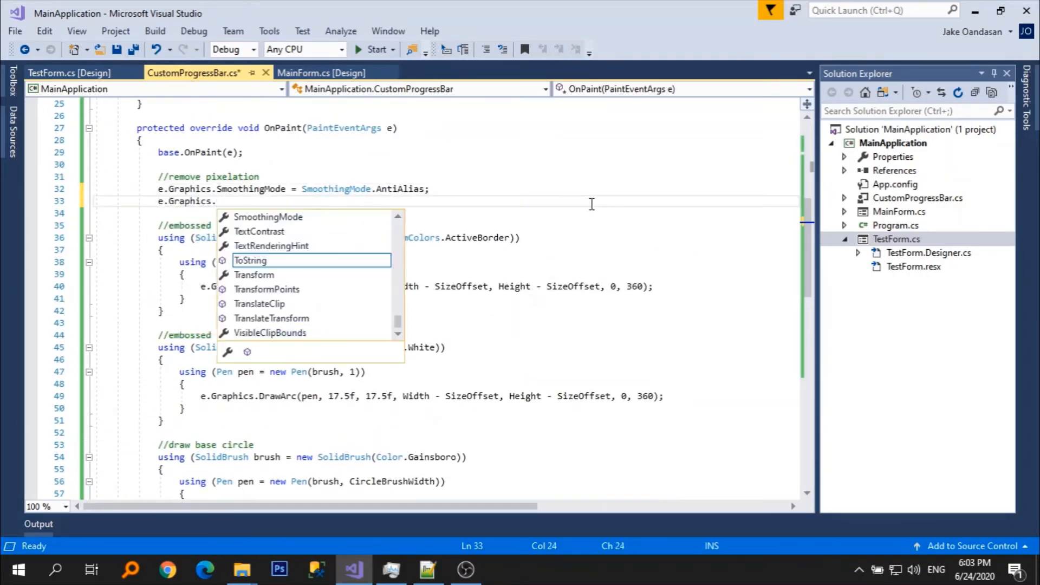
type("TextRenderingHint = System.Drawing.Text.TextRenderingHint")
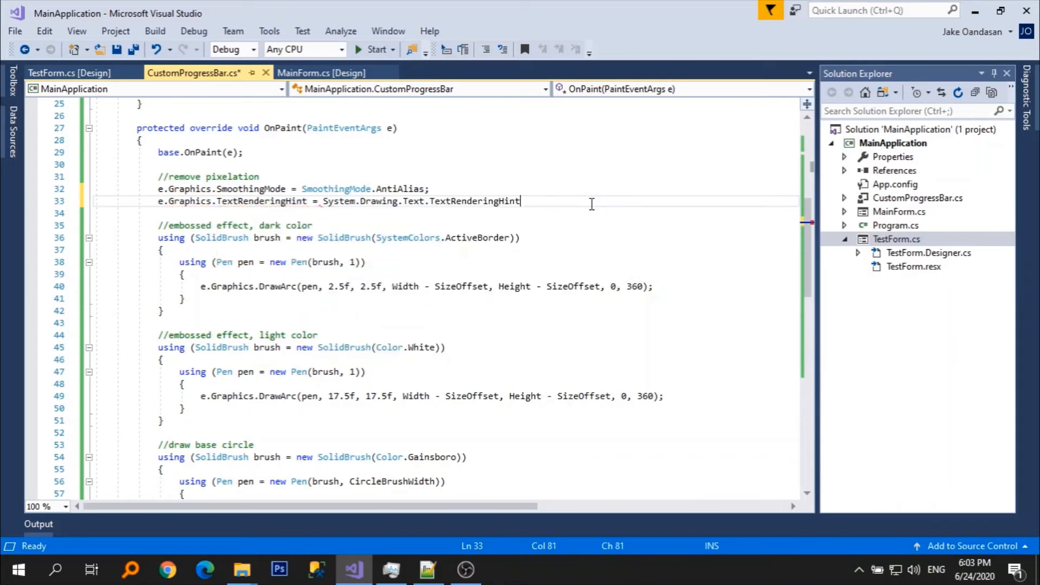
type(".AntiAlias;")
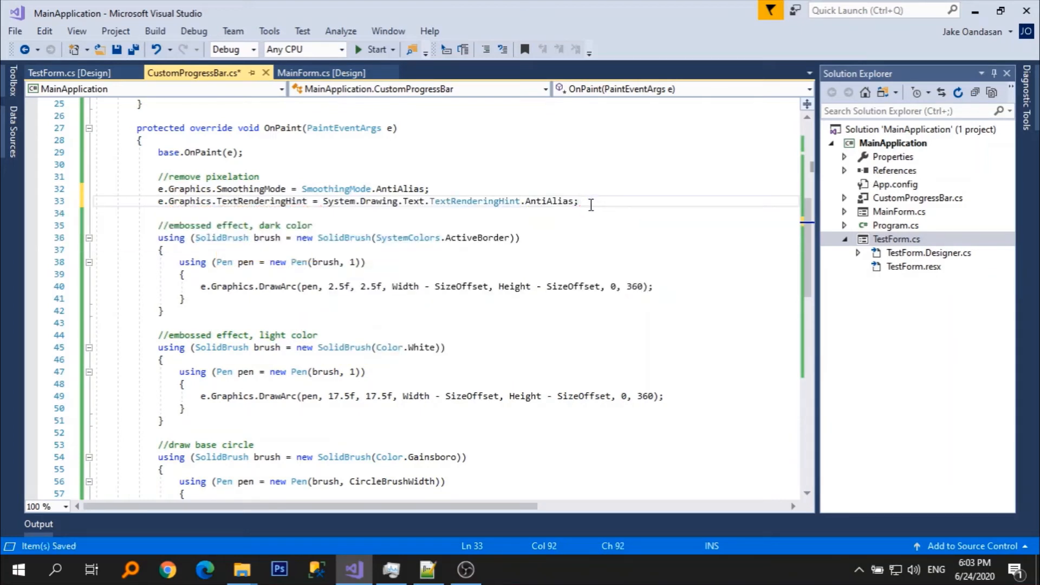
right_click(893, 143)
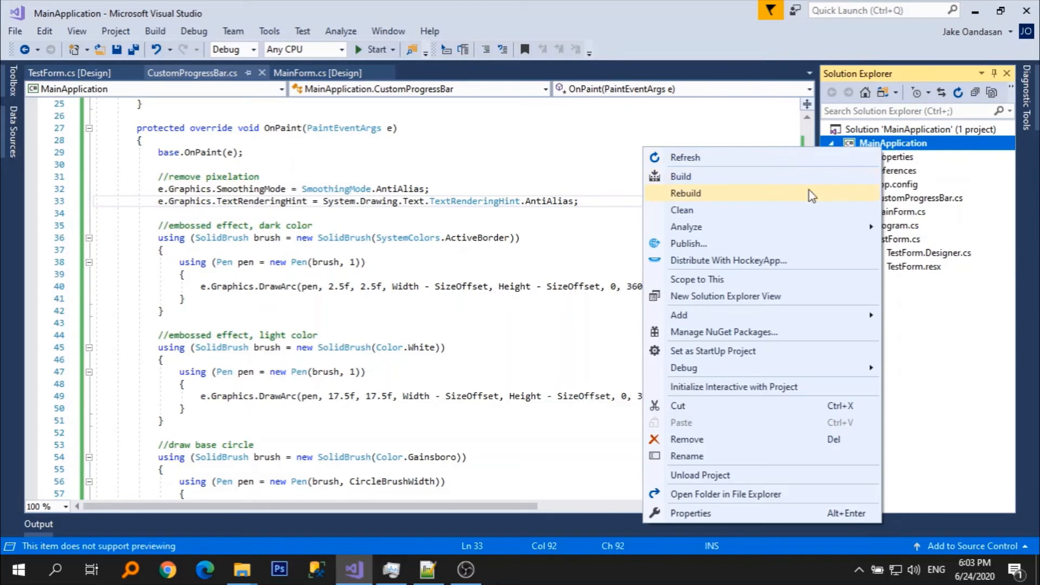
left_click(685, 193)
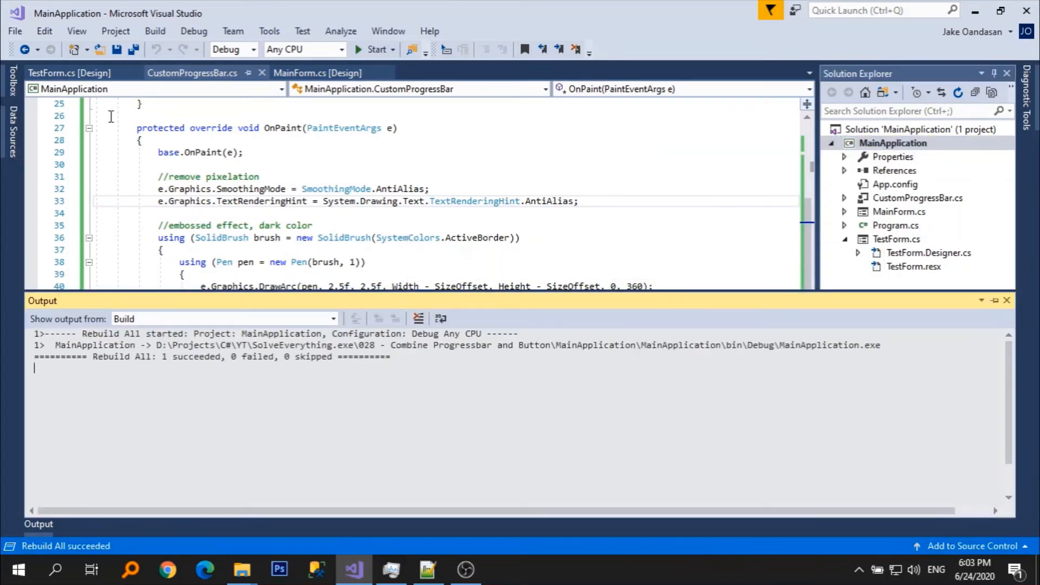
left_click(68, 72)
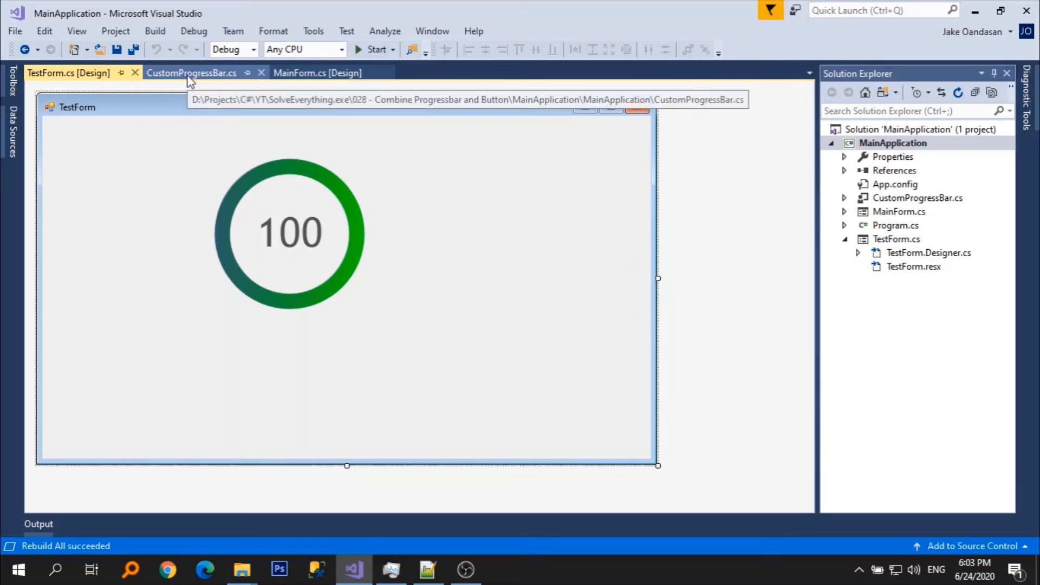
left_click(191, 73)
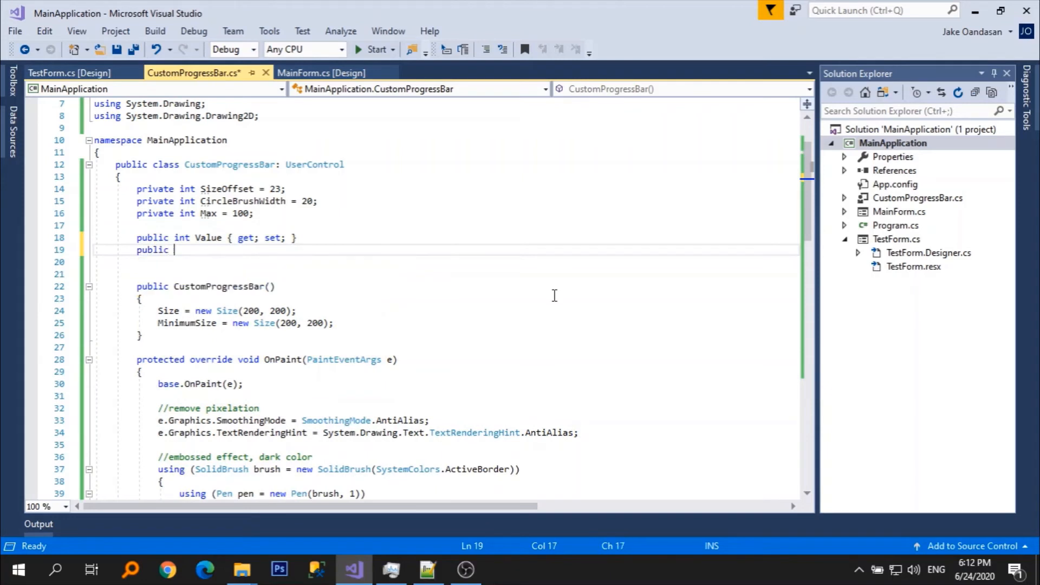
Add a public string DefaultText auto-property defaulting to "RUN".
type("string DefaultText")
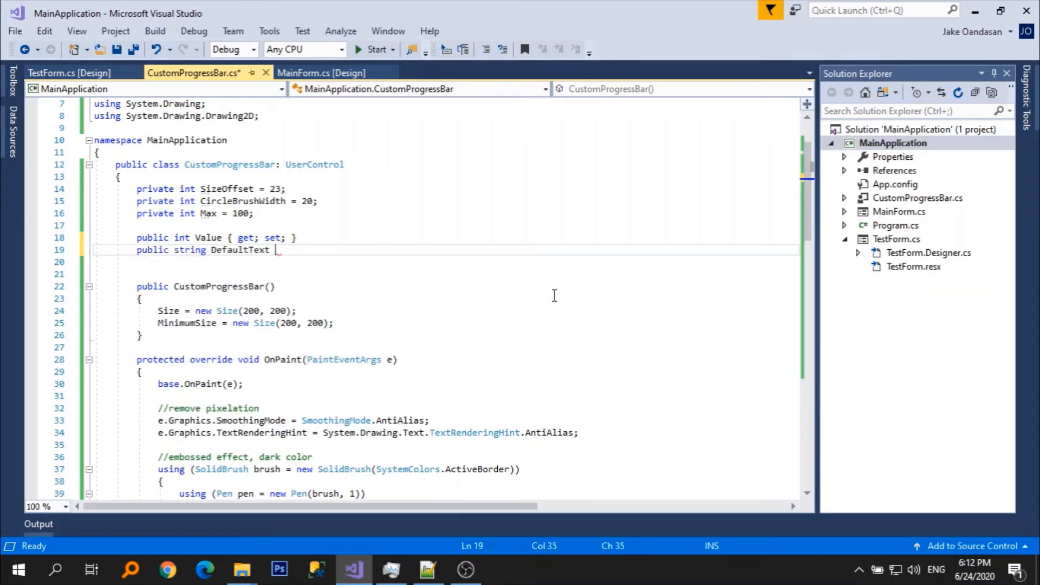
type("{ get; set; }")
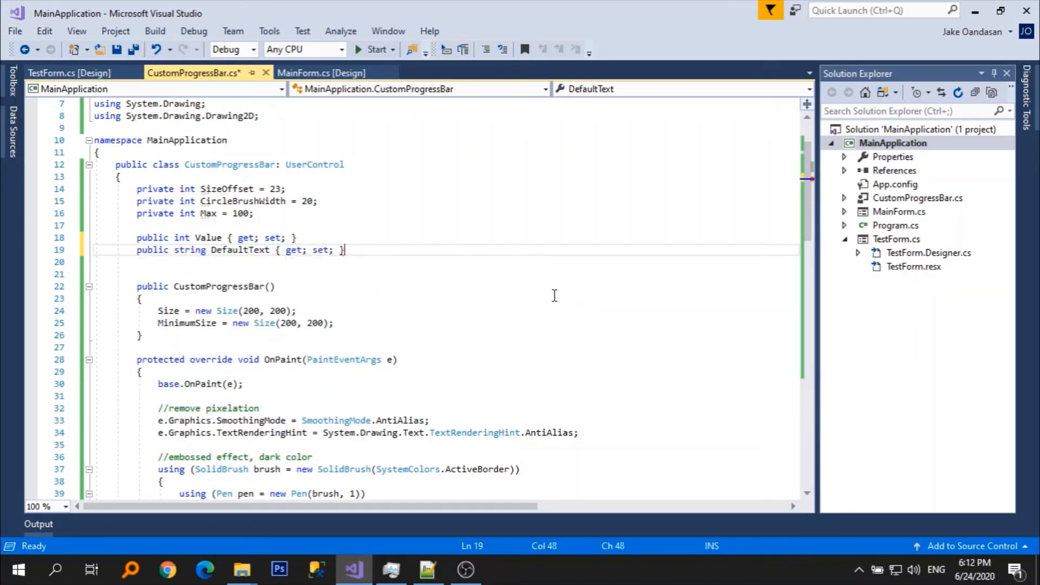
type("= \"RU\"")
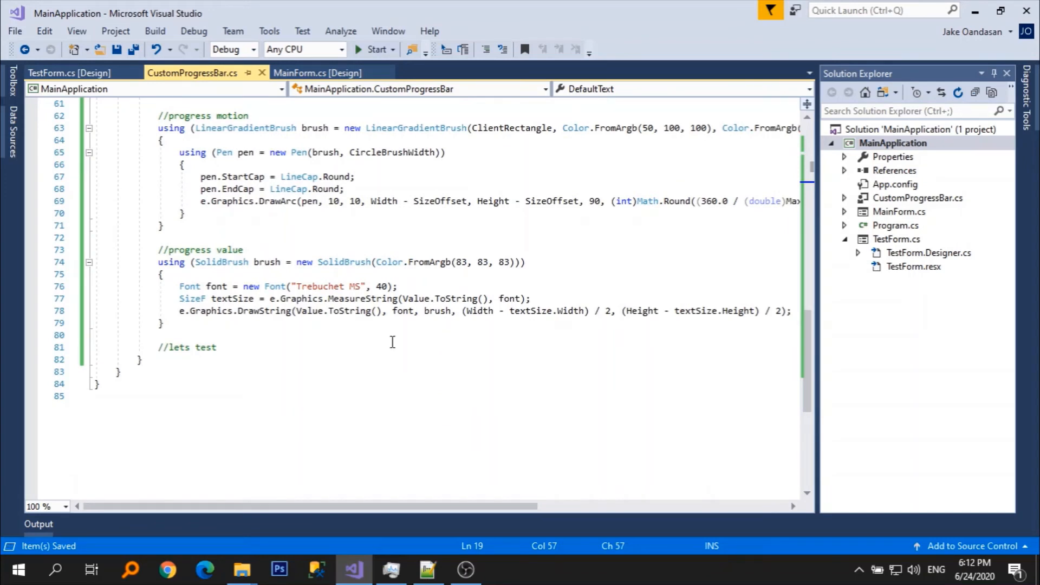
mouse_move(399, 311)
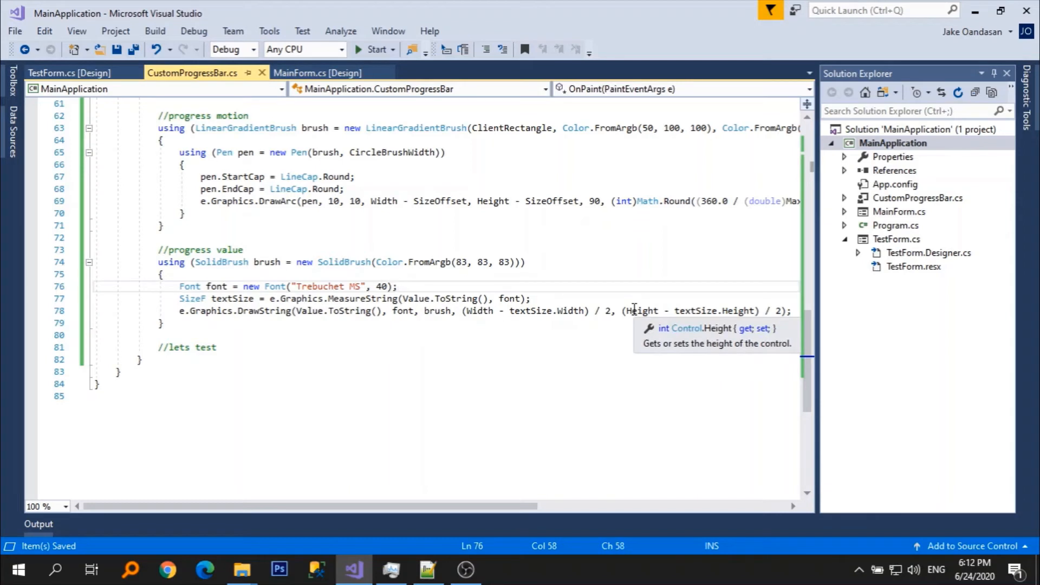
Compute textToShow as (Value == 0) ? DefaultText : Value.ToString() and draw it instead of Value.
type("st")
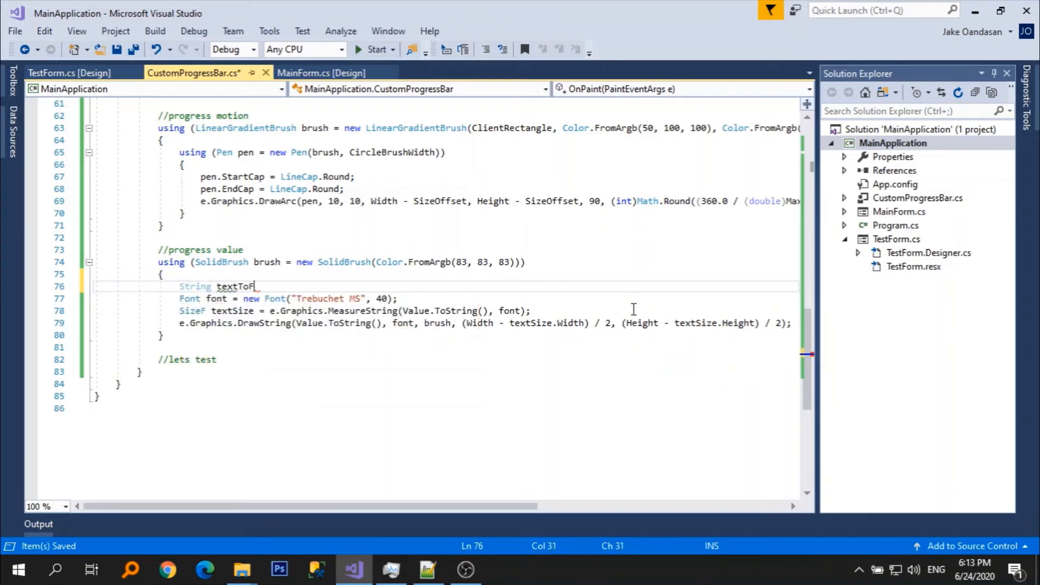
type("how =")
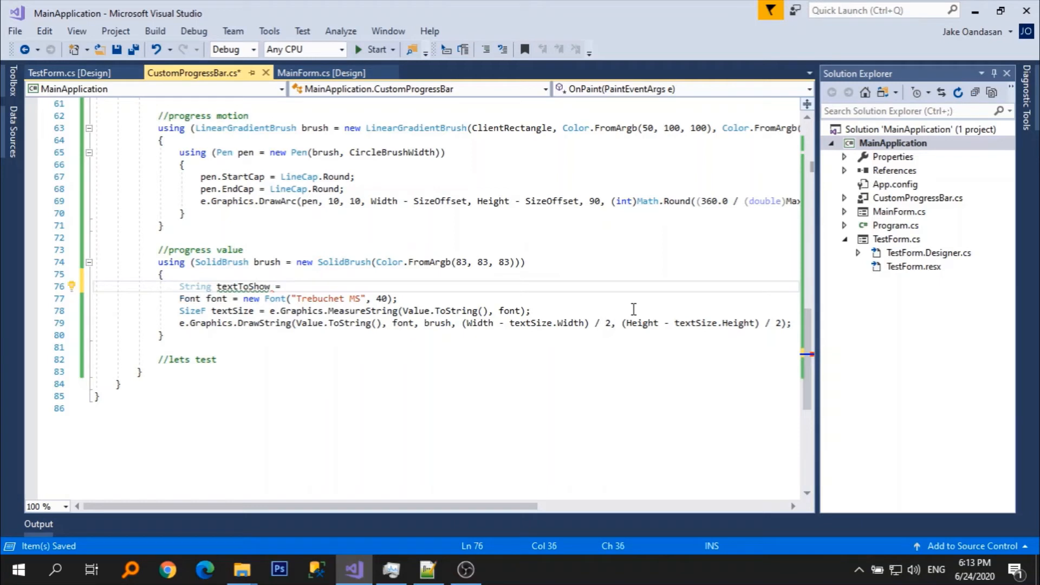
type("(")
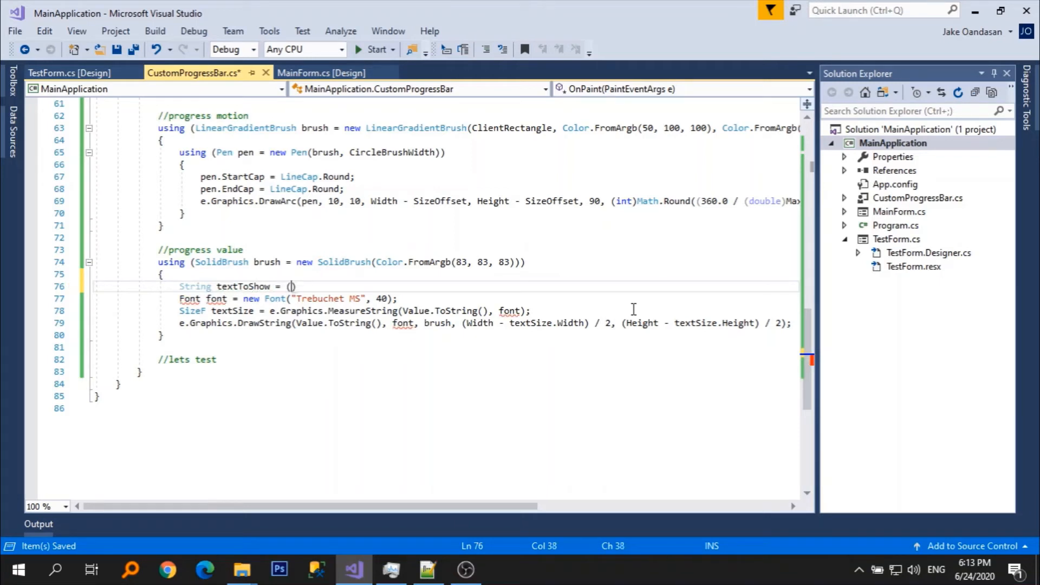
type("Value =")
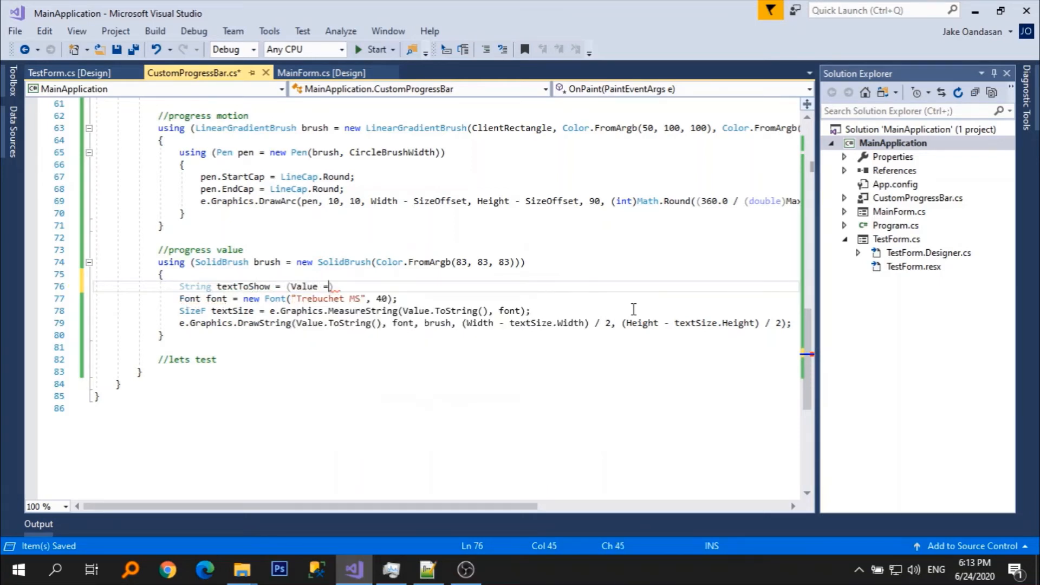
type("0)")
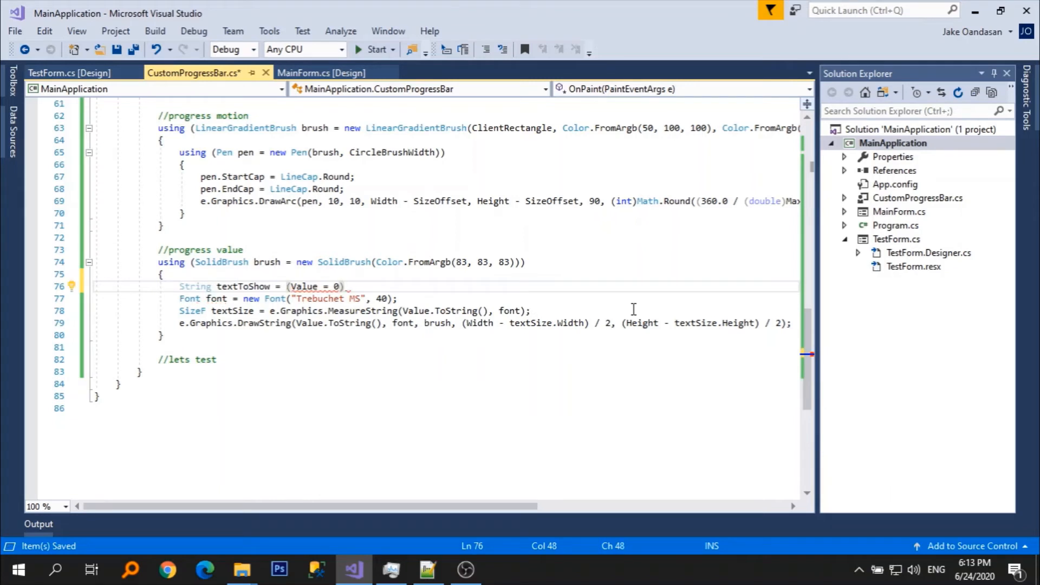
type("?")
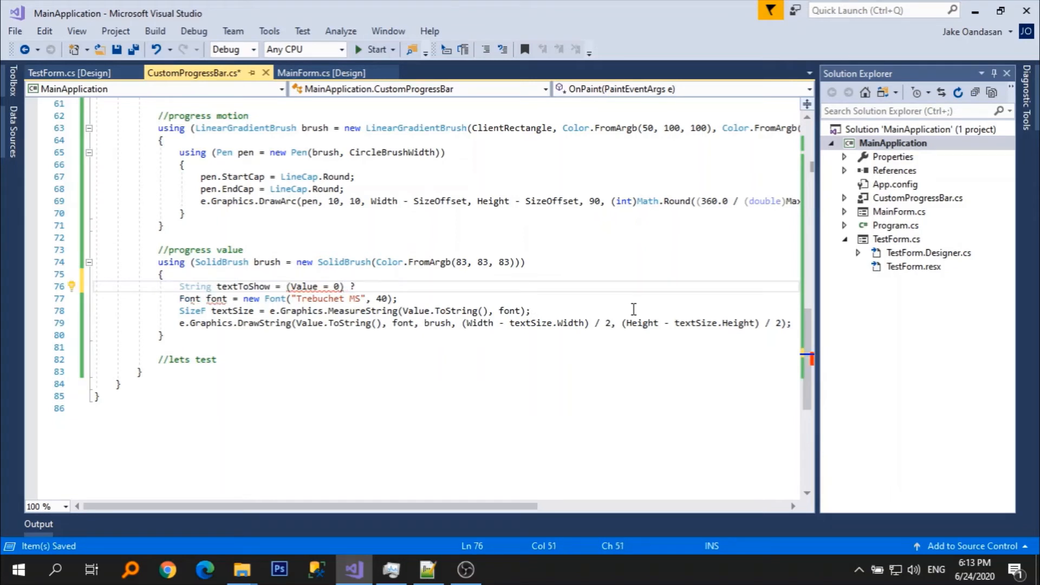
type("=")
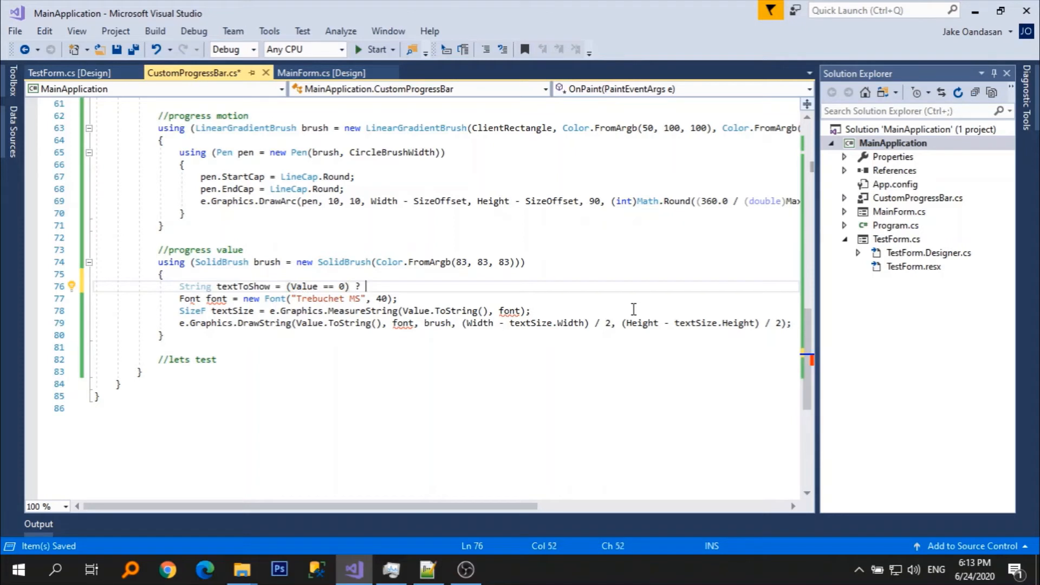
type("DefaultText :")
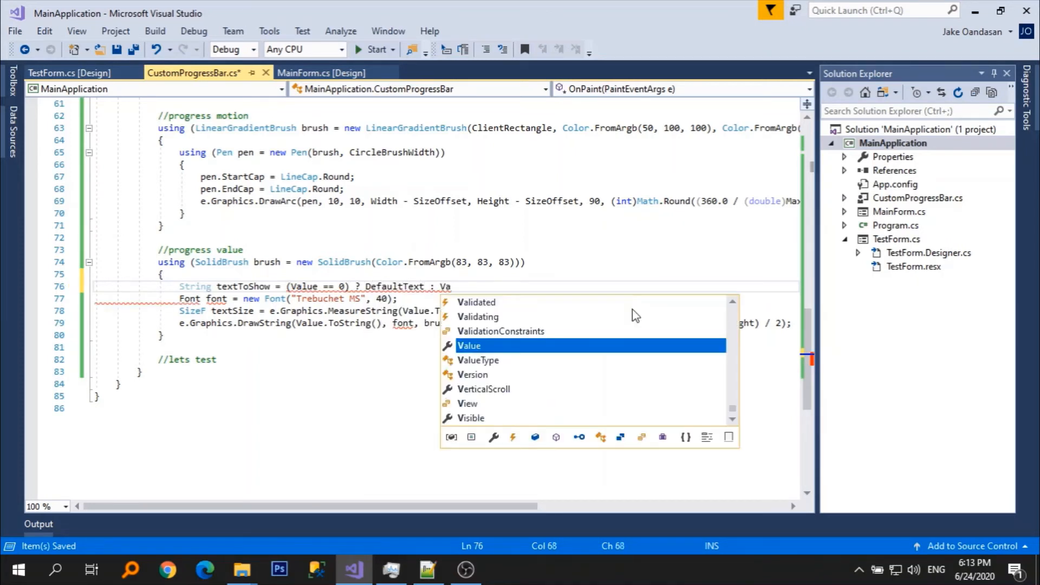
type("Value.ToString")
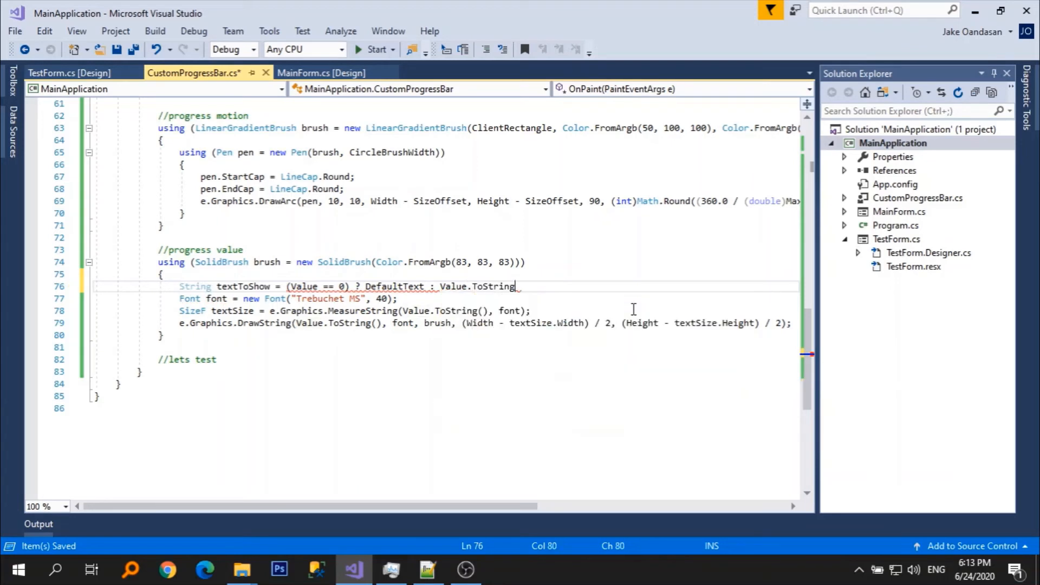
type("();")
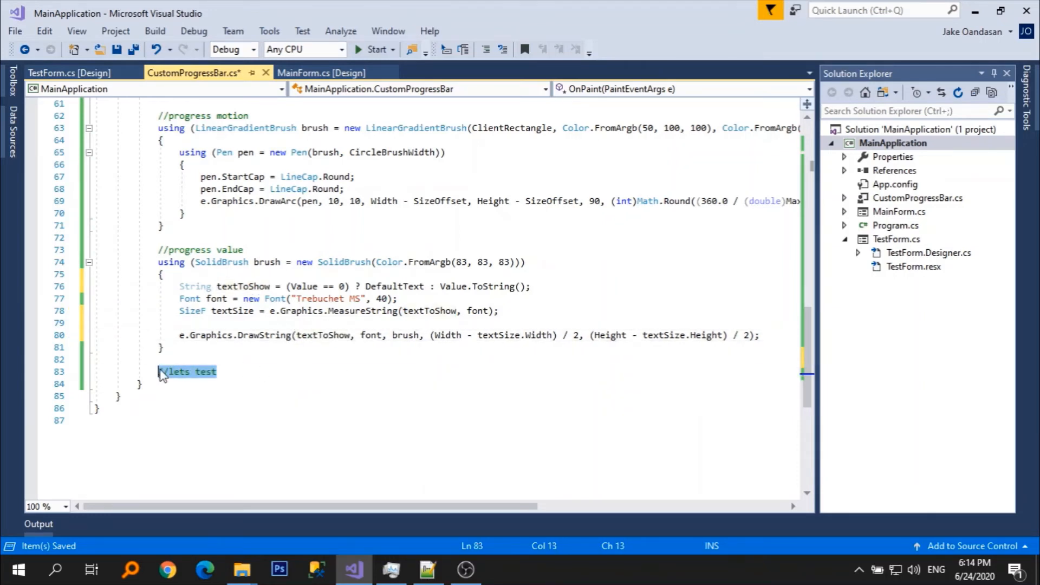
Rebuild MainApplication and view TestForm's grey ring reading RUN.
right_click(894, 143)
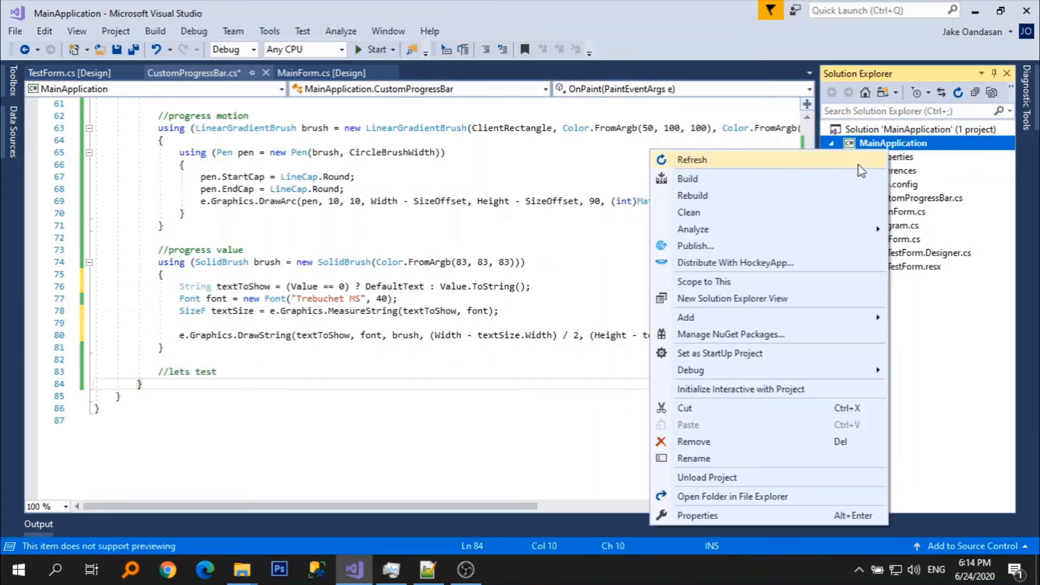
left_click(692, 195)
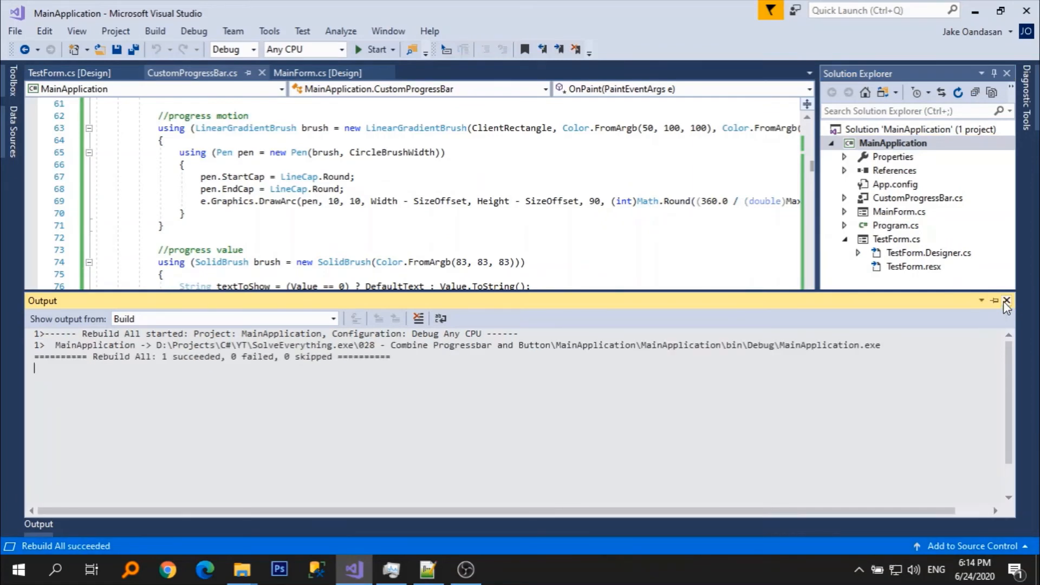
left_click(63, 73)
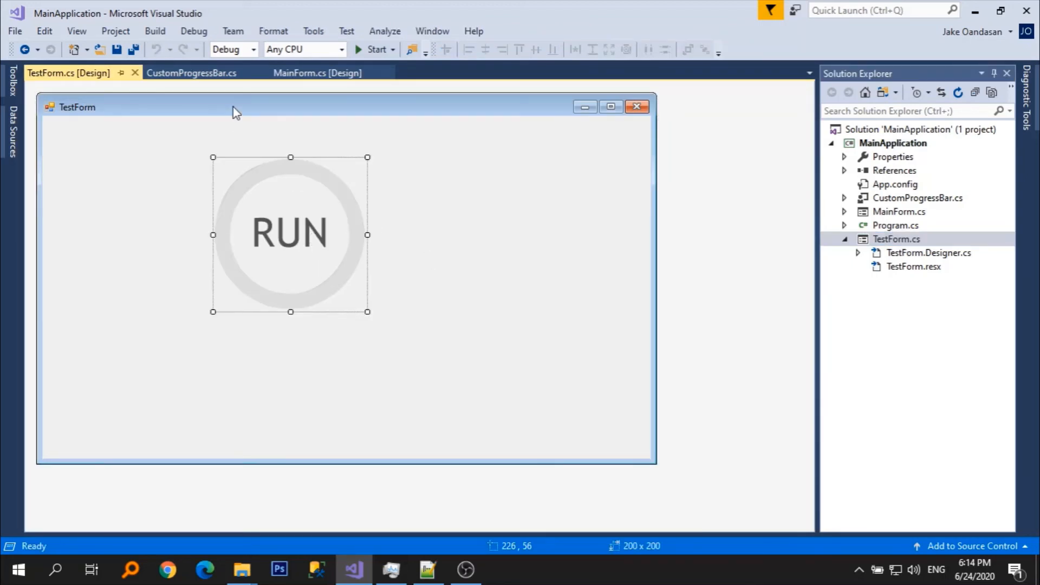
Rebuild the project with Value's initializer at 75 and close the TestForm designer.
left_click(192, 72)
type("public int Value { get; set; } = 75")
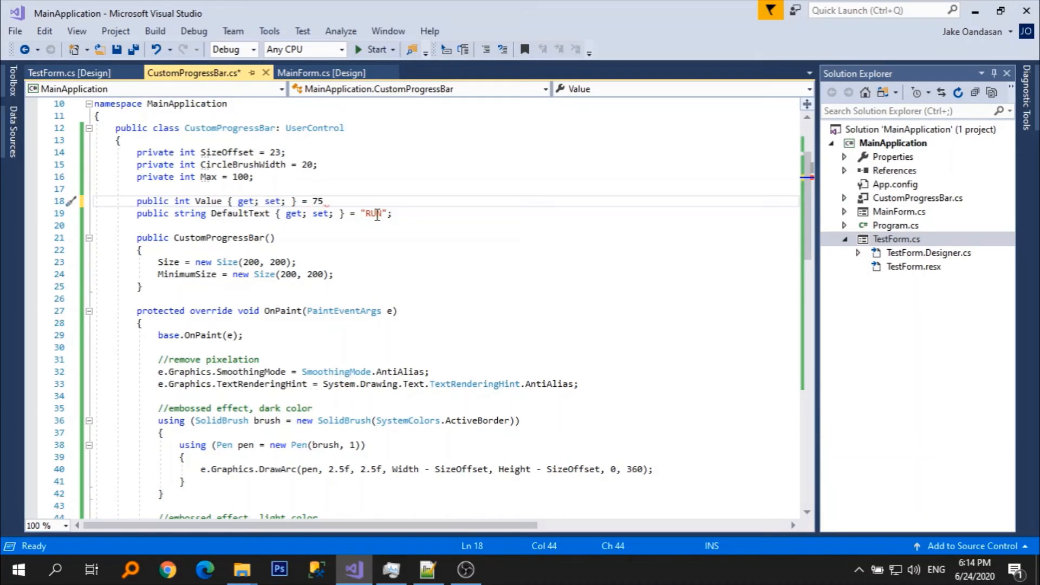
right_click(894, 143)
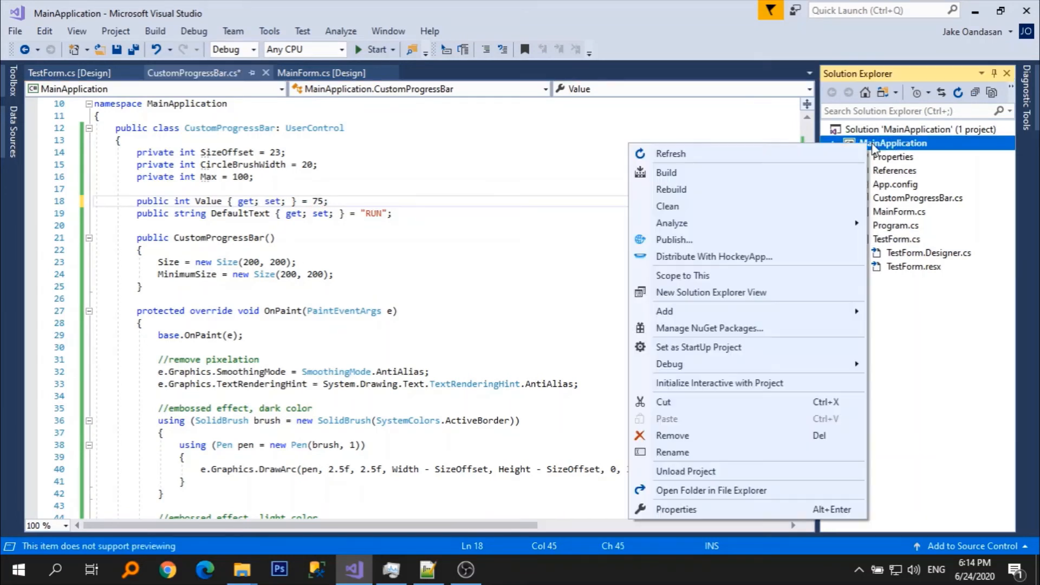
left_click(671, 189)
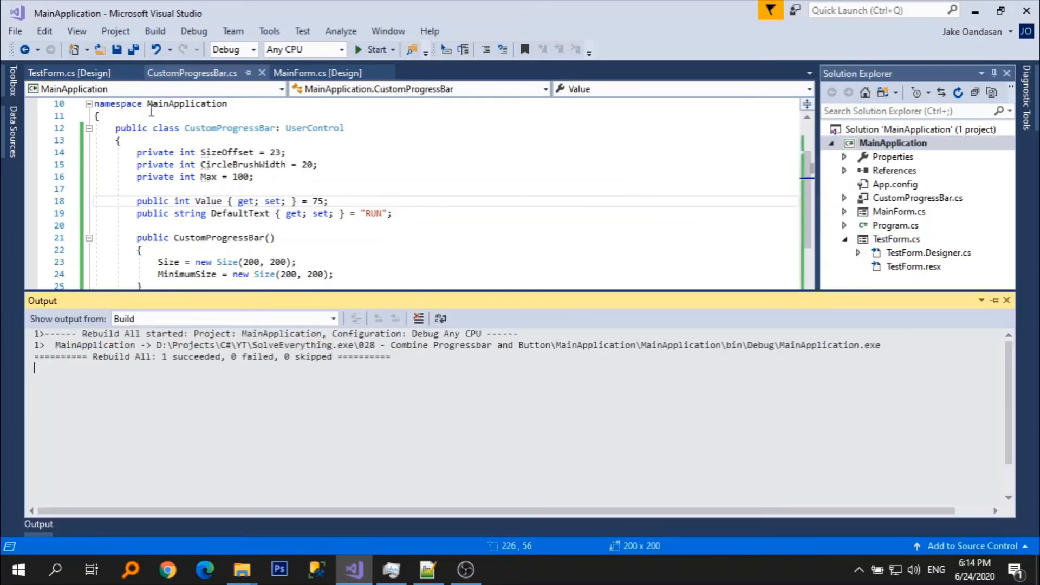
mouse_move(135, 73)
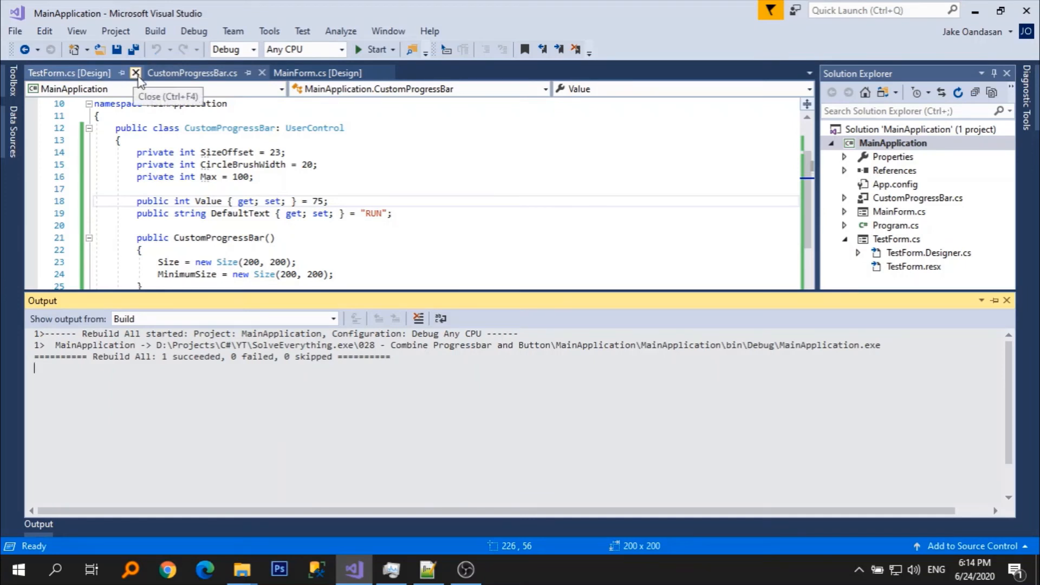
left_click(69, 73)
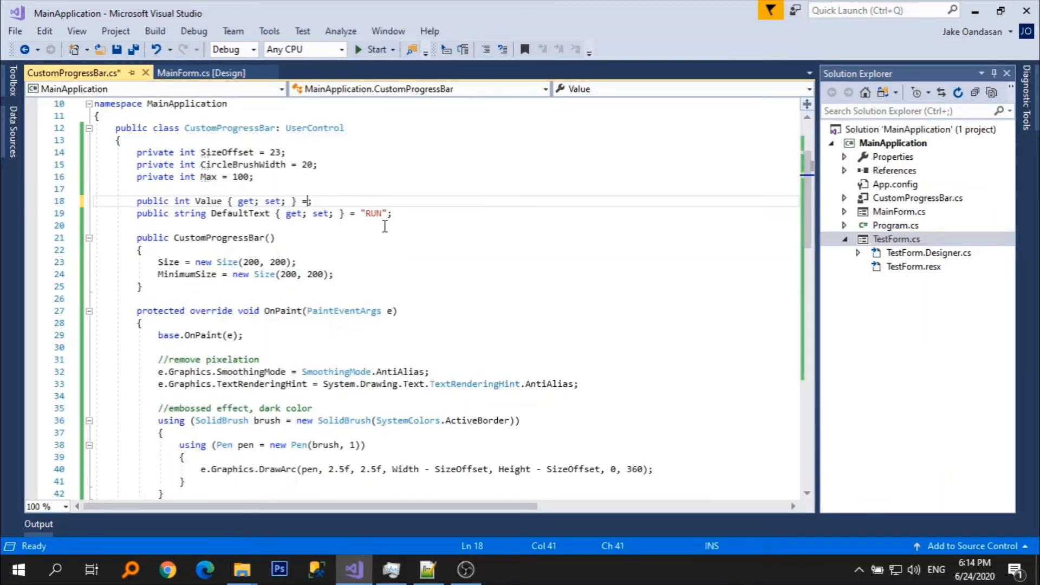
Remove the Value initializer and rebuild the project again.
key("BackSpace")
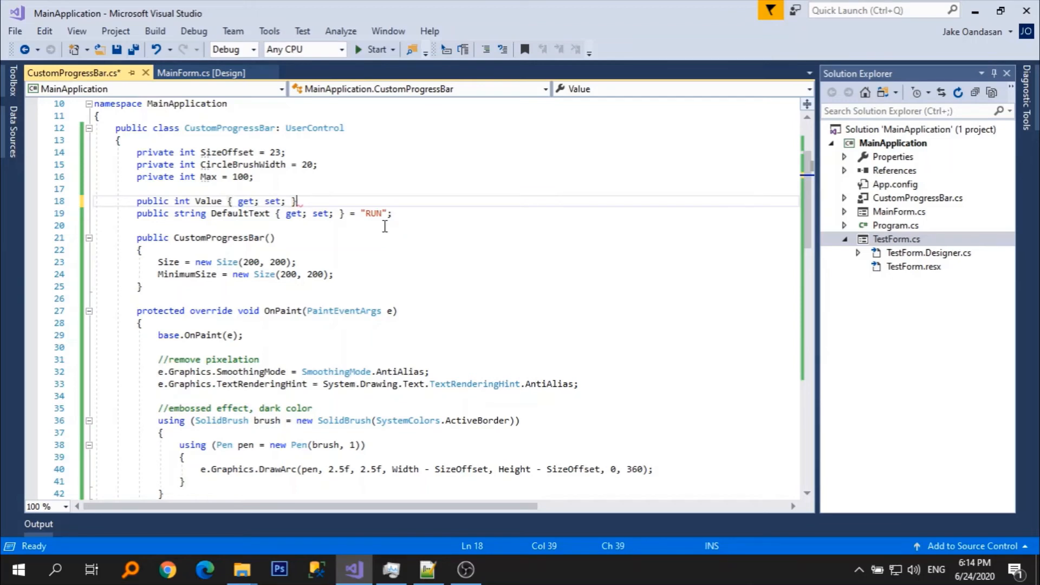
right_click(894, 142)
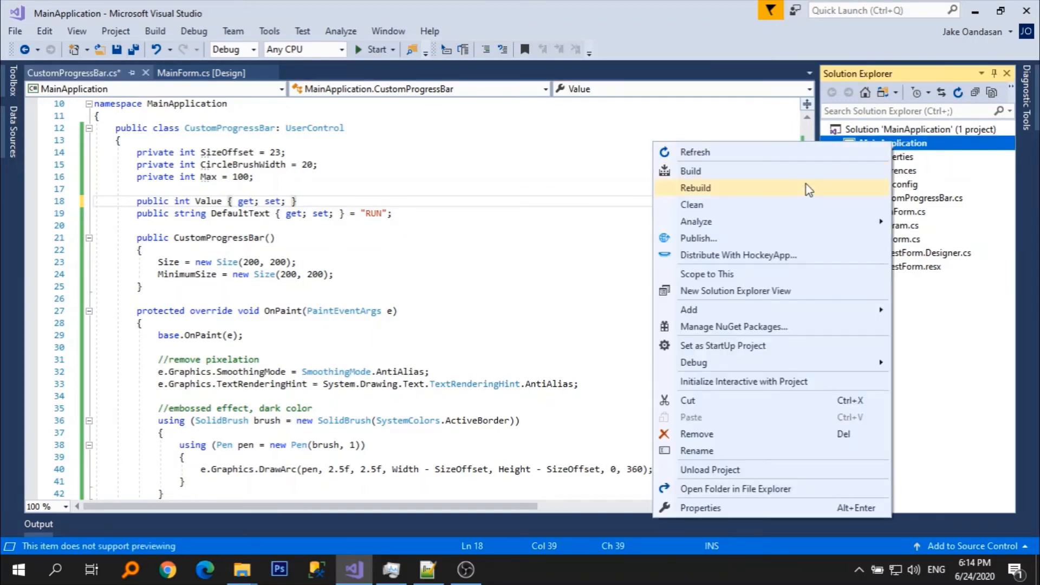
left_click(561, 236)
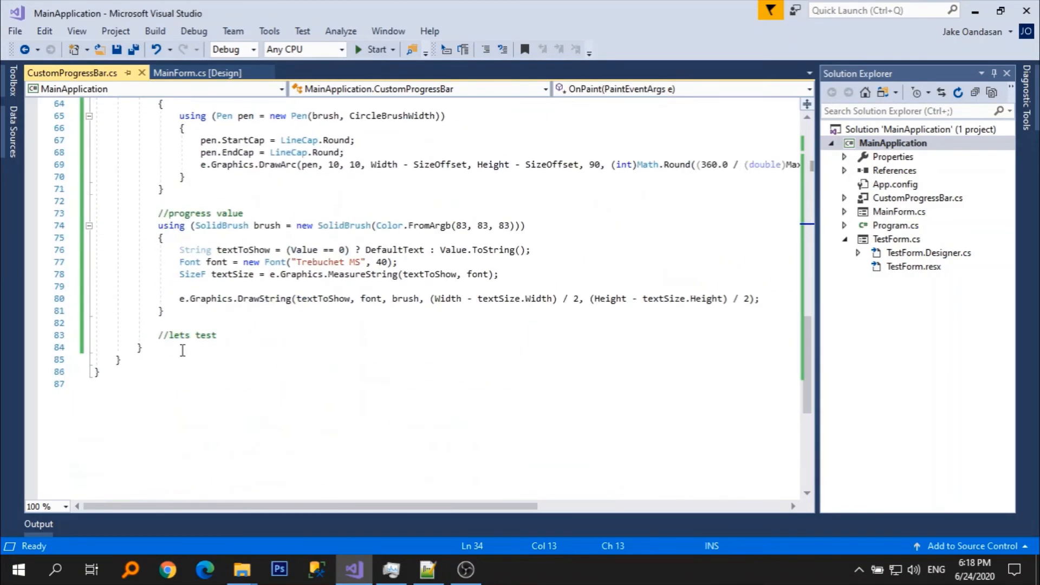
Add a public PerformStep() method calling Invalidate(), with a comment, and save.
type("public meth")
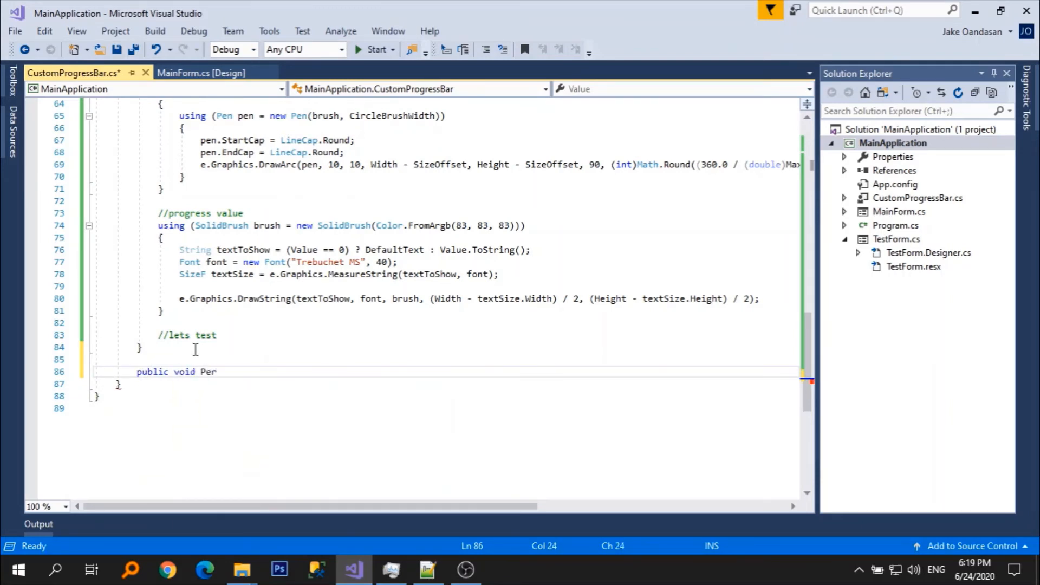
type("formStep()")
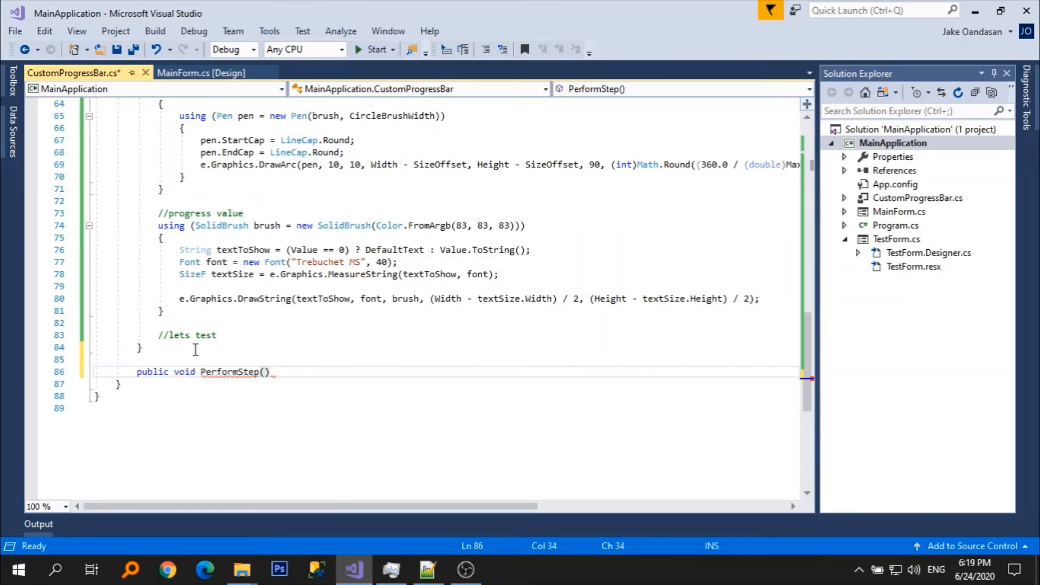
type("Invalidate();")
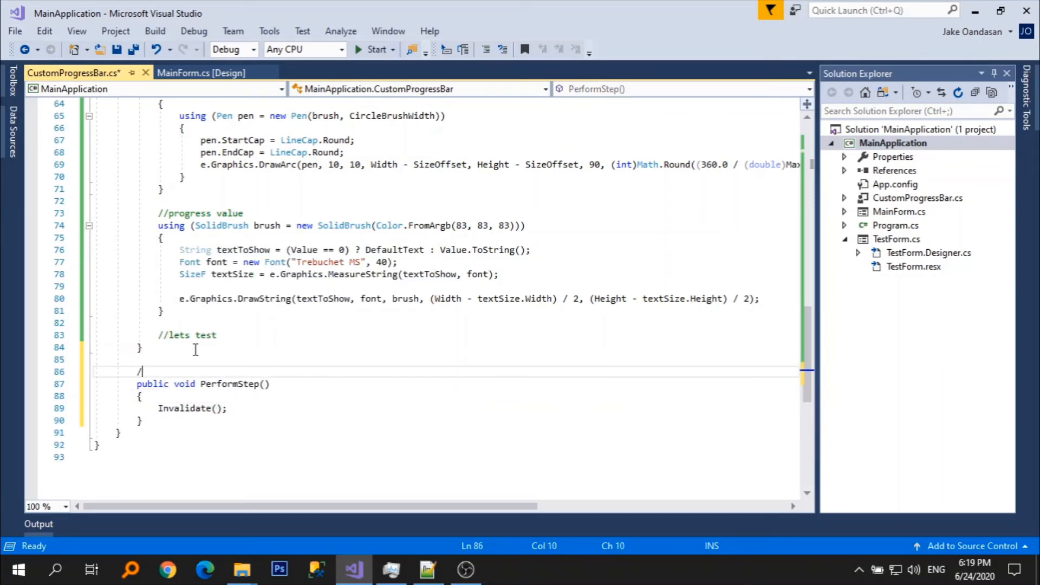
type("/call this method to run the progress after se")
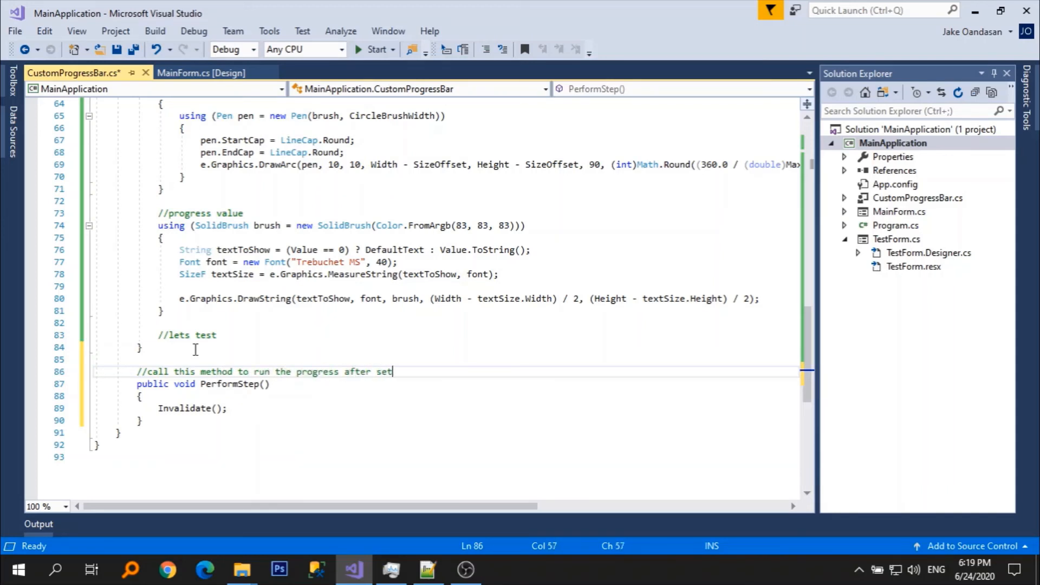
type("ting the Value")
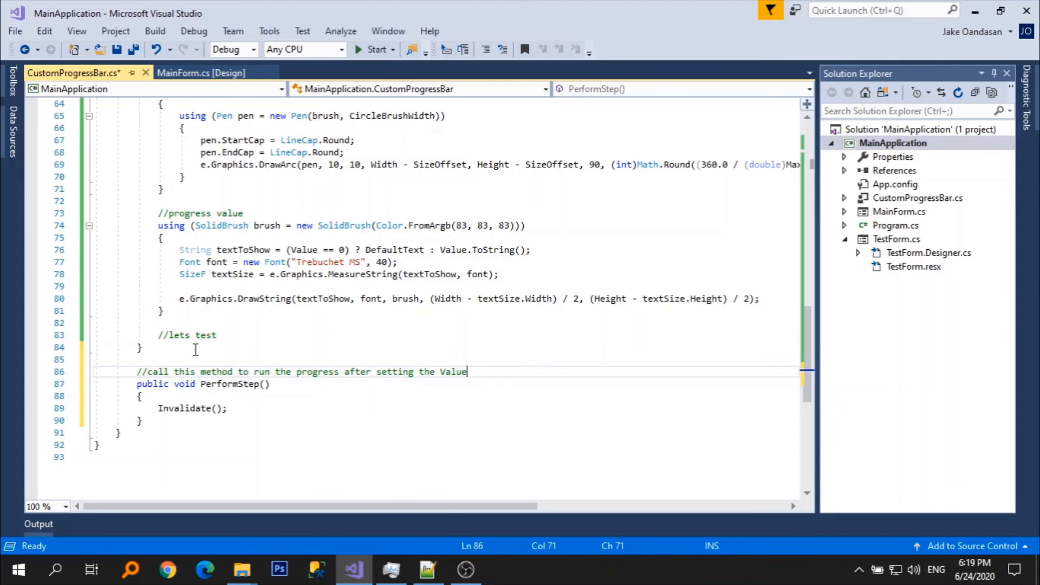
key("ctrl+s")
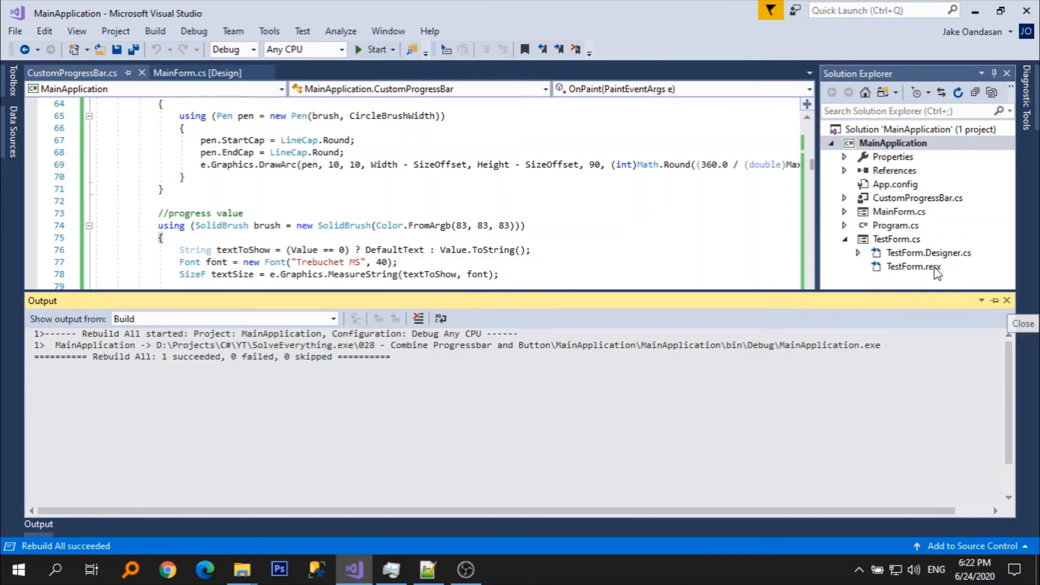
Hide the build output, enlarge MainForm and add the CustomProgressBar from the Toolbox.
left_click(197, 73)
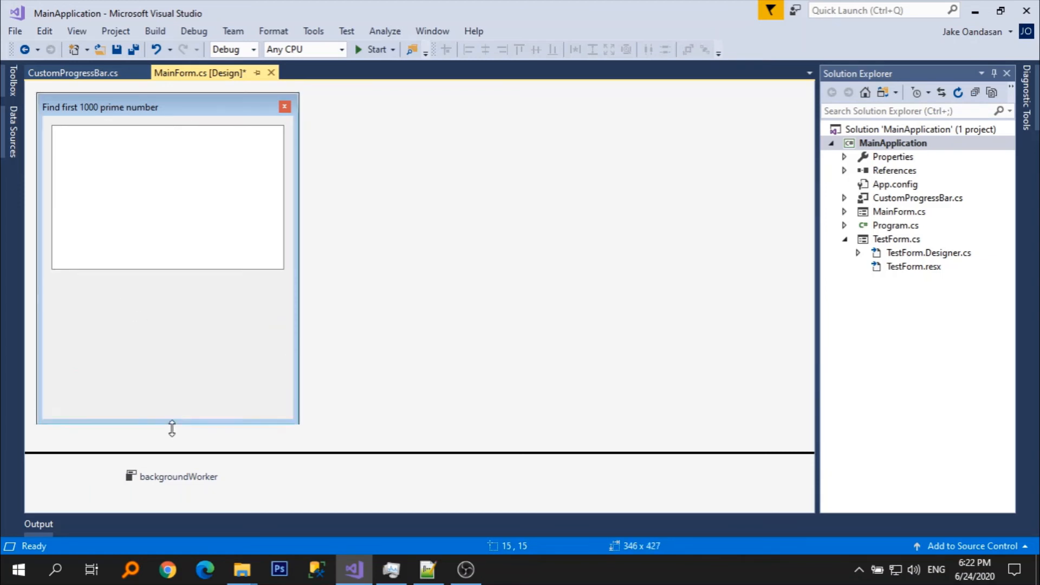
left_click_drag(172, 425, 167, 440)
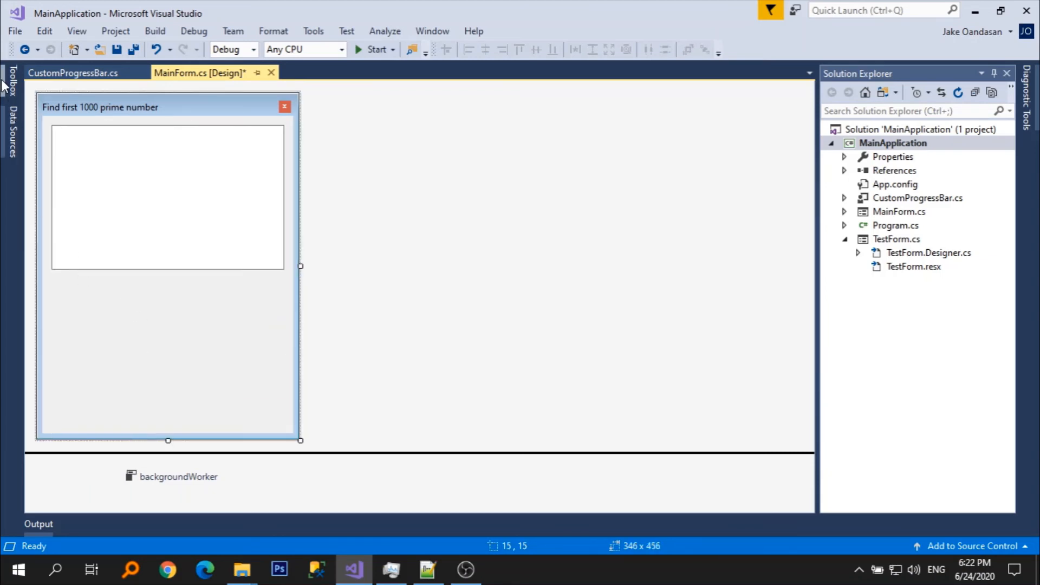
left_click(12, 83)
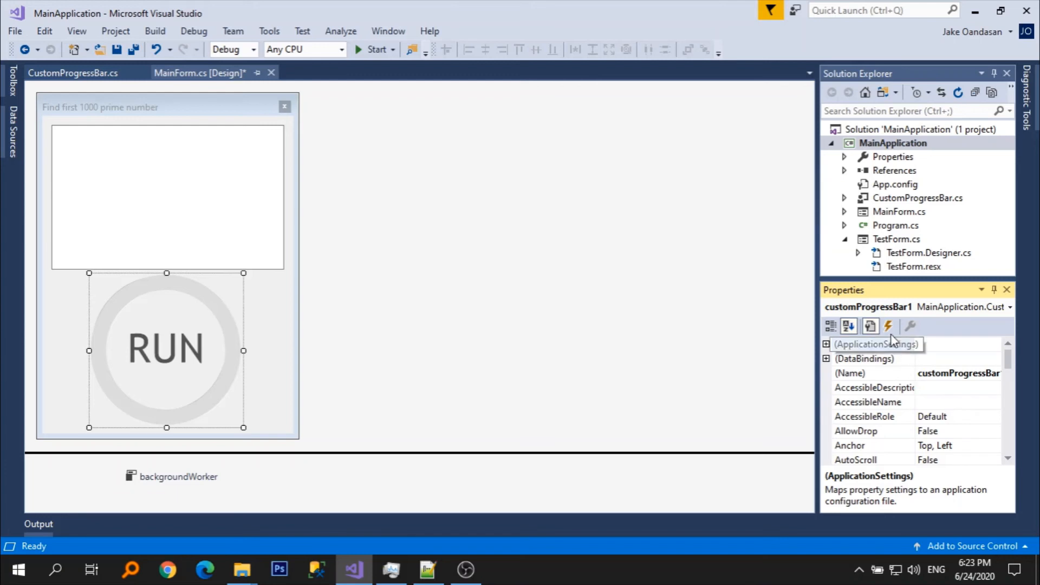
Wire customProgressBar1's Click event to btnFind_Click.
left_click(889, 325)
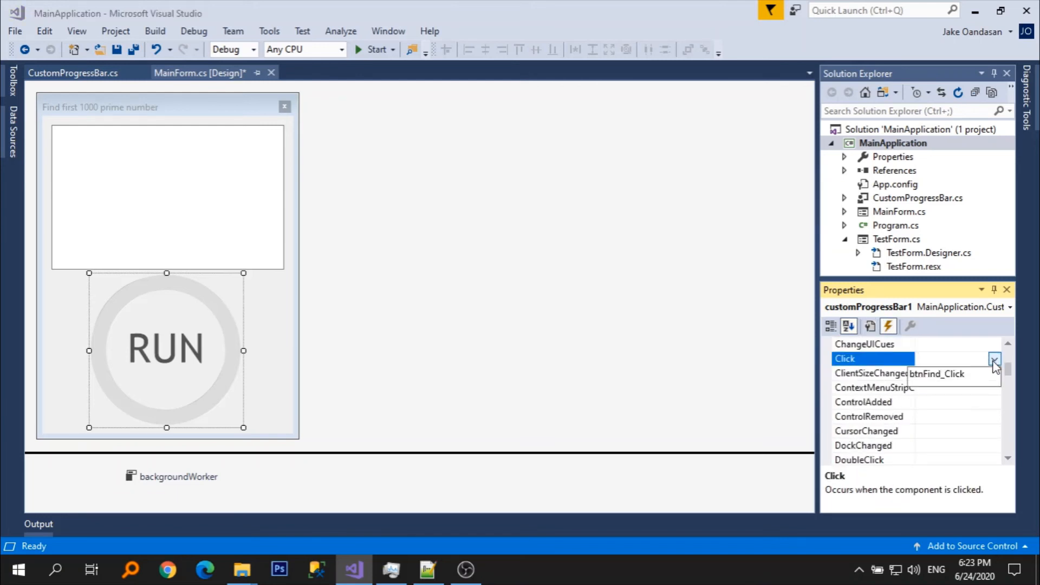
left_click(953, 373)
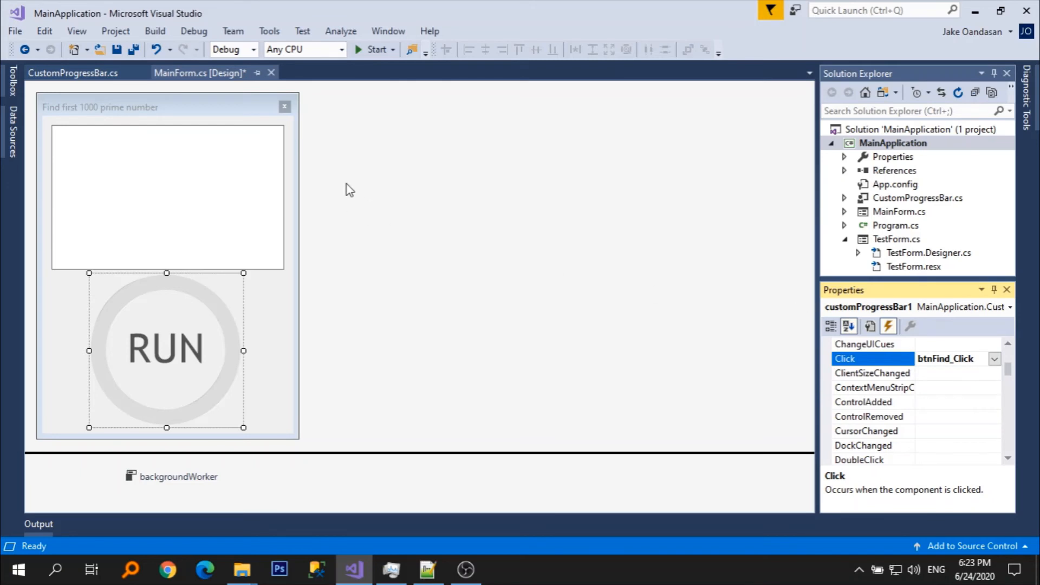
mouse_move(343, 116)
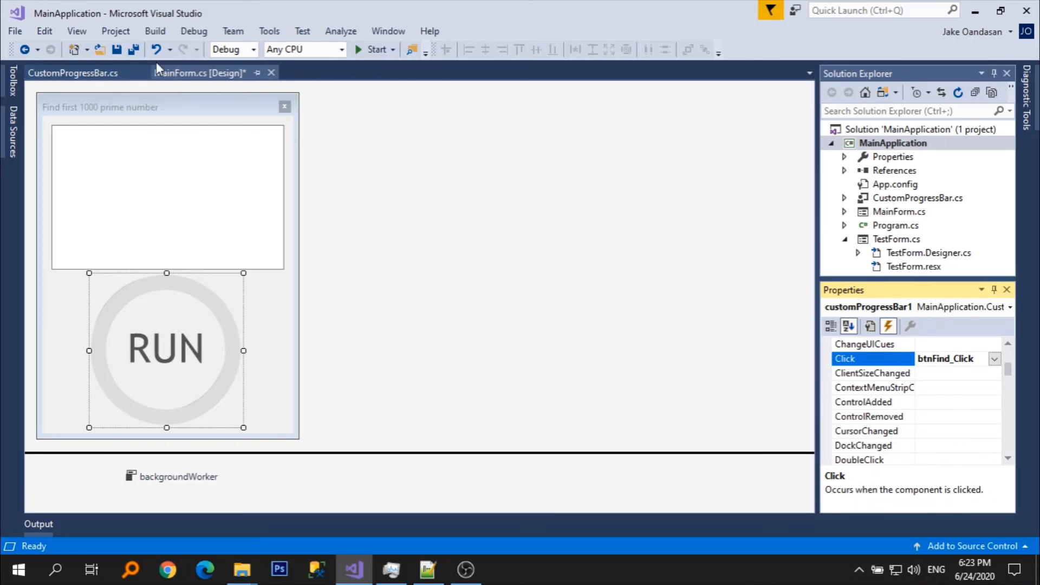
Build MainApplication and delete the obsolete btnFind disabling lines.
right_click(893, 142)
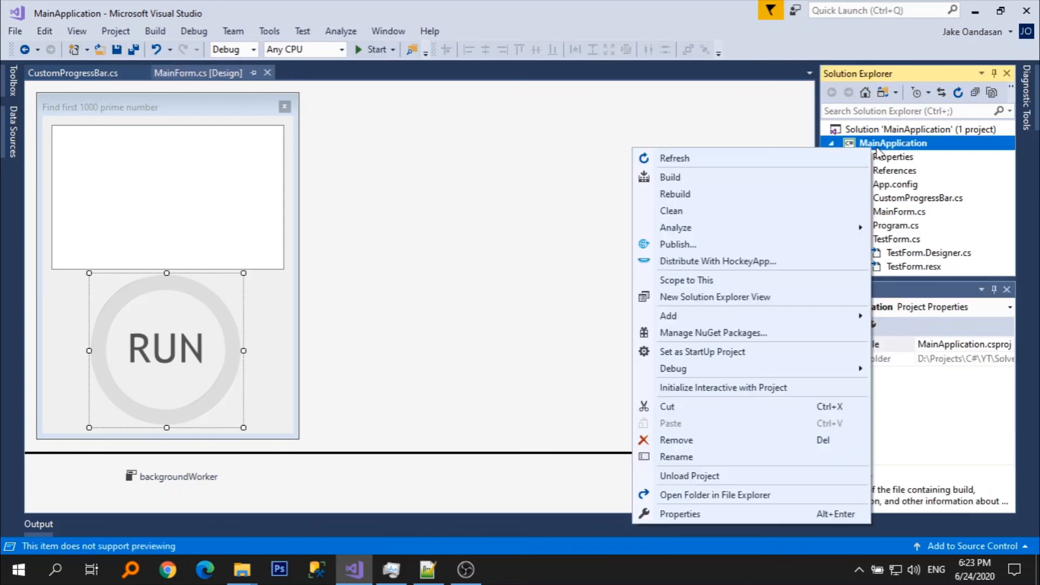
left_click(675, 194)
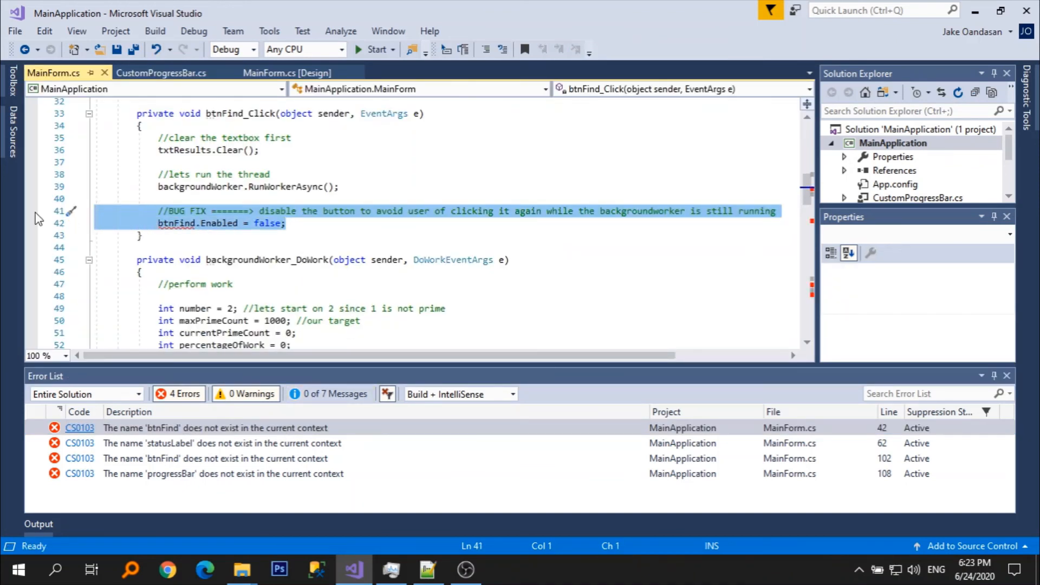
key("Delete")
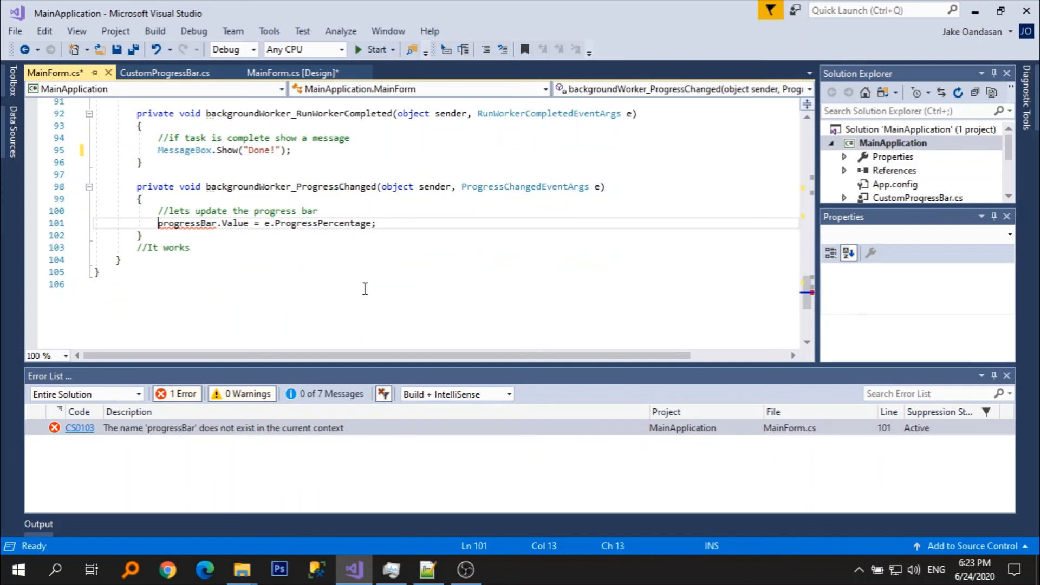
Rename progressBar to customProgressBar1 and add a customProgressBar1.PerformStep() call.
double_click(186, 222)
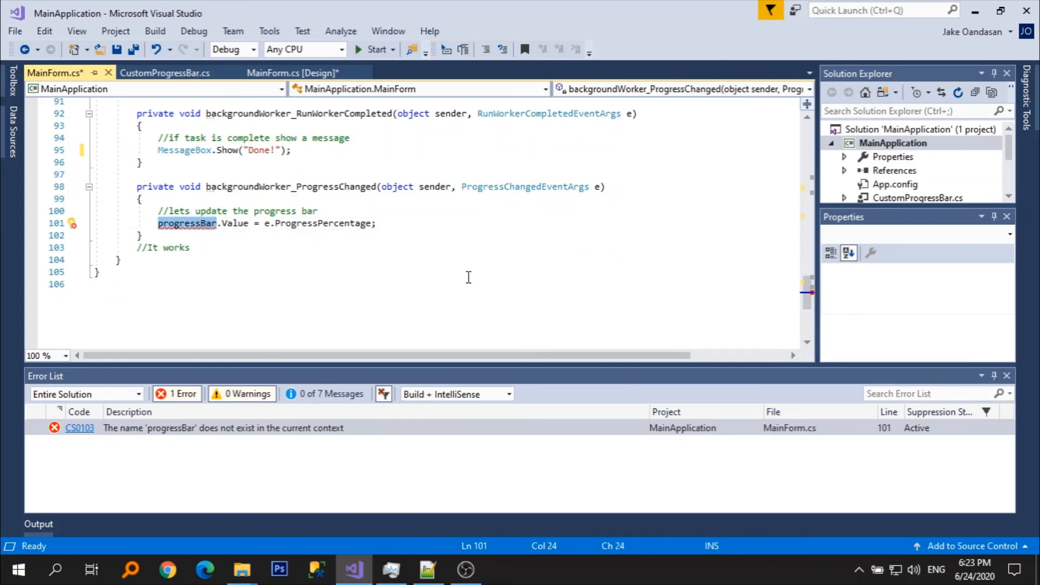
type("Cus")
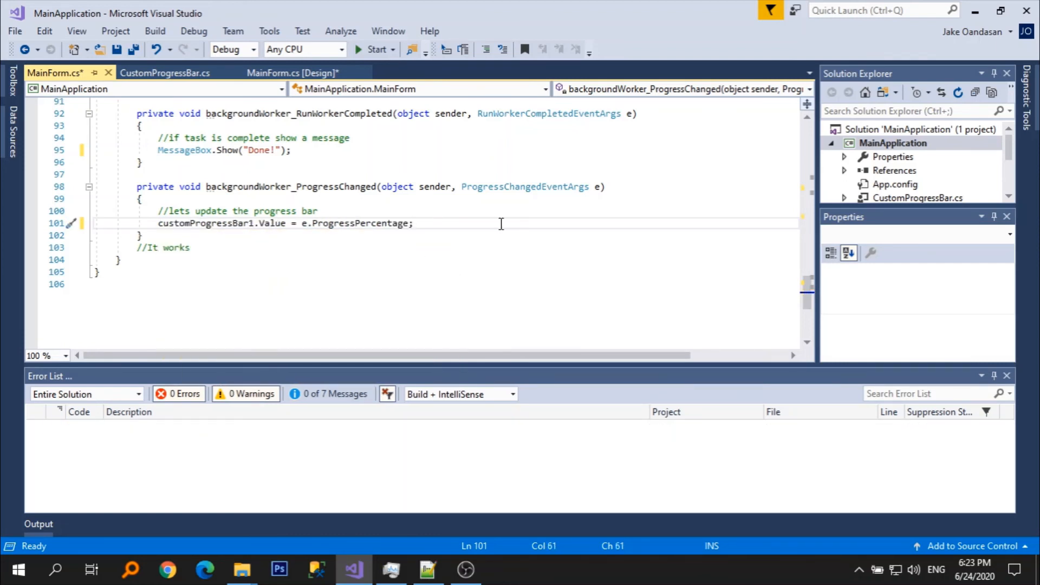
type("customProgressBar1.Per")
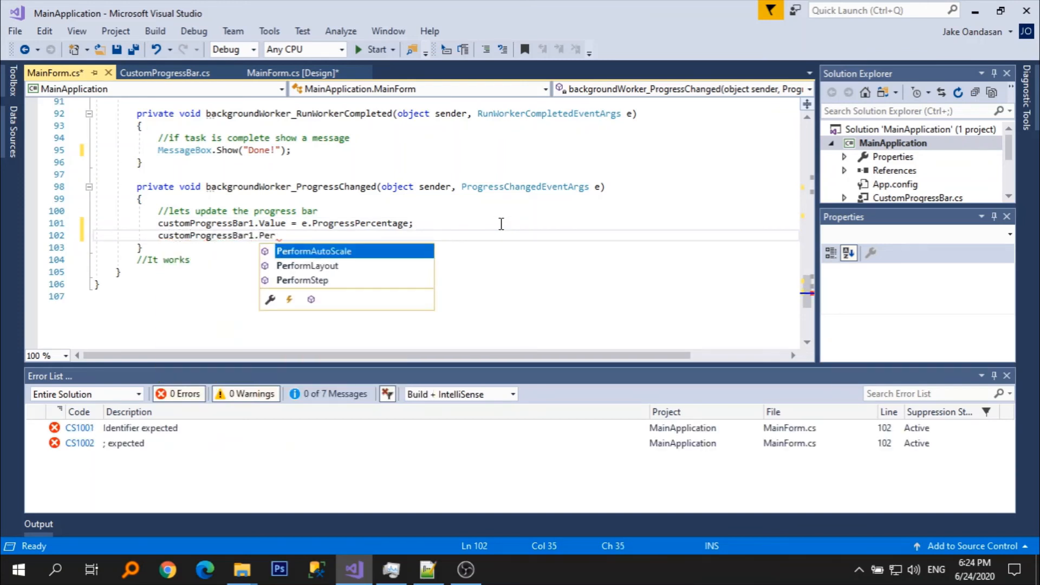
type("formStep();")
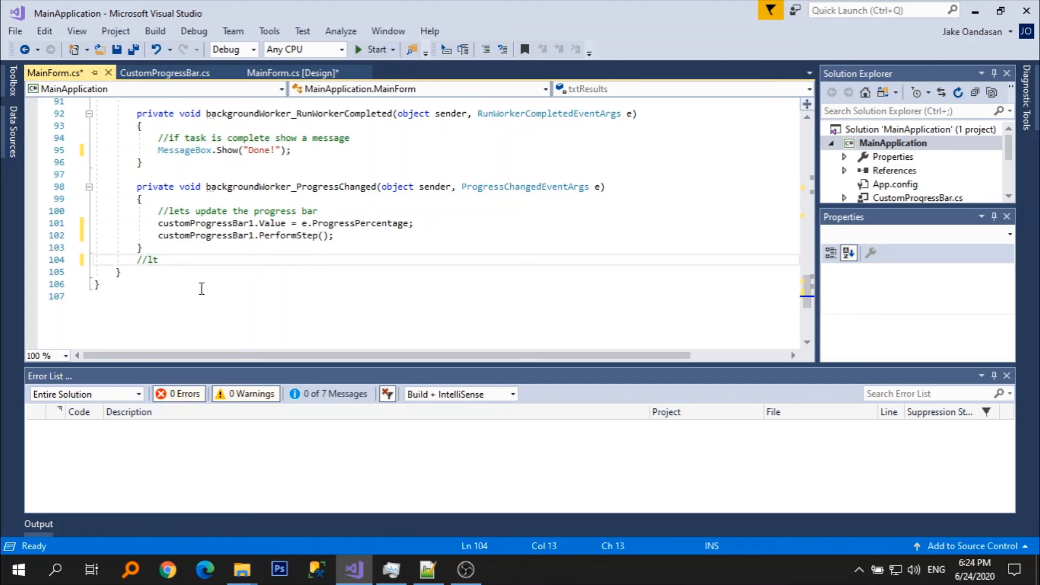
type("ets t")
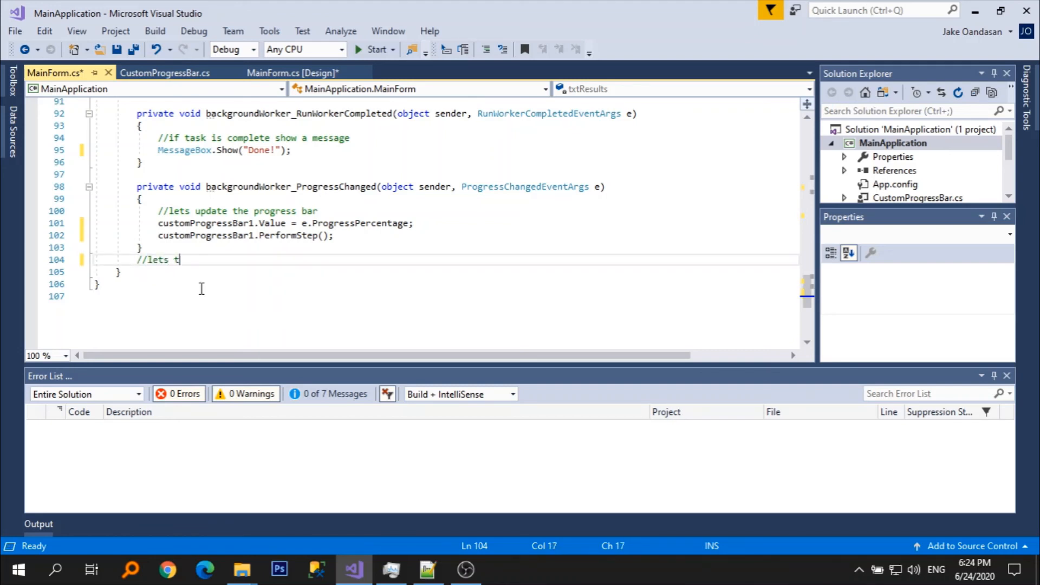
type("est")
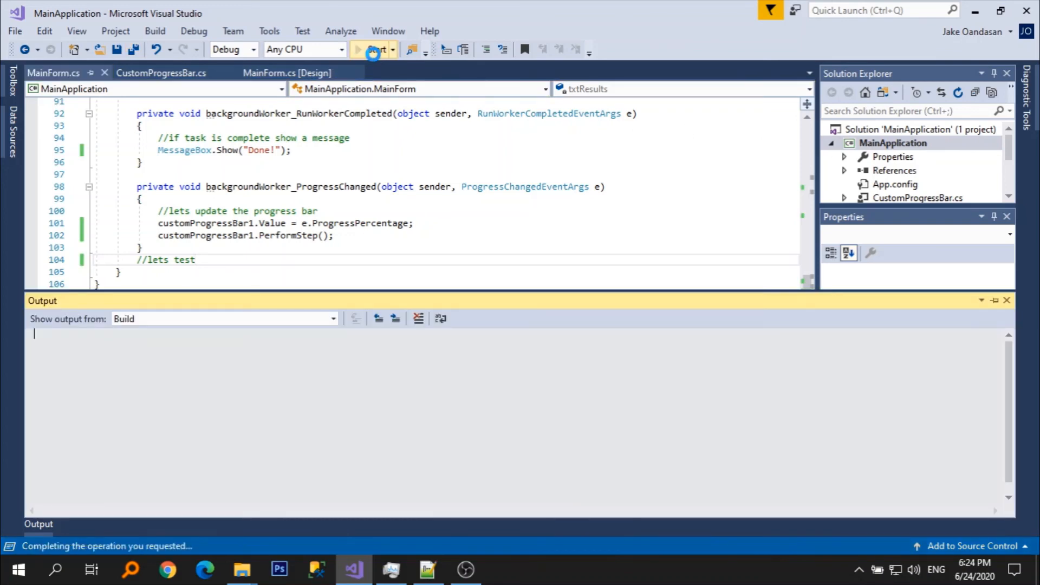
Run the app, click RUN until the ring shows 100 and Done!, close it, return to CustomProgressBar.cs.
left_click(374, 50)
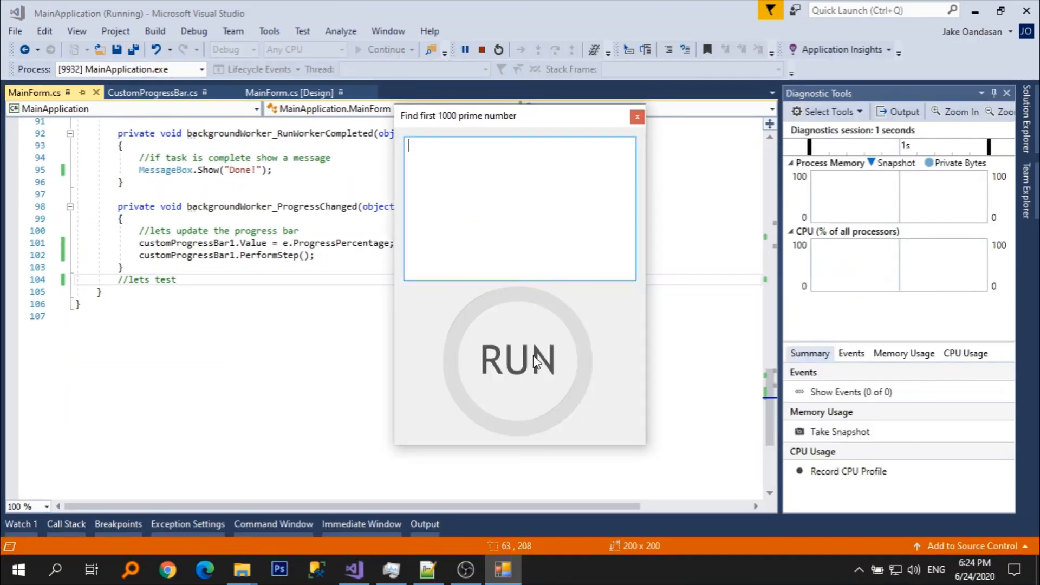
left_click(518, 358)
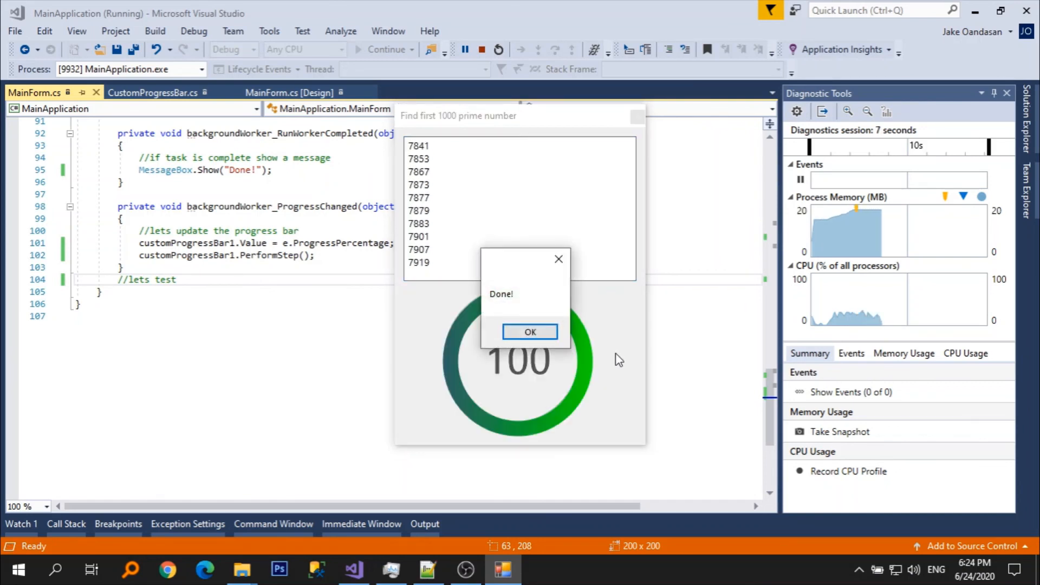
left_click(529, 332)
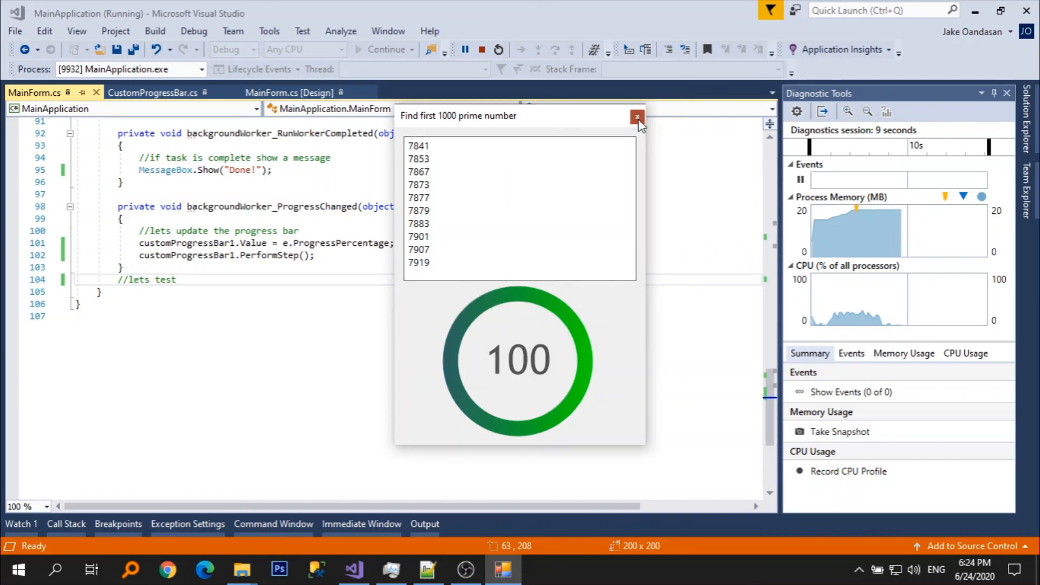
left_click(636, 117)
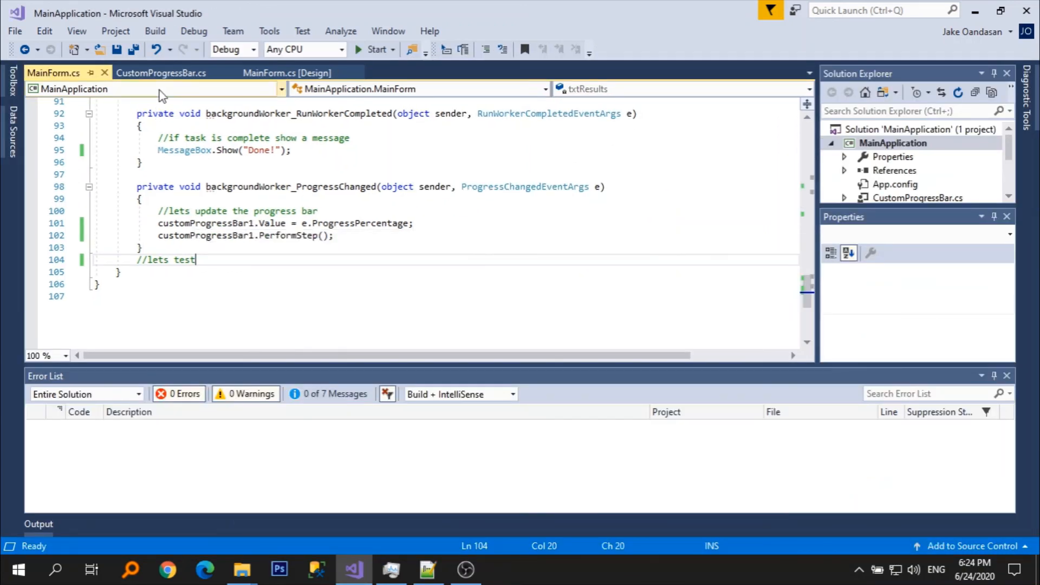
left_click(161, 73)
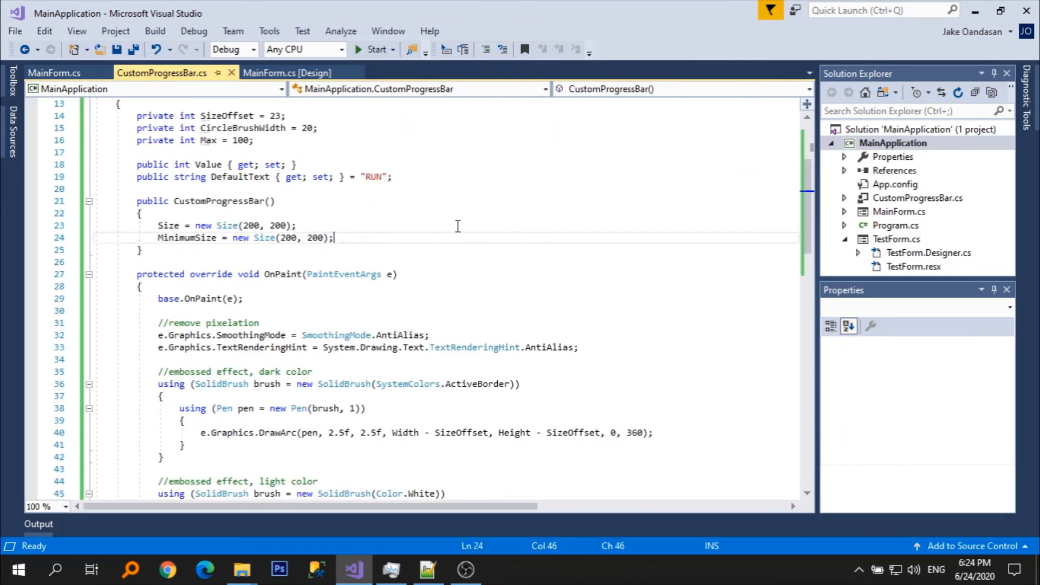
Add //remove flickering and DoubleBuffered = true in the CustomProgressBar constructor.
type("//")
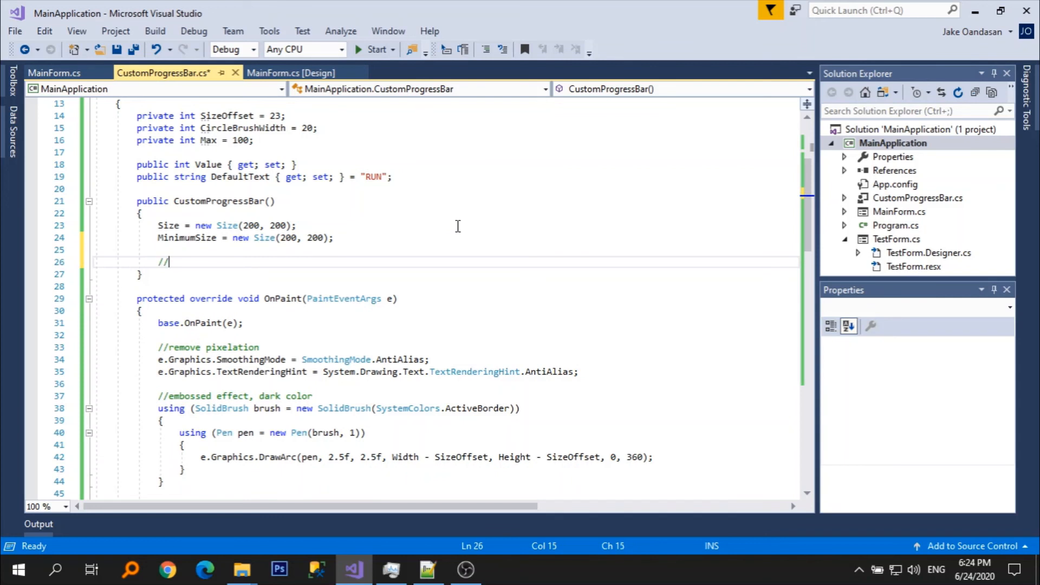
type("remove f")
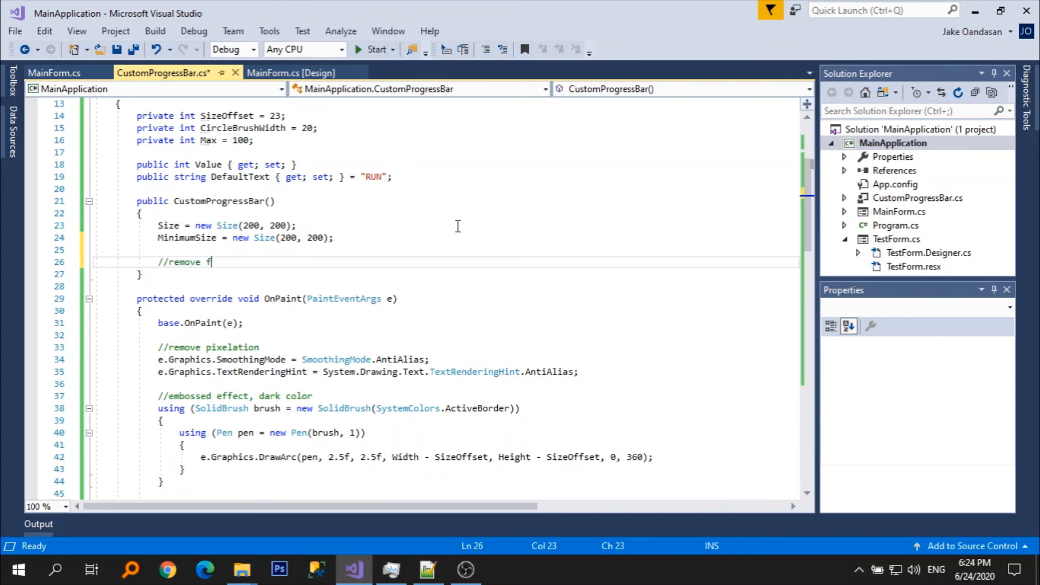
type("licke")
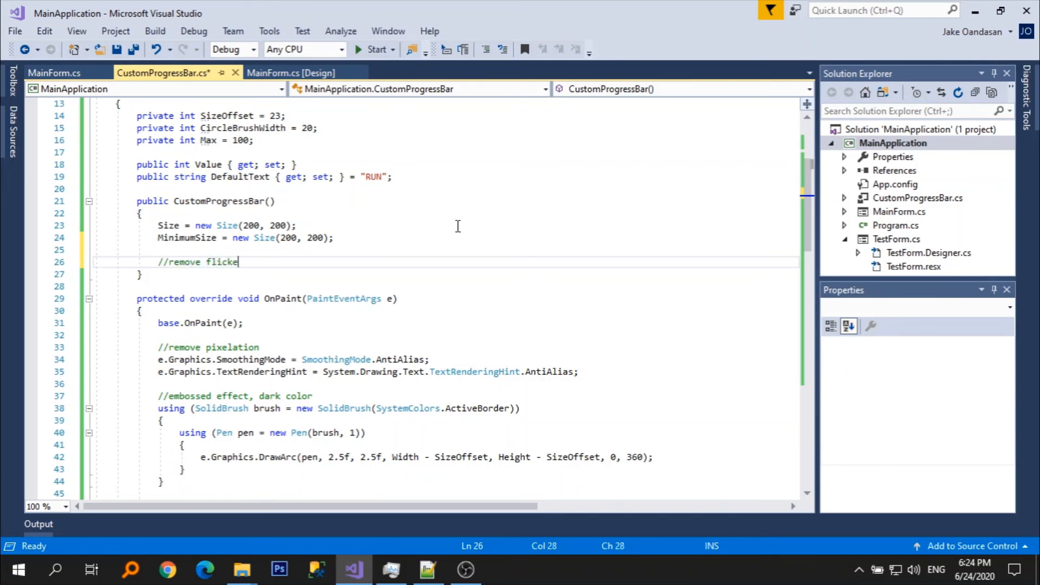
type("DOub")
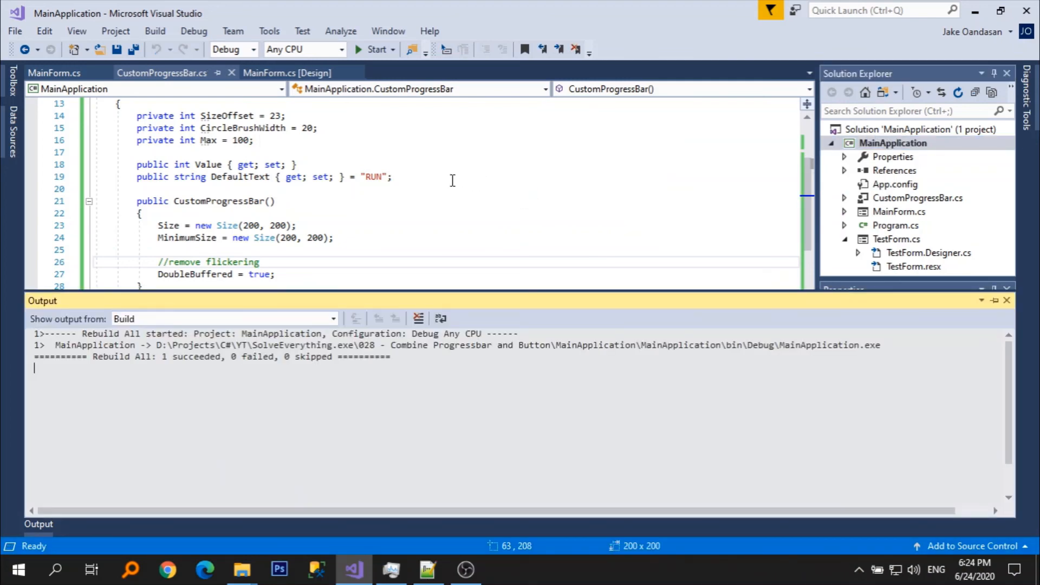
Test-run for flicker, close the app, comment out MessageBox.Show("Done!") and start again.
left_click(375, 49)
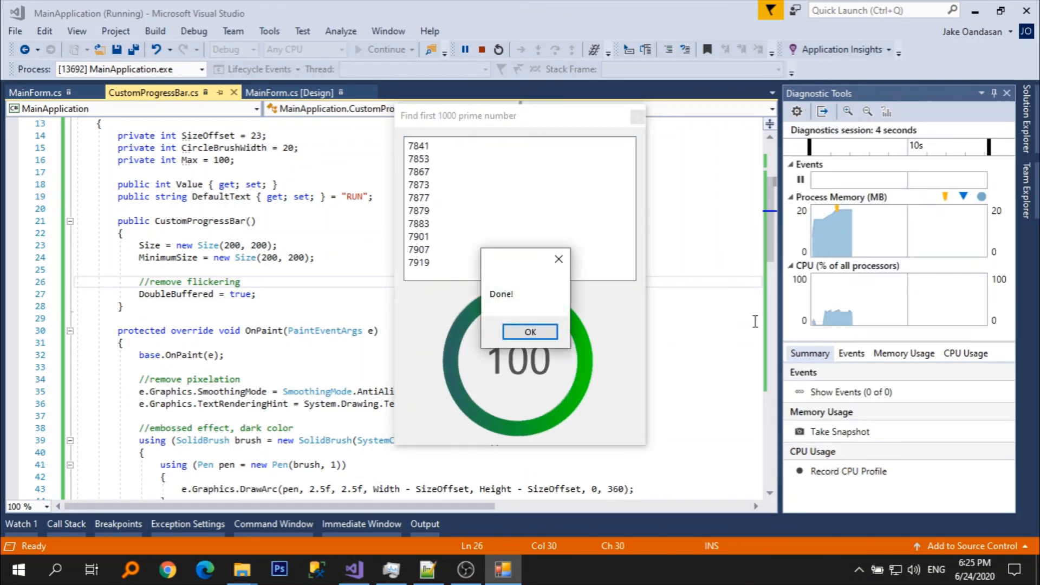
left_click(530, 332)
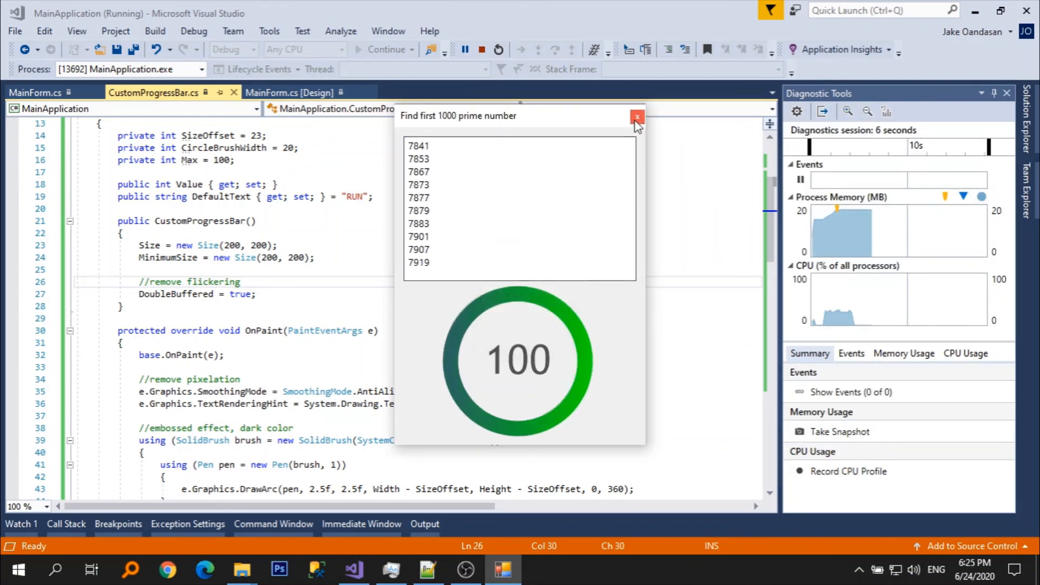
left_click(636, 118)
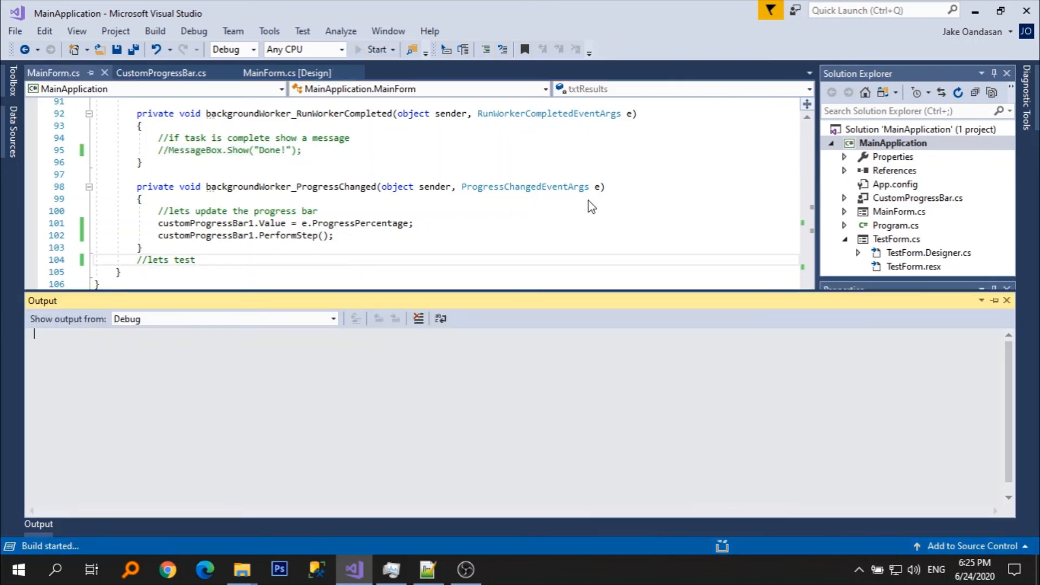
left_click(376, 49)
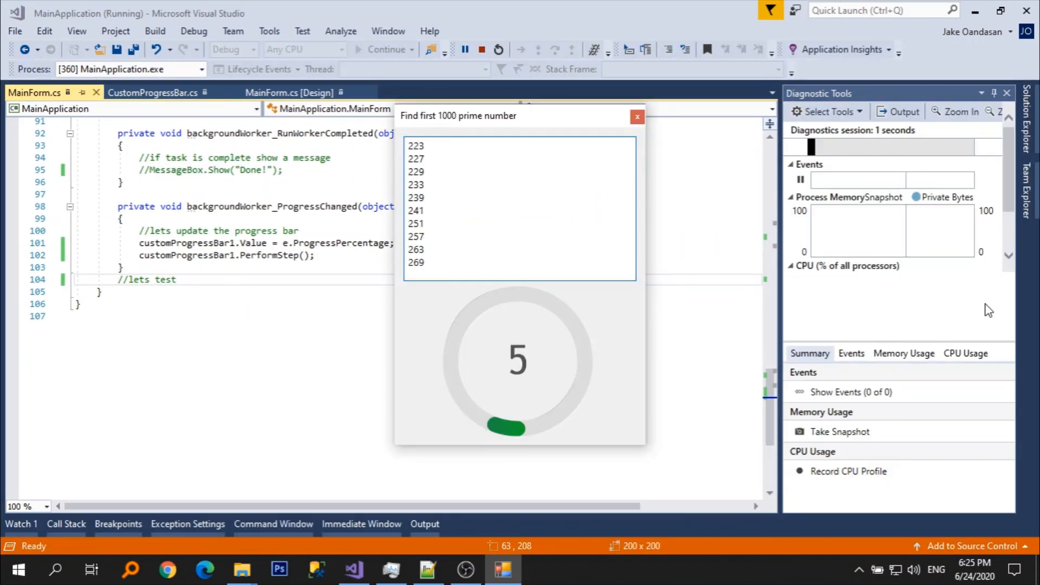